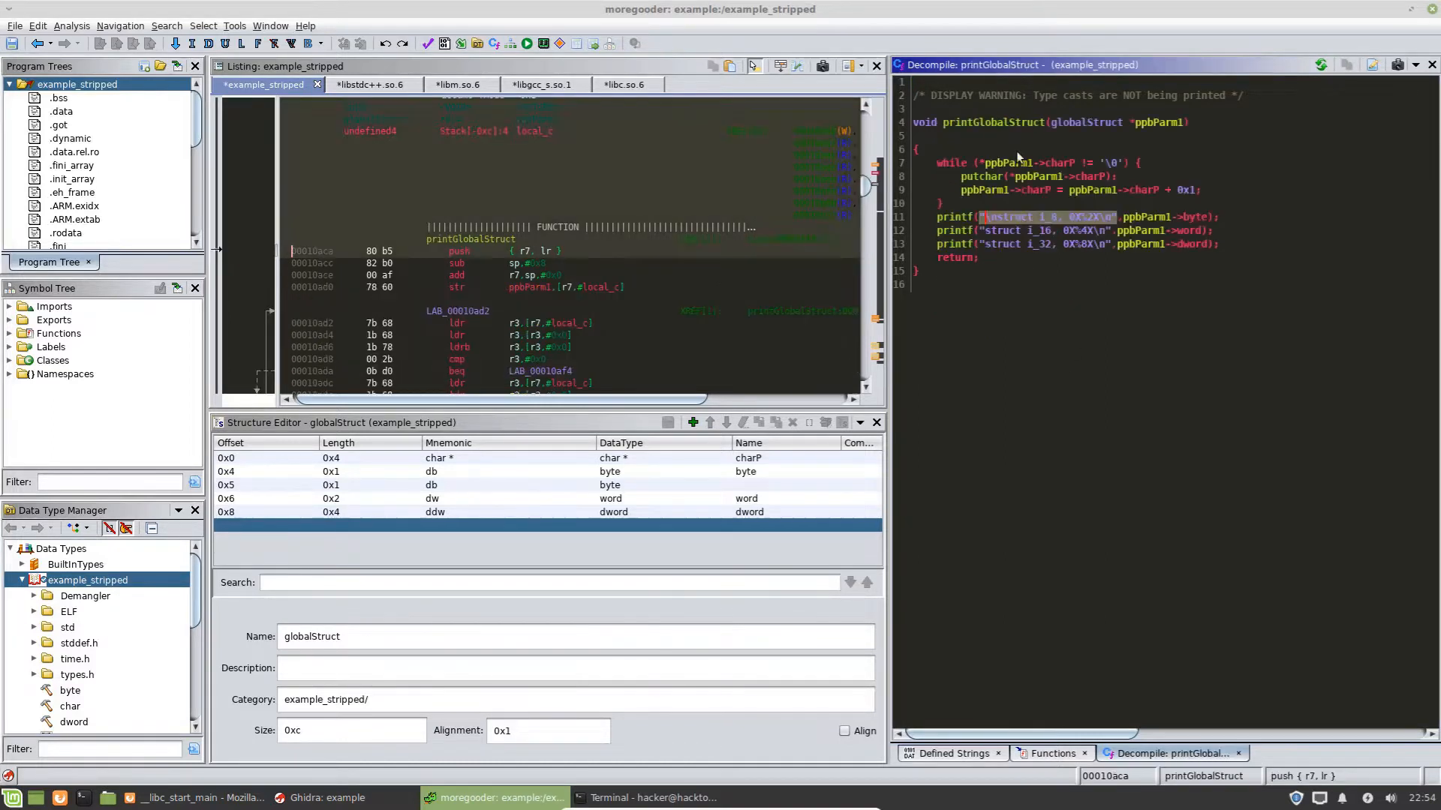
Navigate from printGlobalStruct to main and view its decompiled calls.
right_click(983, 123)
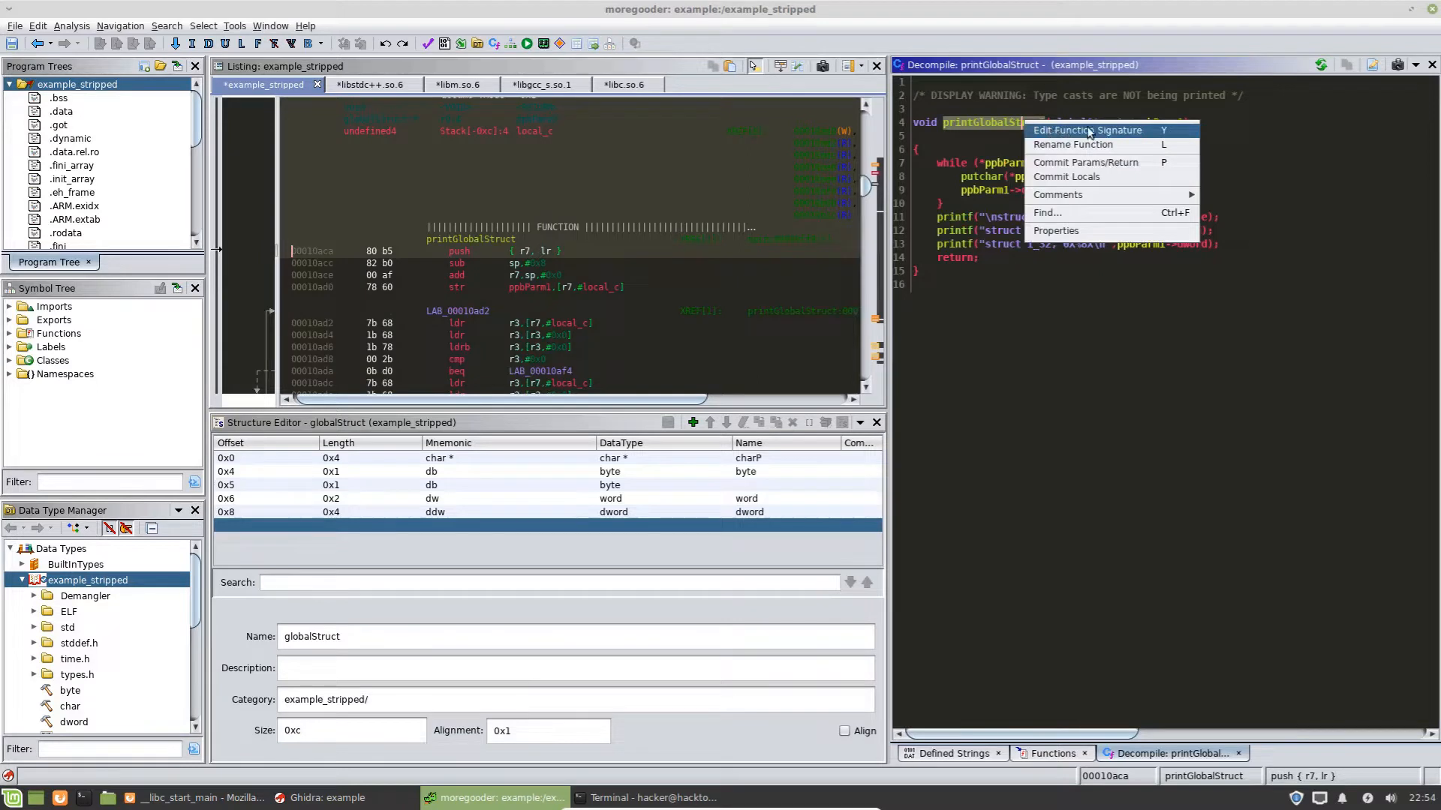
click(1160, 123)
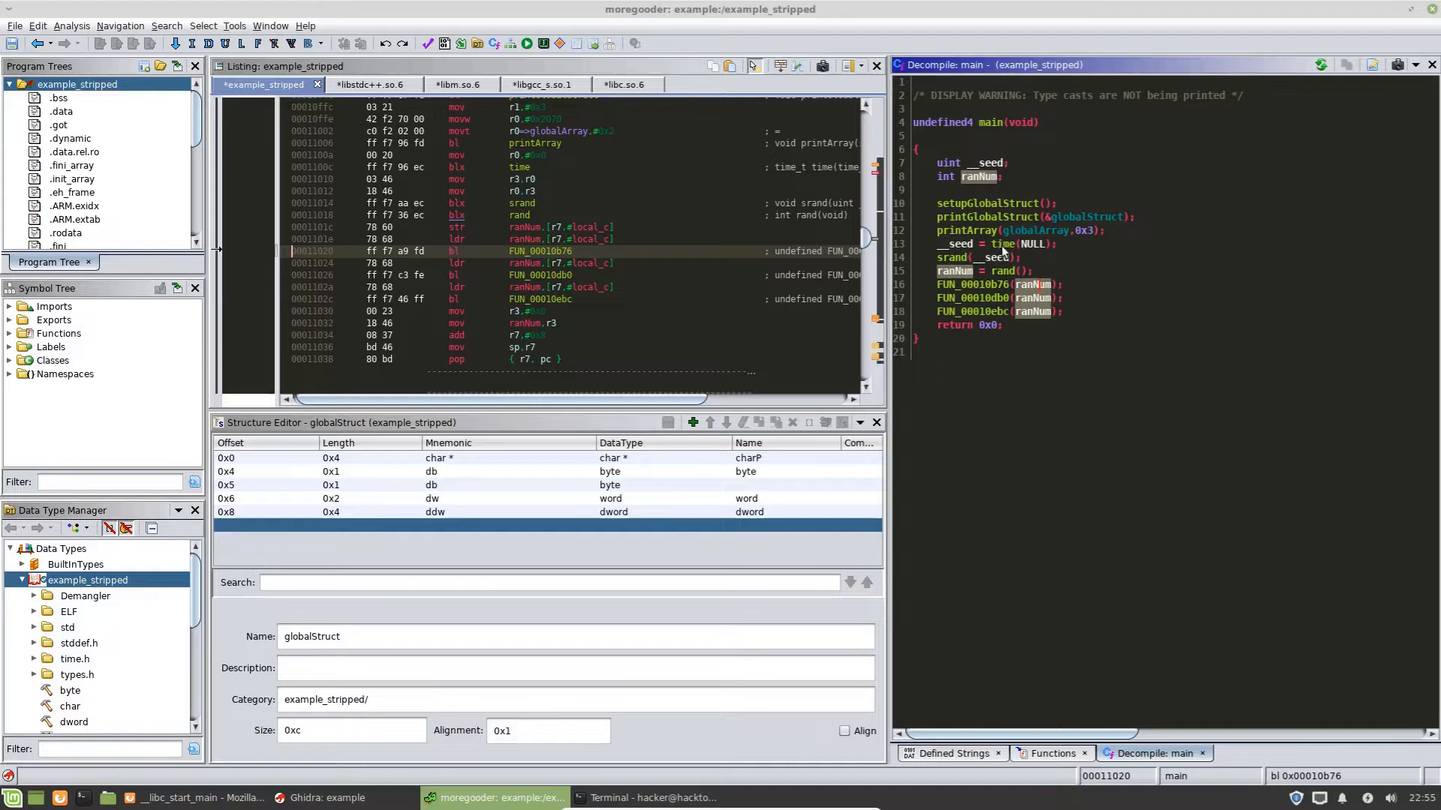
mouse_move(955, 244)
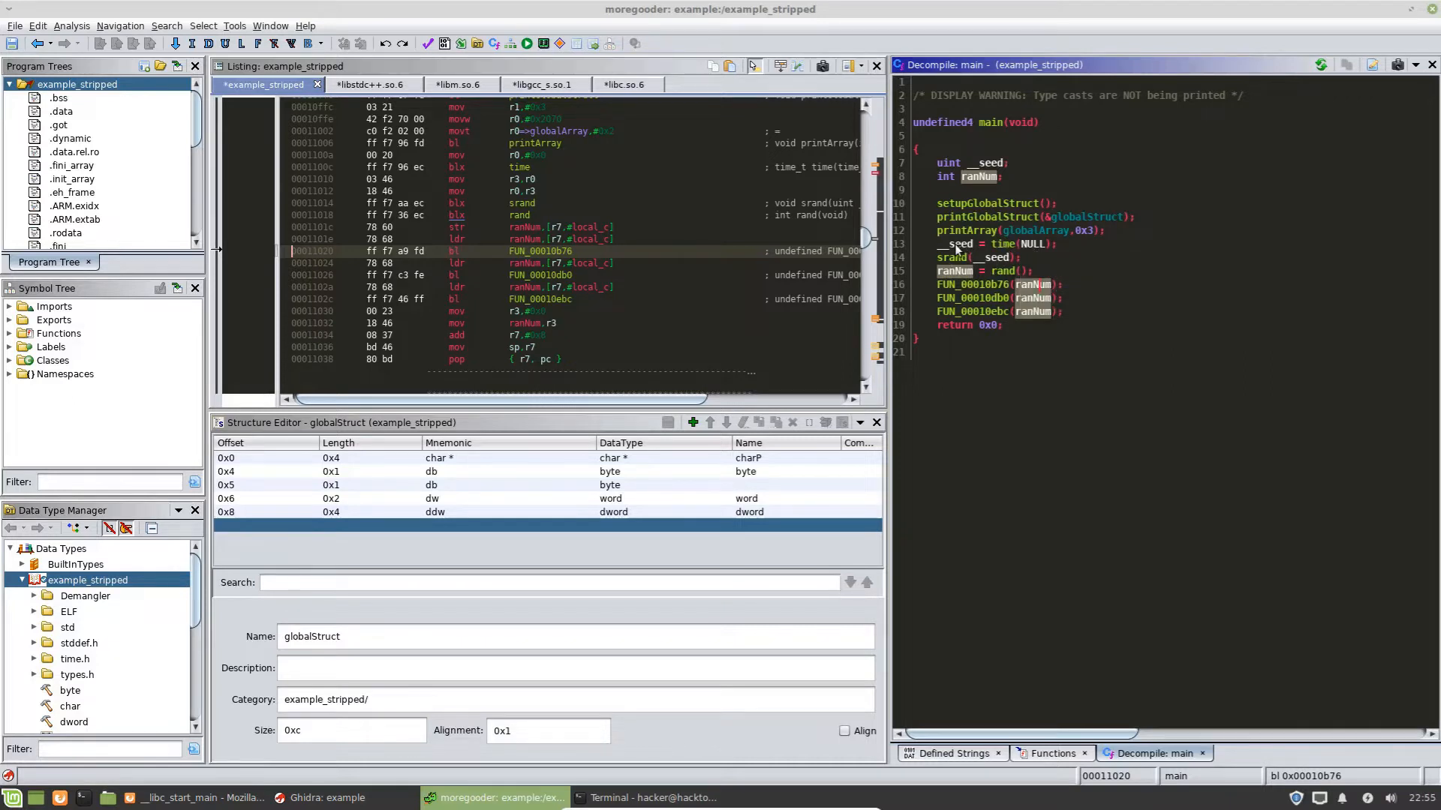
mouse_move(951, 258)
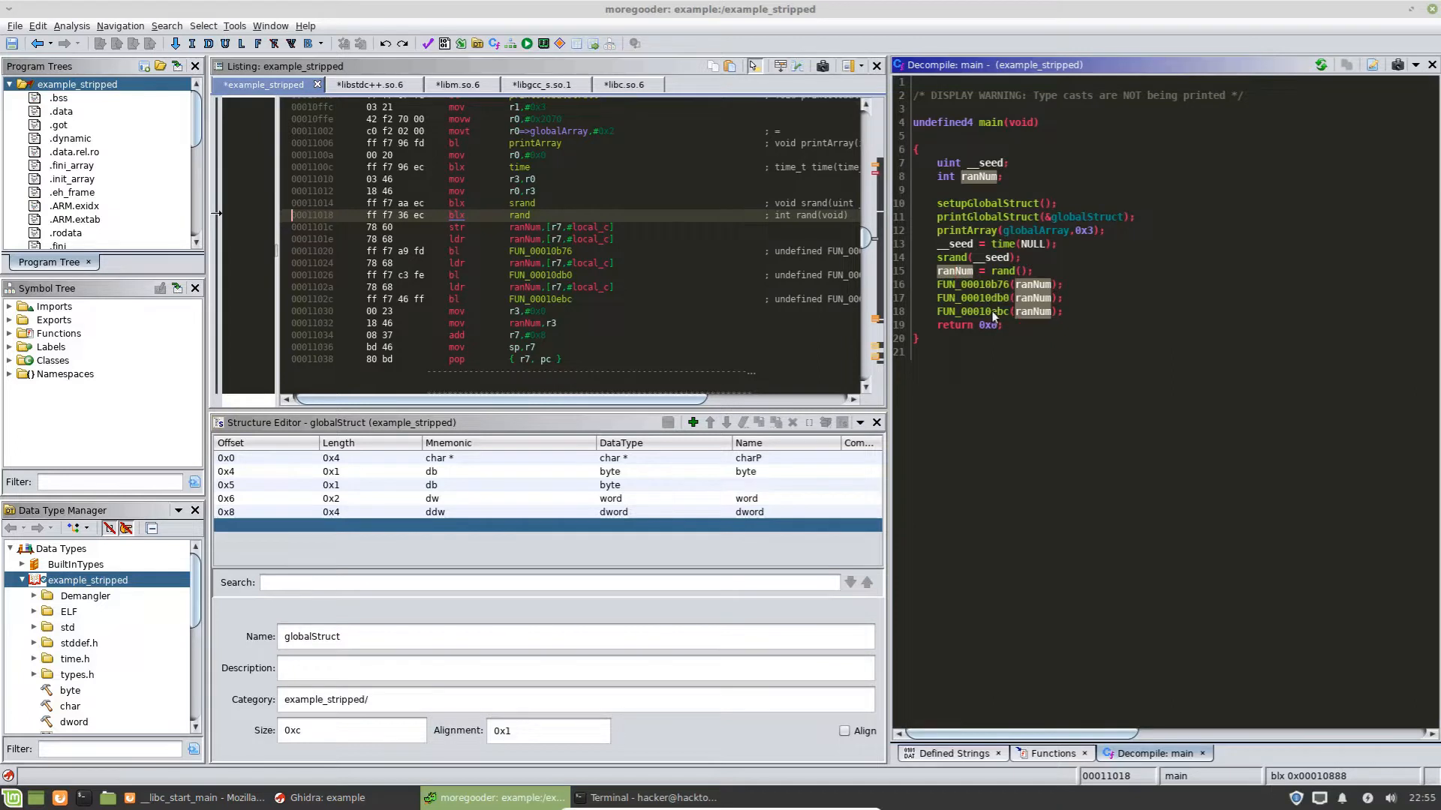
Edit the FUN_00010b76 call's signature so its single parameter is int ranNum.
right_click(973, 284)
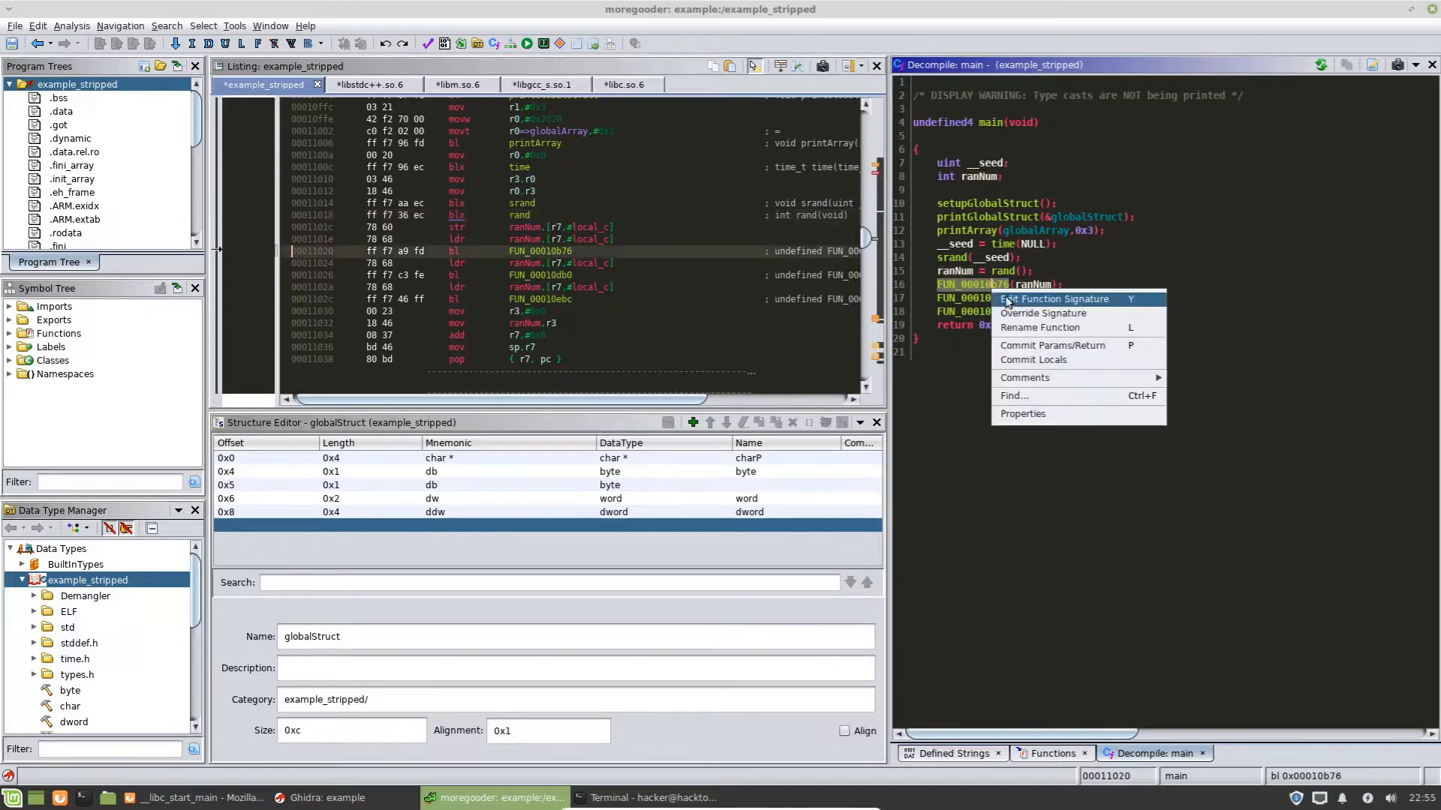
click(1054, 299)
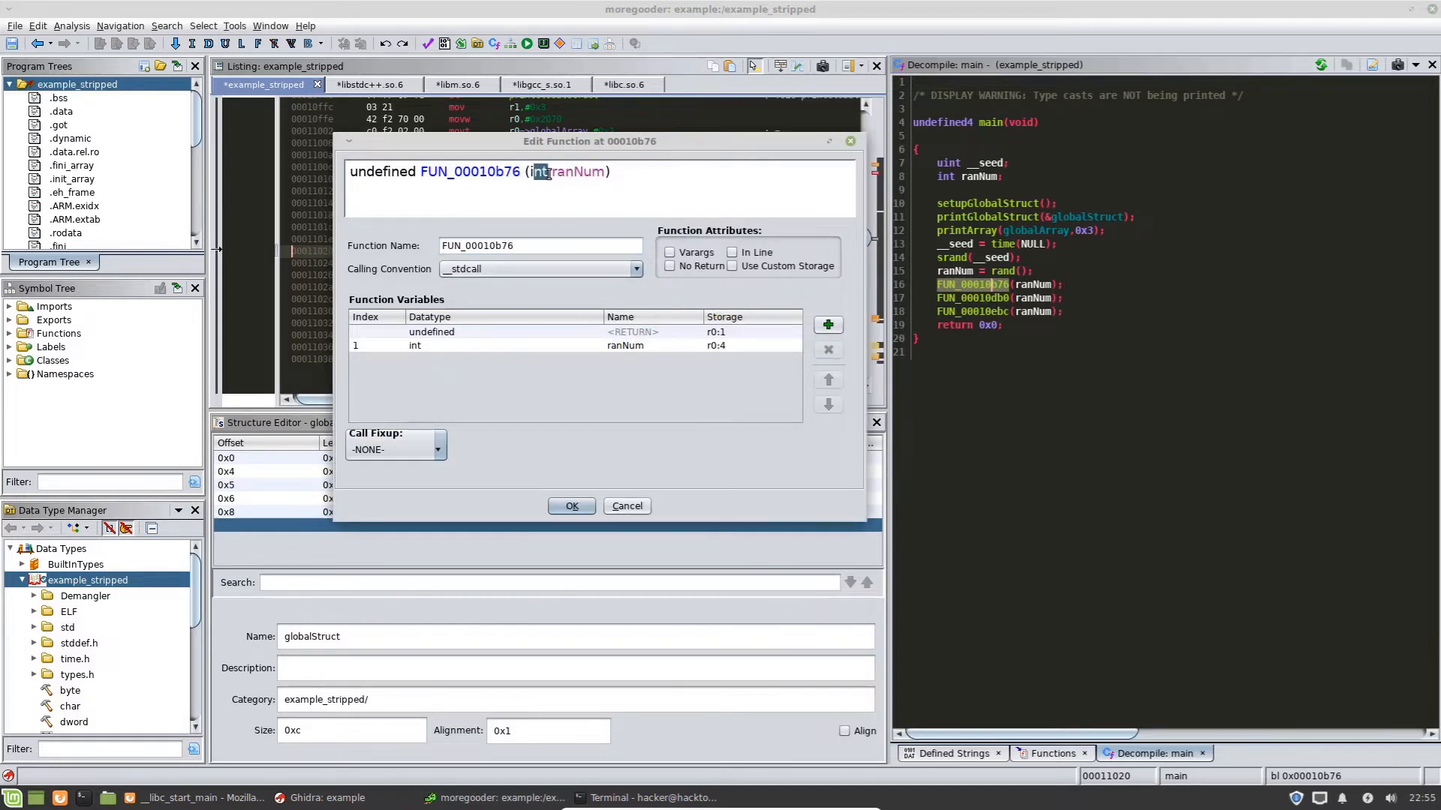
click(572, 506)
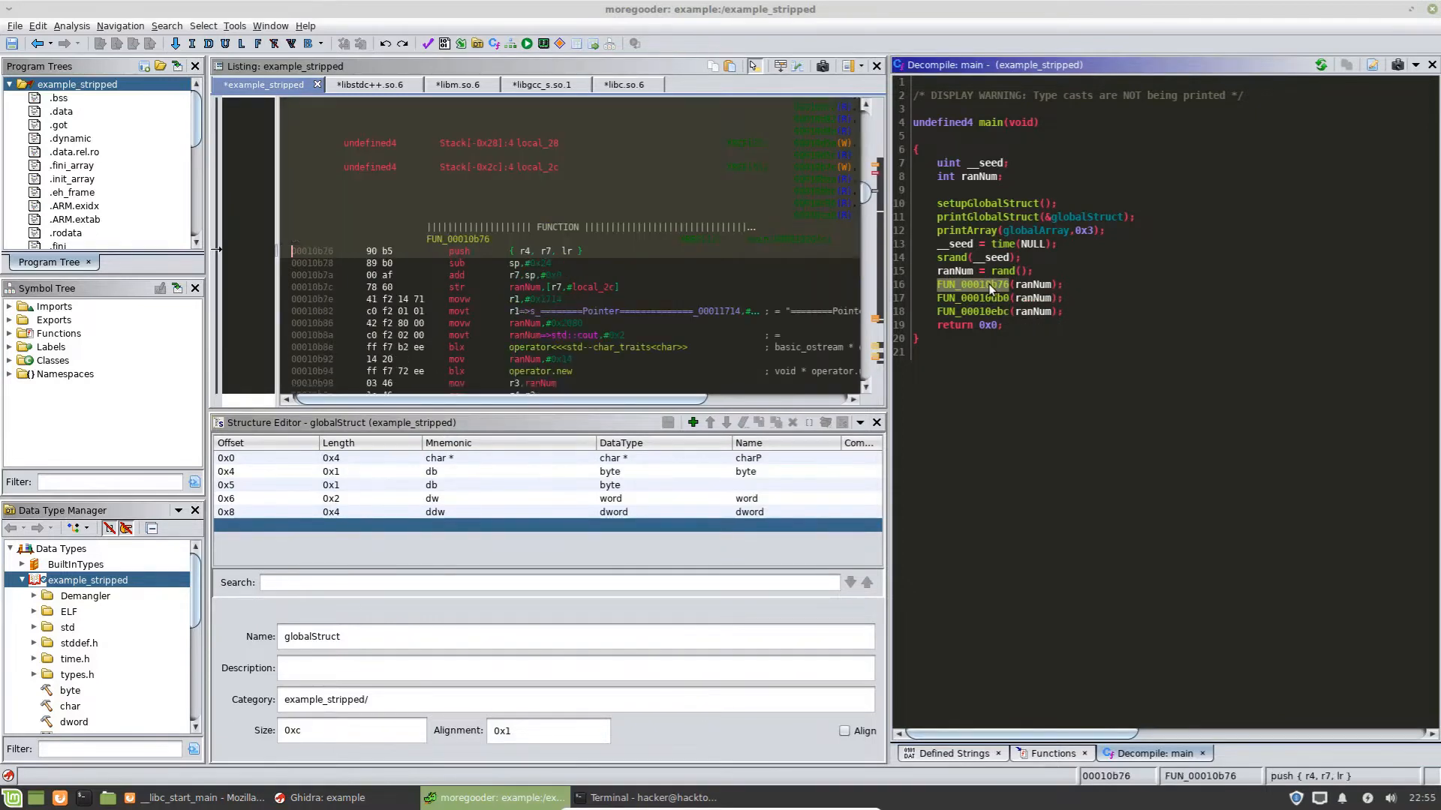
Open FUN_00010b76's decompiled body, scroll it, and highlight every use of ppcVar1.
double_click(973, 284)
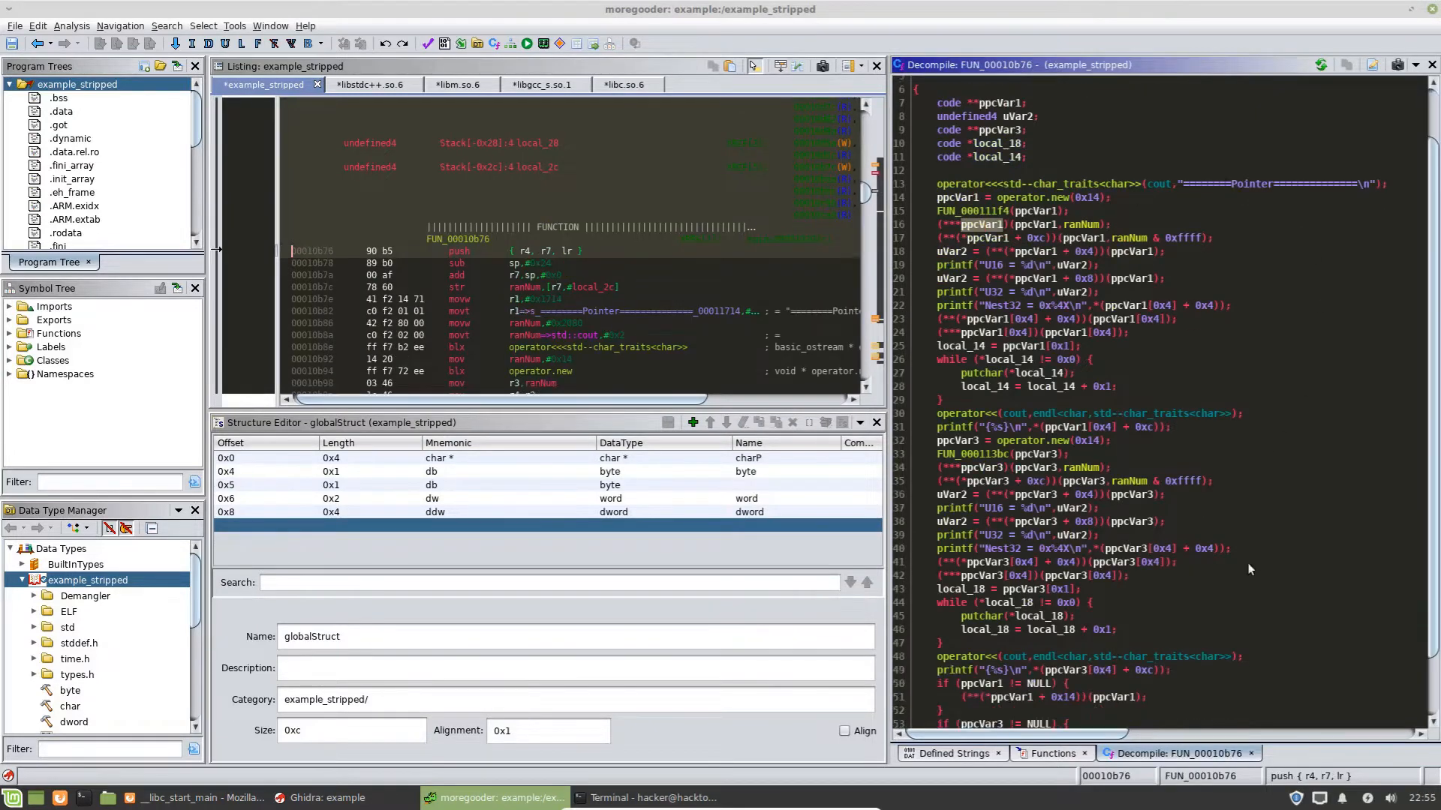
scroll(down, 3)
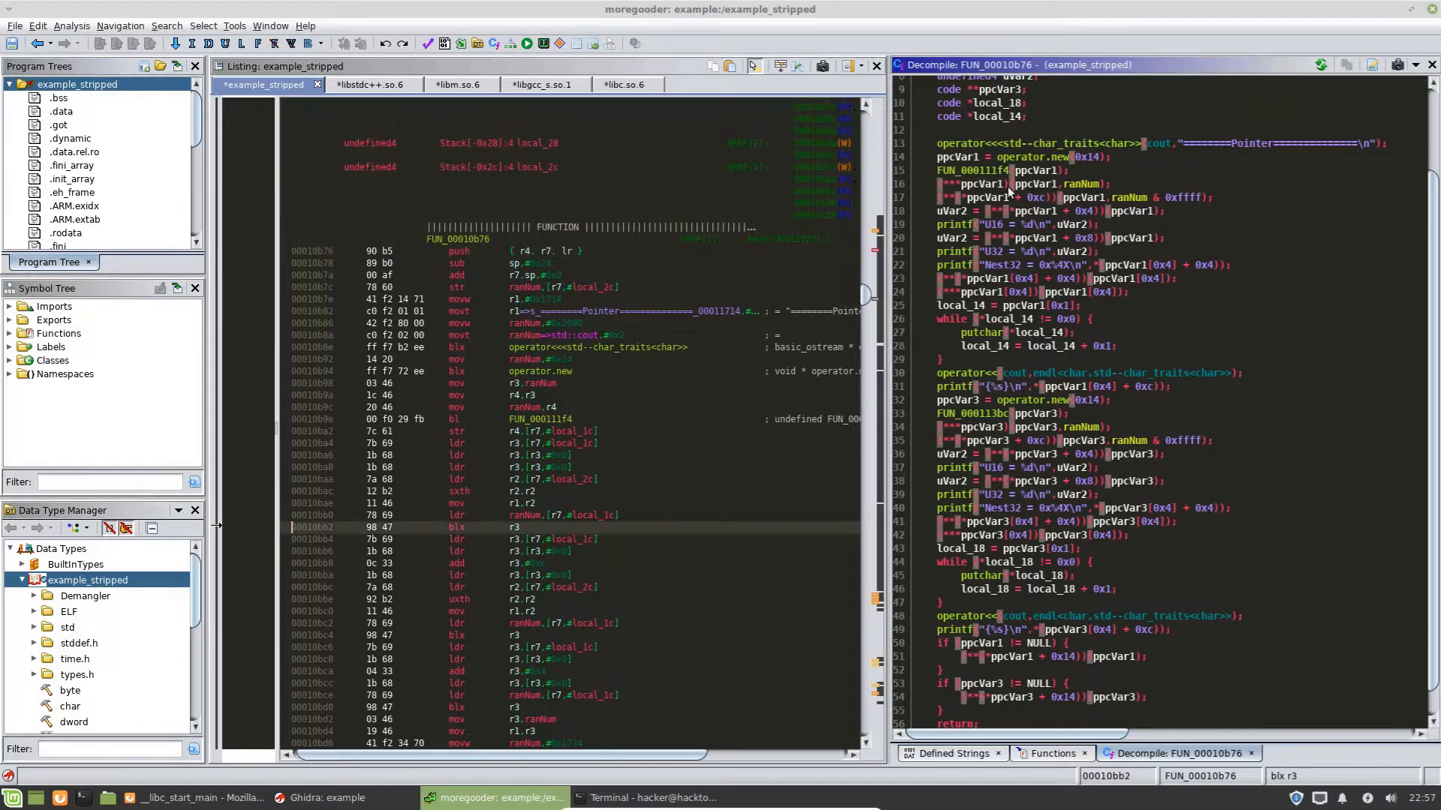
click(540, 371)
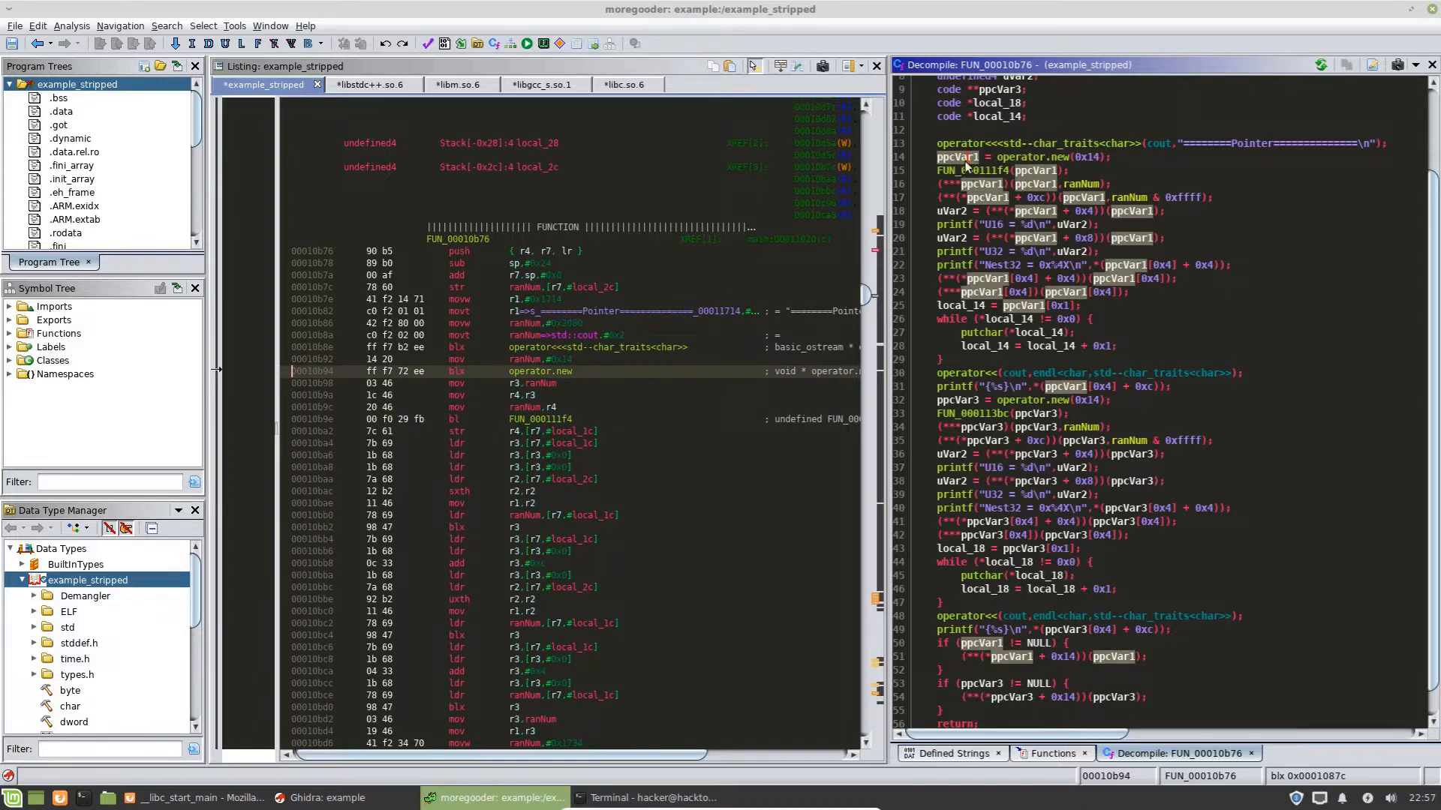
mouse_move(1041, 170)
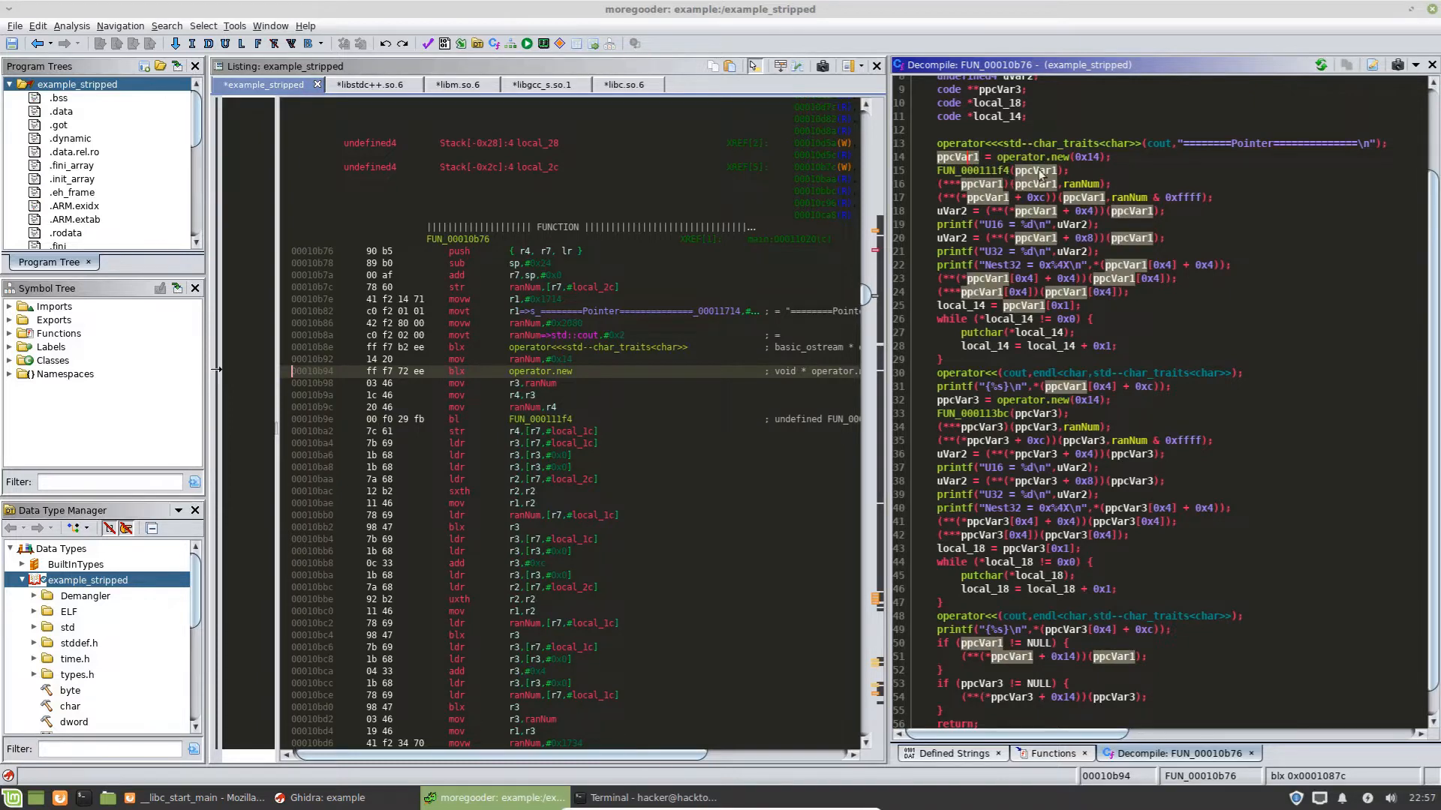
mouse_move(1104, 188)
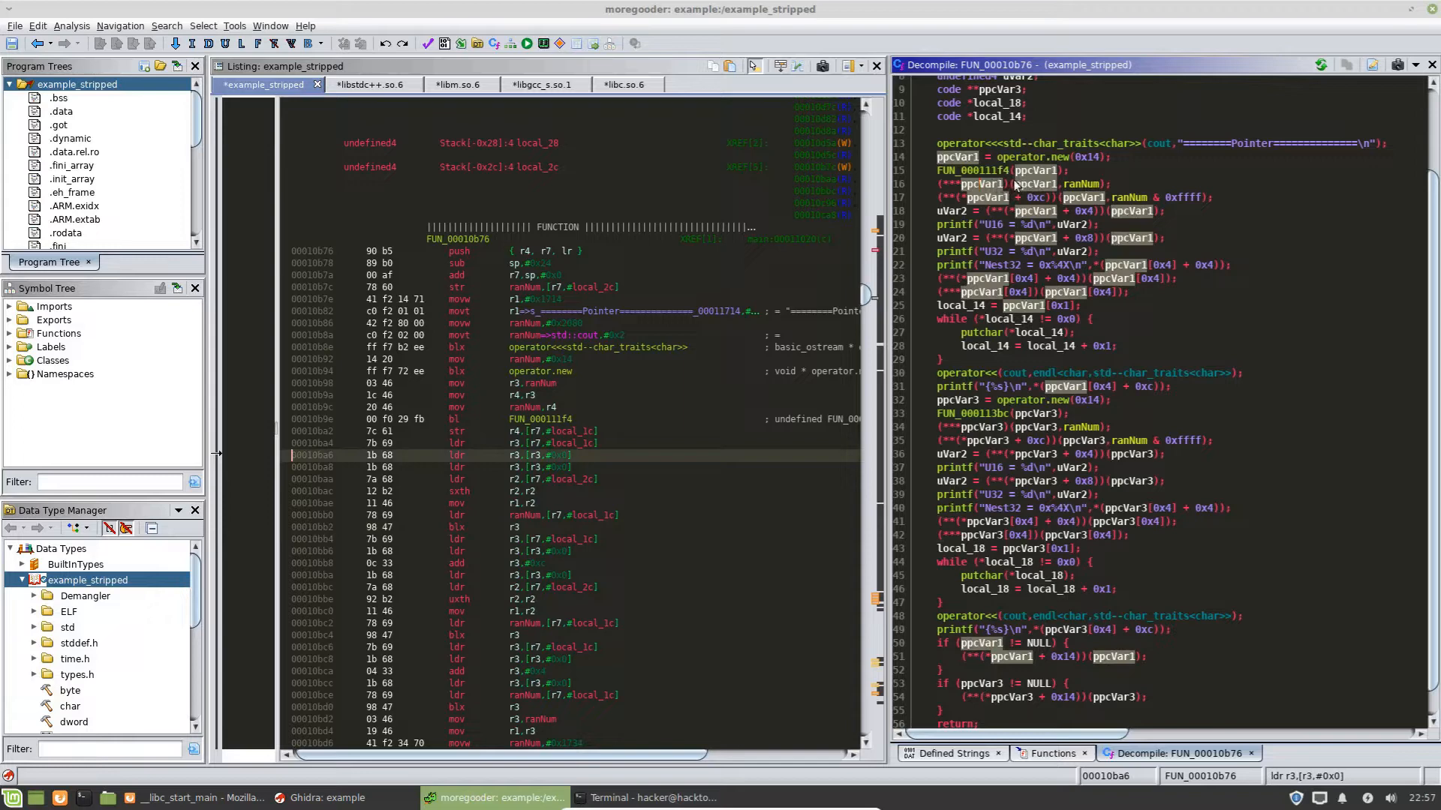
mouse_move(1081, 185)
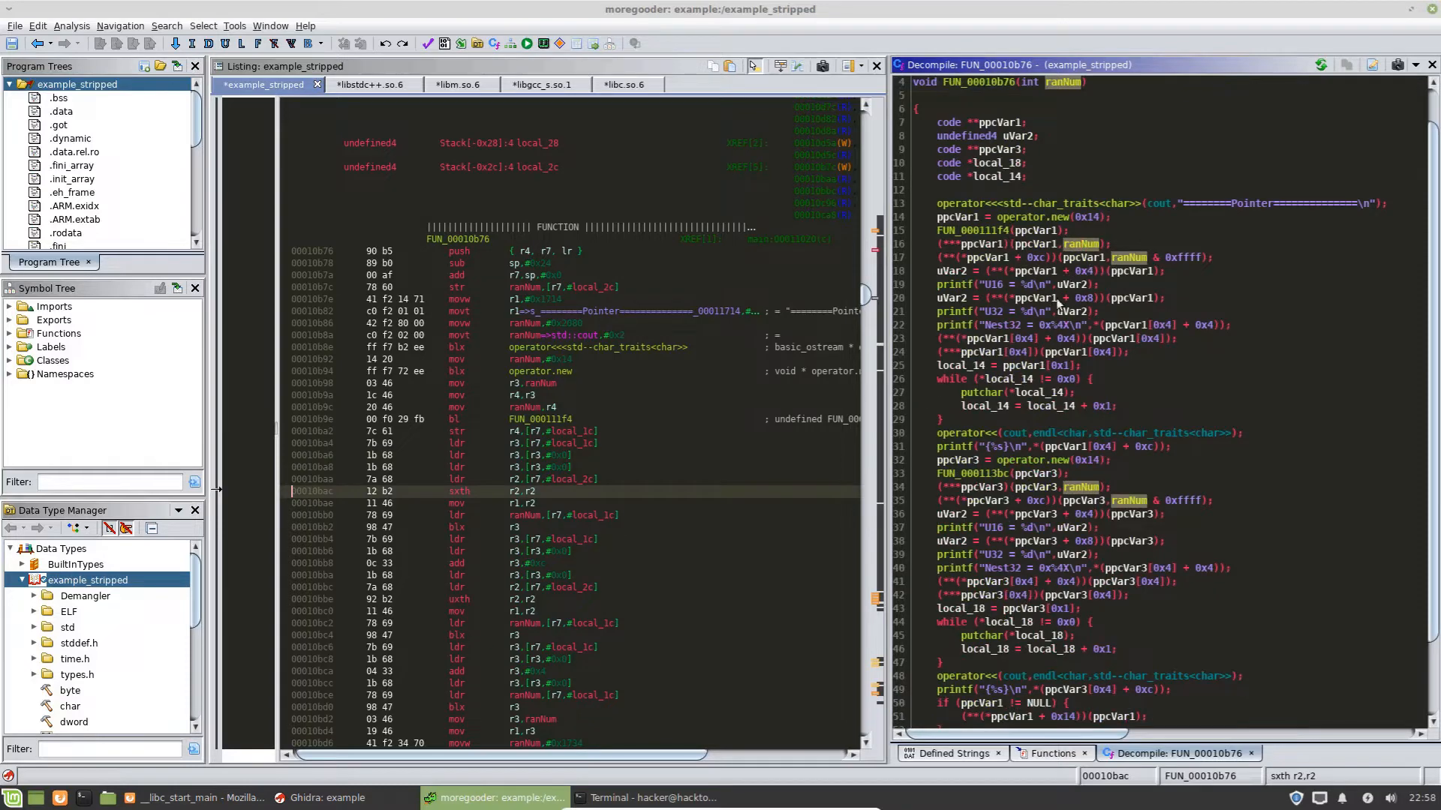
Scroll the body now using 'this' and select the FUN_000111f4 call.
scroll(down, 3)
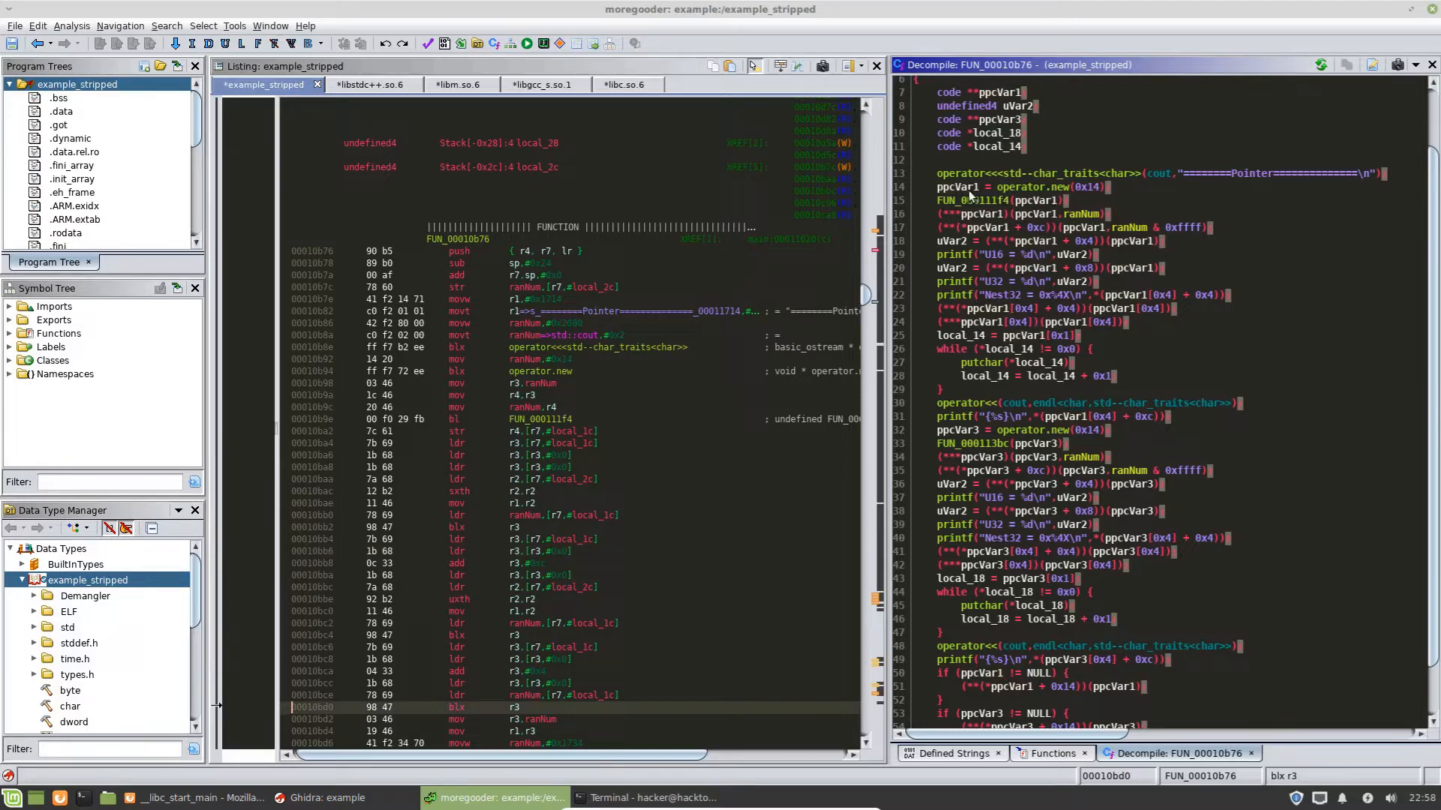
mouse_move(1009, 196)
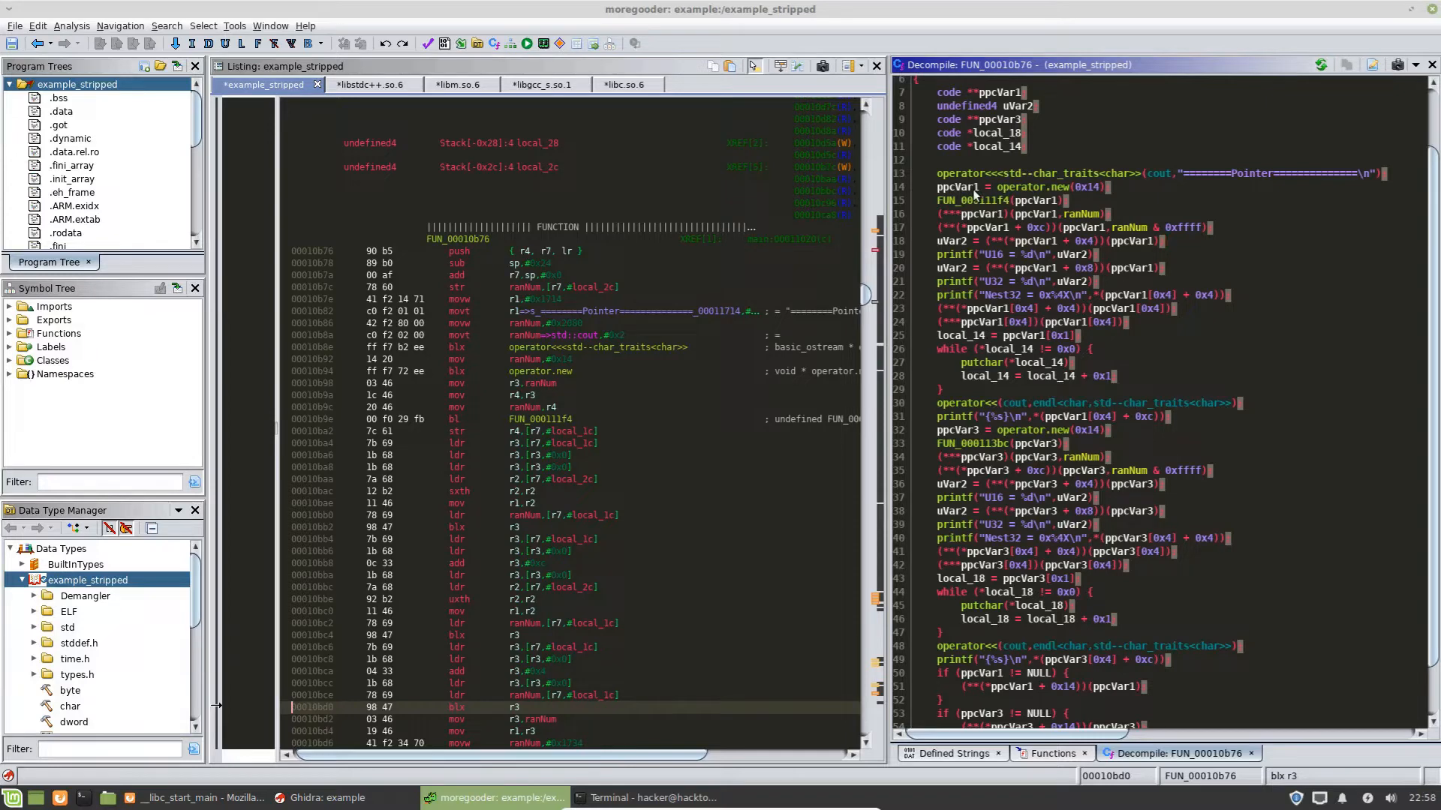
mouse_move(1043, 214)
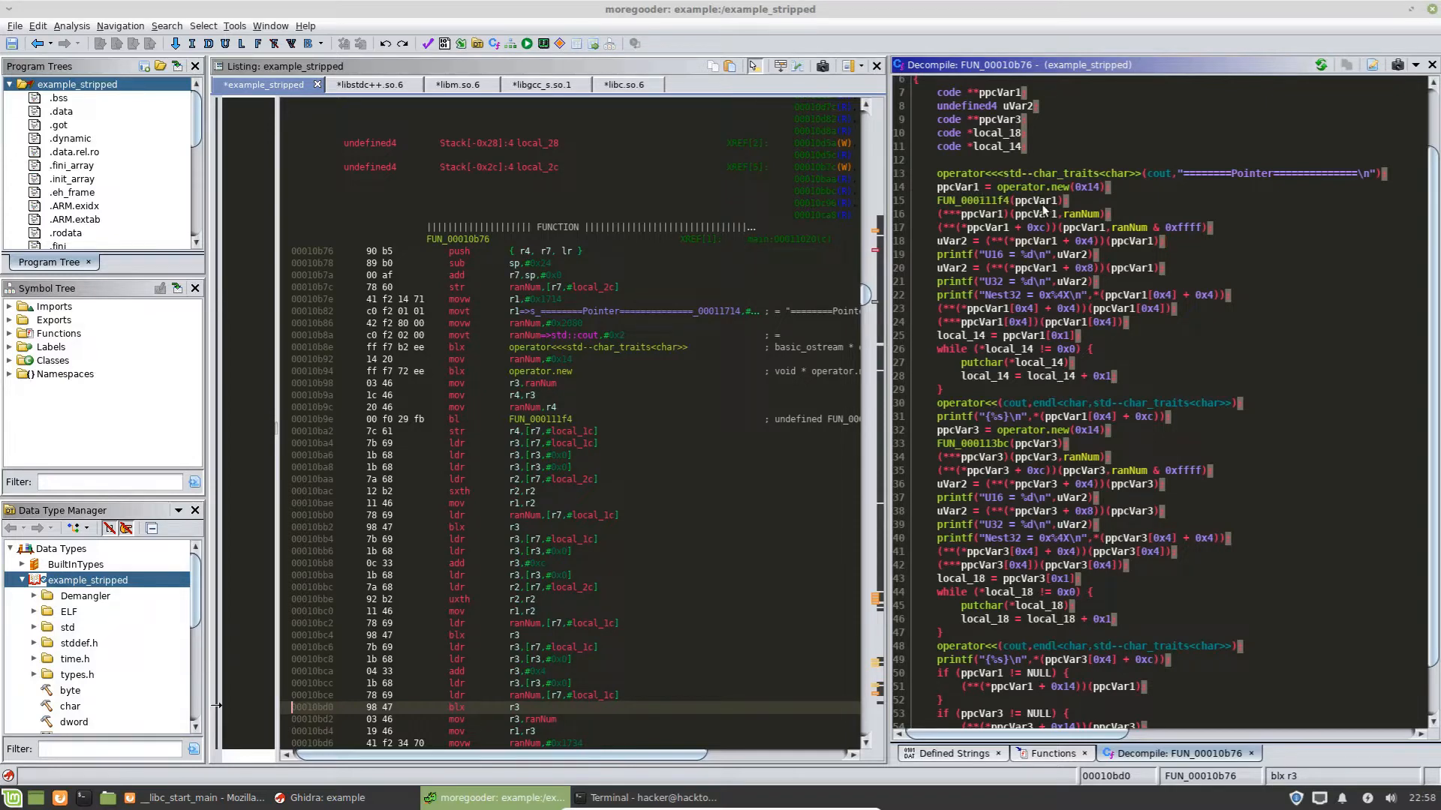
mouse_move(995, 218)
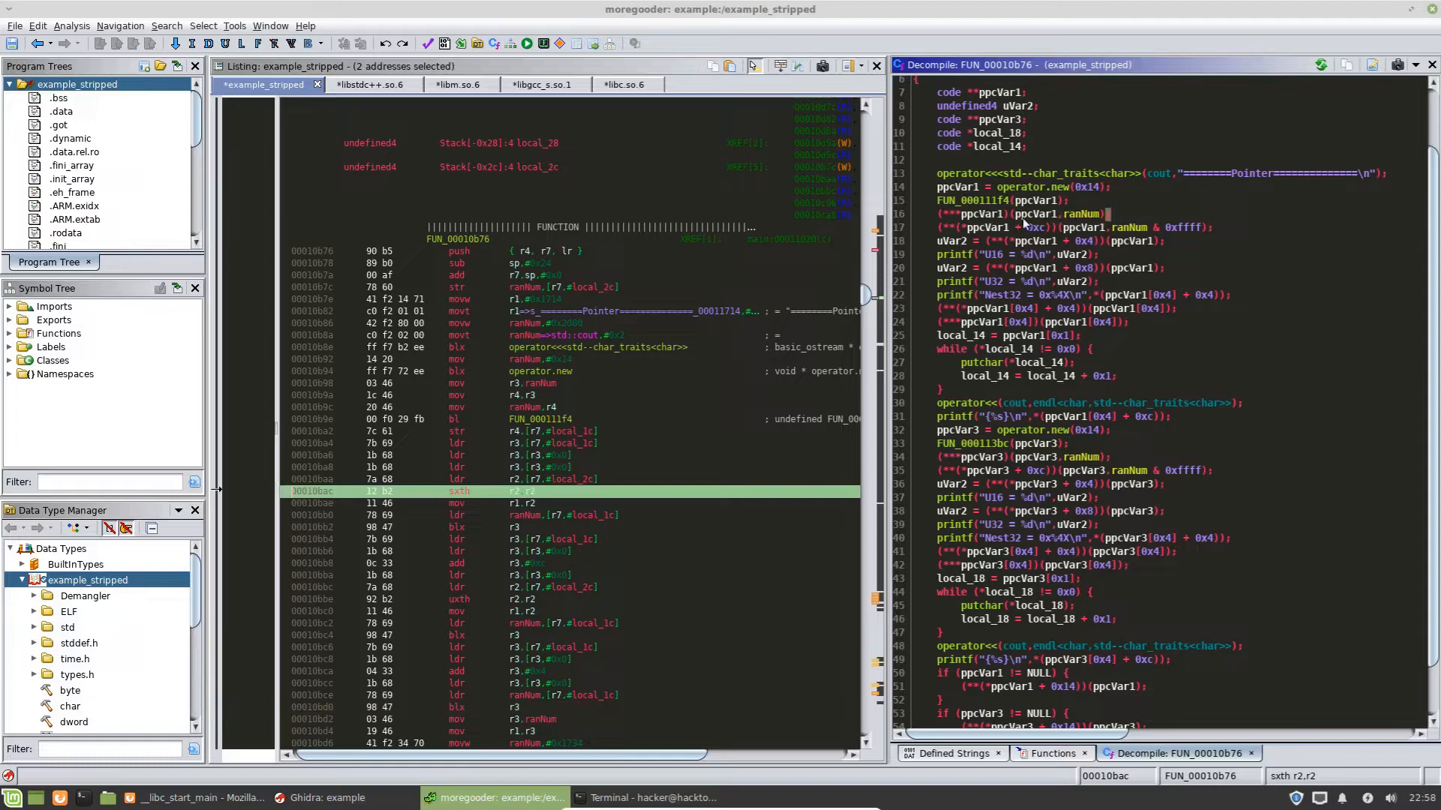
mouse_move(1056, 220)
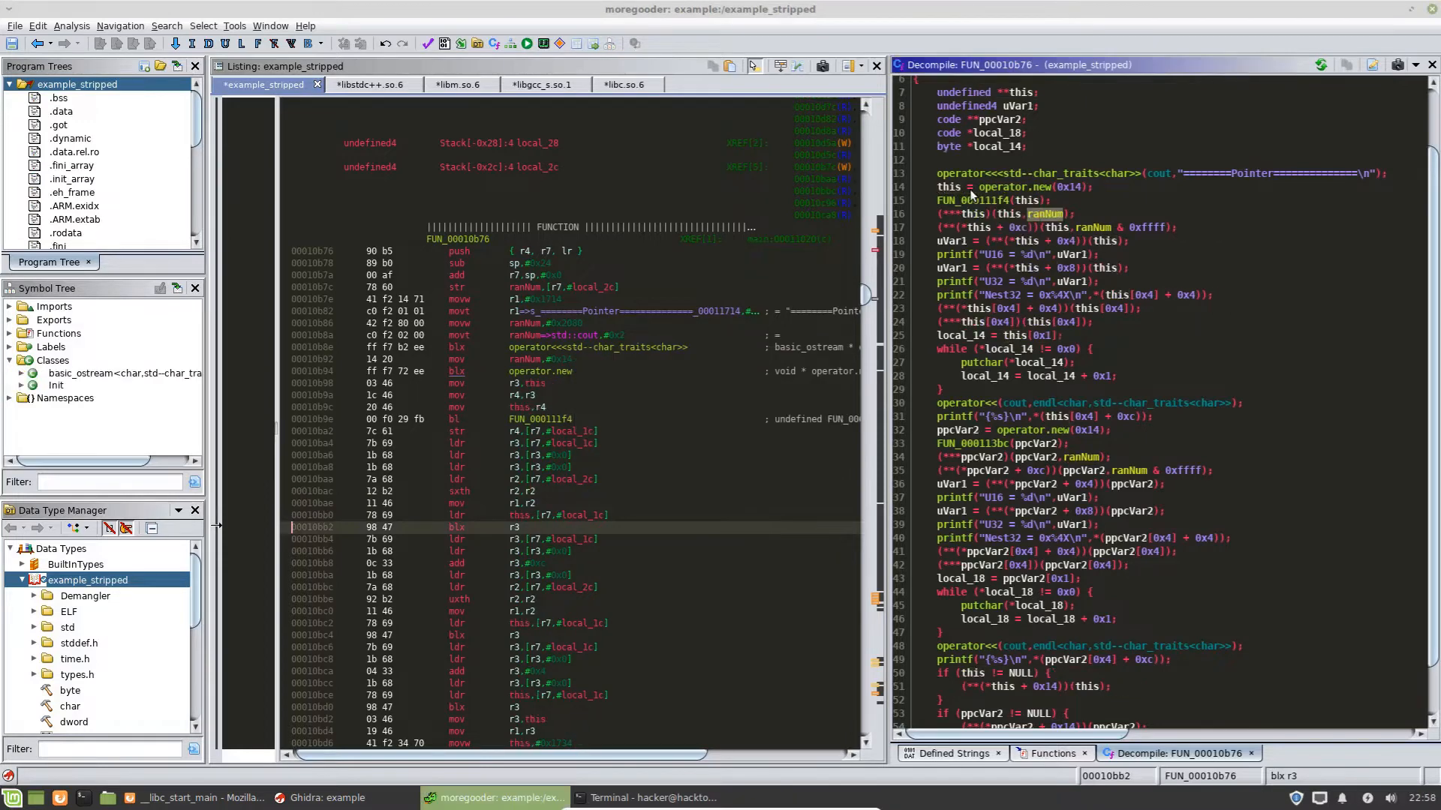
mouse_move(1025, 206)
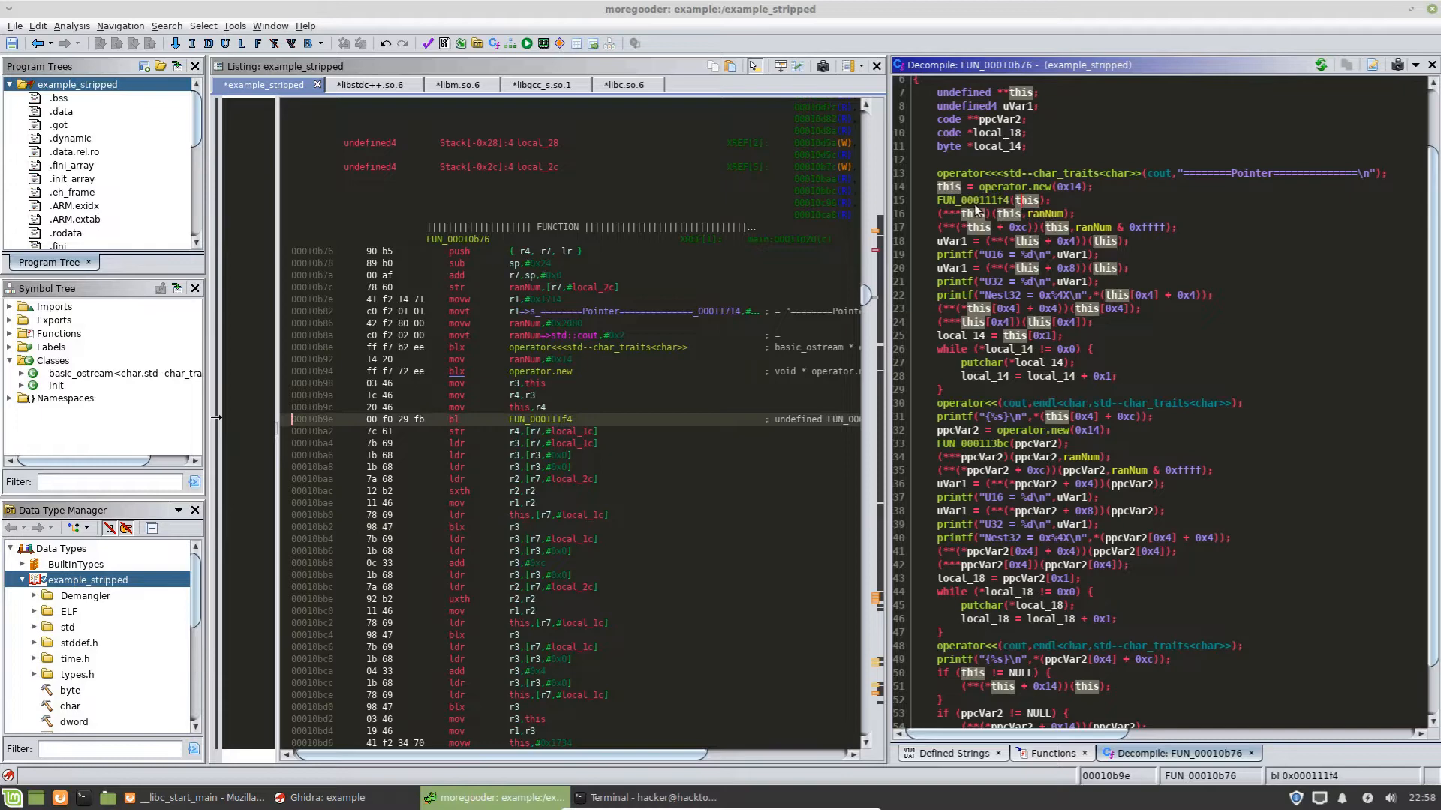
click(978, 200)
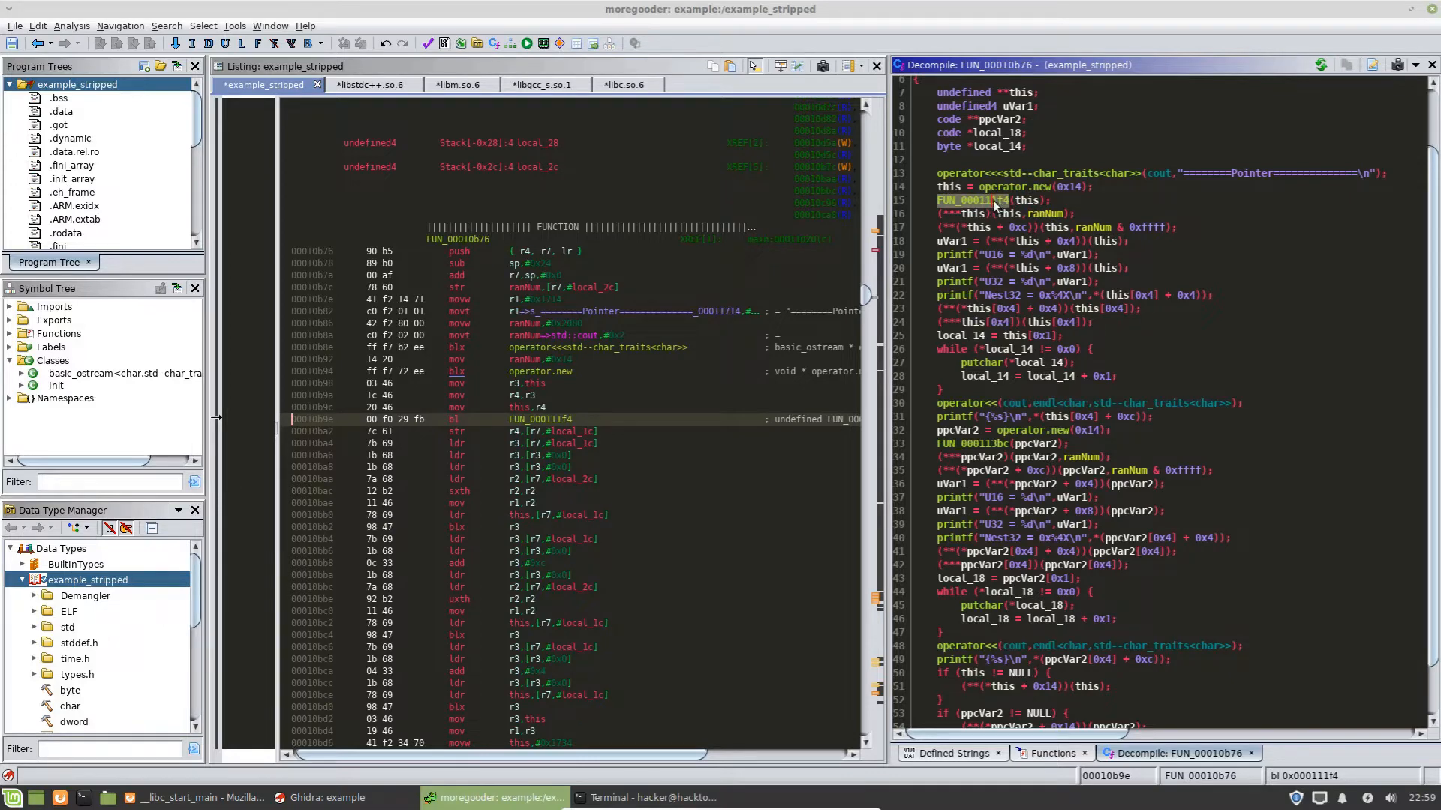
Open FUN_000111f4 in the decompiler to read how it fills ppuParm1.
double_click(974, 200)
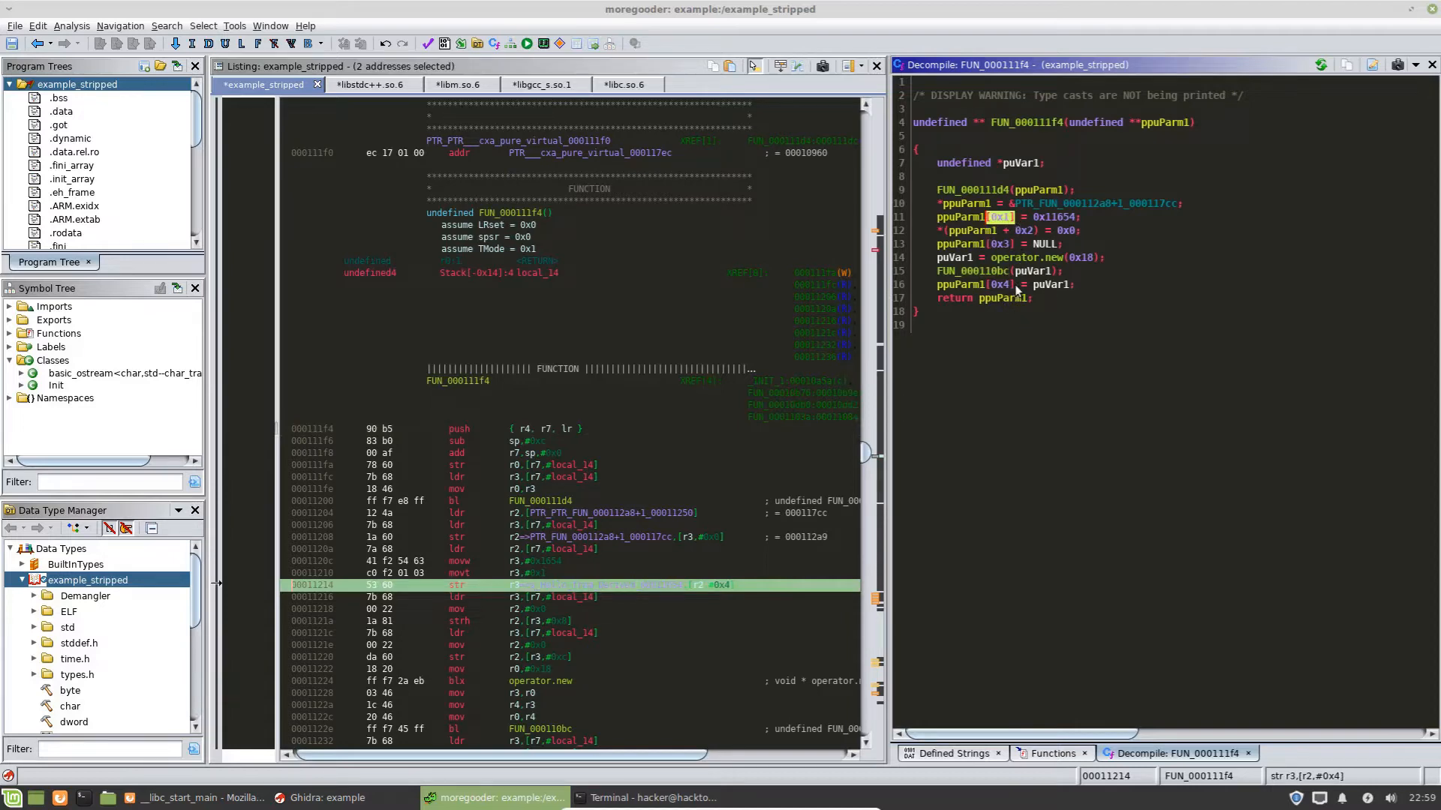
mouse_move(1035, 240)
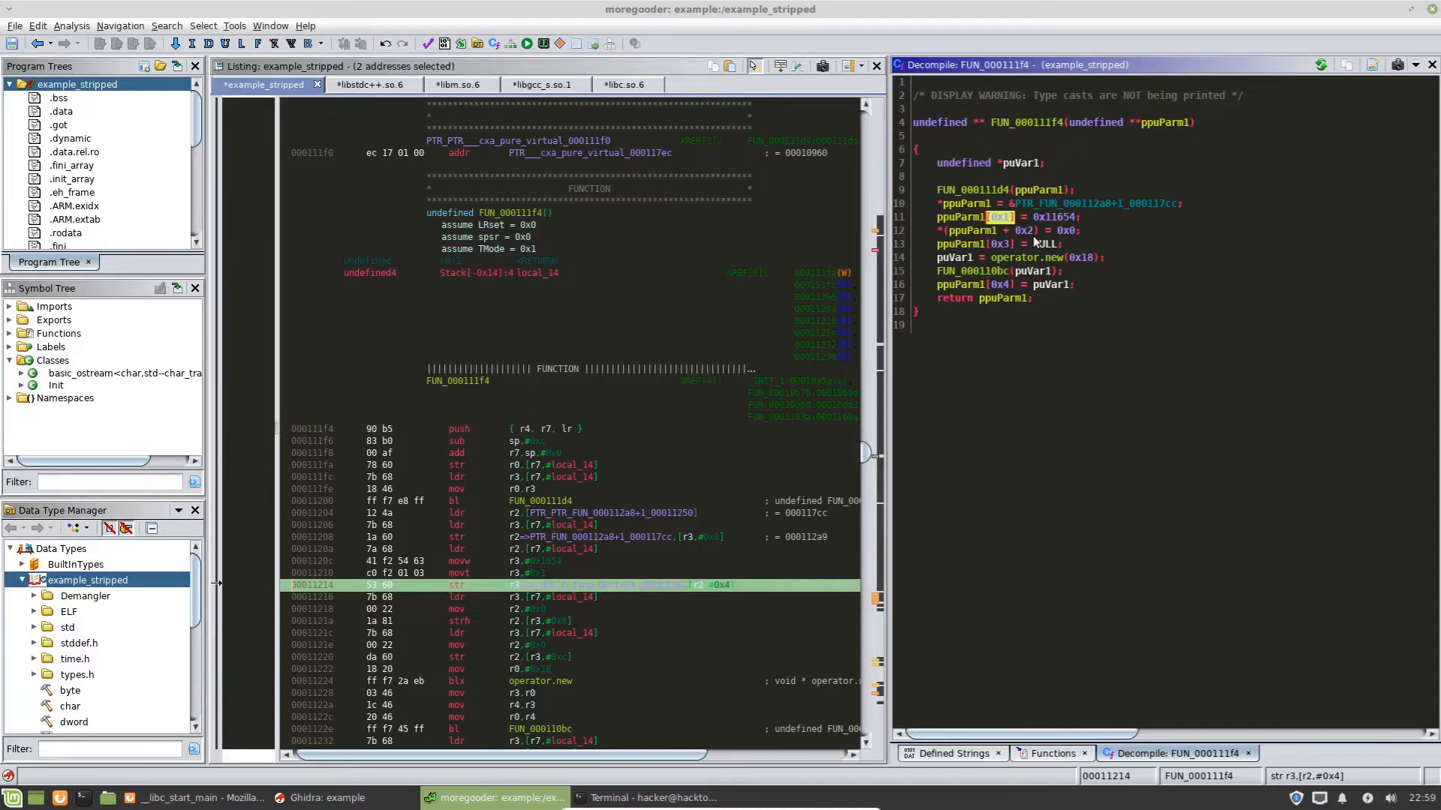
mouse_move(1007, 258)
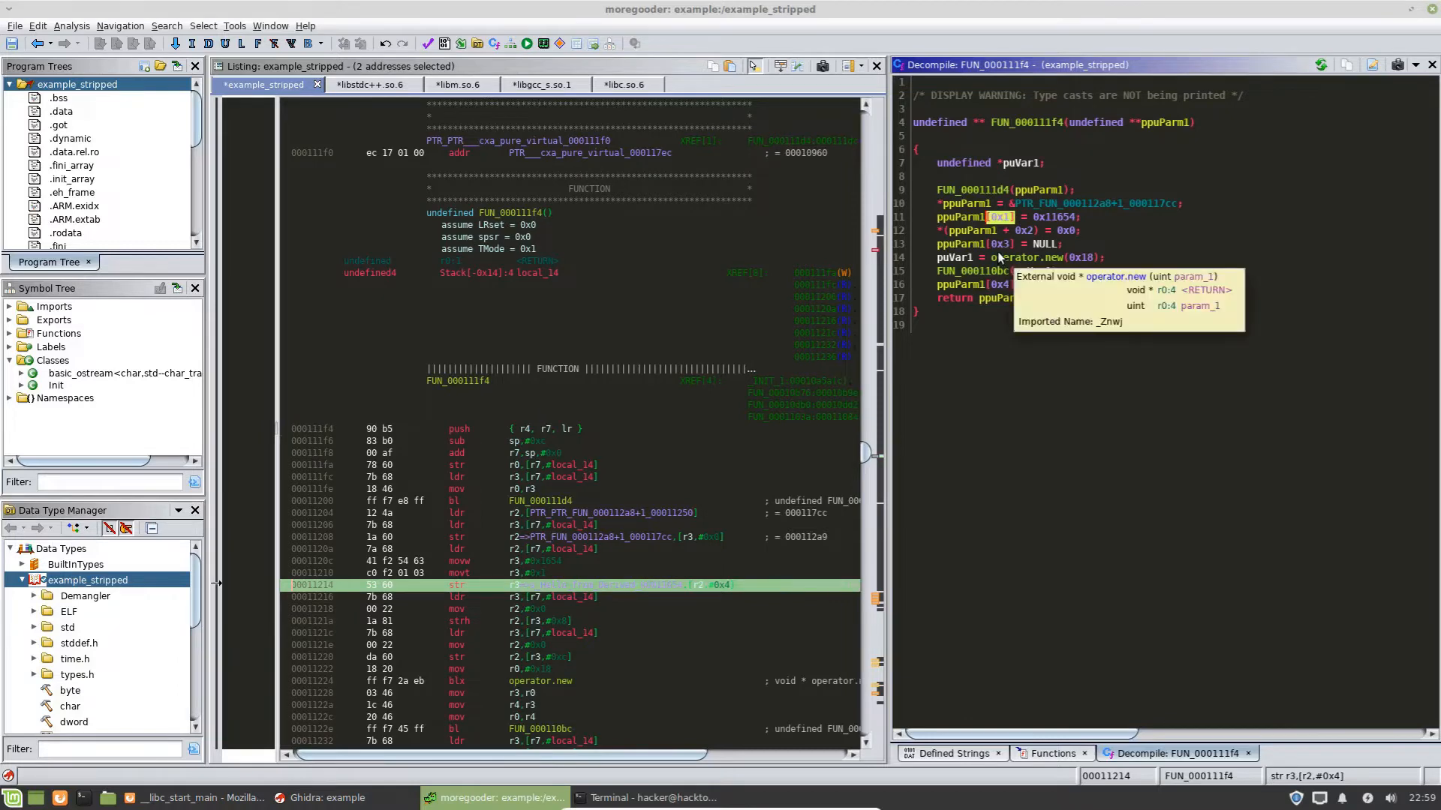
mouse_move(1051, 174)
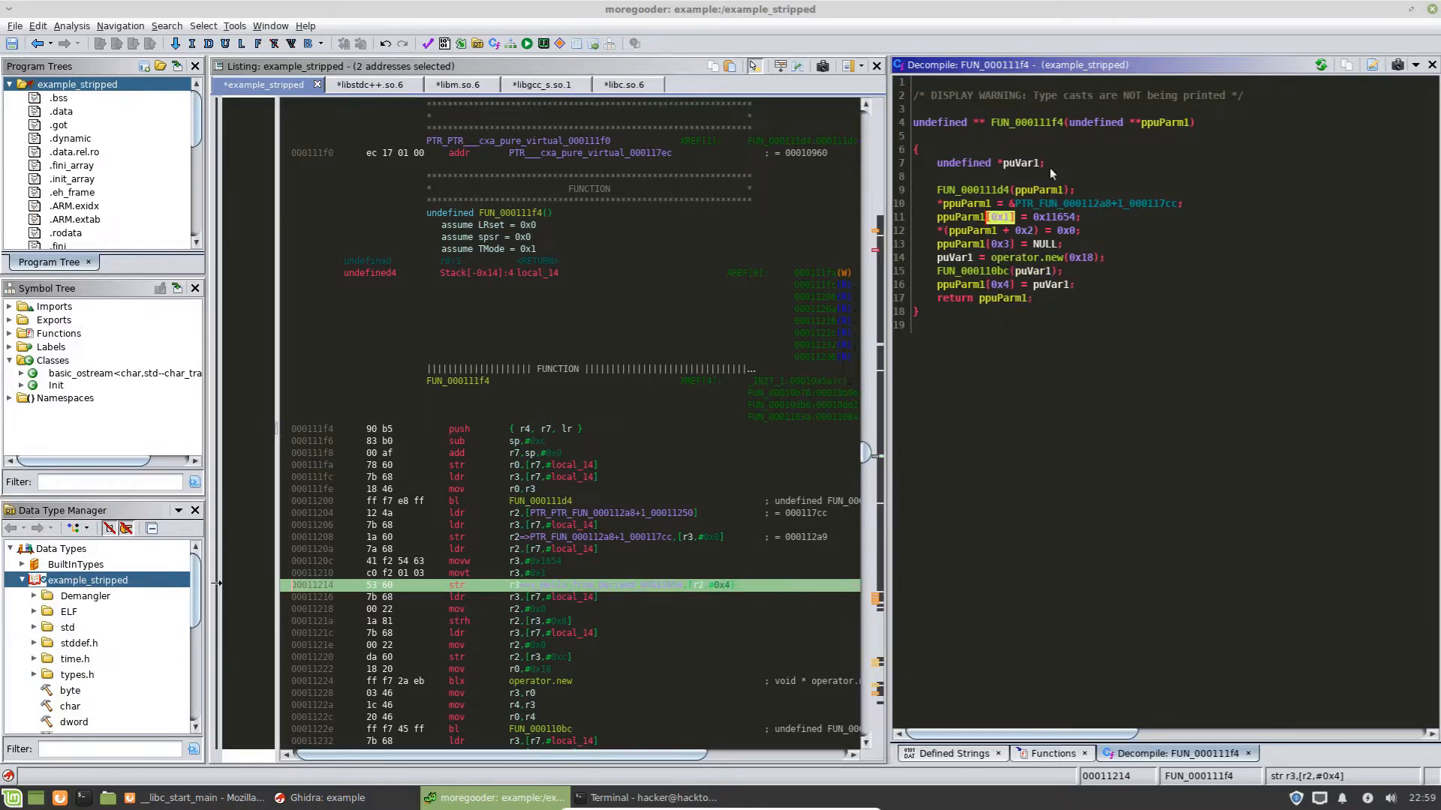
mouse_move(1095, 280)
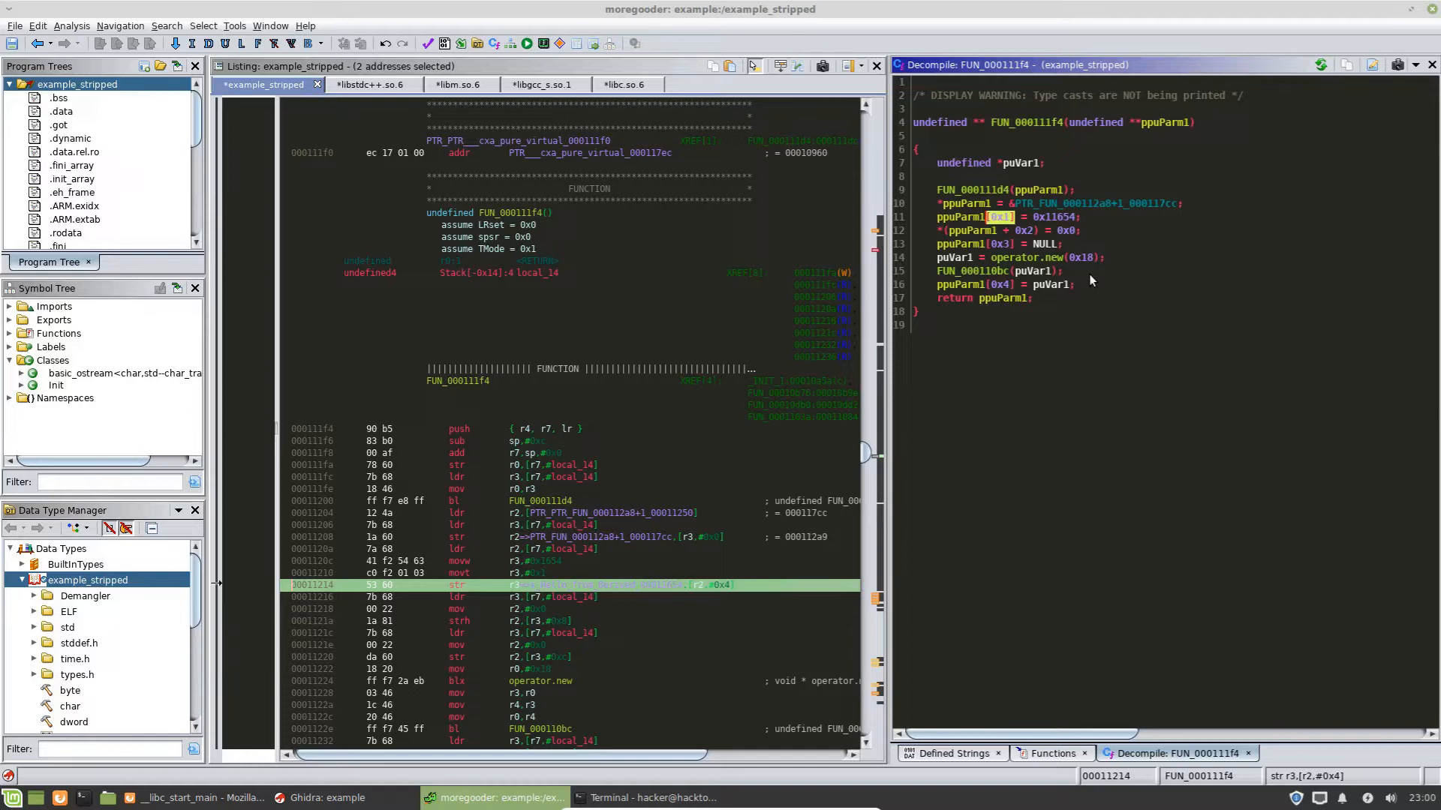
mouse_move(1092, 164)
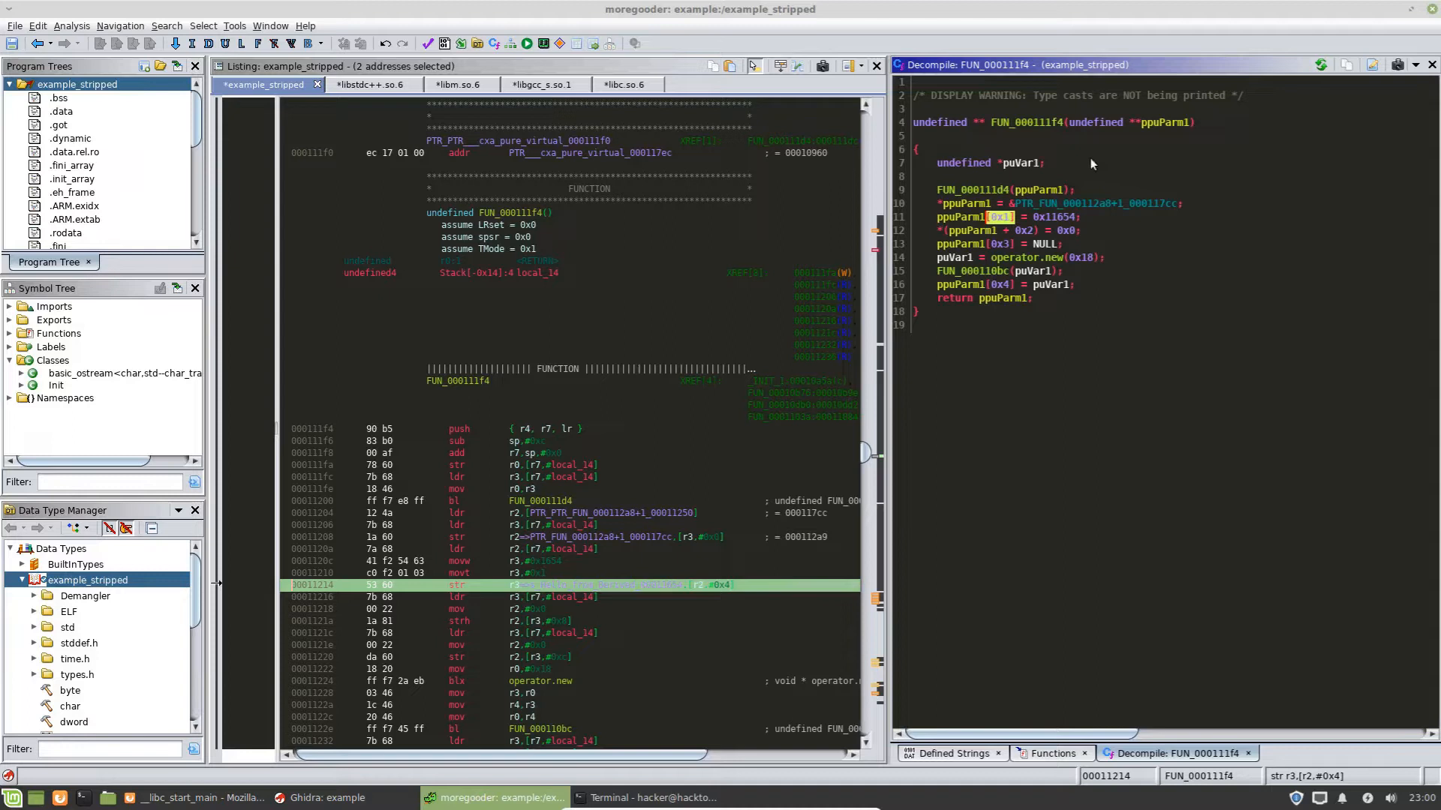
mouse_move(1142, 139)
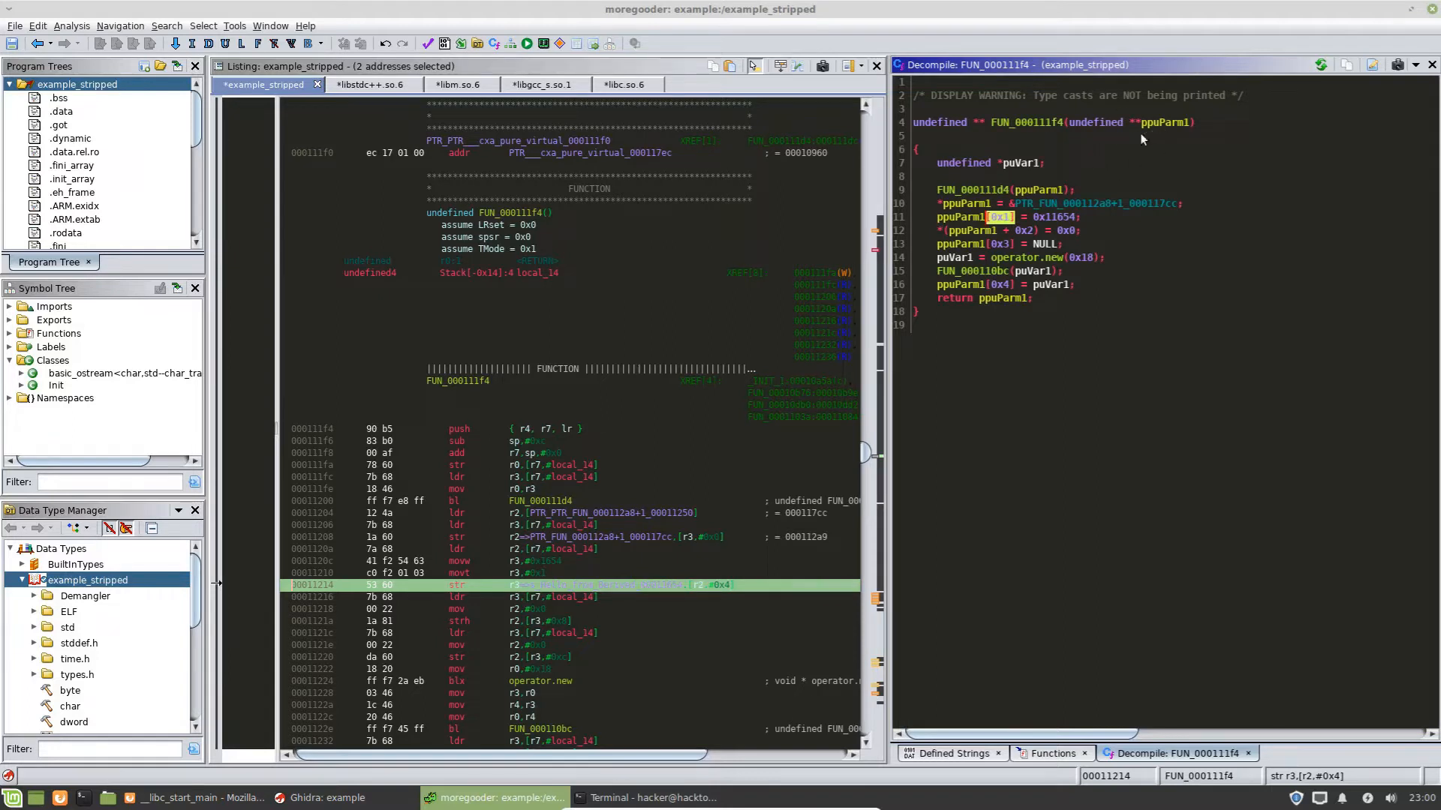
mouse_move(1129, 135)
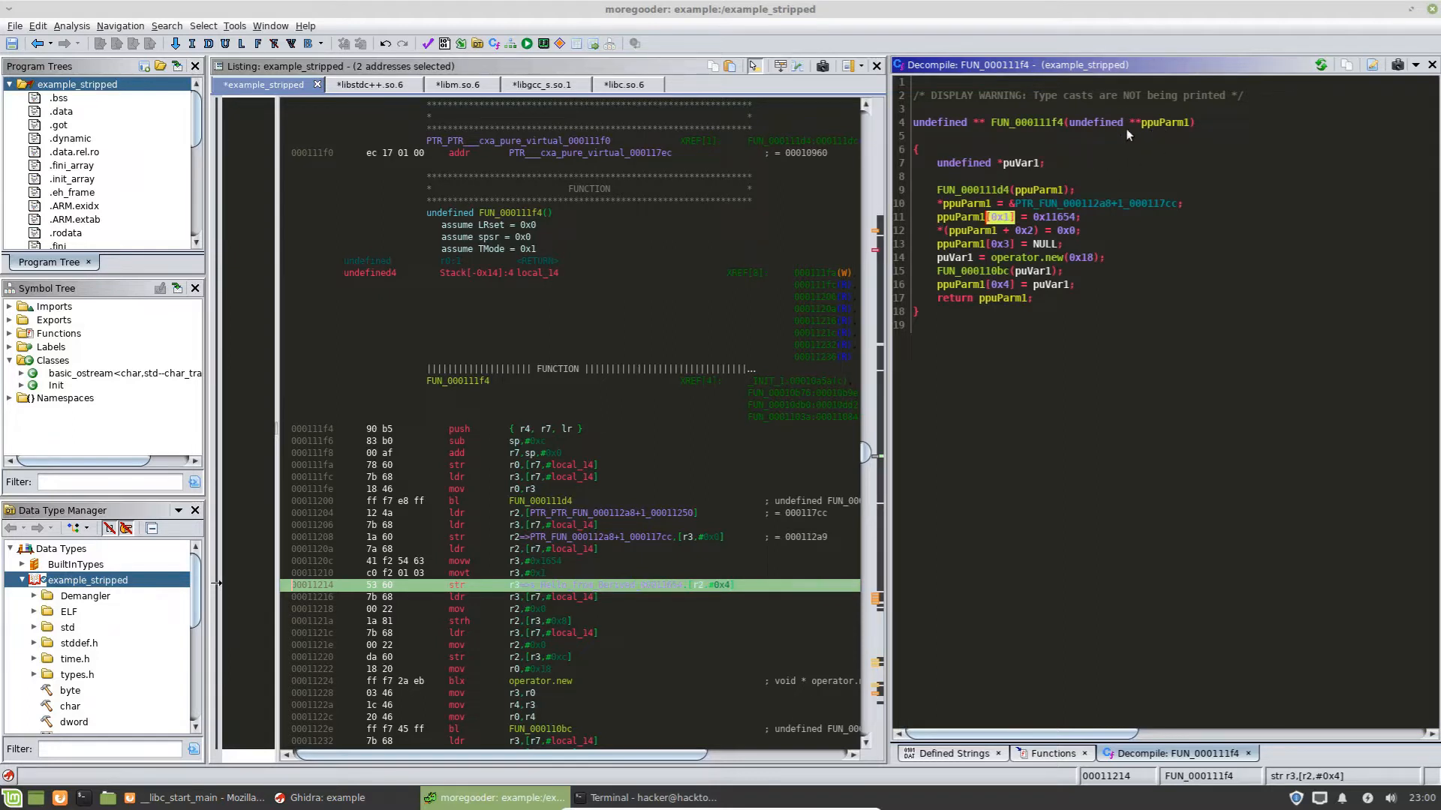
Auto-create a structure for ppuParm1 and open astruct in the Structure Editor.
right_click(1165, 123)
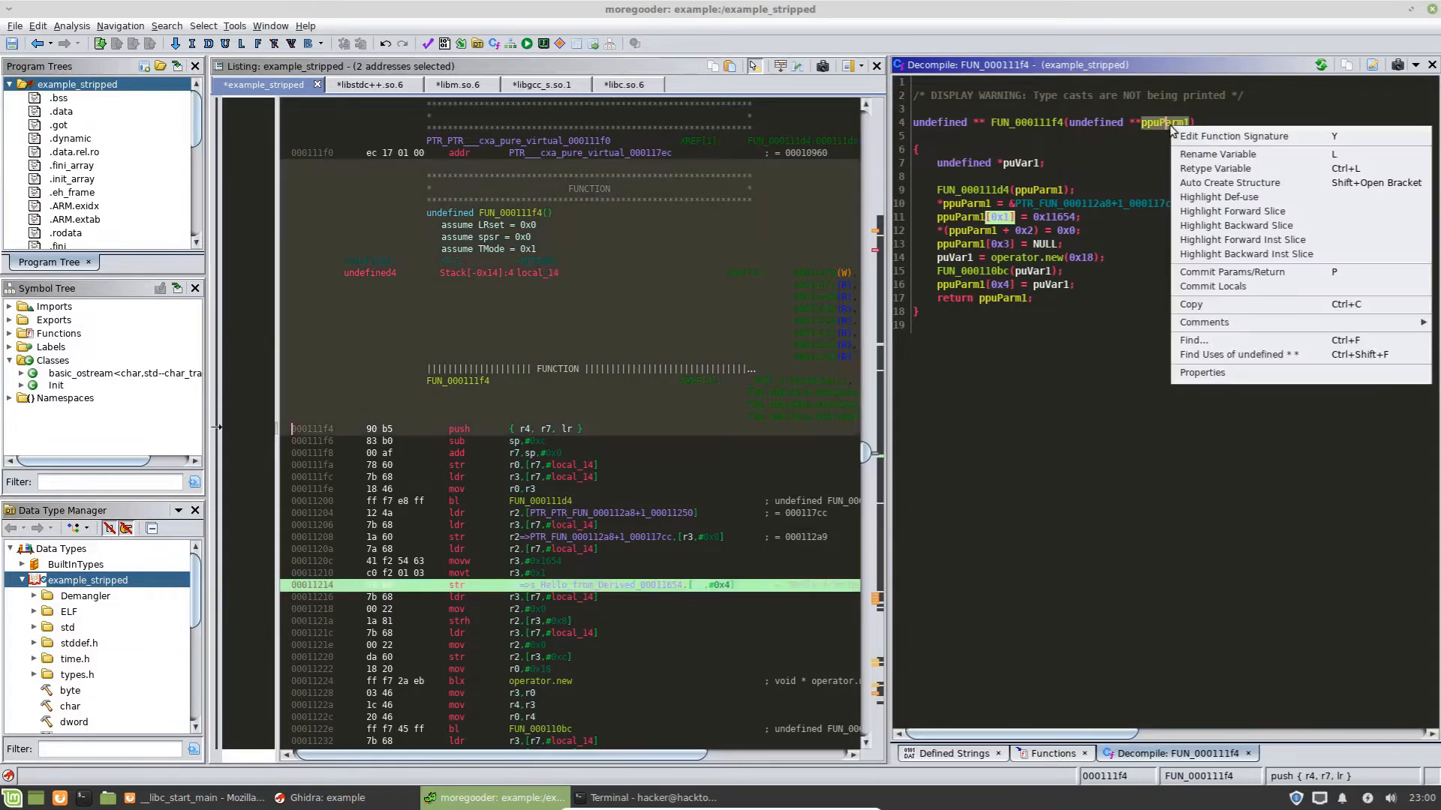
mouse_move(1229, 183)
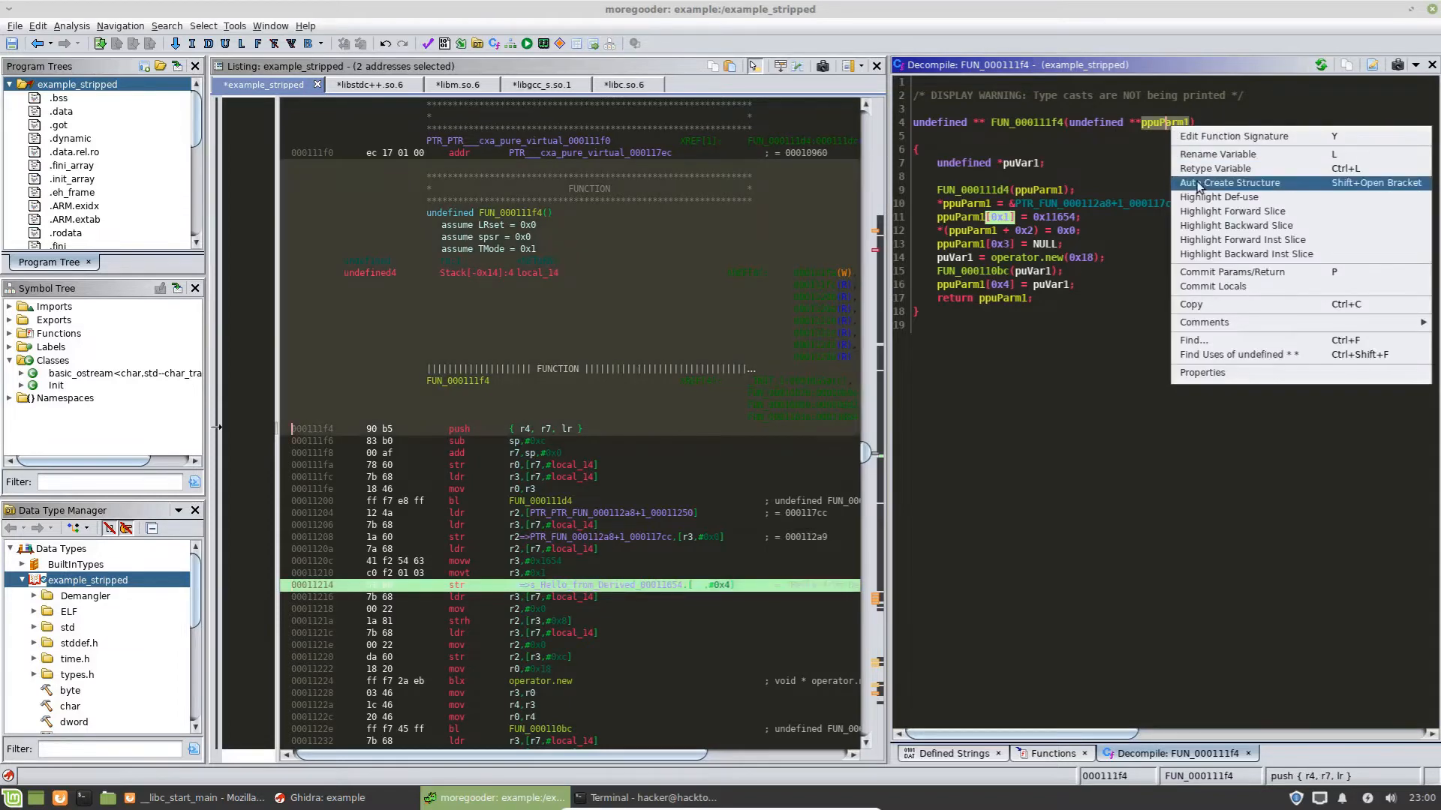
click(1230, 182)
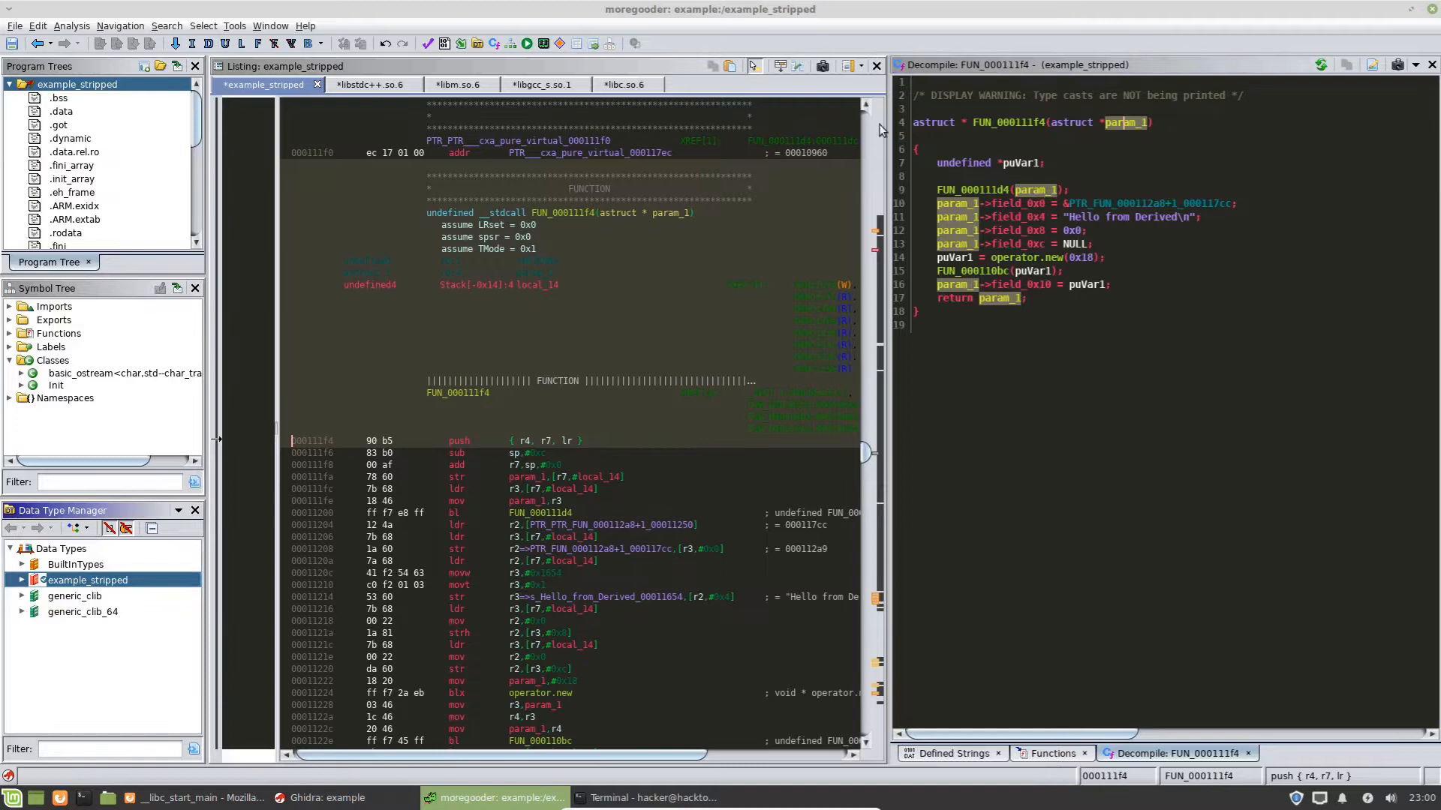
click(1075, 122)
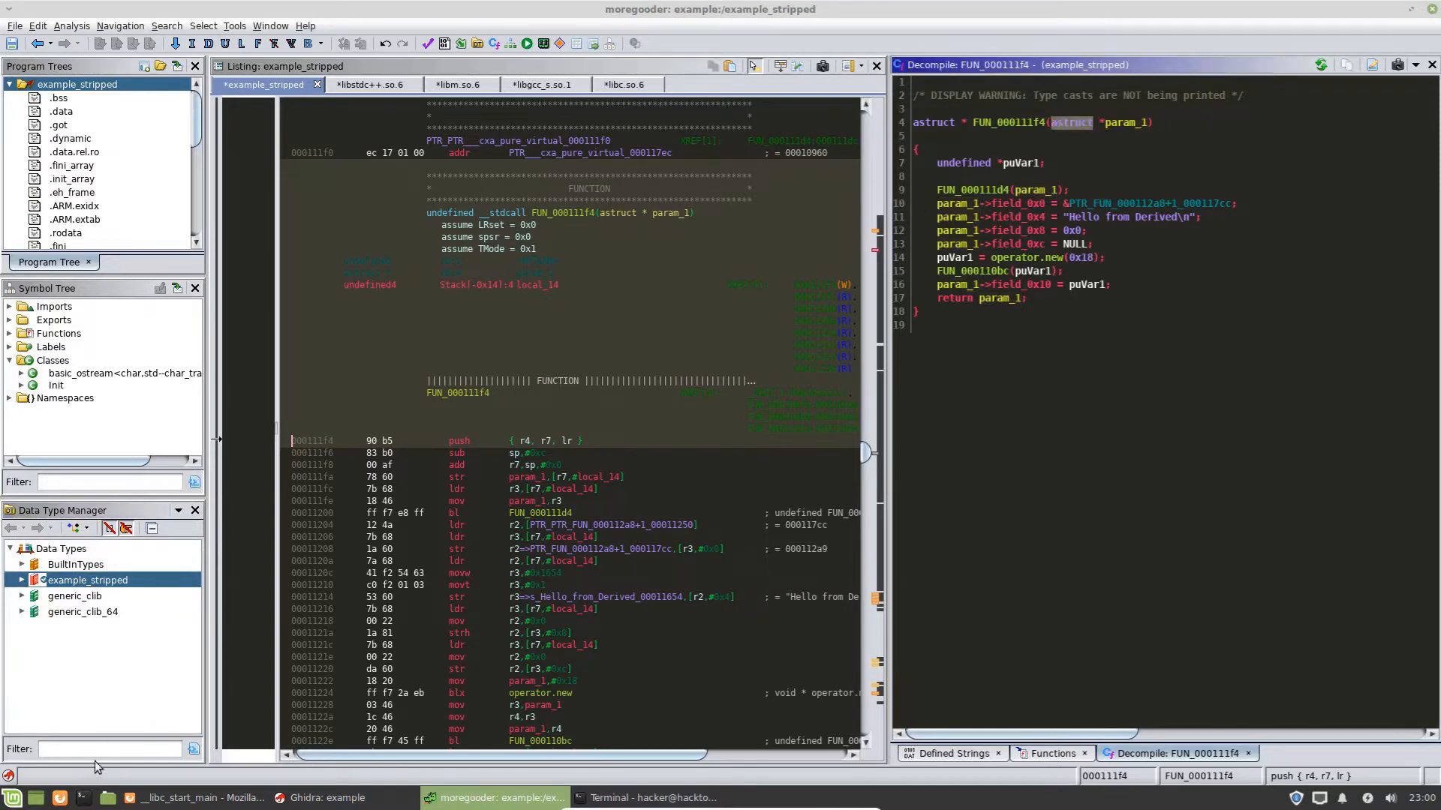
text(astruct)
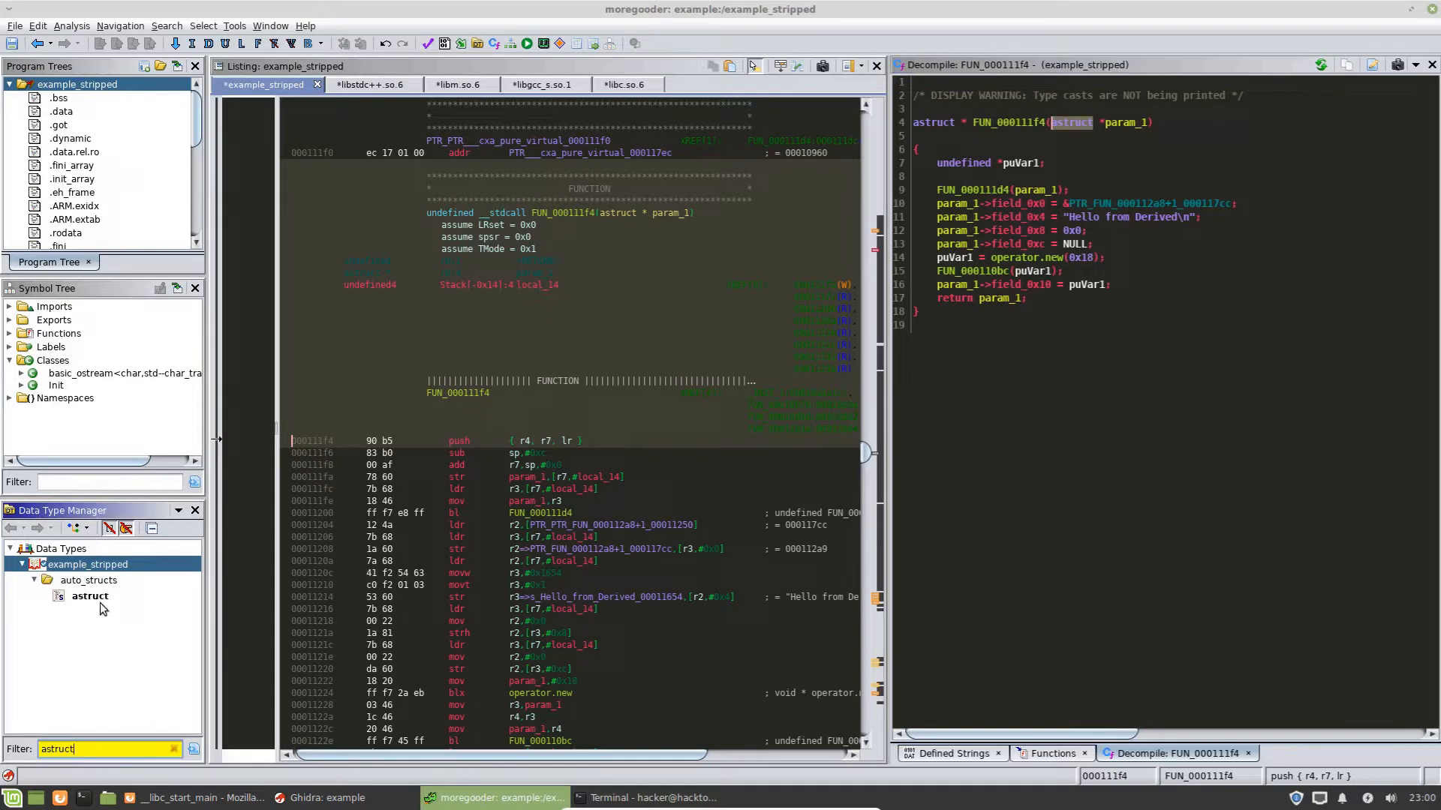
double_click(89, 596)
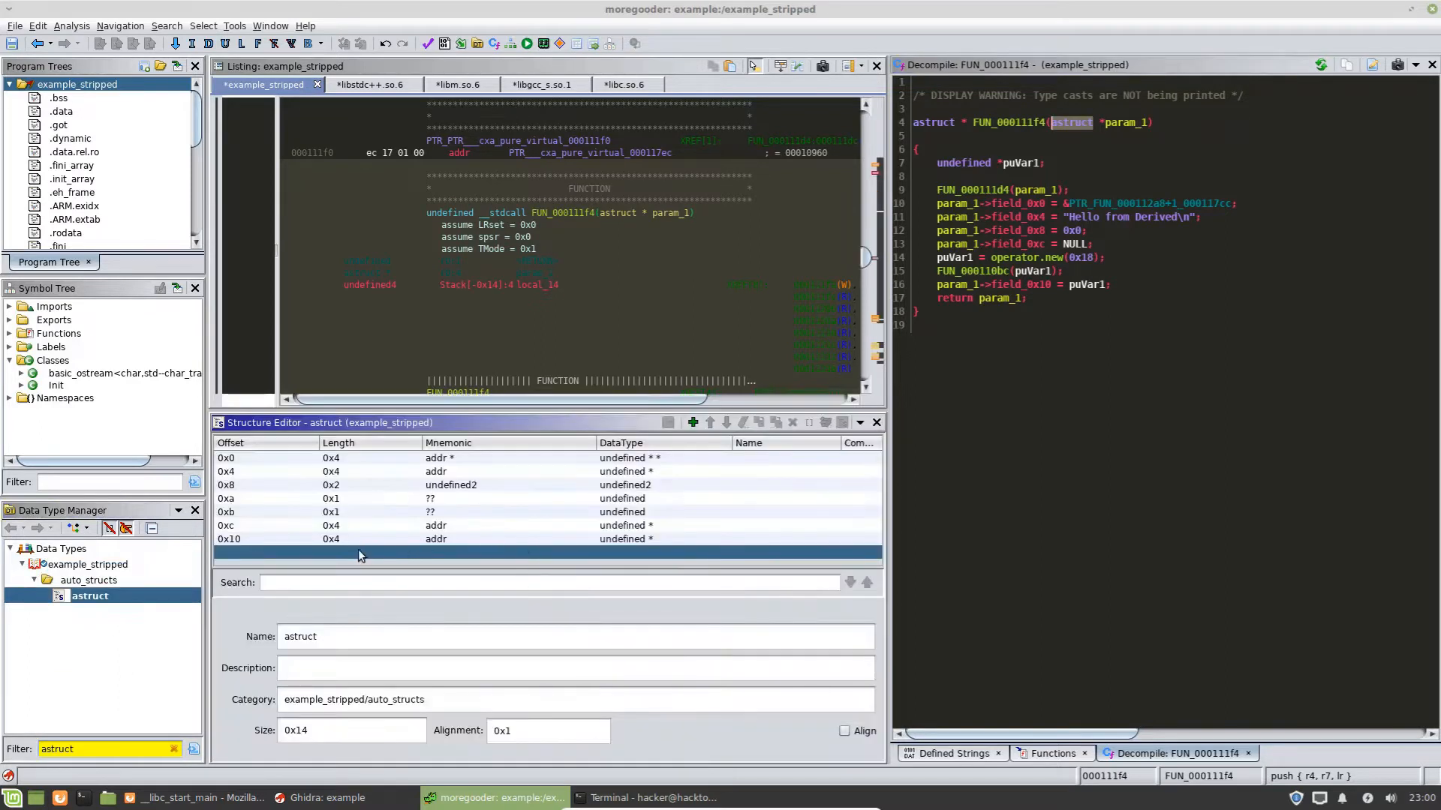
mouse_move(1025, 214)
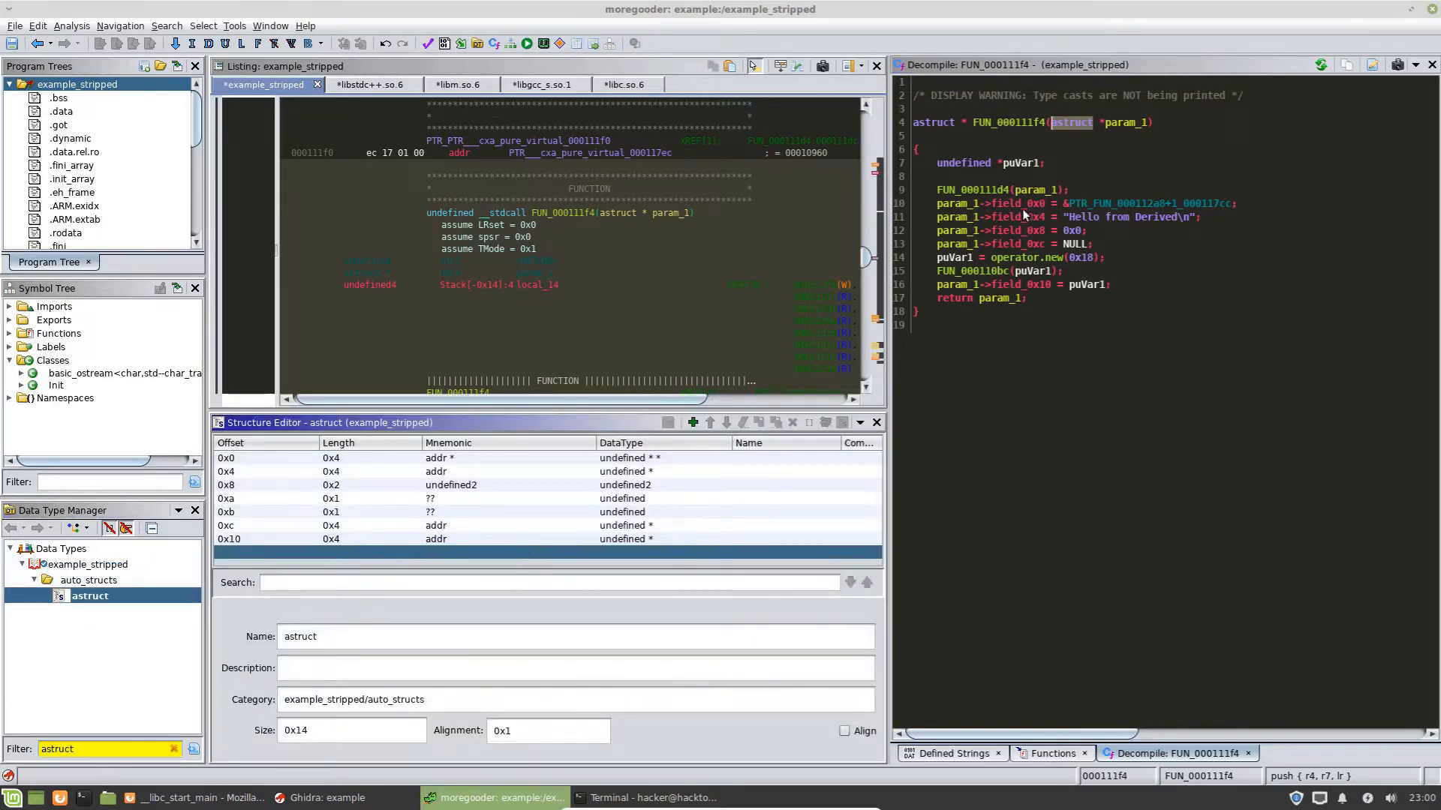
mouse_move(1034, 204)
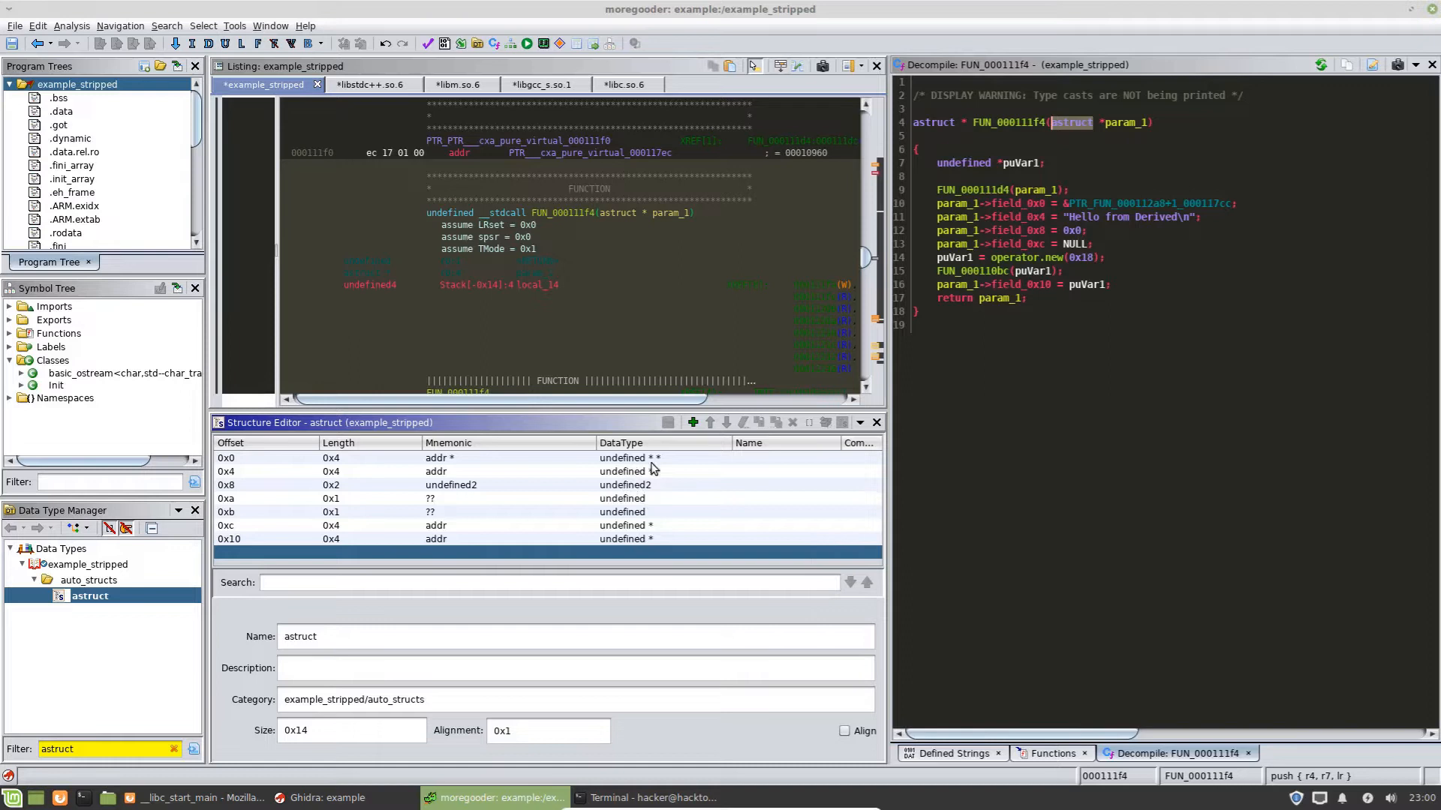
mouse_move(640, 471)
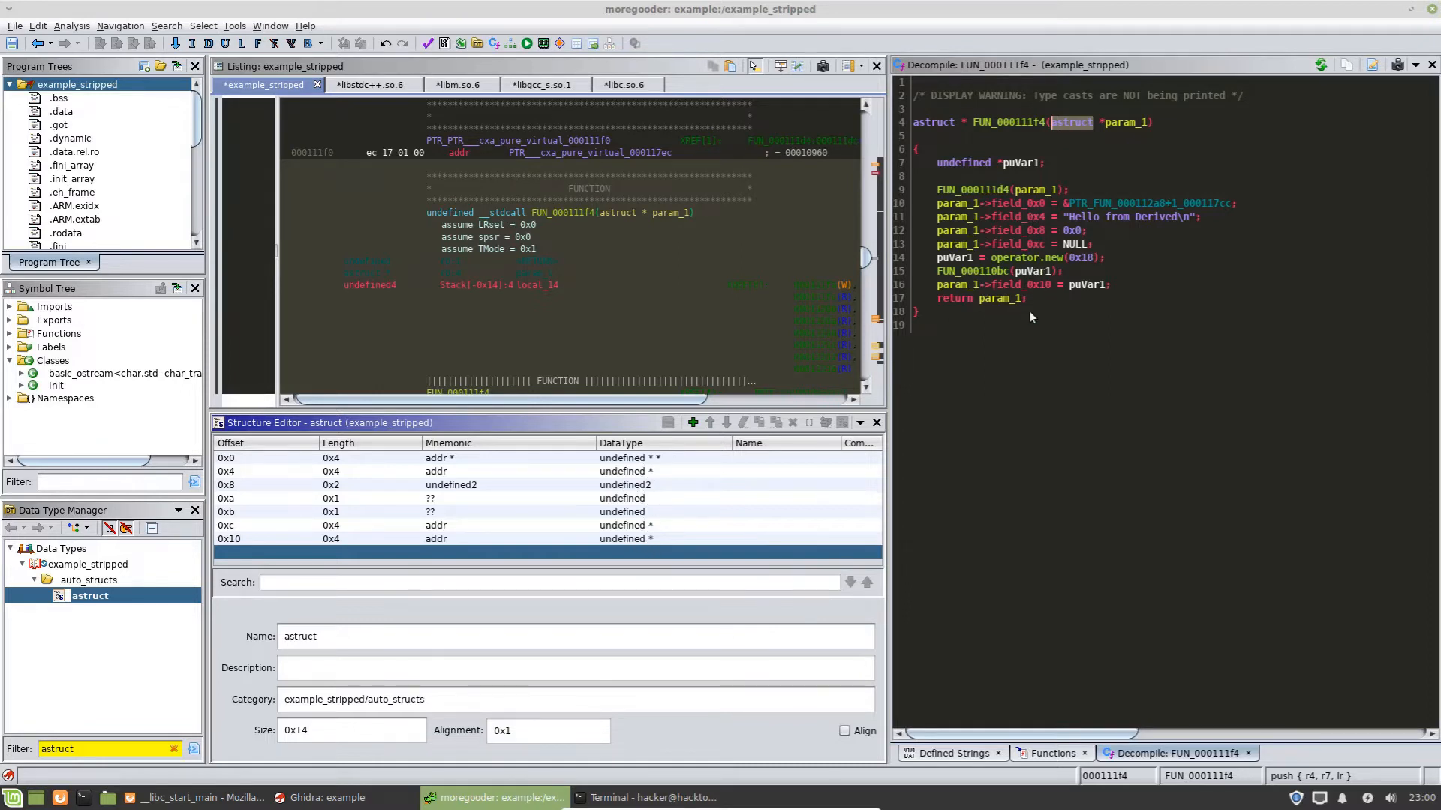
mouse_move(1026, 323)
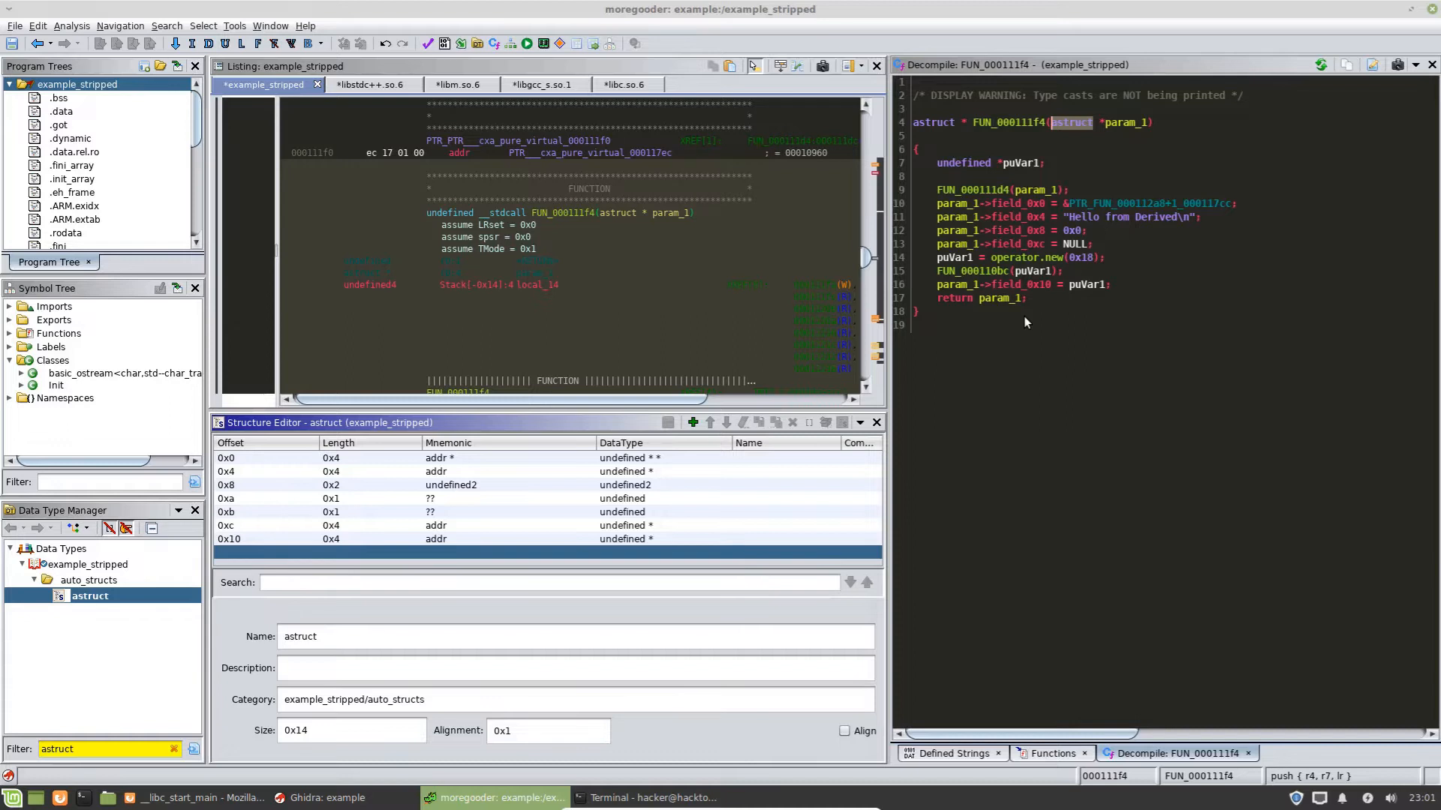
Bring up and dismiss the Go To address prompt.
key(g)
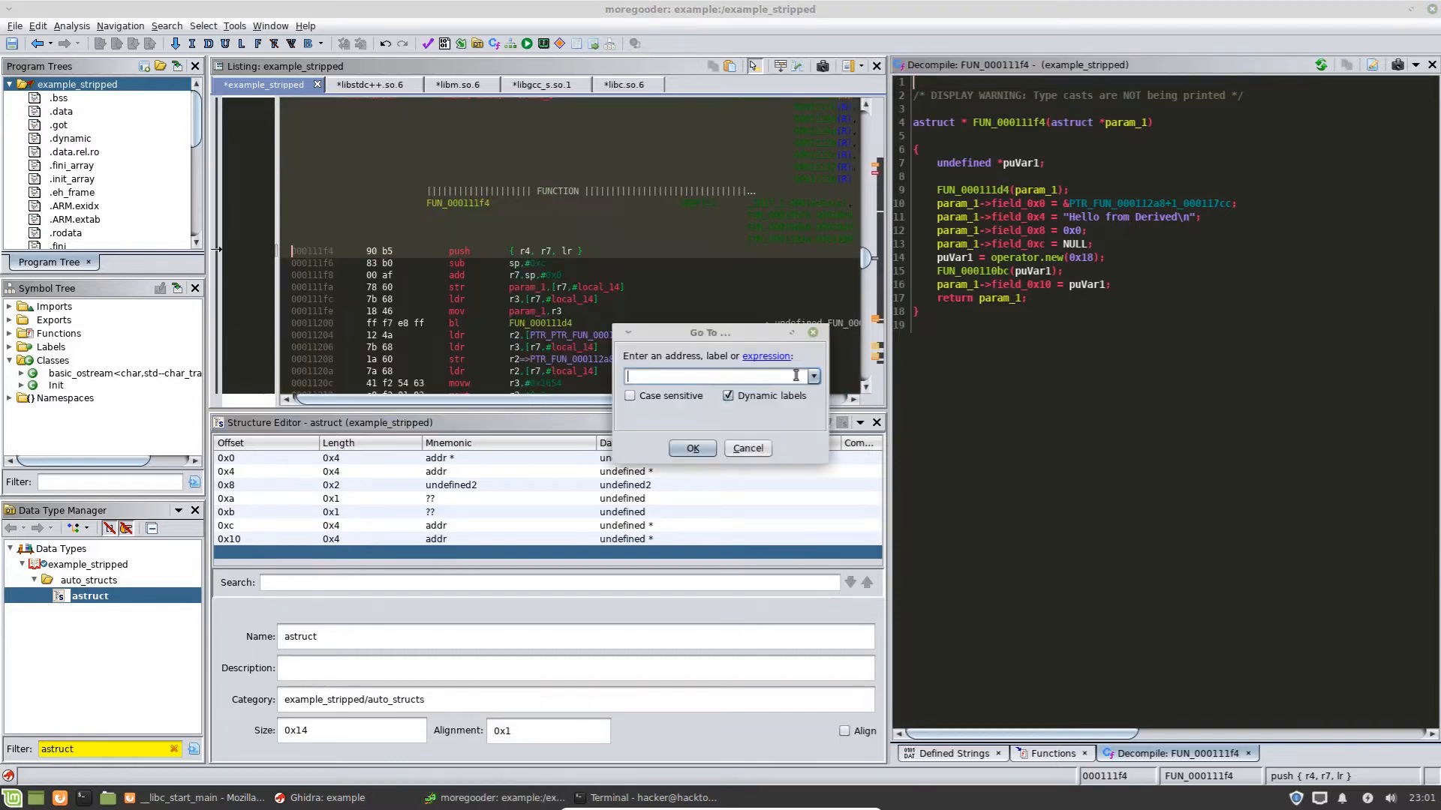
click(747, 448)
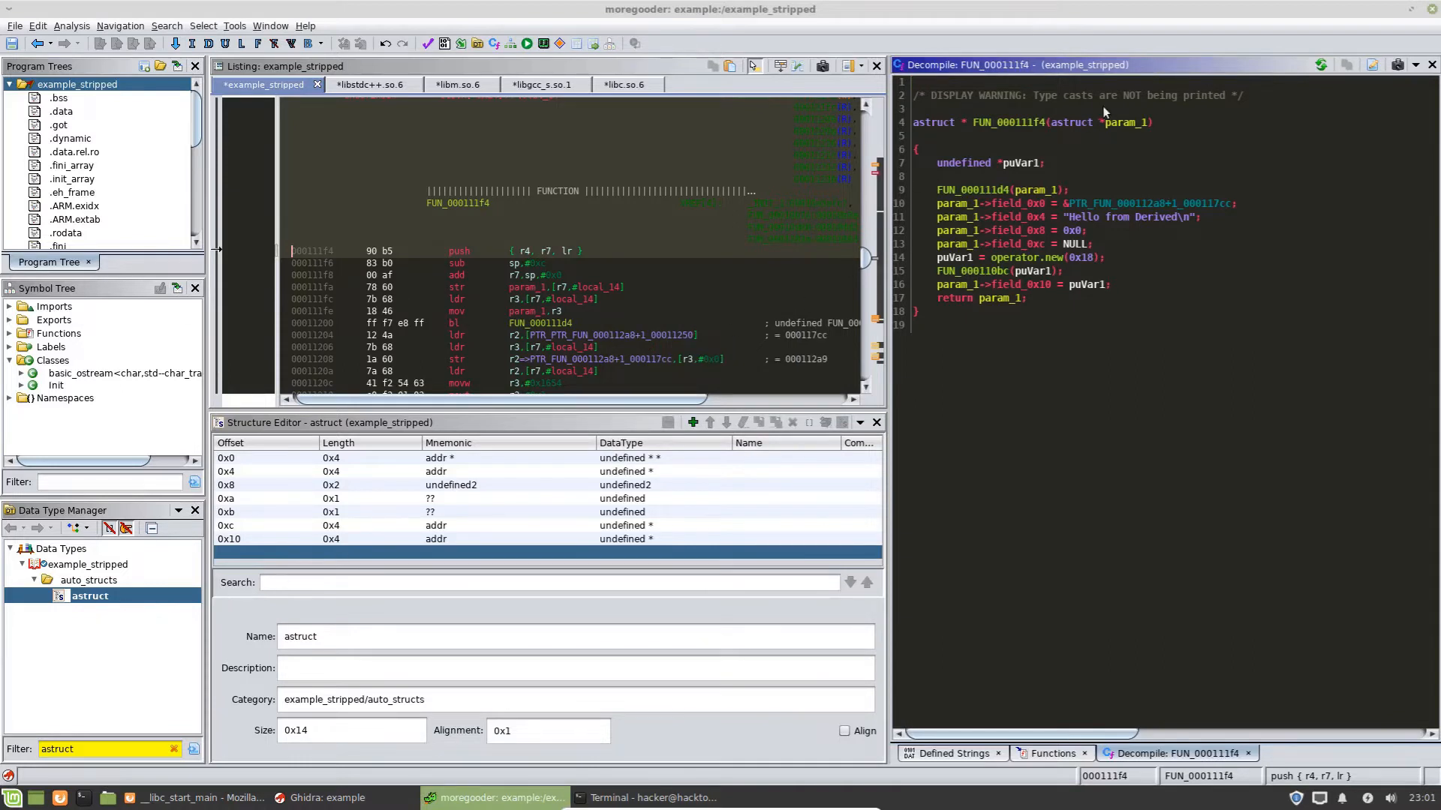
mouse_move(253, 298)
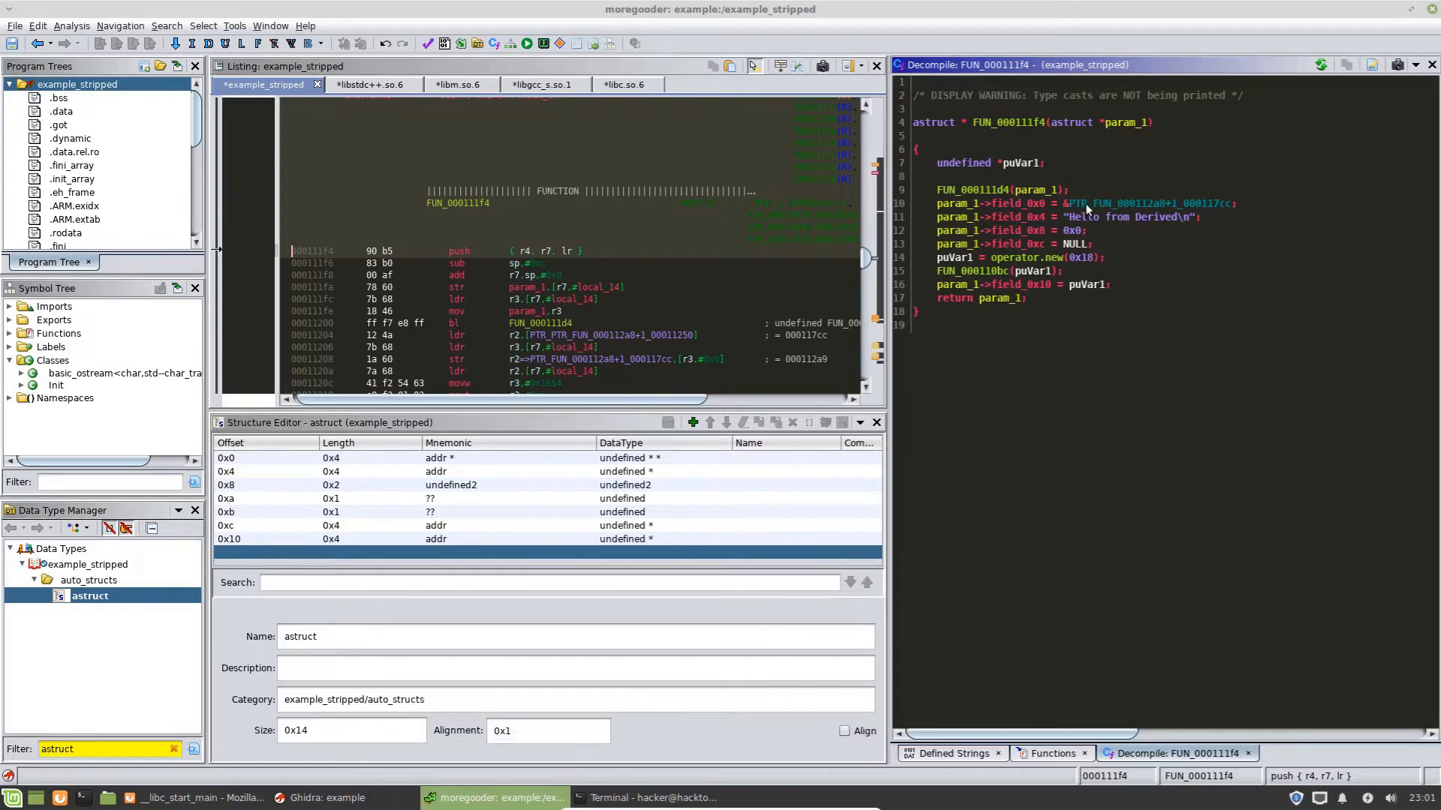
mouse_move(53, 360)
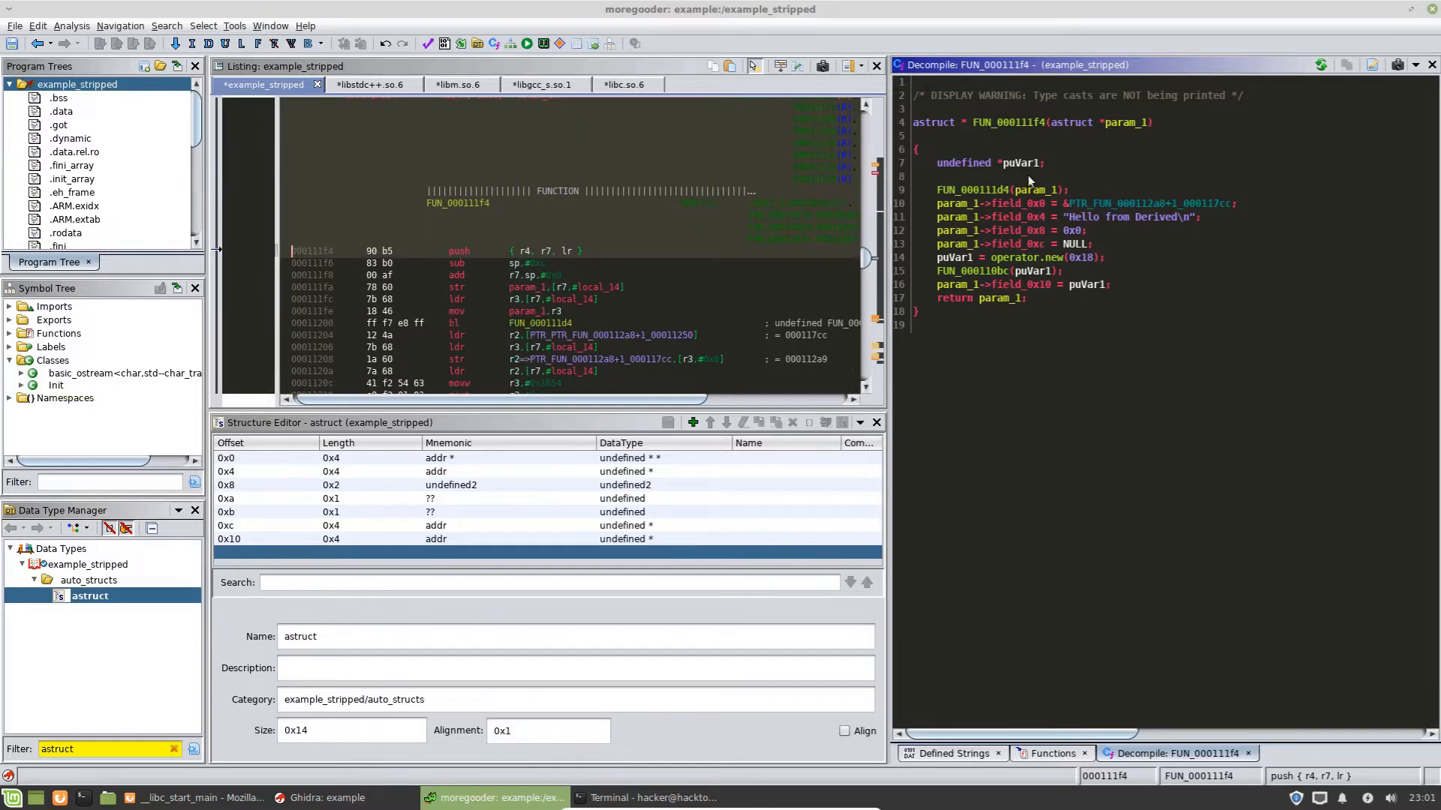
mouse_move(1085, 339)
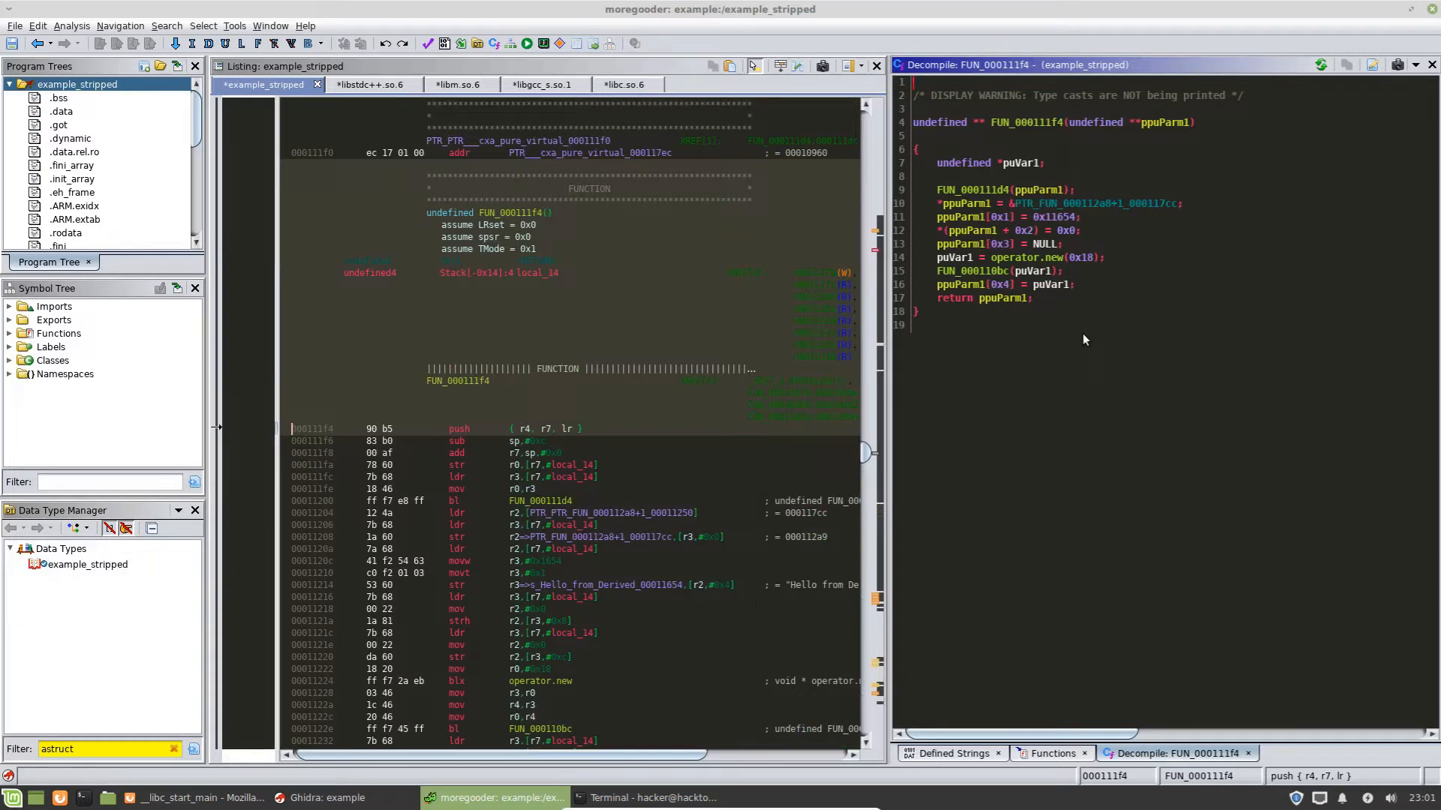
Set FUN_000111f4's calling convention to __thiscall and remove the ppuParm1 parameter.
right_click(1029, 122)
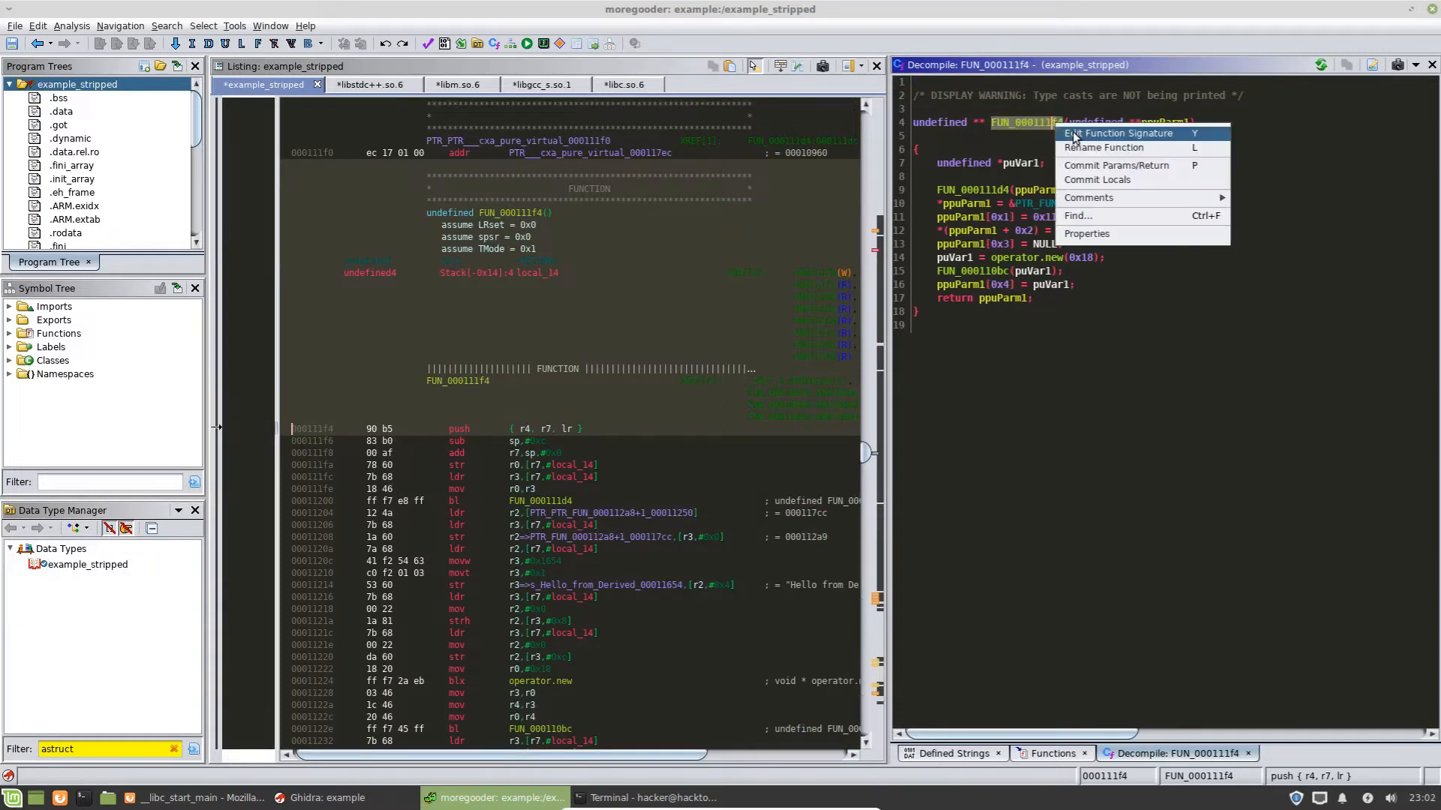
click(1117, 133)
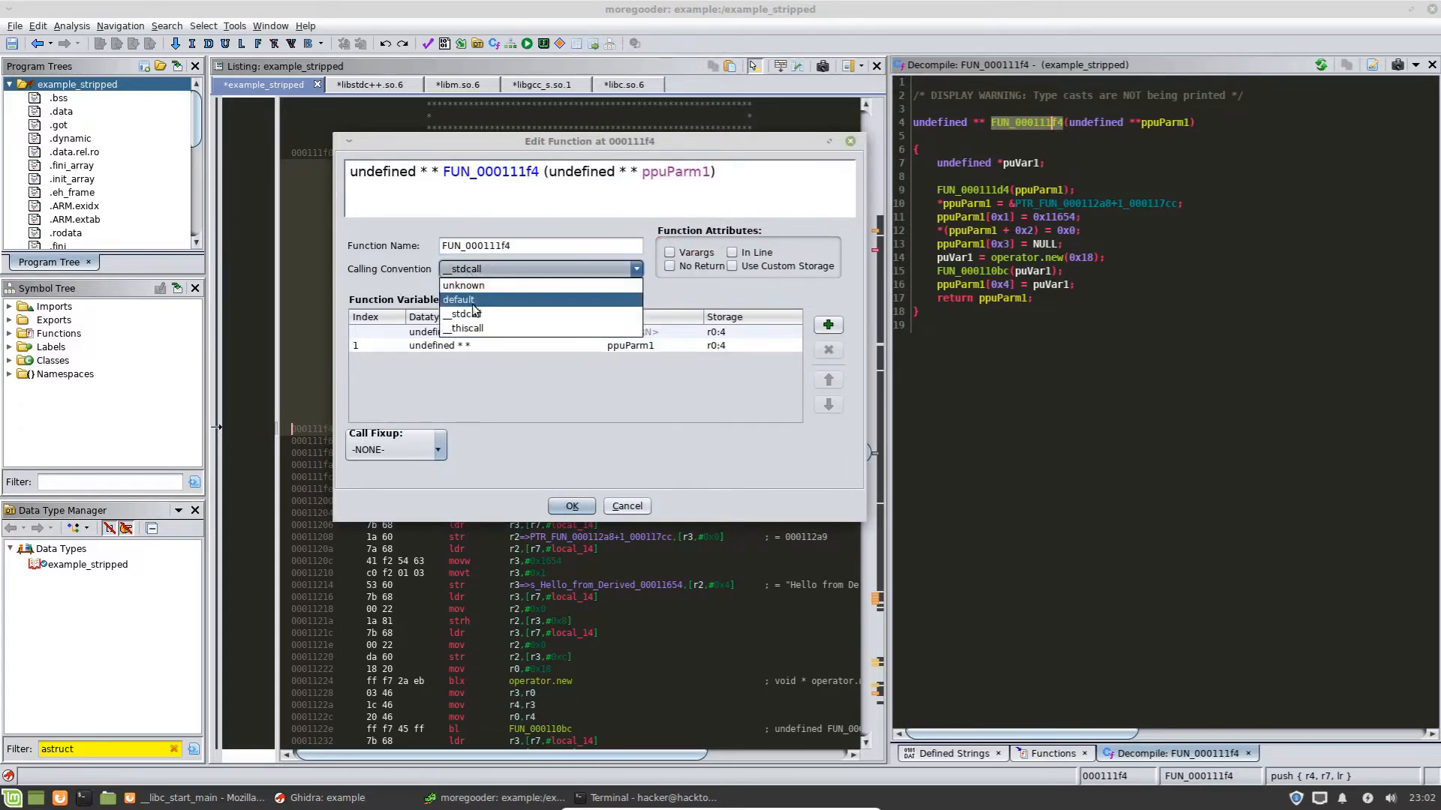
mouse_move(466, 328)
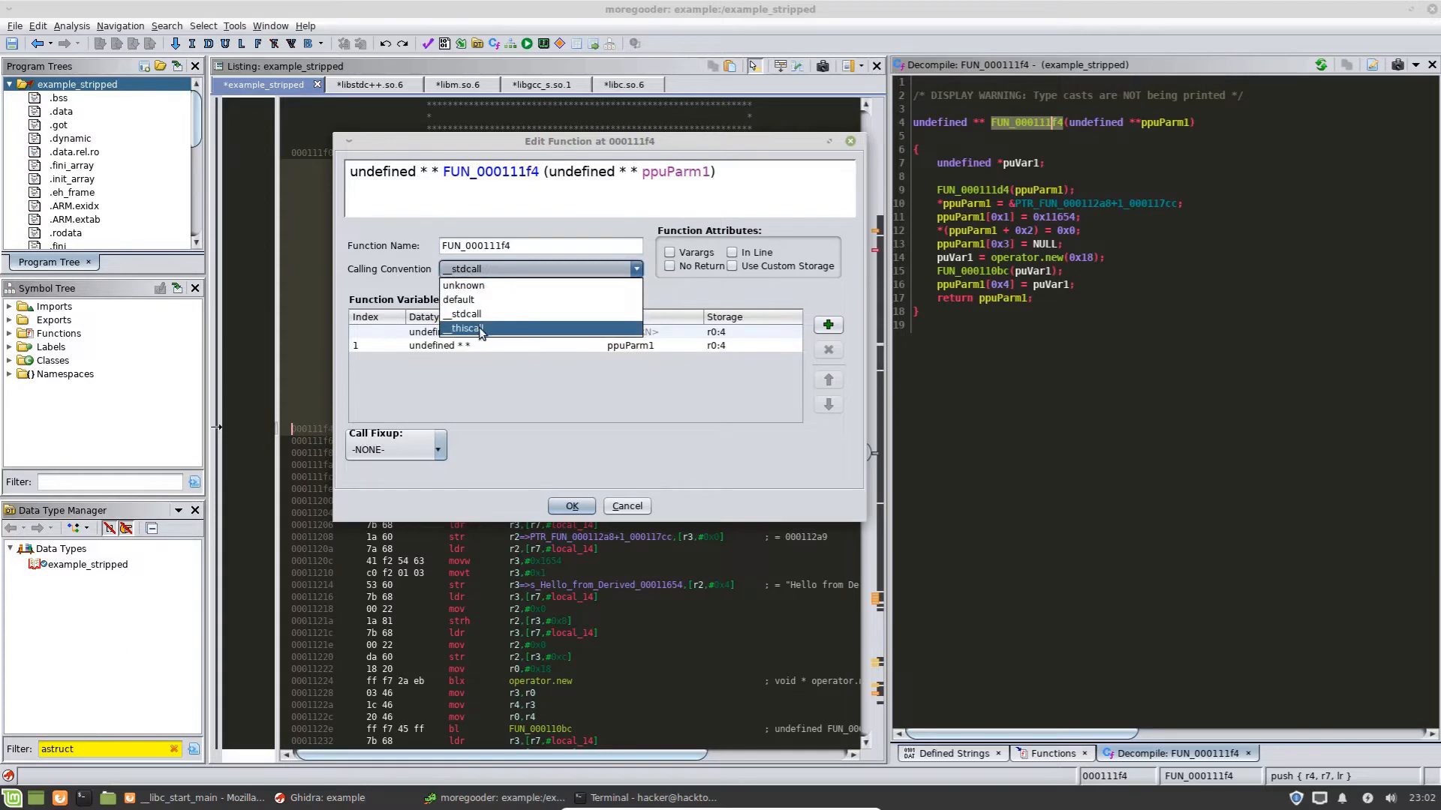
click(466, 327)
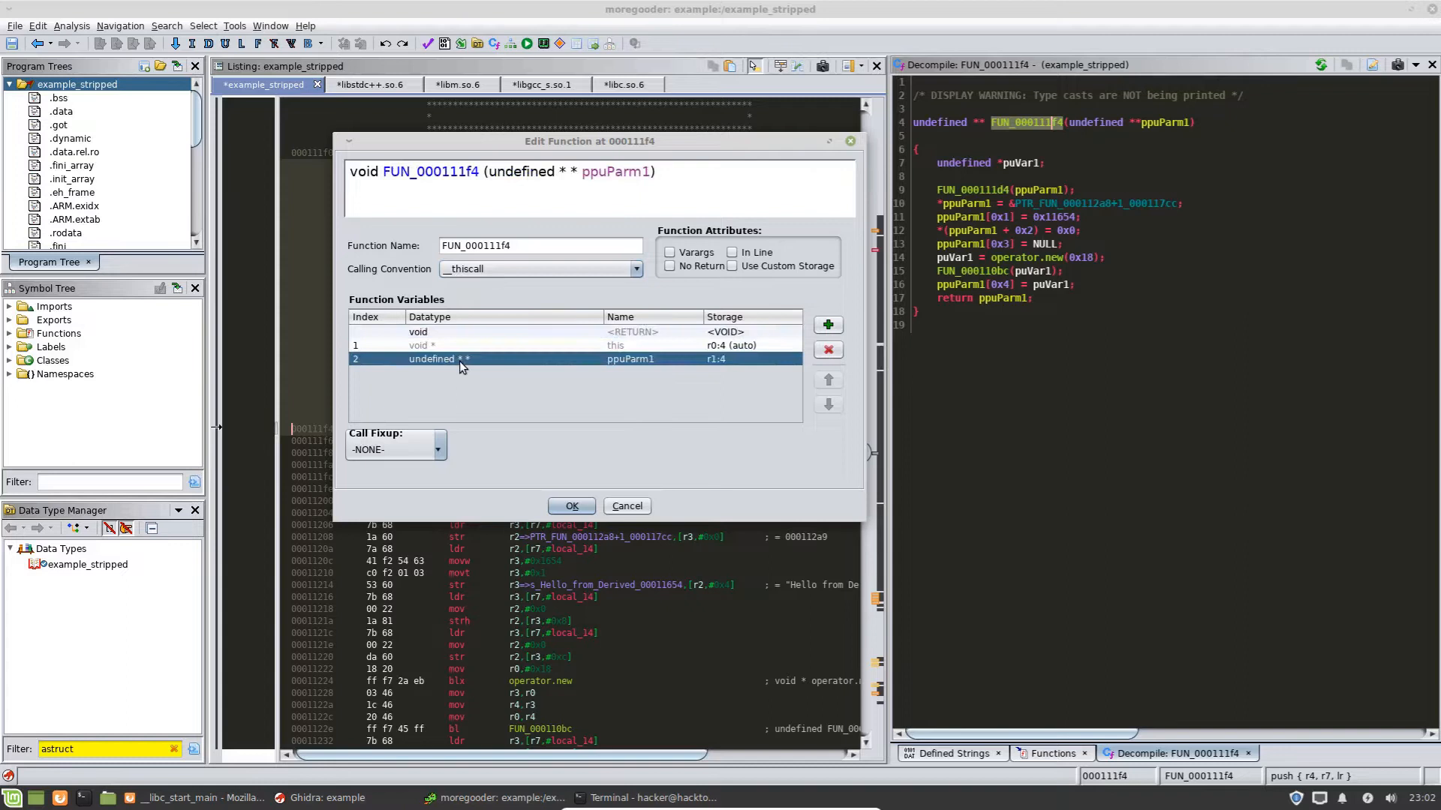
click(828, 349)
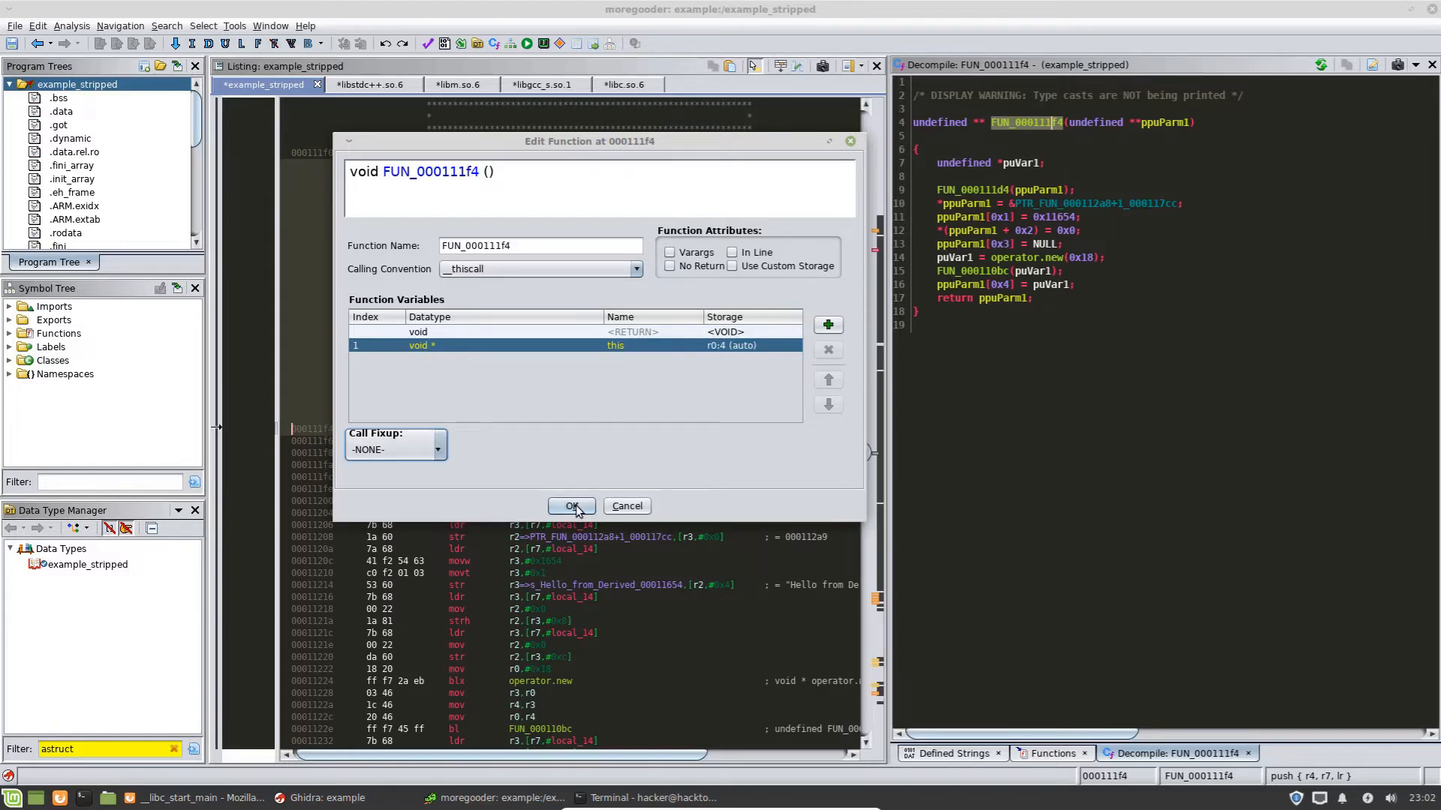
click(572, 506)
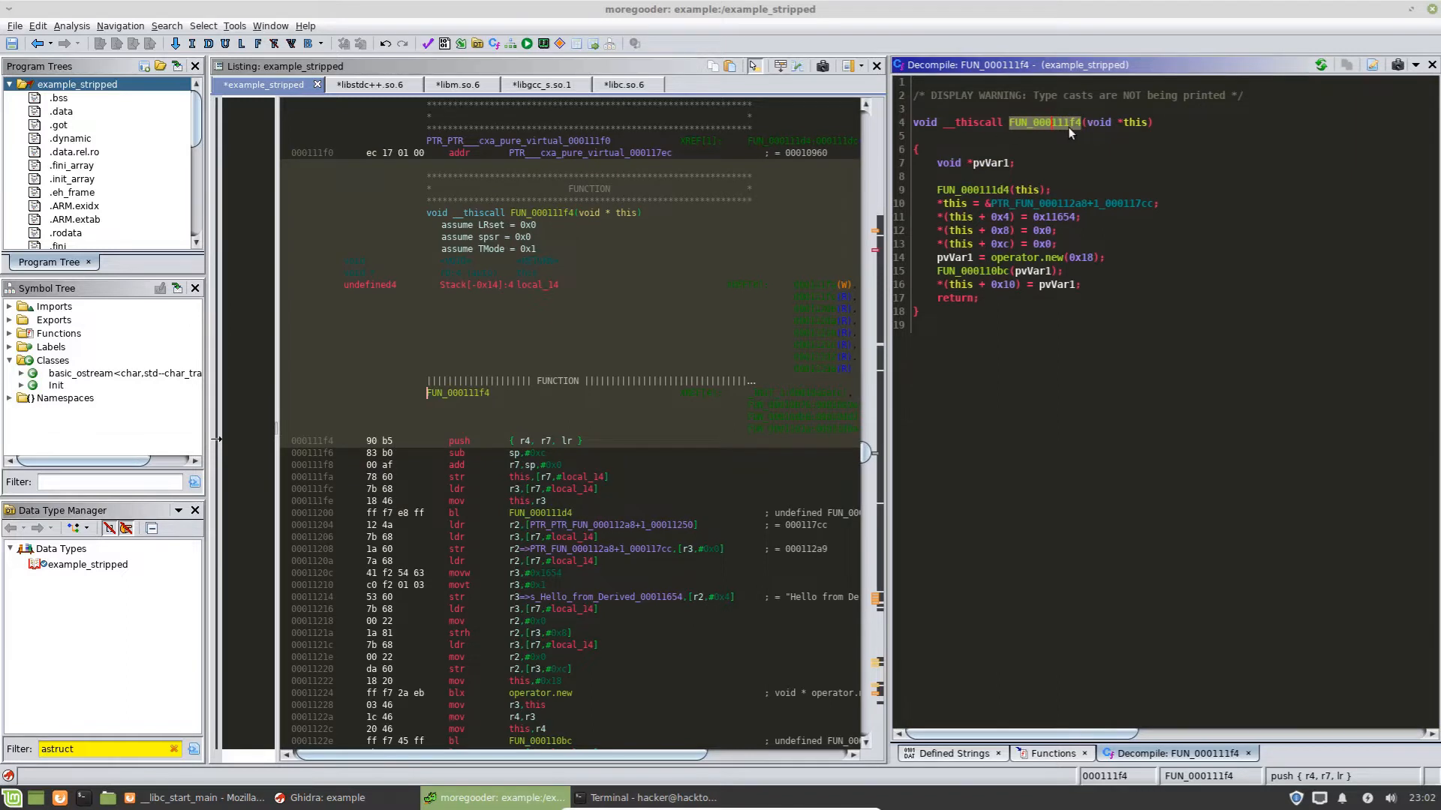
mouse_move(1136, 128)
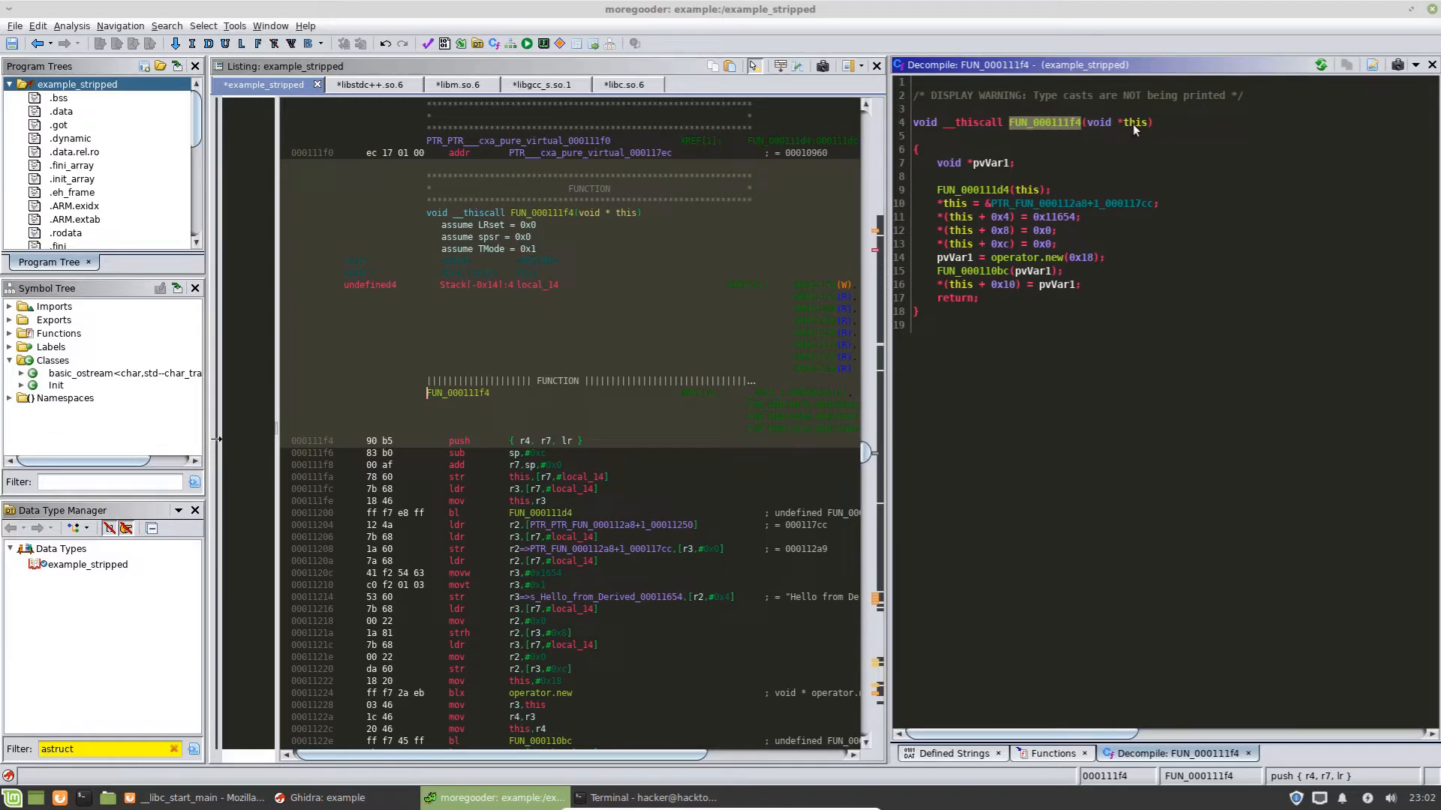
Auto-create the AutoClass1 class structure from this and inspect it in the Symbol Tree.
right_click(1136, 122)
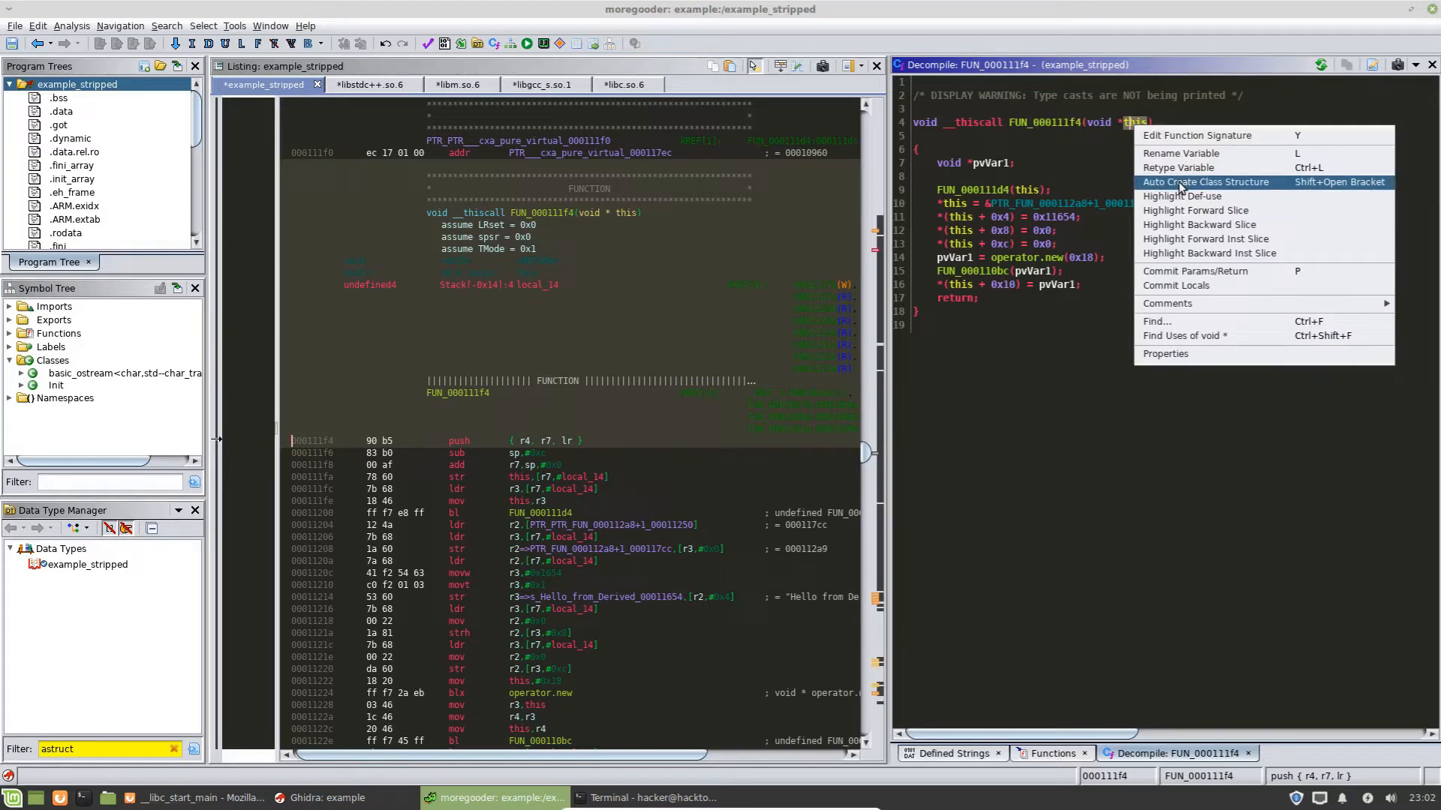
click(1206, 182)
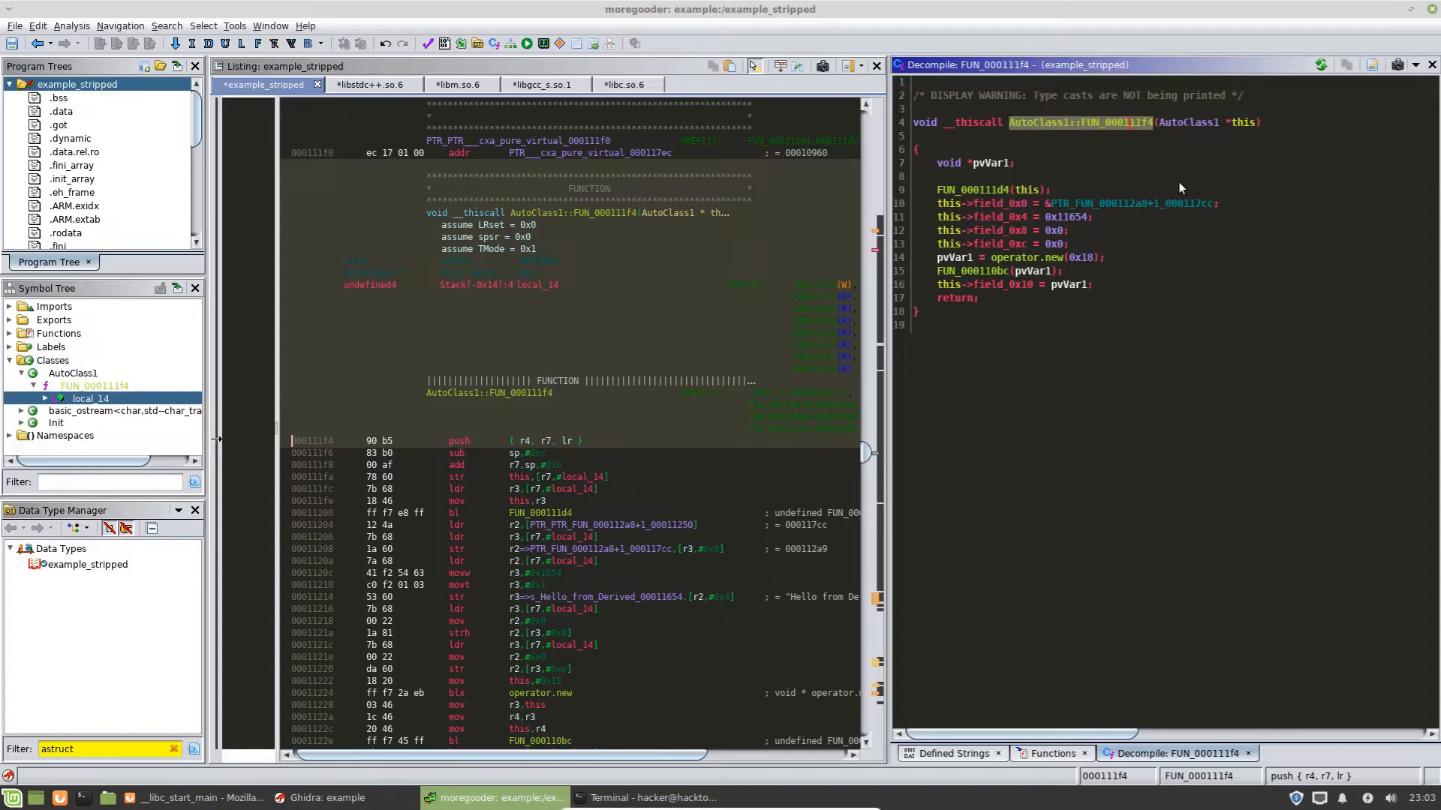
mouse_move(1200, 132)
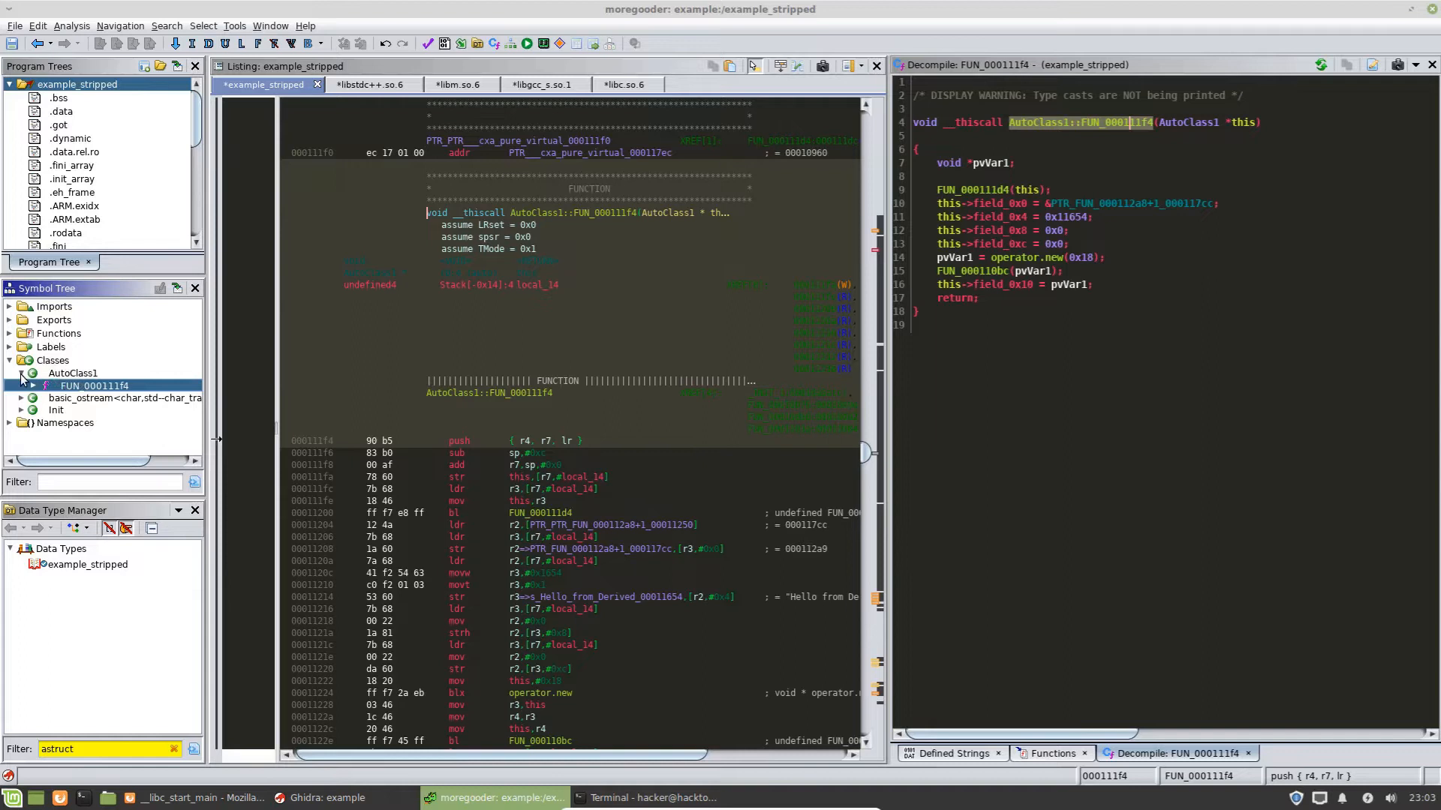
click(73, 372)
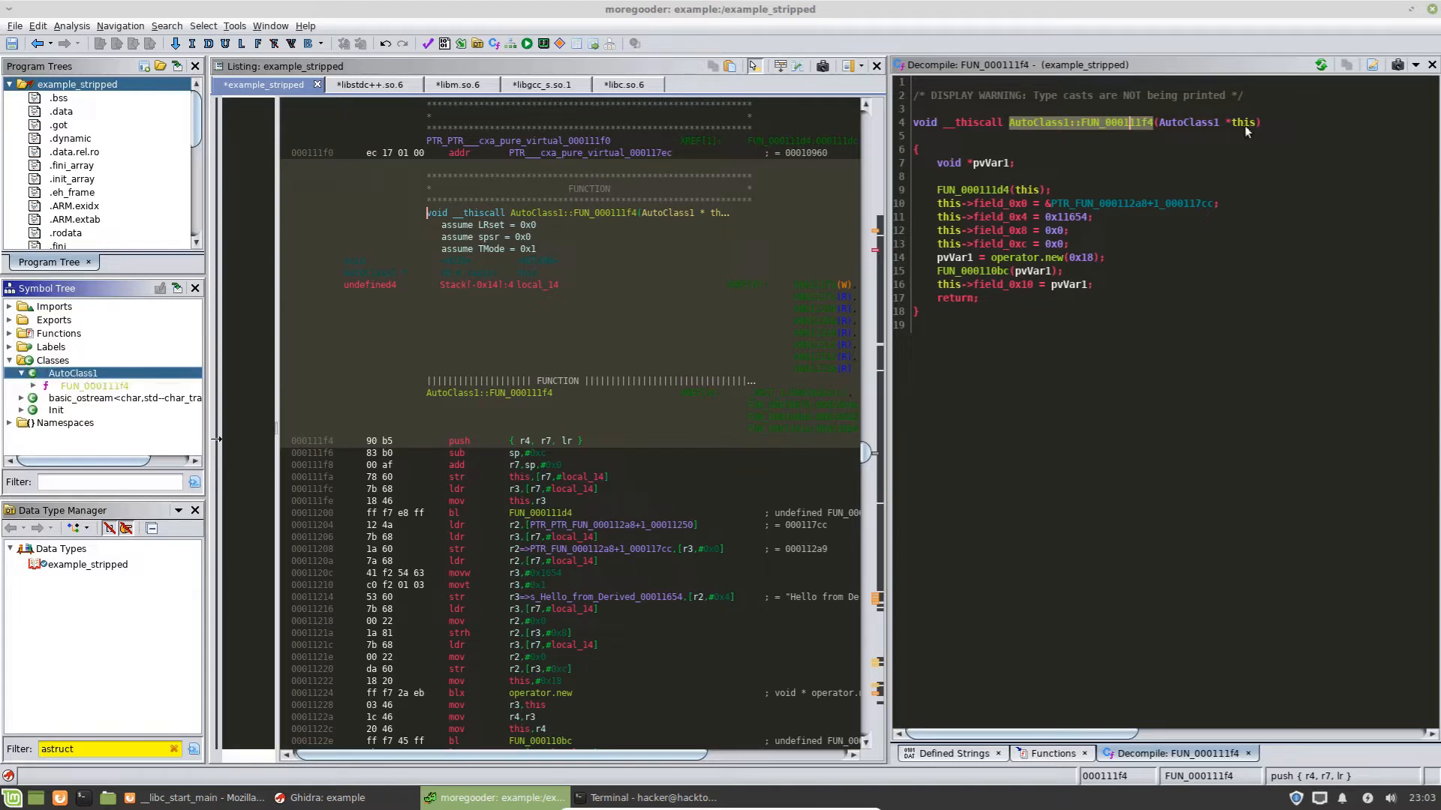
mouse_move(1235, 127)
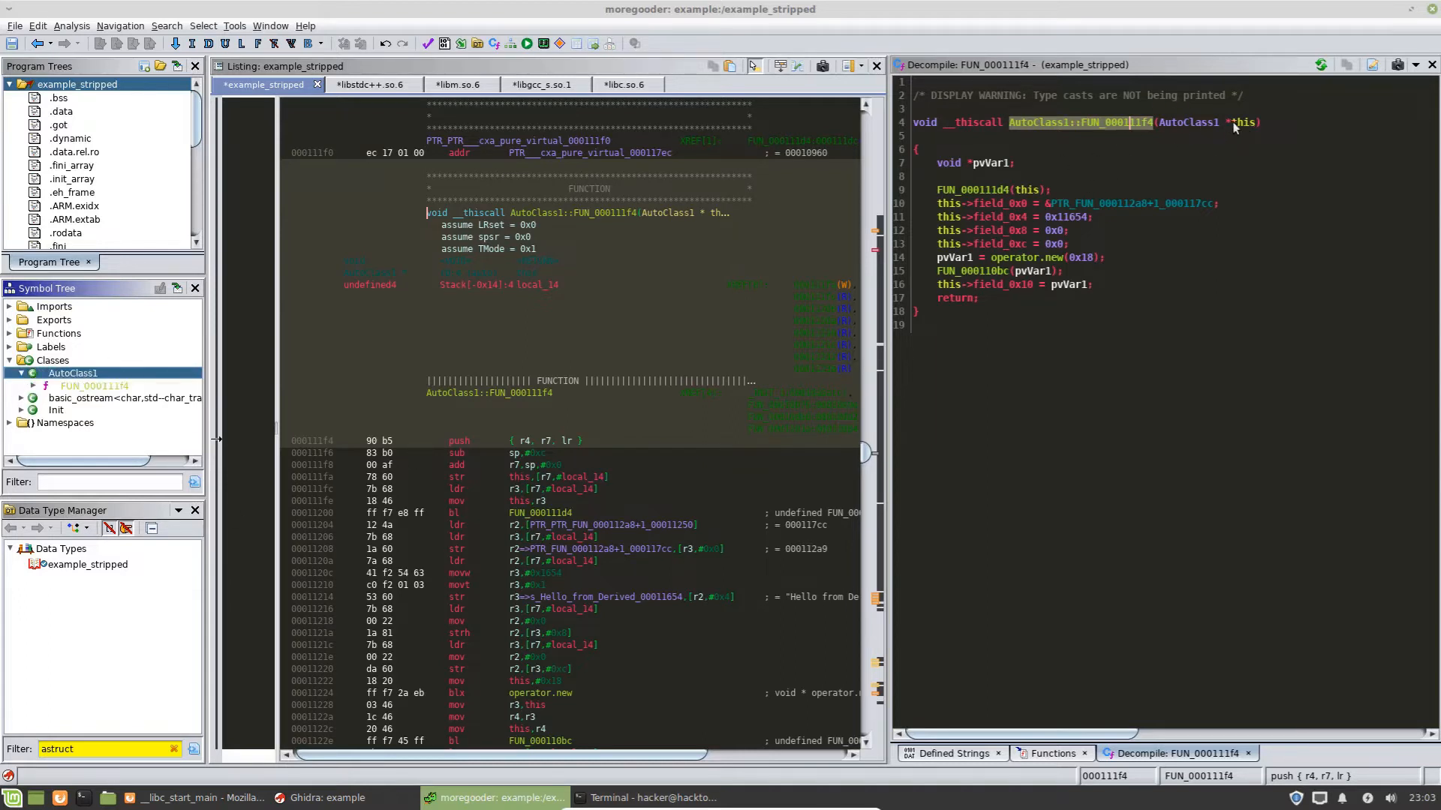
right_click(1241, 122)
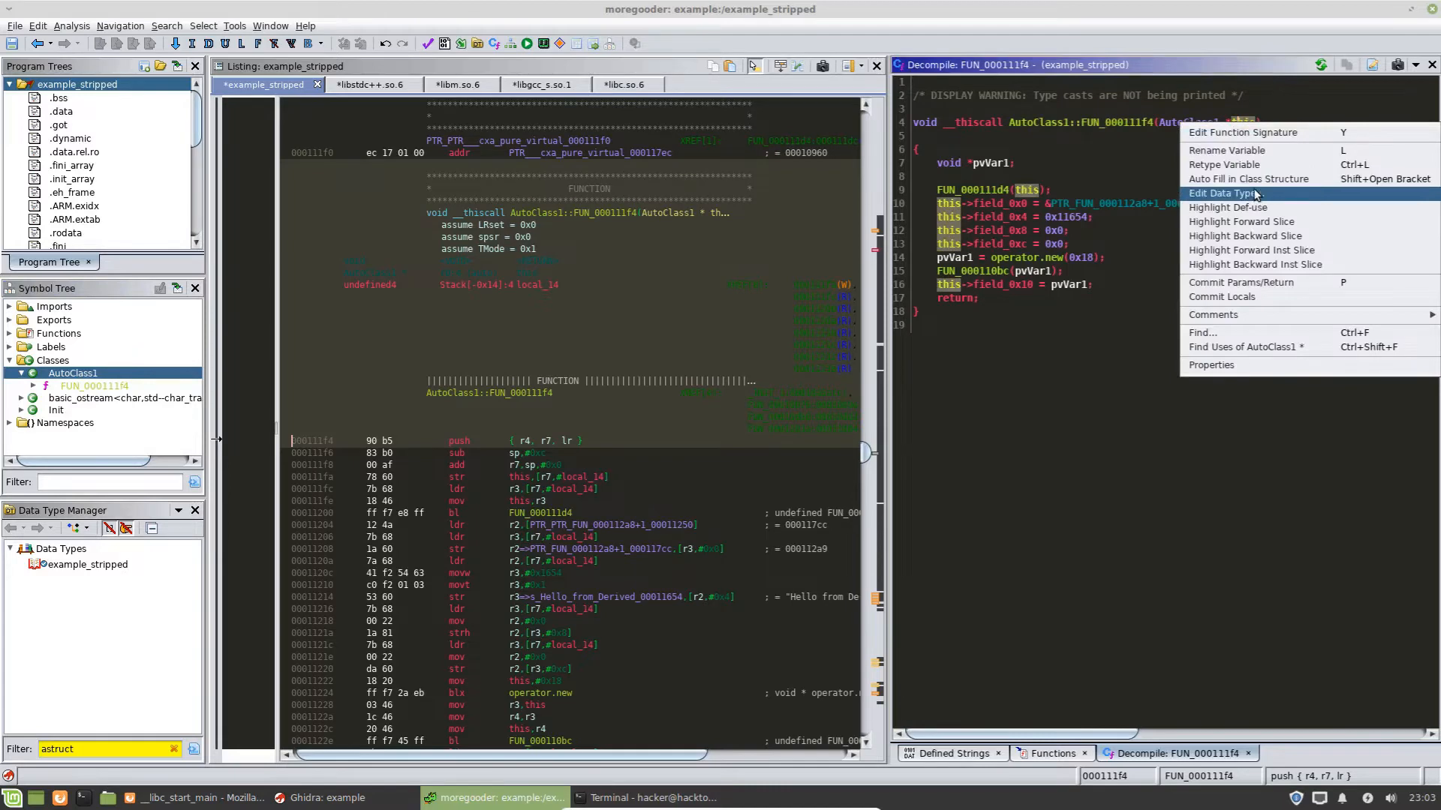
click(1224, 193)
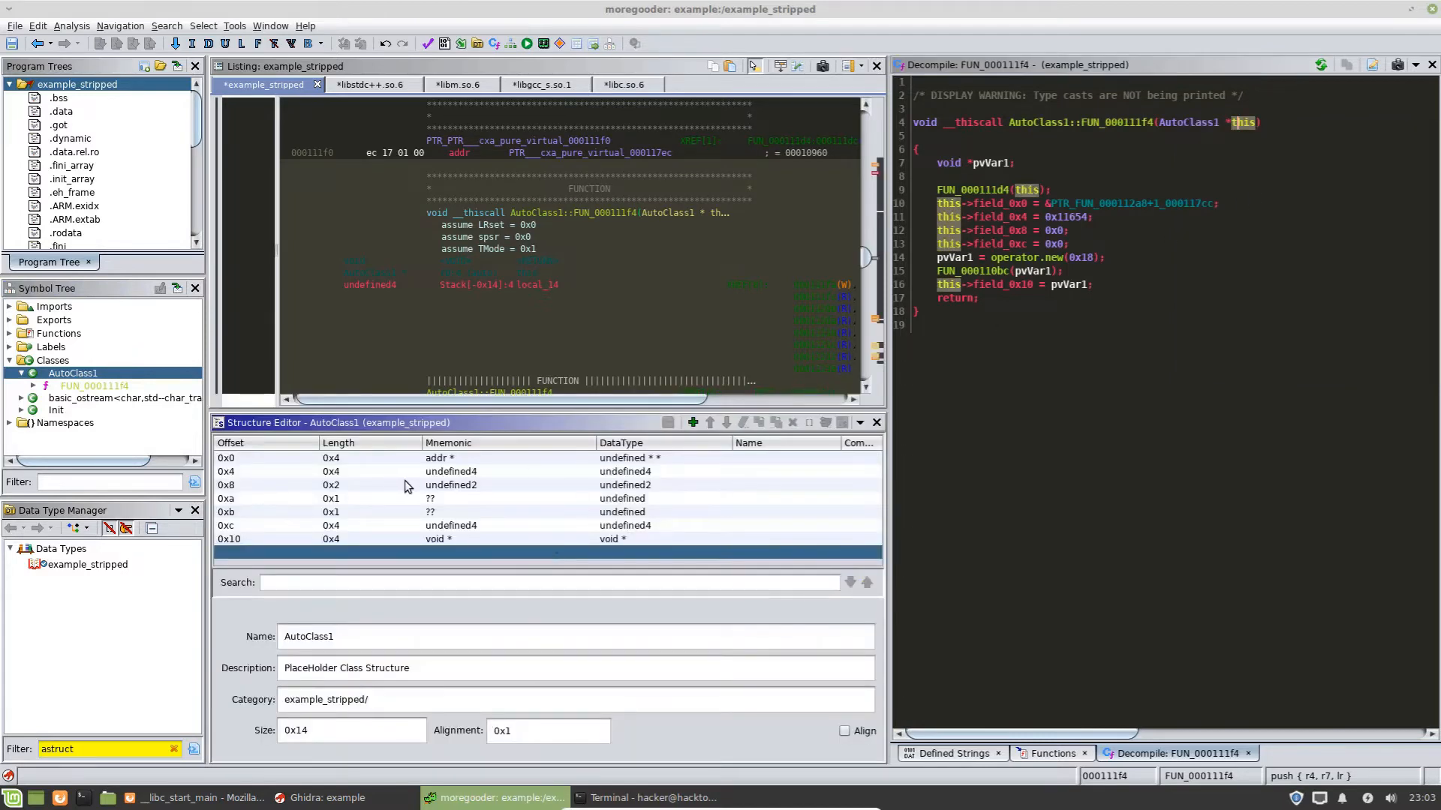
mouse_move(613, 486)
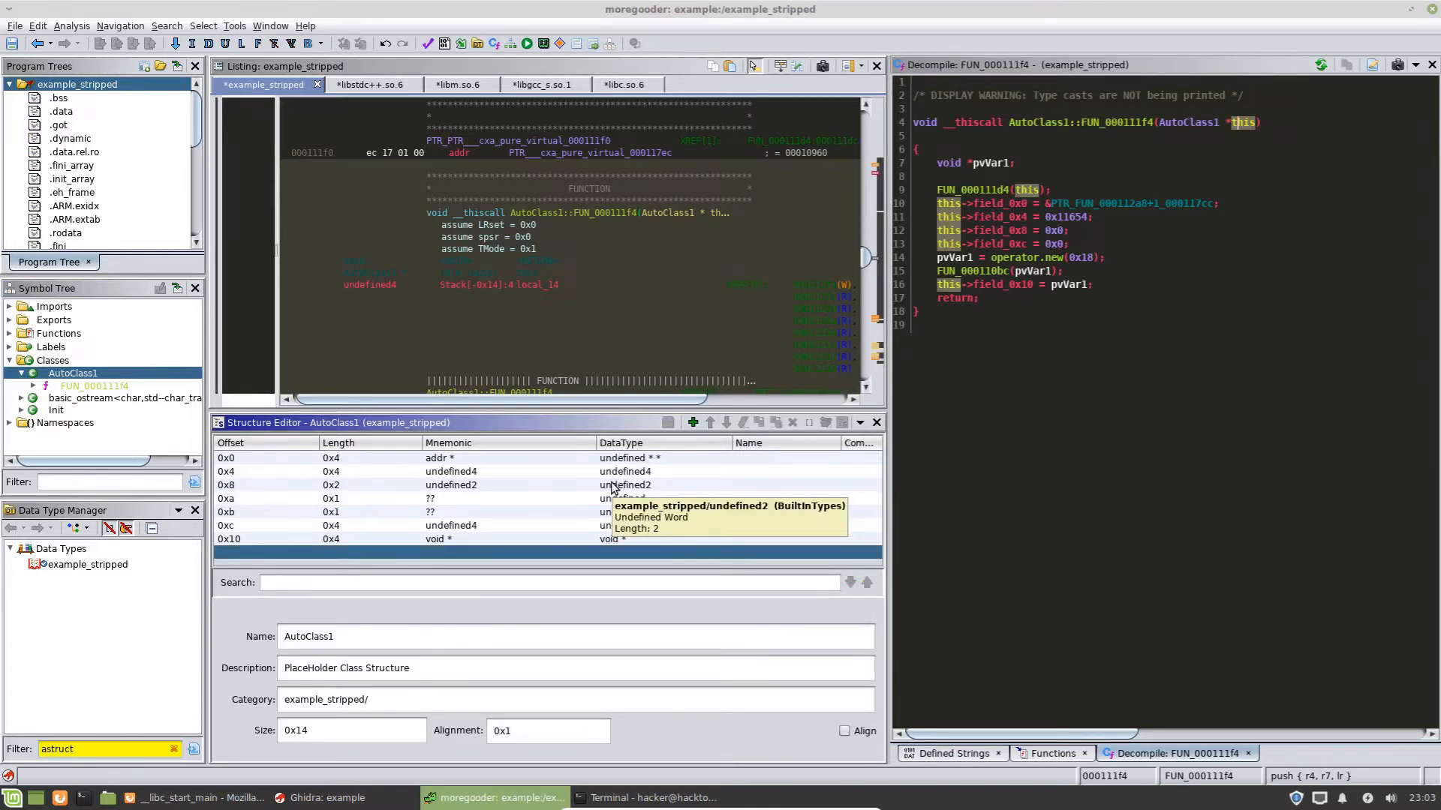
mouse_move(1219, 149)
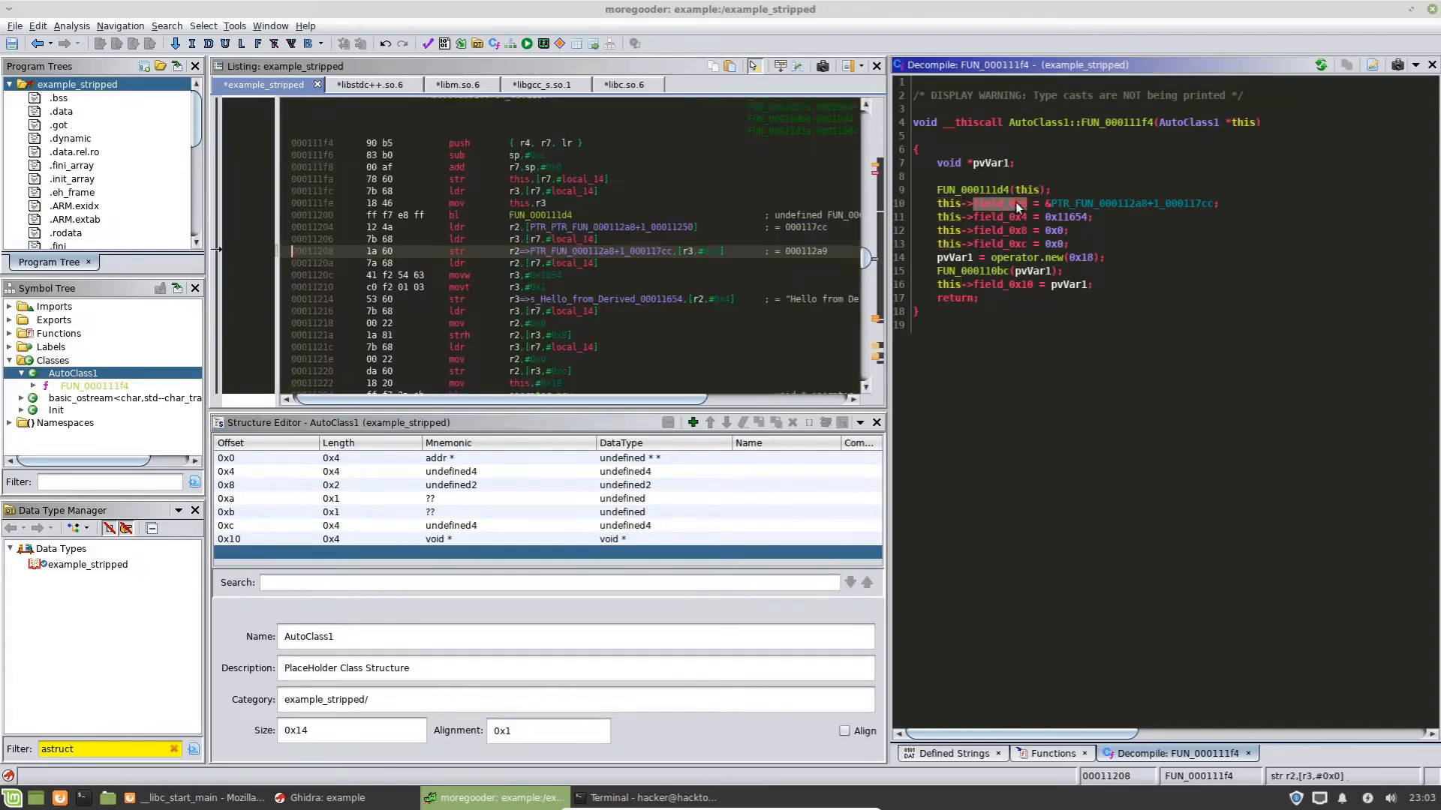
mouse_move(1067, 223)
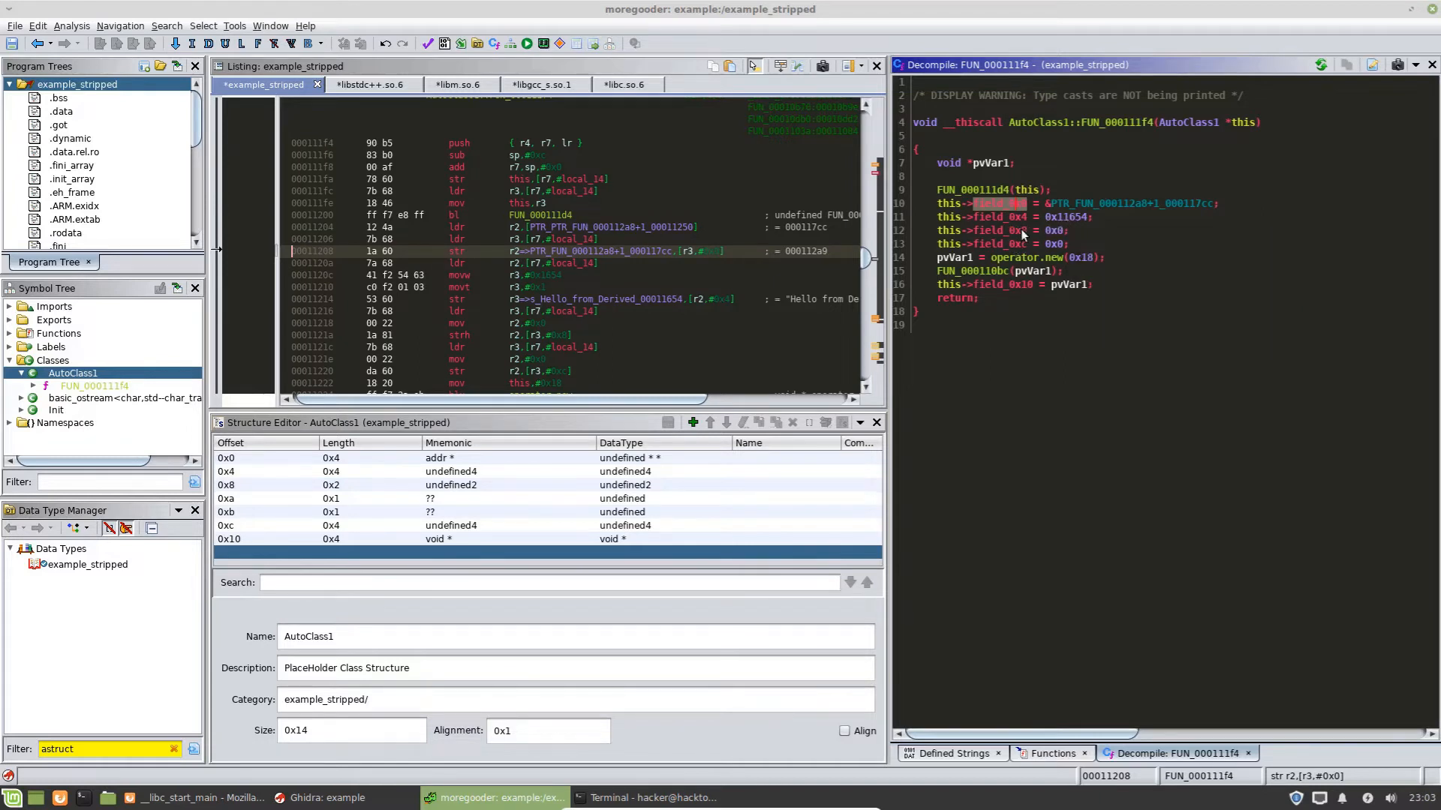
mouse_move(949, 258)
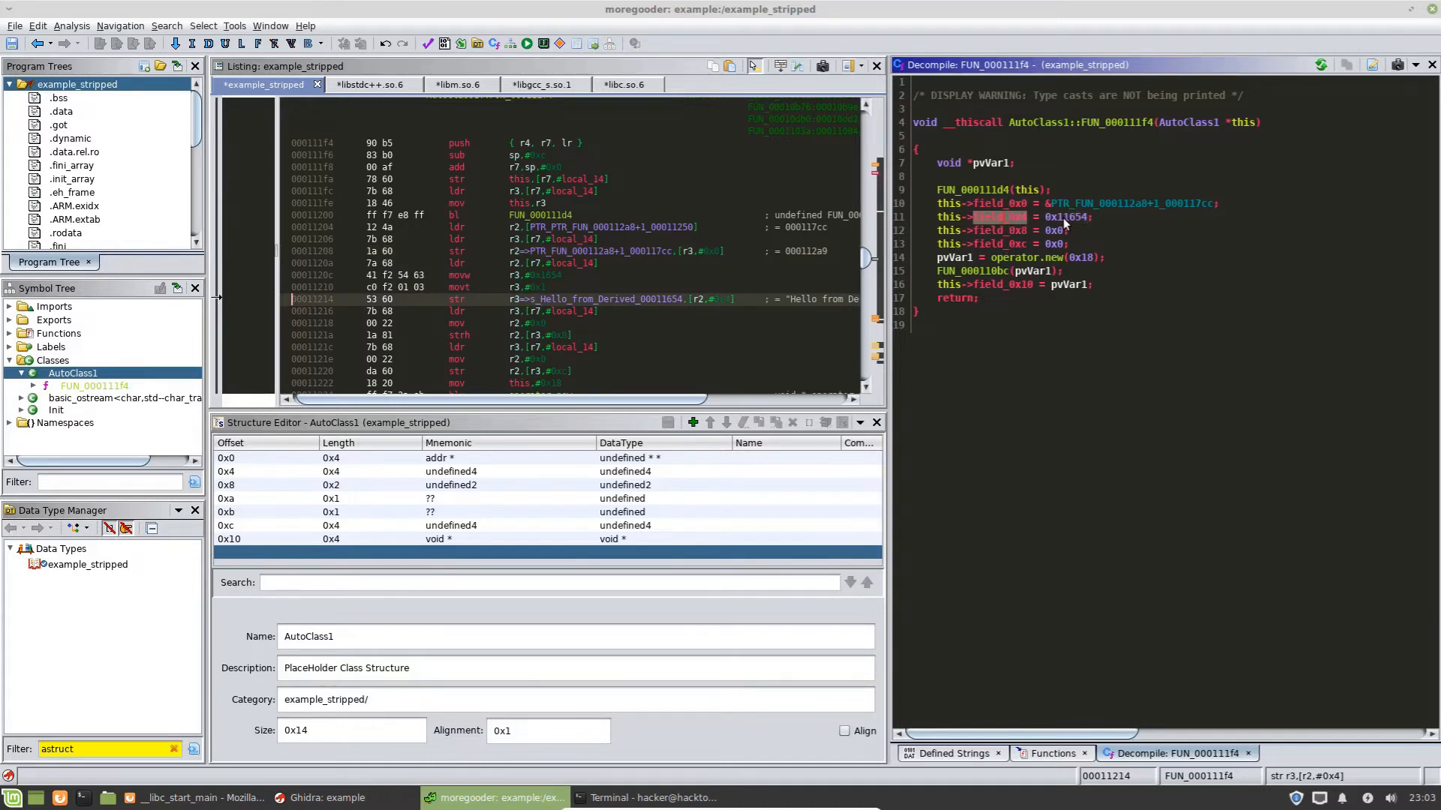
mouse_move(1066, 221)
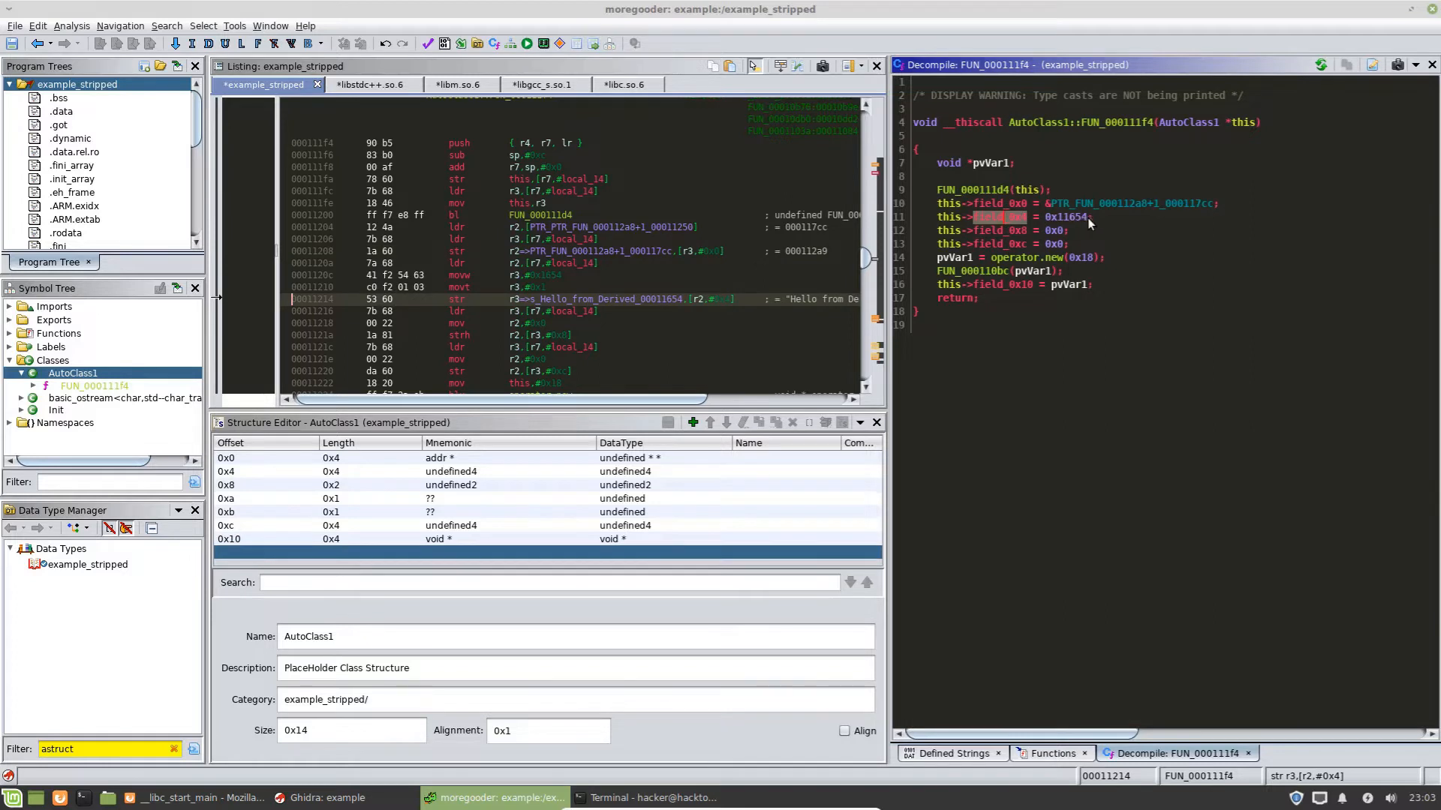
mouse_move(1065, 218)
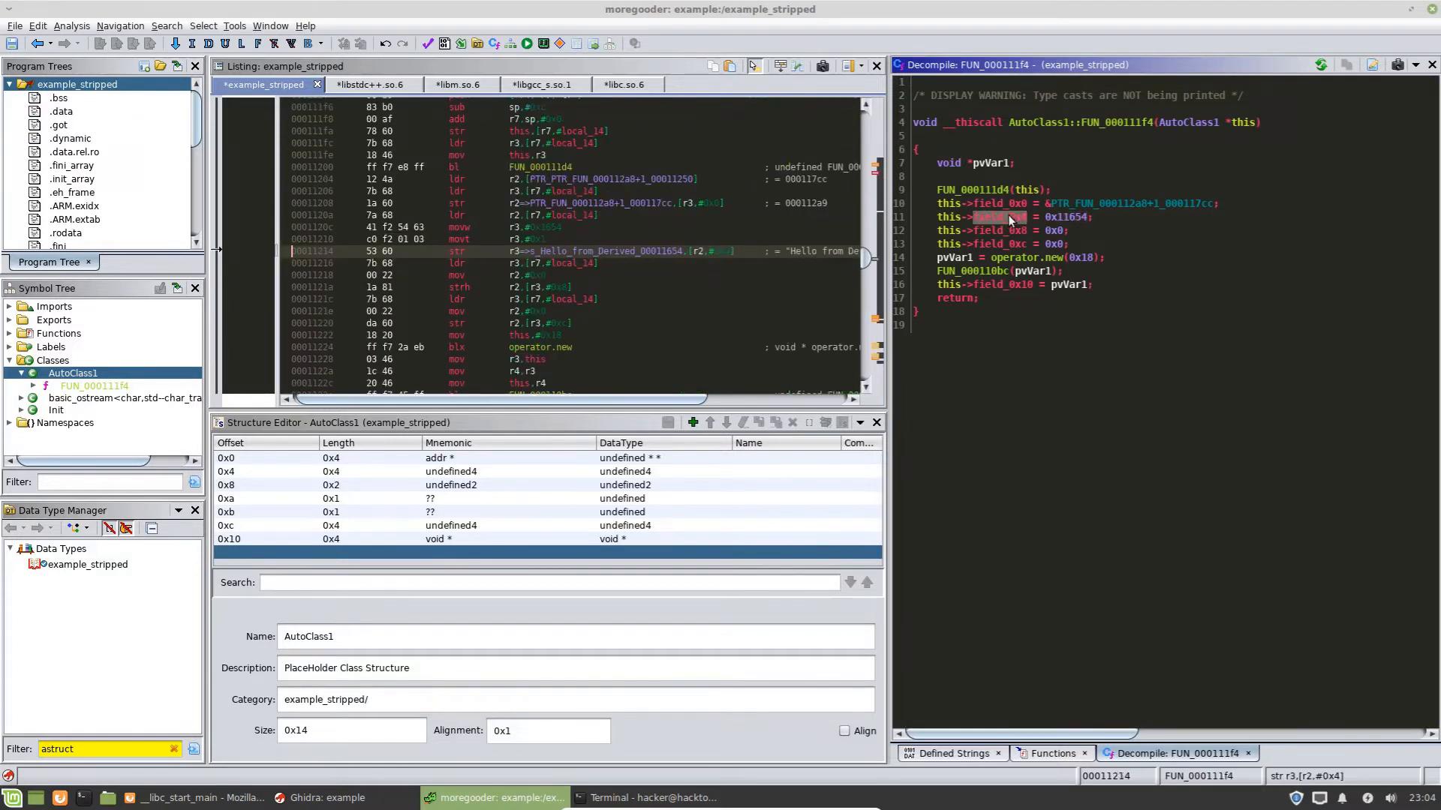
Give the offset 0x4 field the char * type and the name Hello.
text(cha)
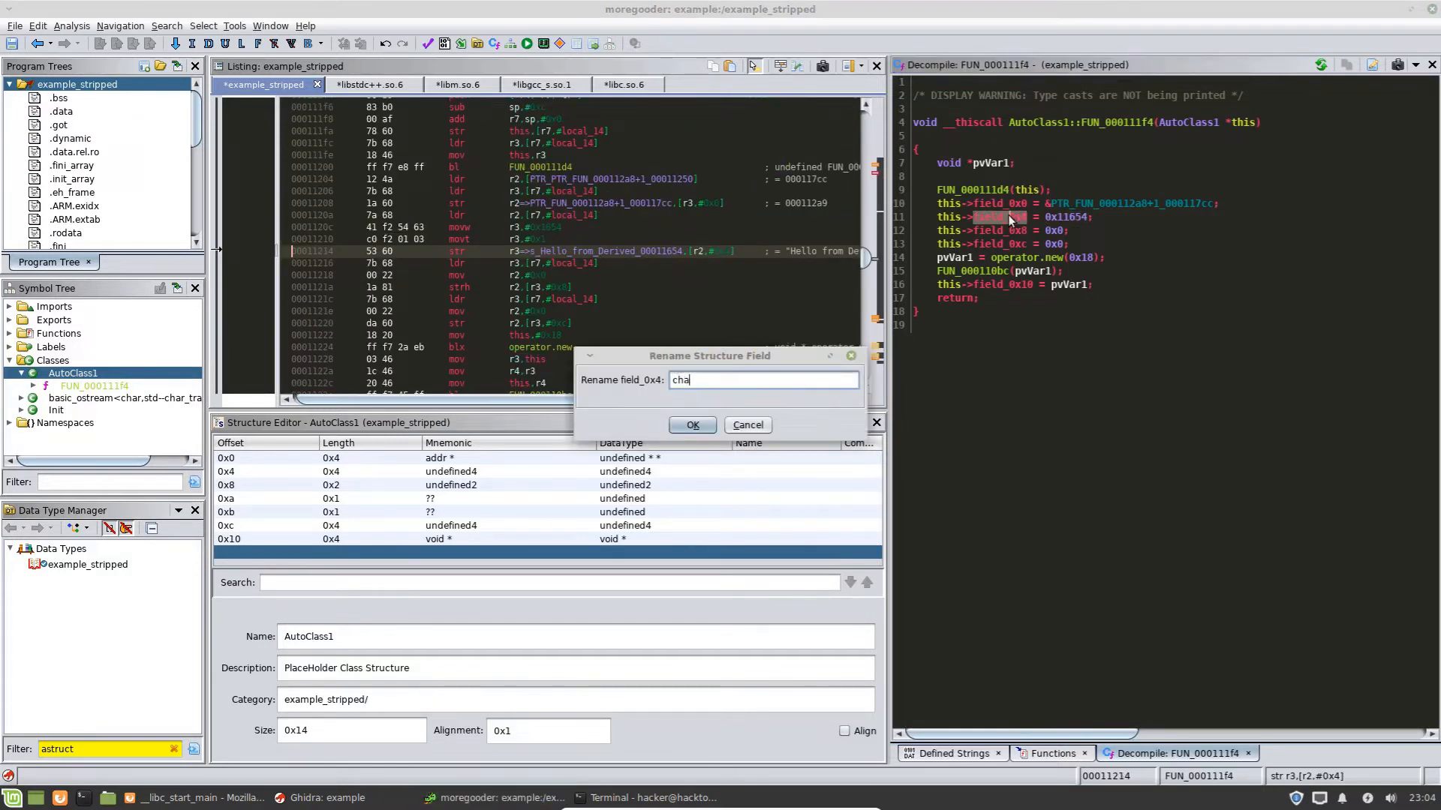
click(693, 424)
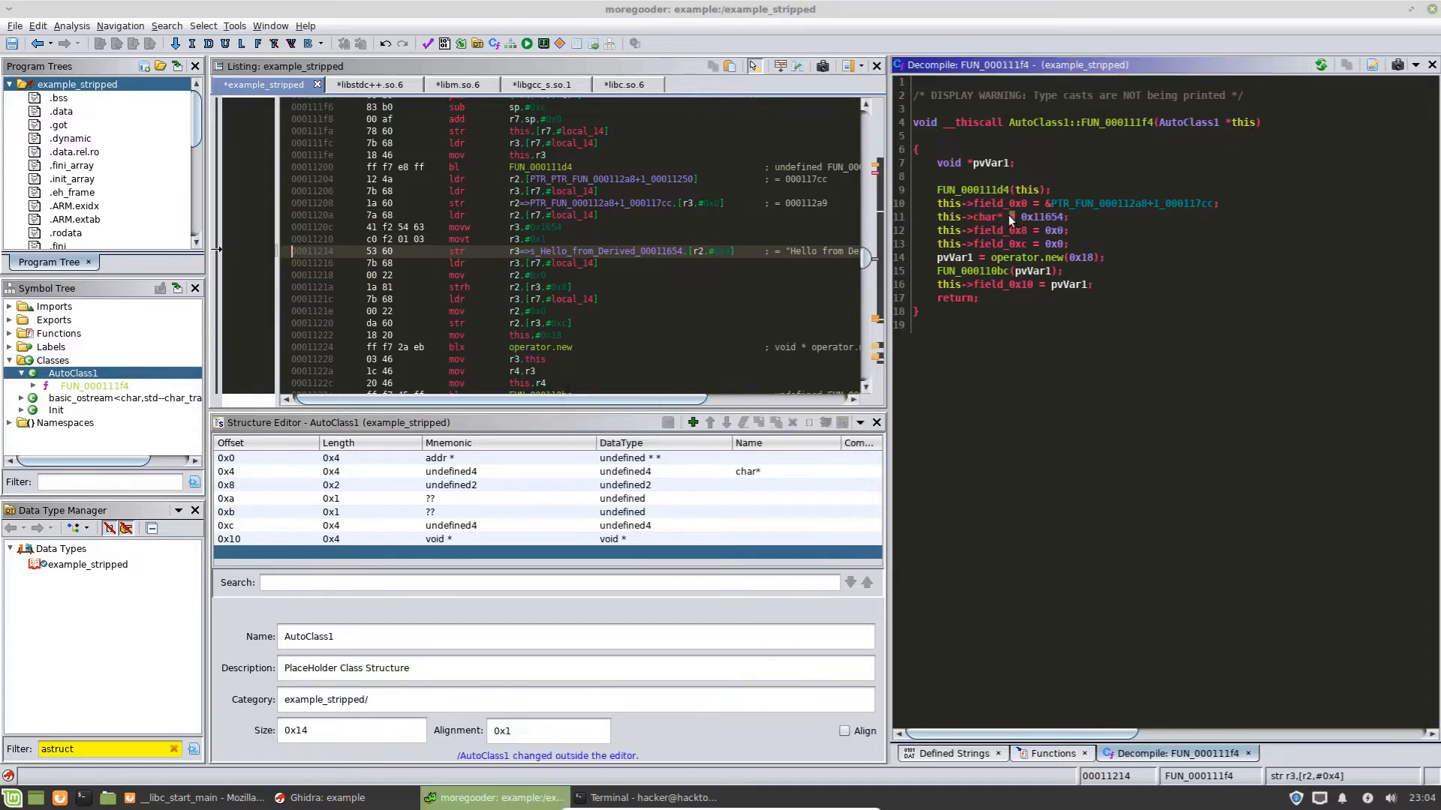
click(641, 471)
text(char *)
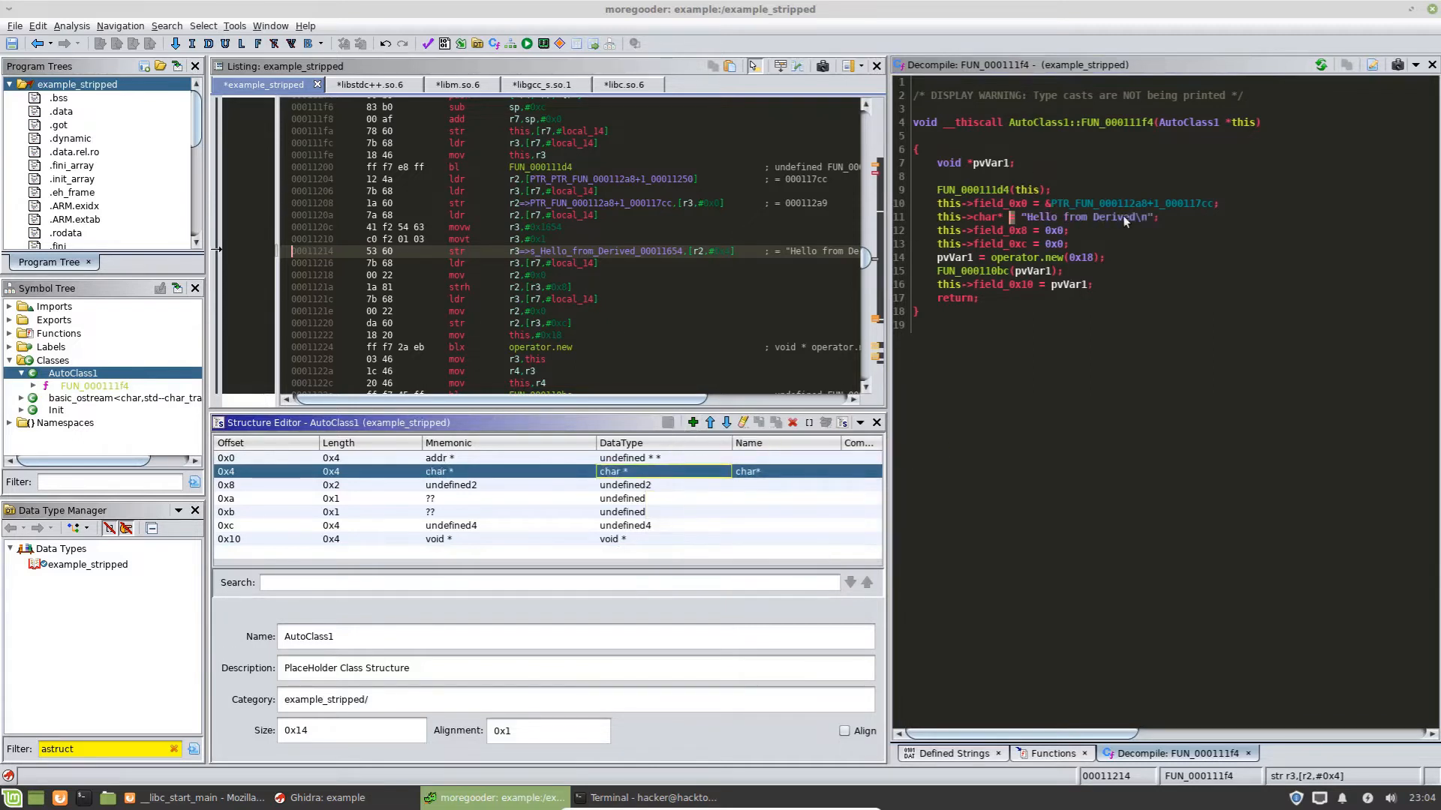
mouse_move(1137, 225)
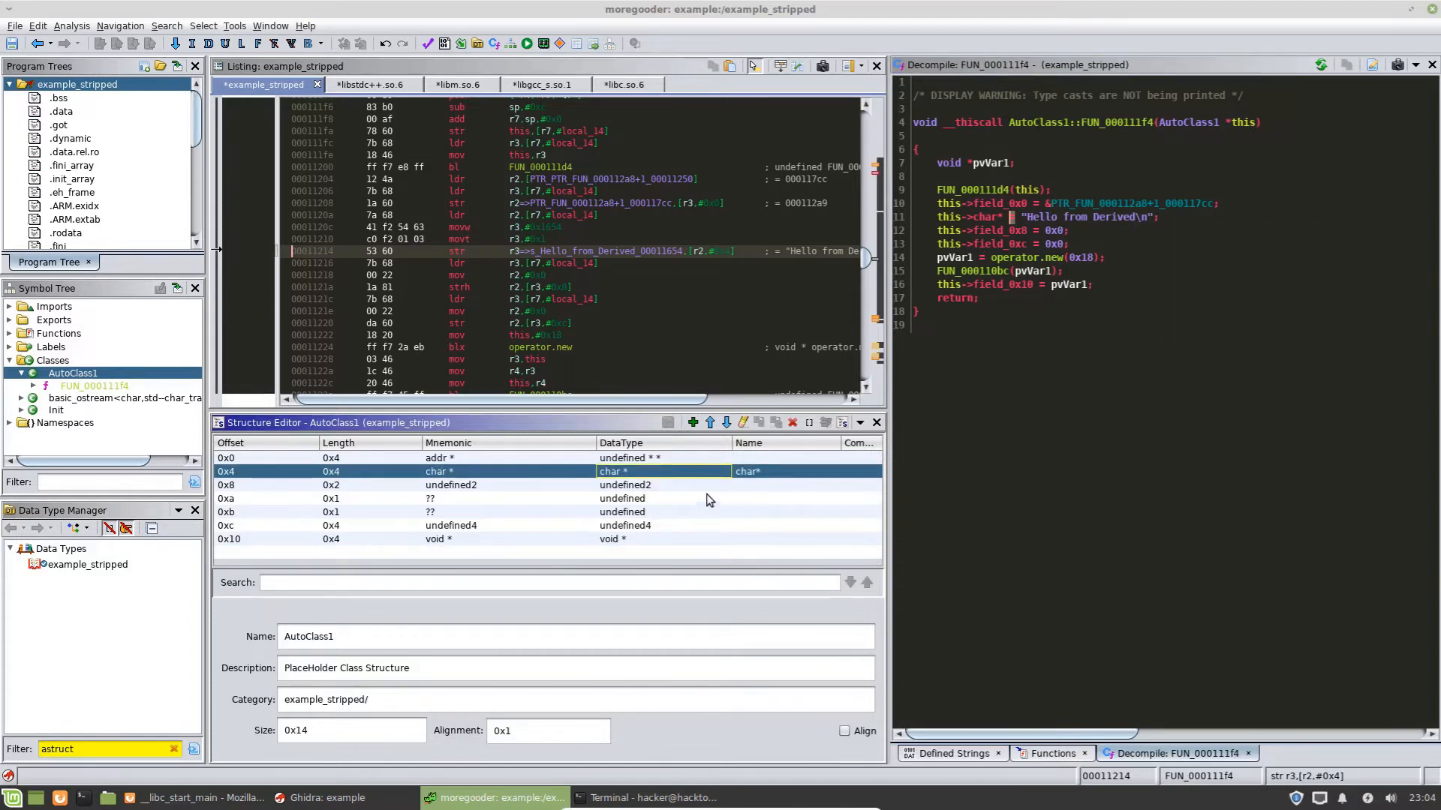
double_click(747, 471)
text(Hello)
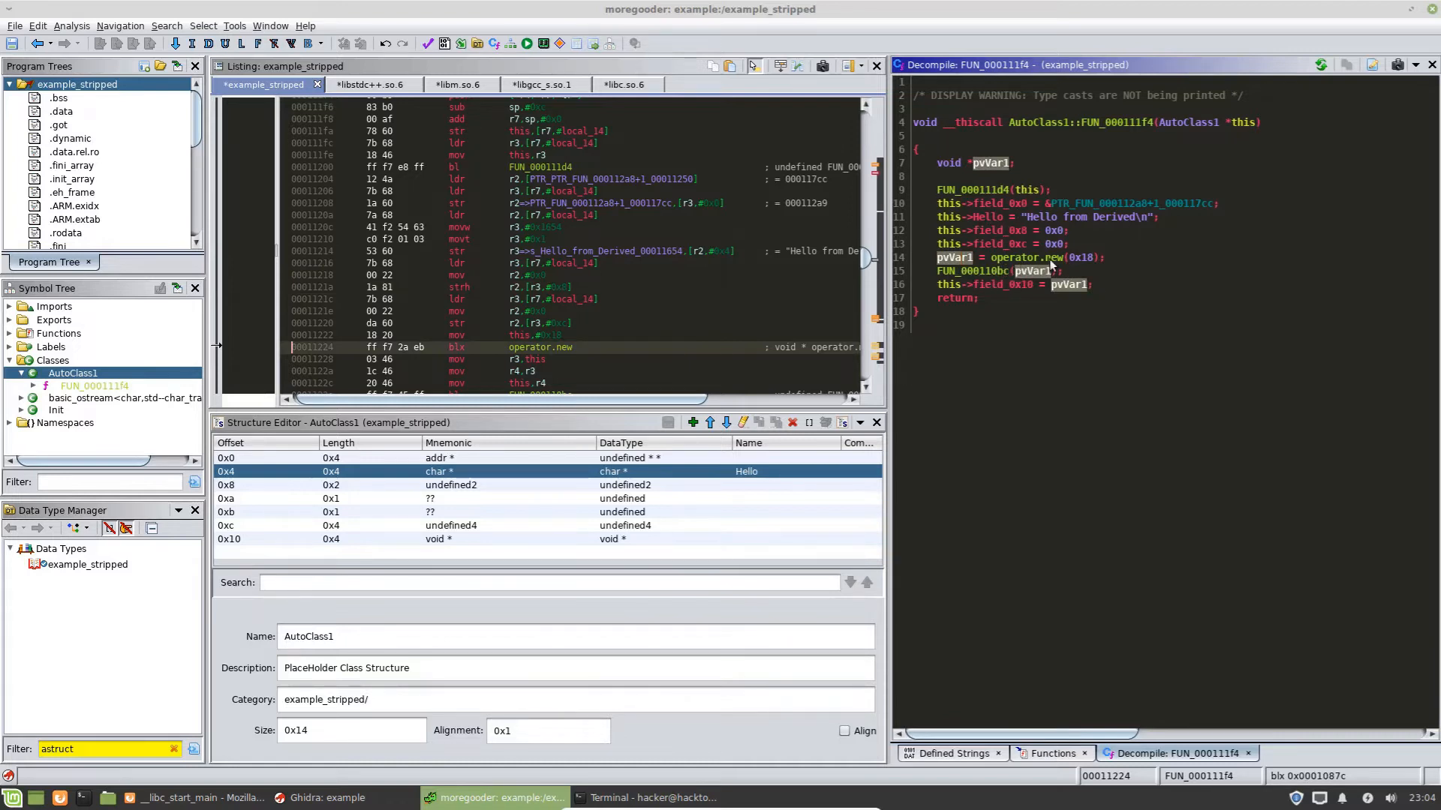
mouse_move(1083, 255)
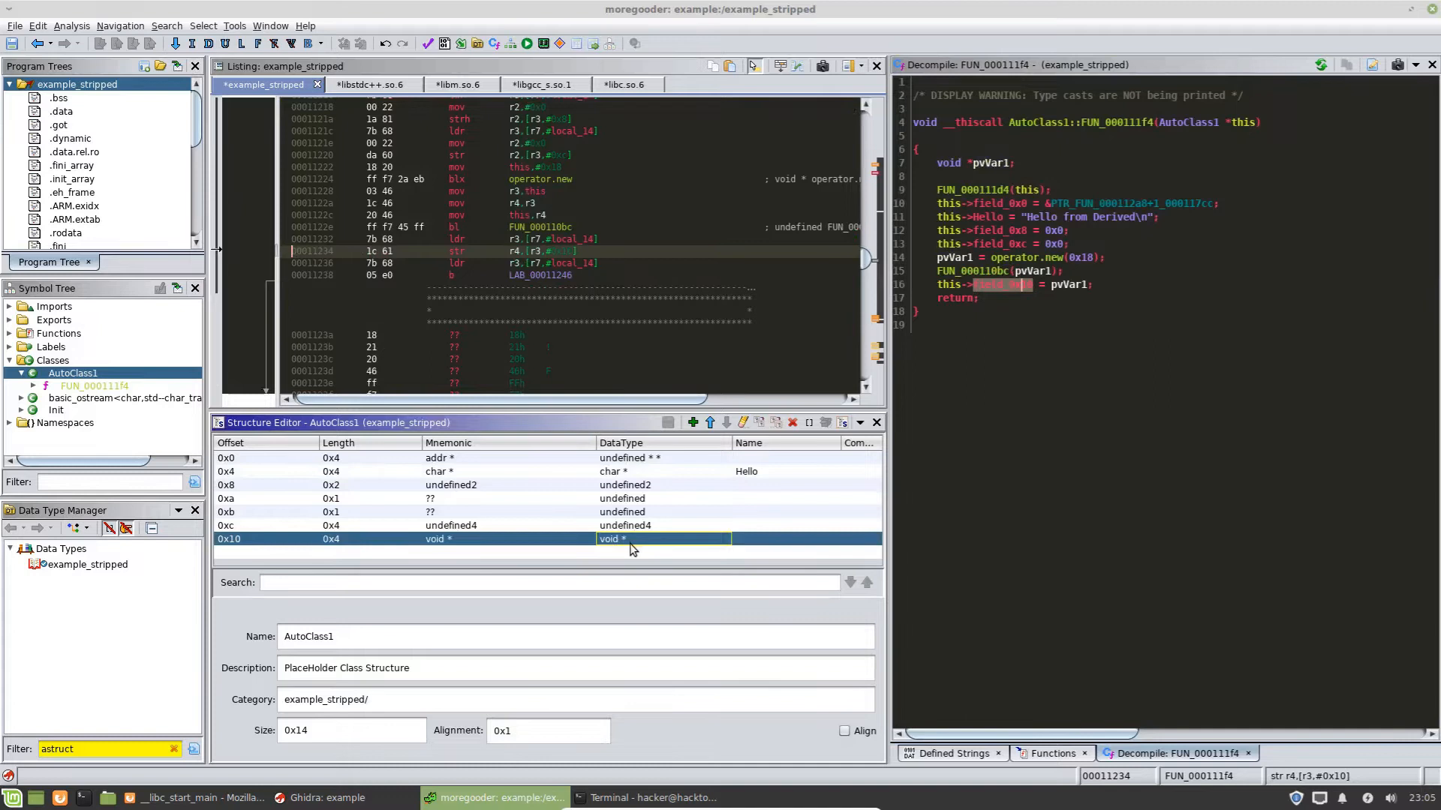
mouse_move(614, 547)
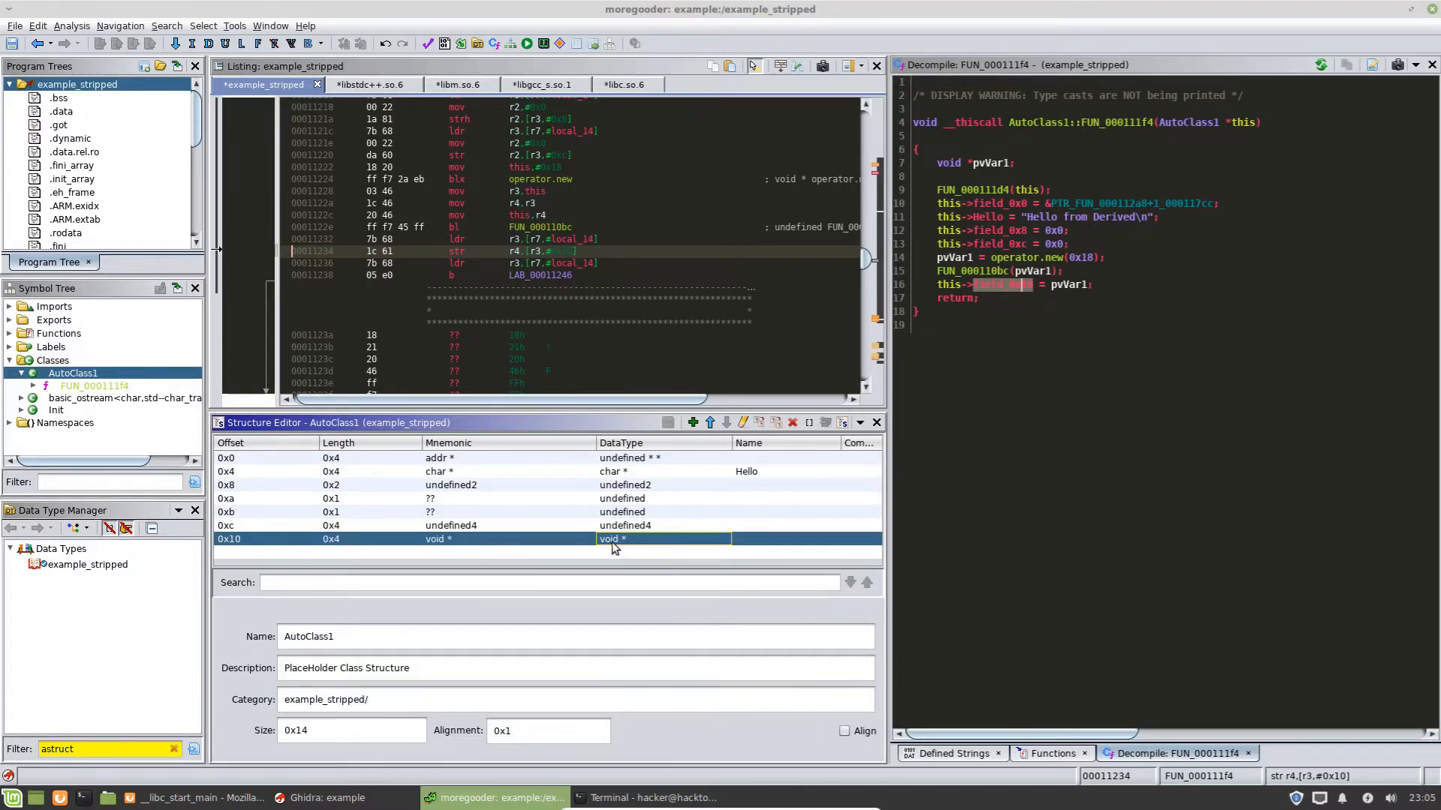
mouse_move(631, 546)
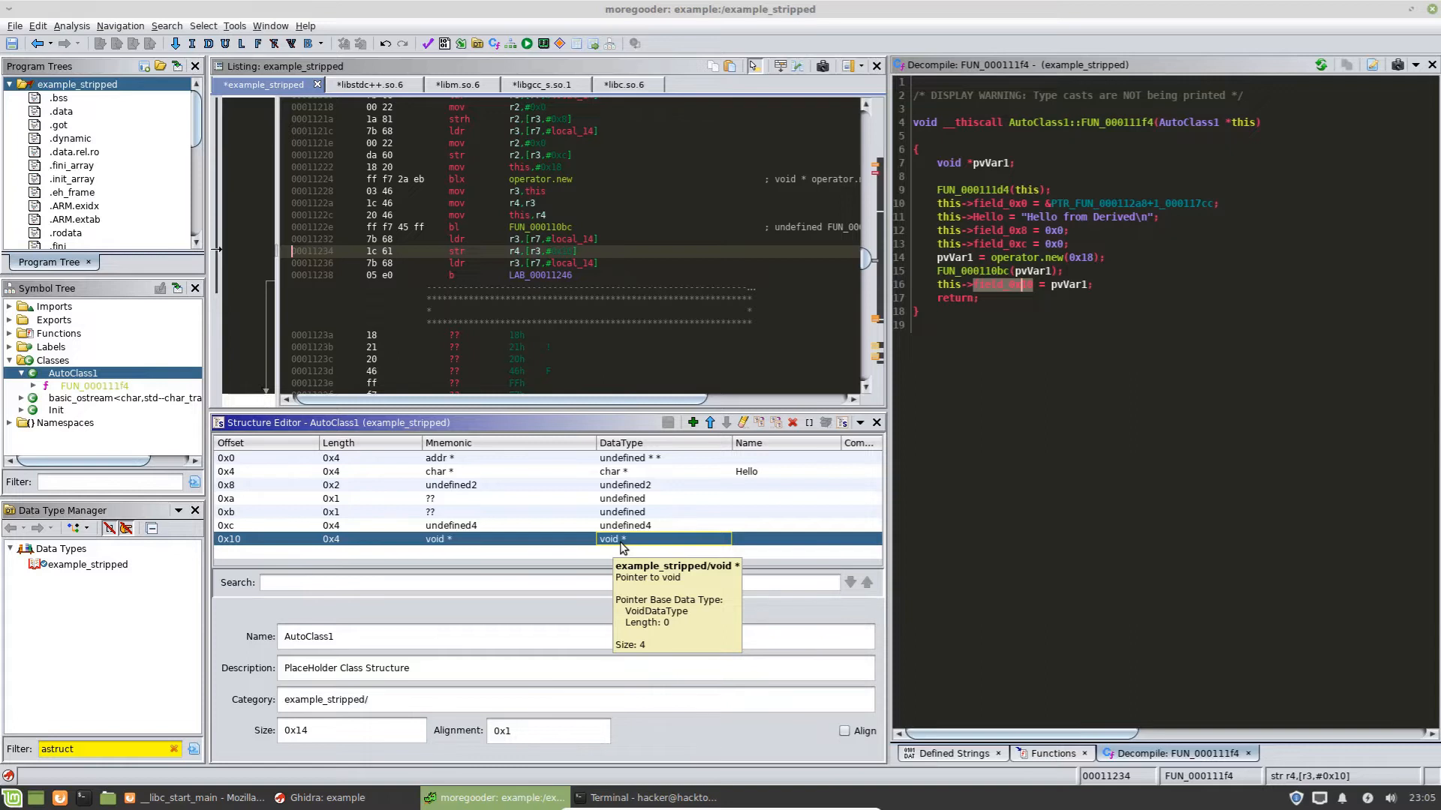
mouse_move(1232, 138)
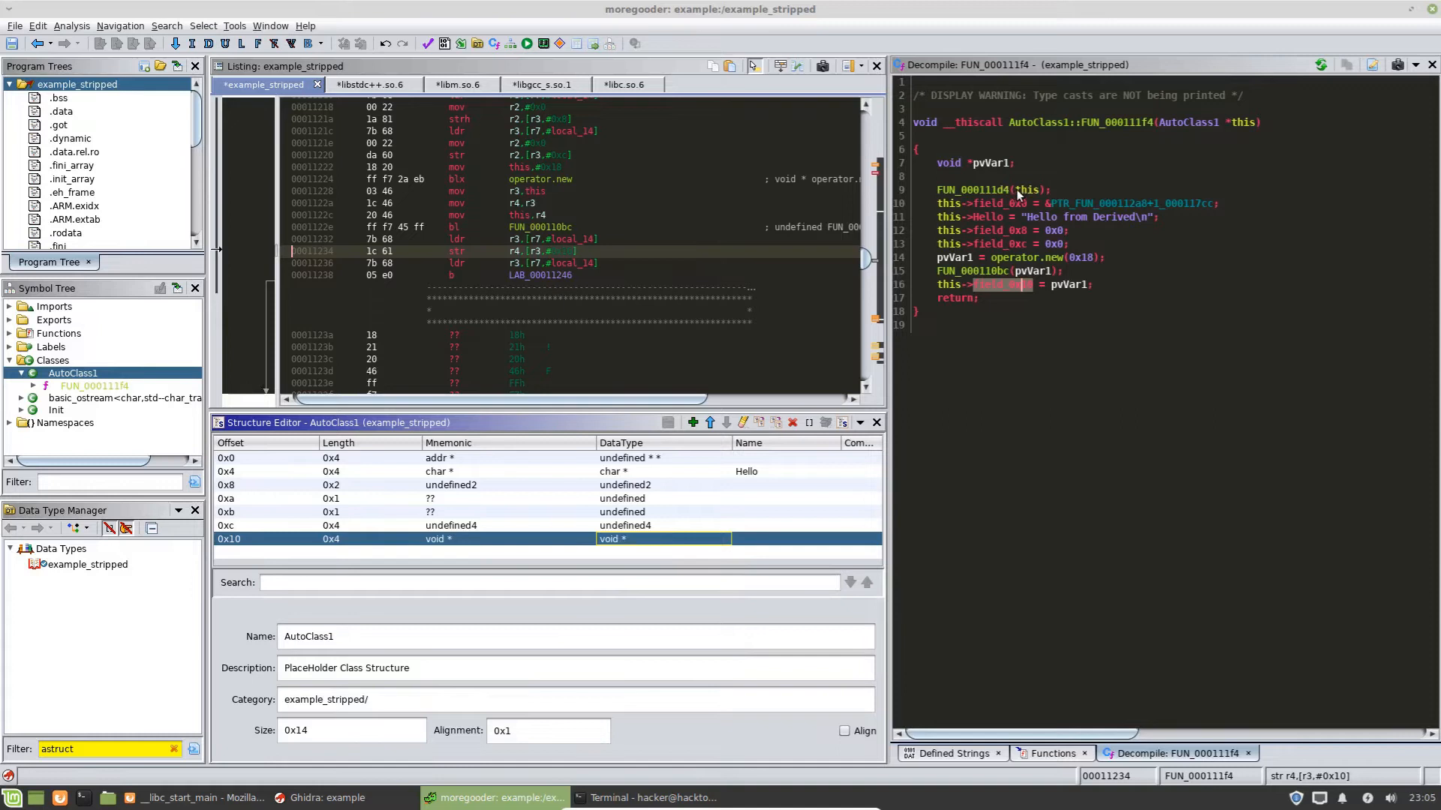
mouse_move(1088, 343)
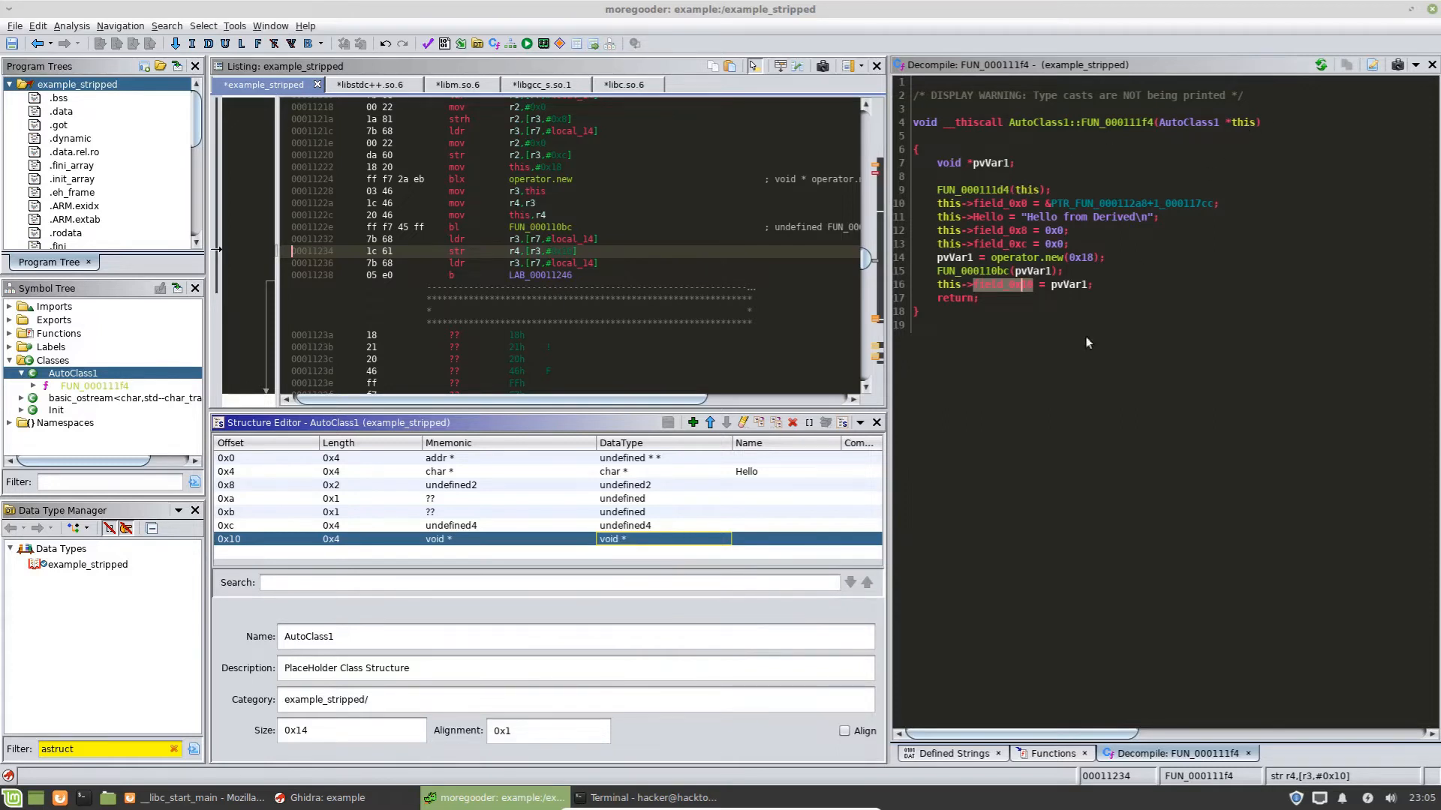
mouse_move(1250, 128)
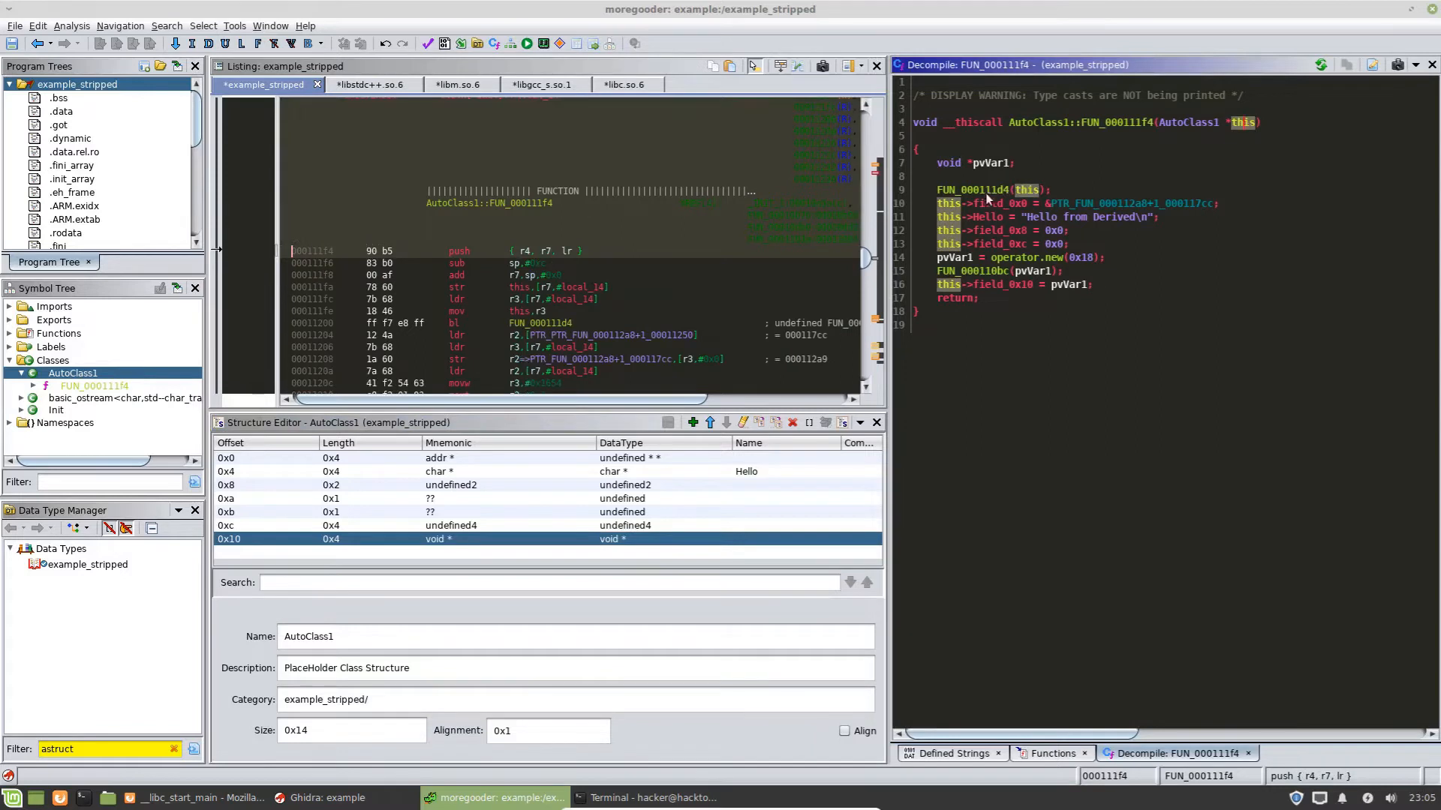
mouse_move(992, 203)
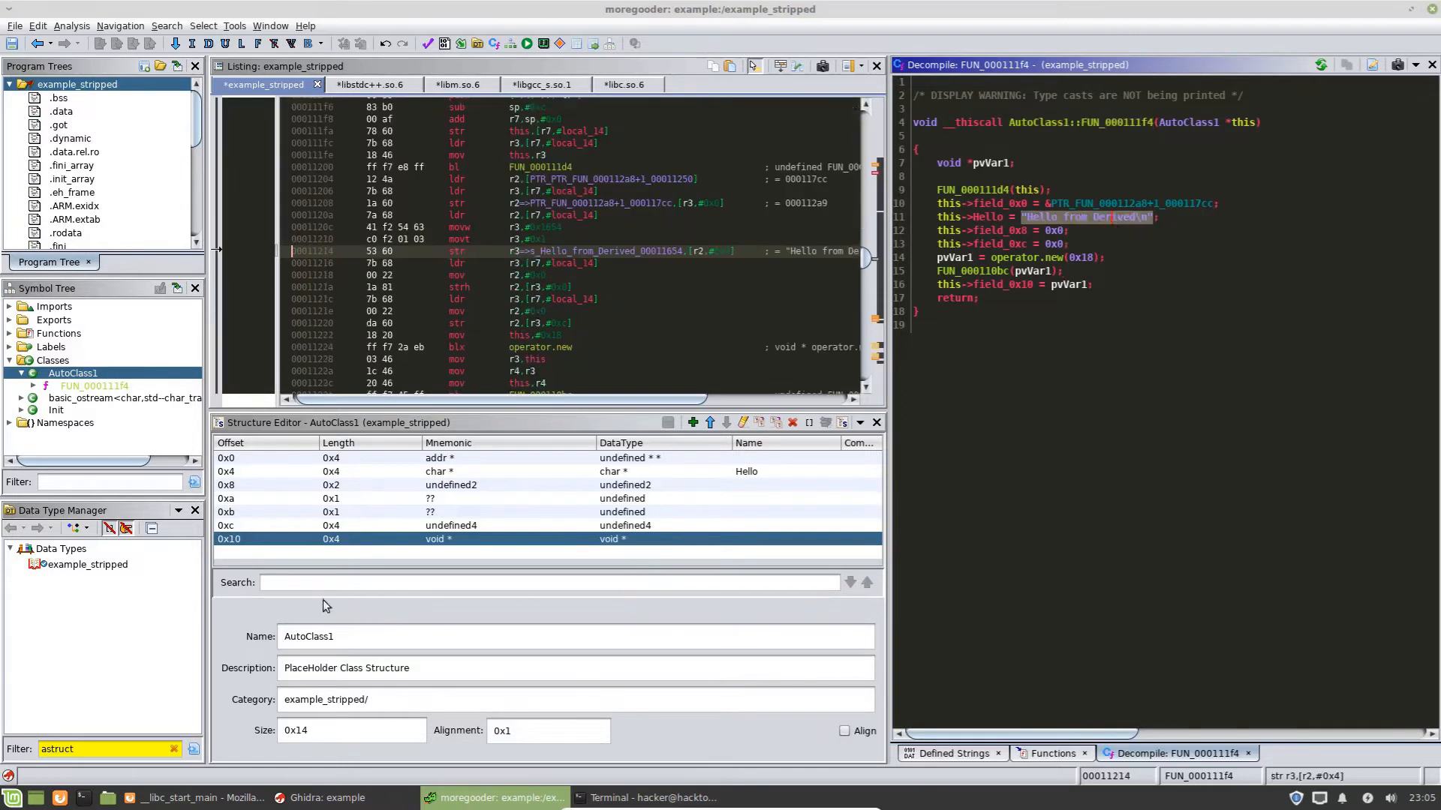
Rename the AutoClass1 class to Derived in the Symbol Tree.
right_click(73, 373)
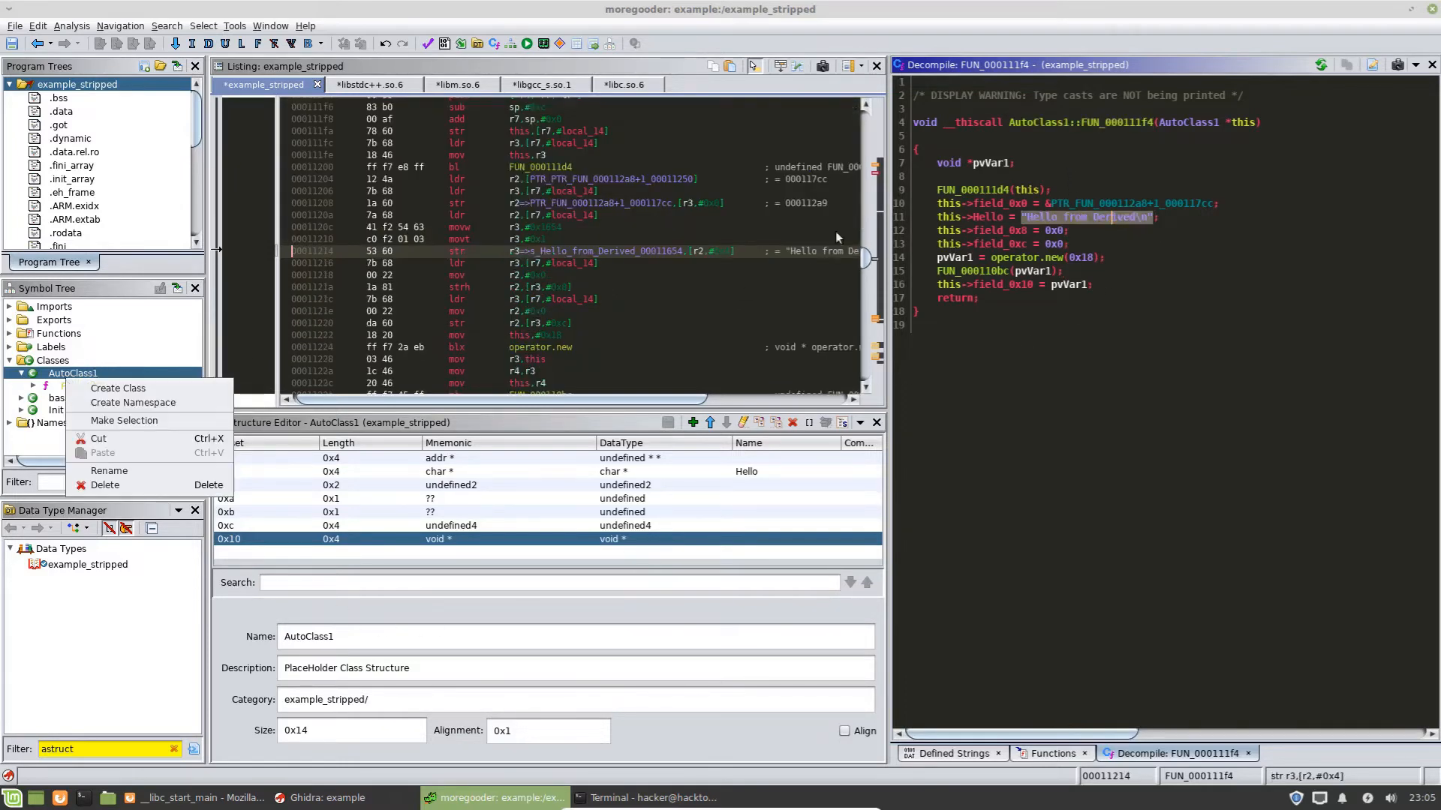
mouse_move(123, 421)
text(Derived)
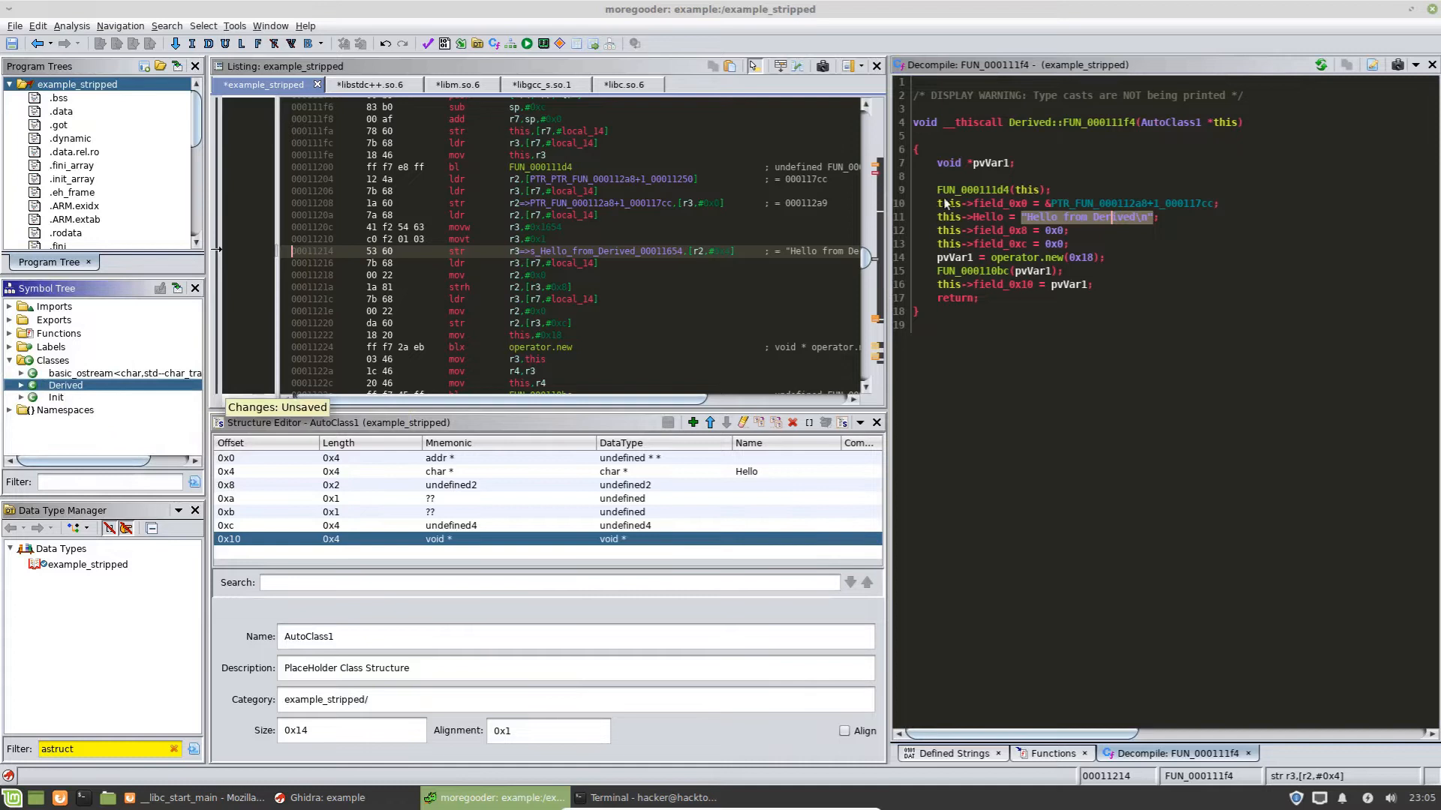
mouse_move(415, 553)
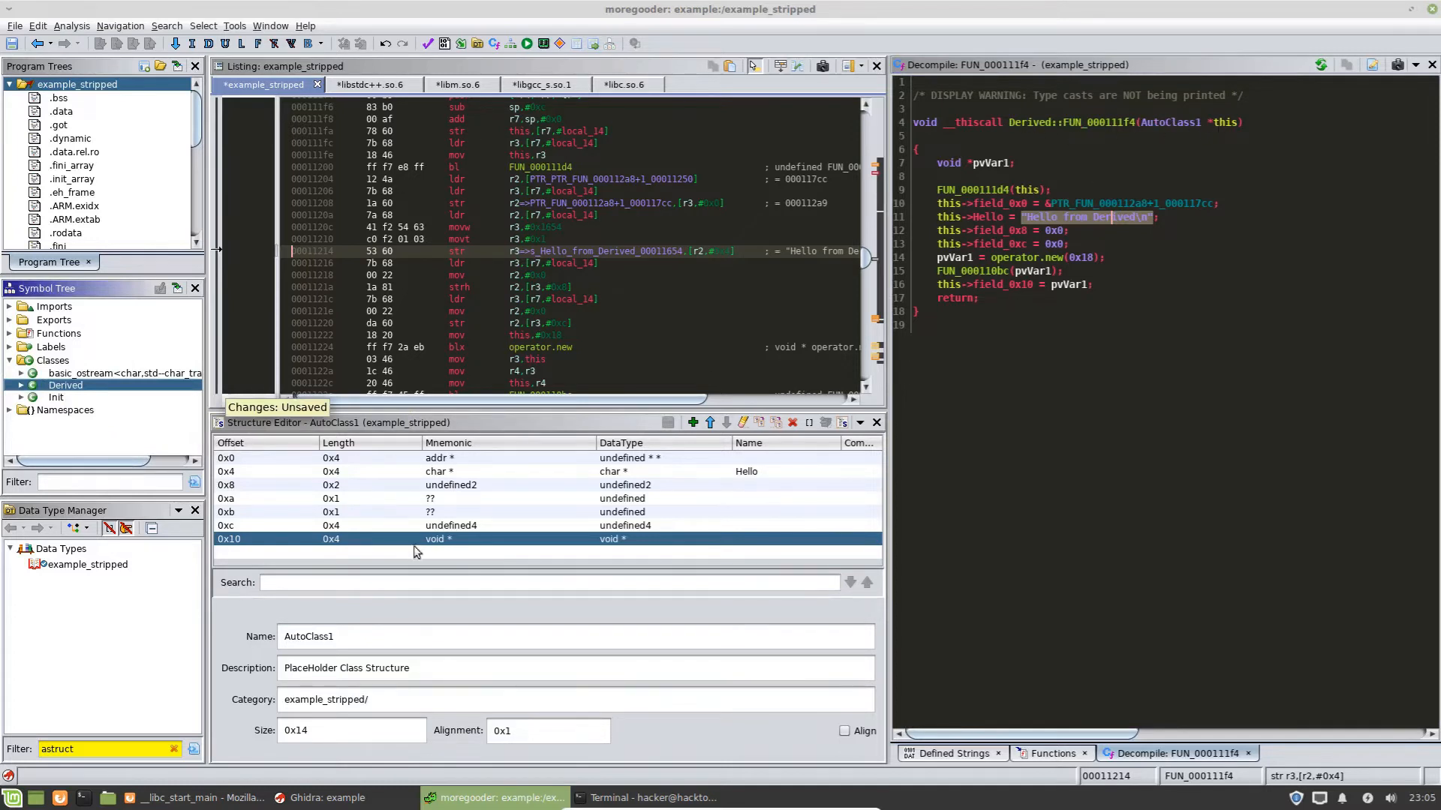
text(Derived)
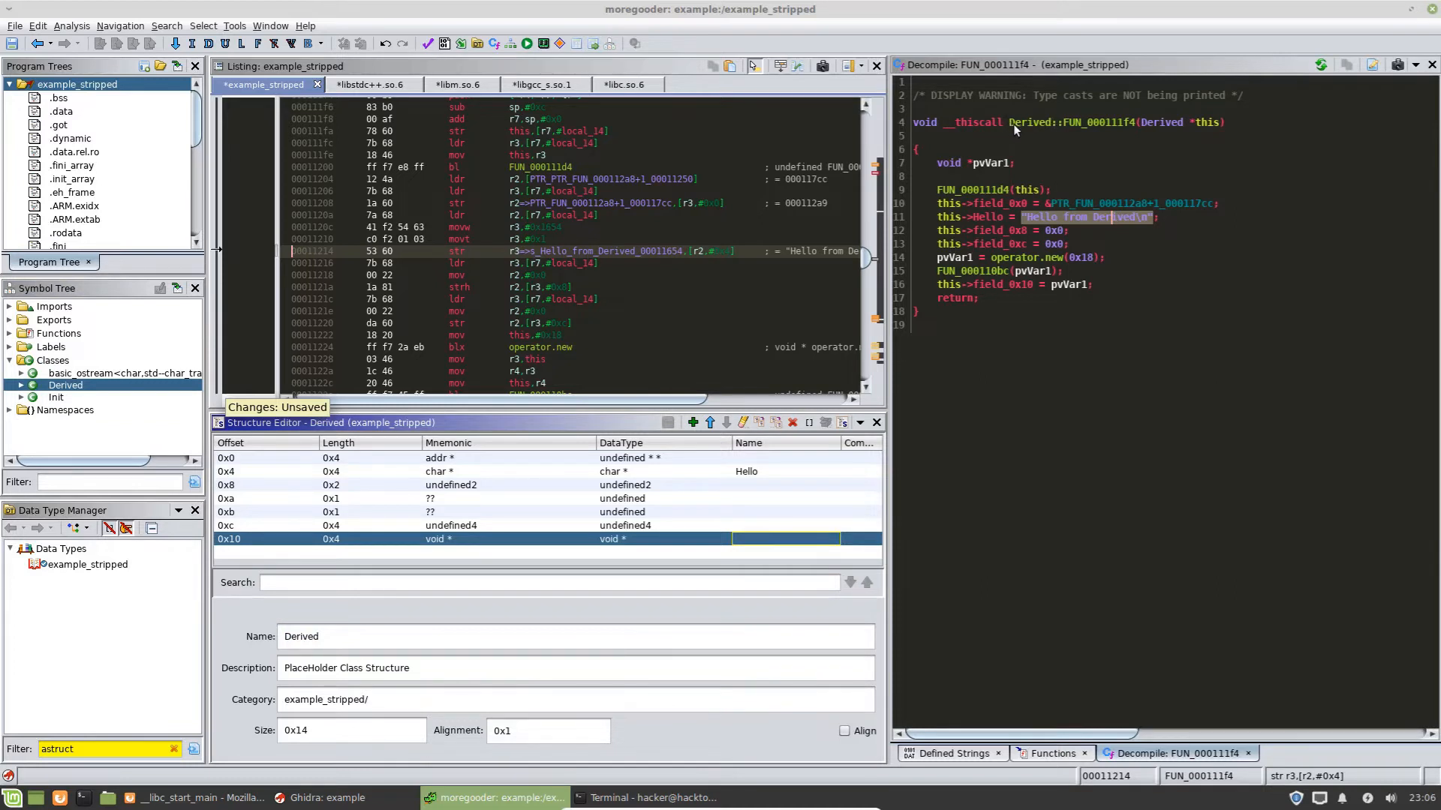
mouse_move(1169, 126)
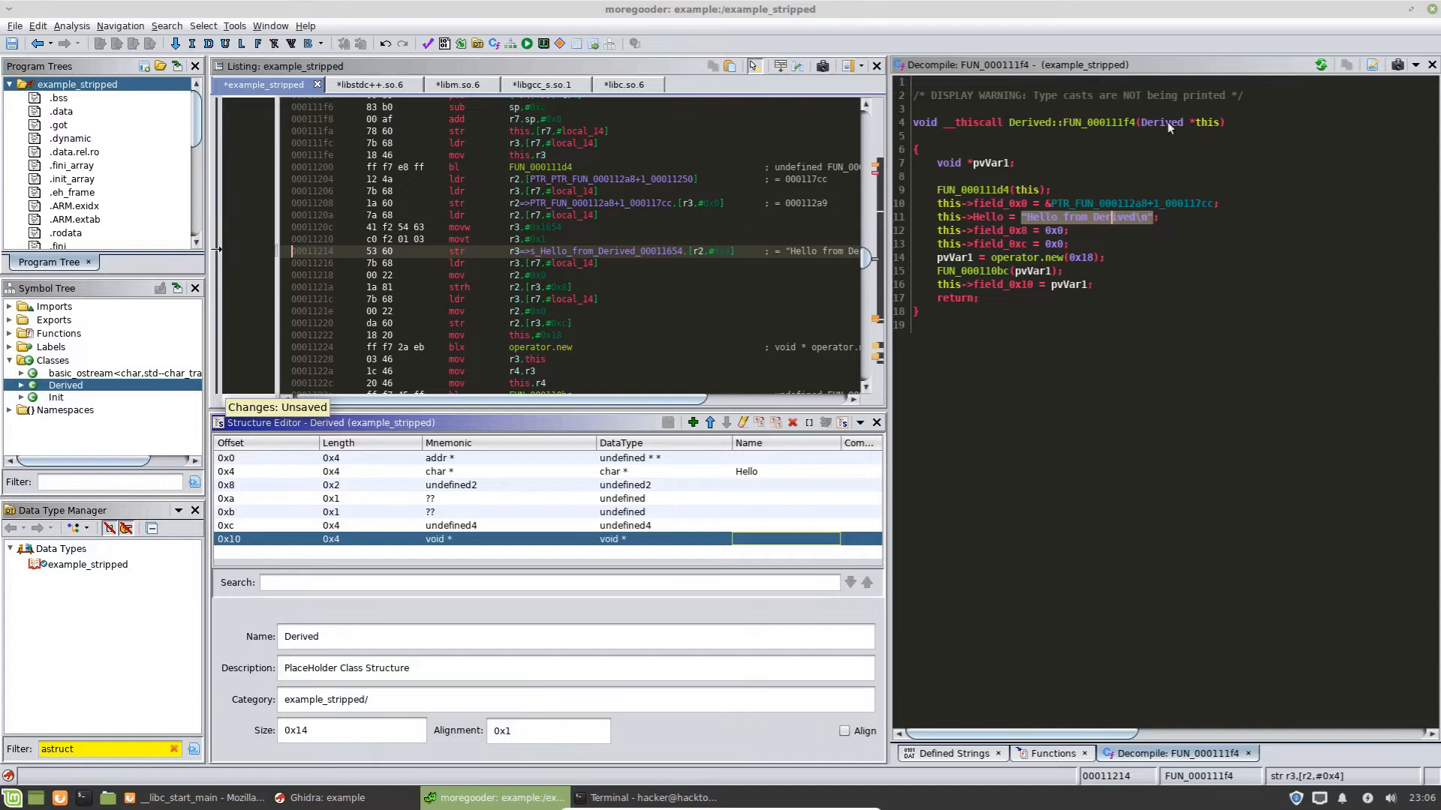
mouse_move(1119, 130)
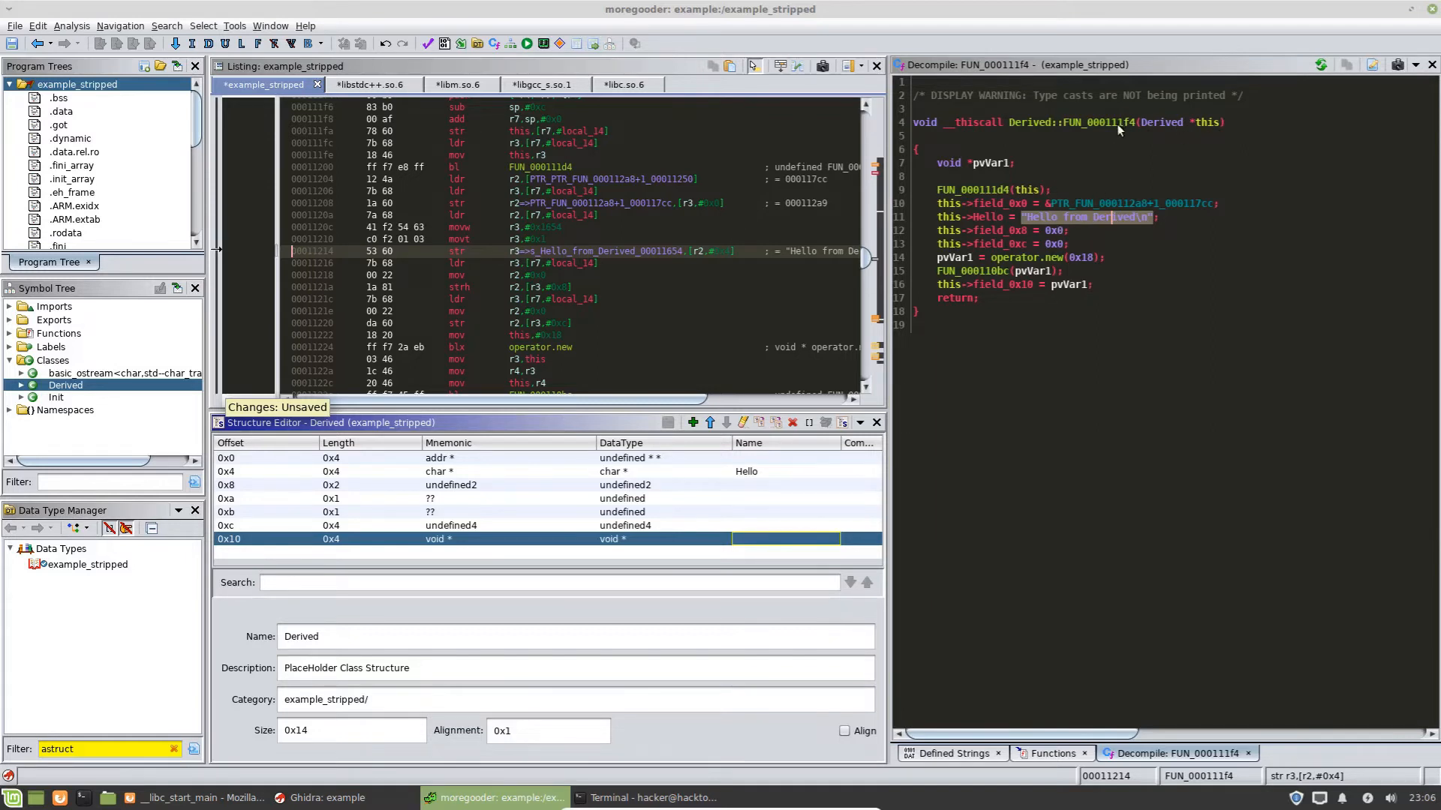
right_click(1095, 122)
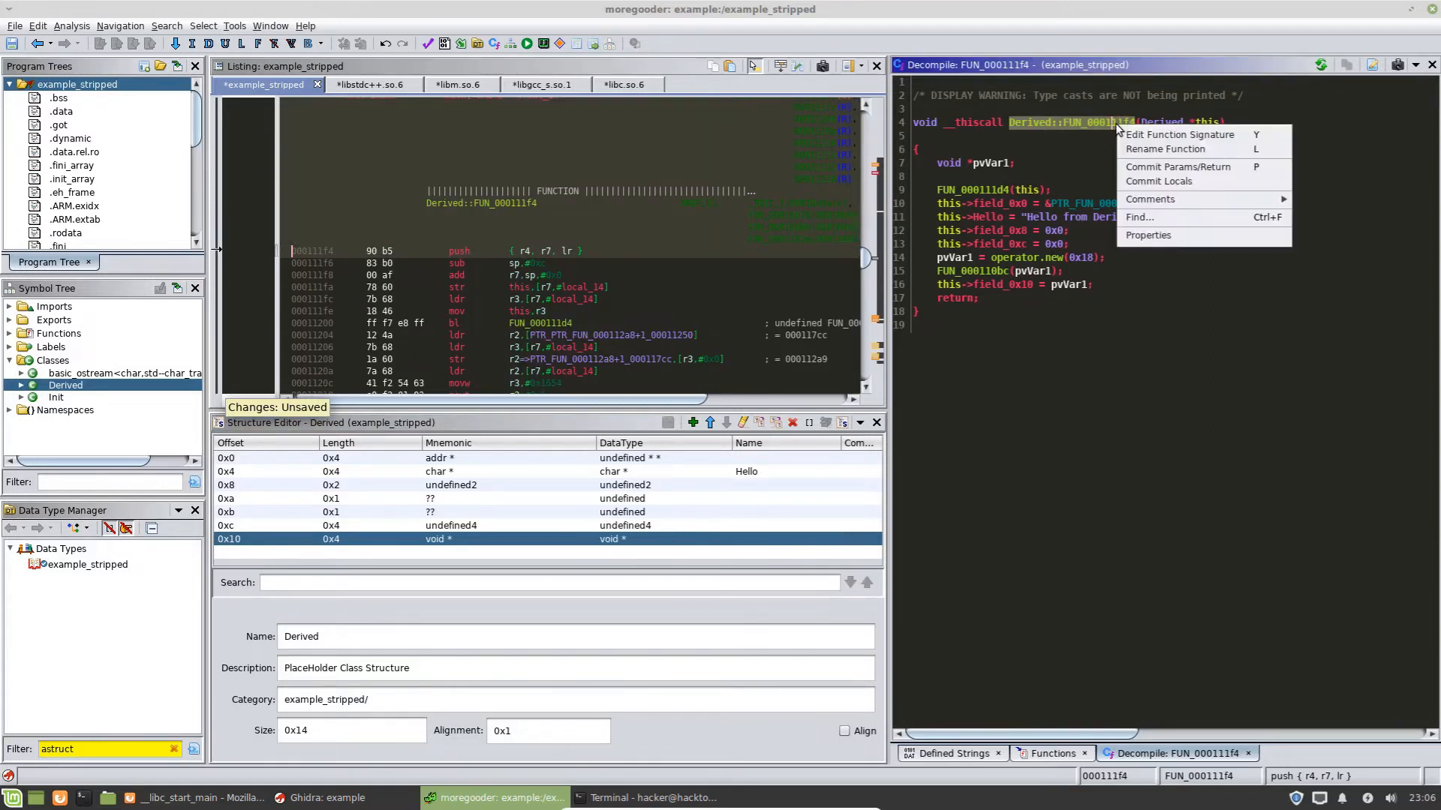
Rename FUN_000111f4 to construct so it reads Derived::construct.
click(1165, 149)
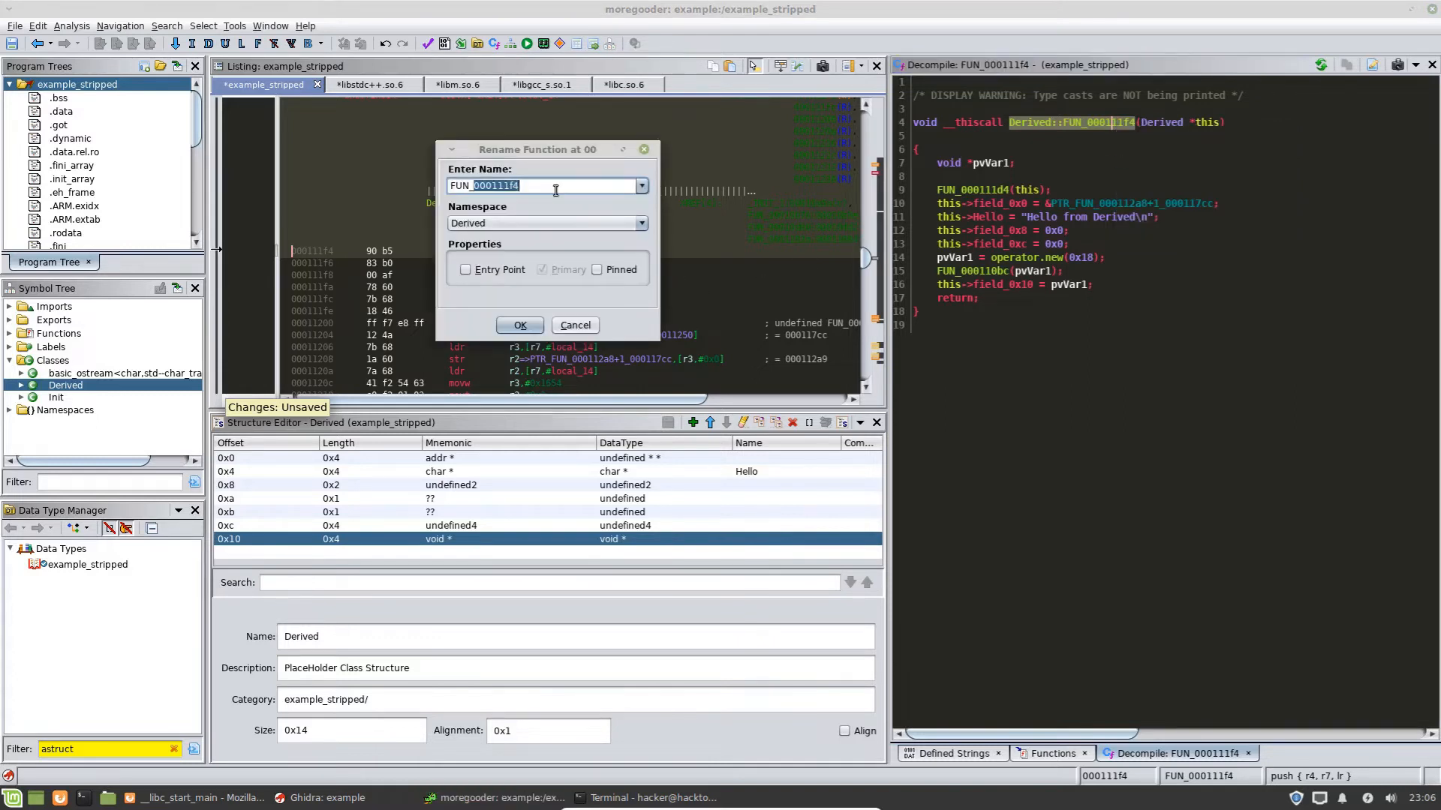
text(con)
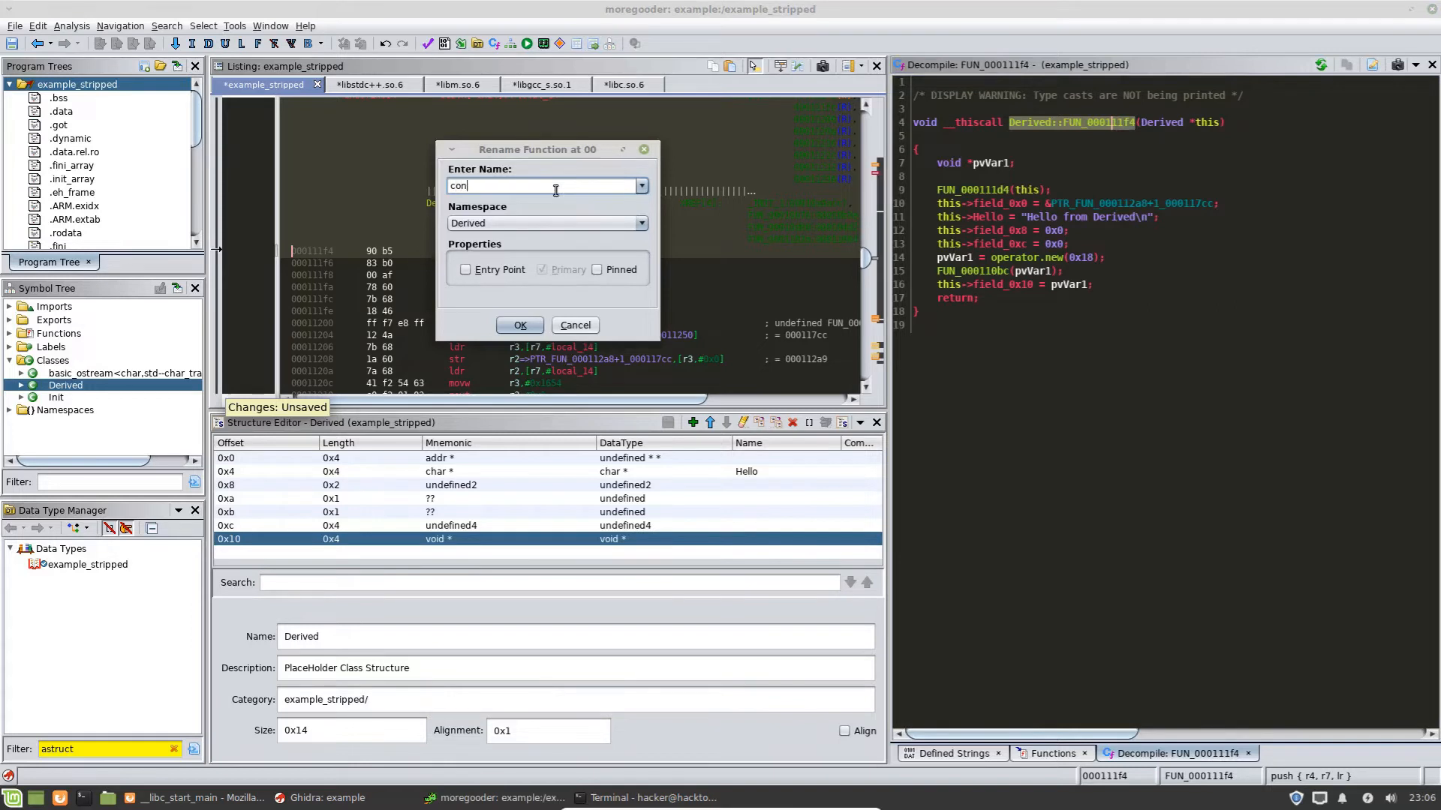
click(520, 324)
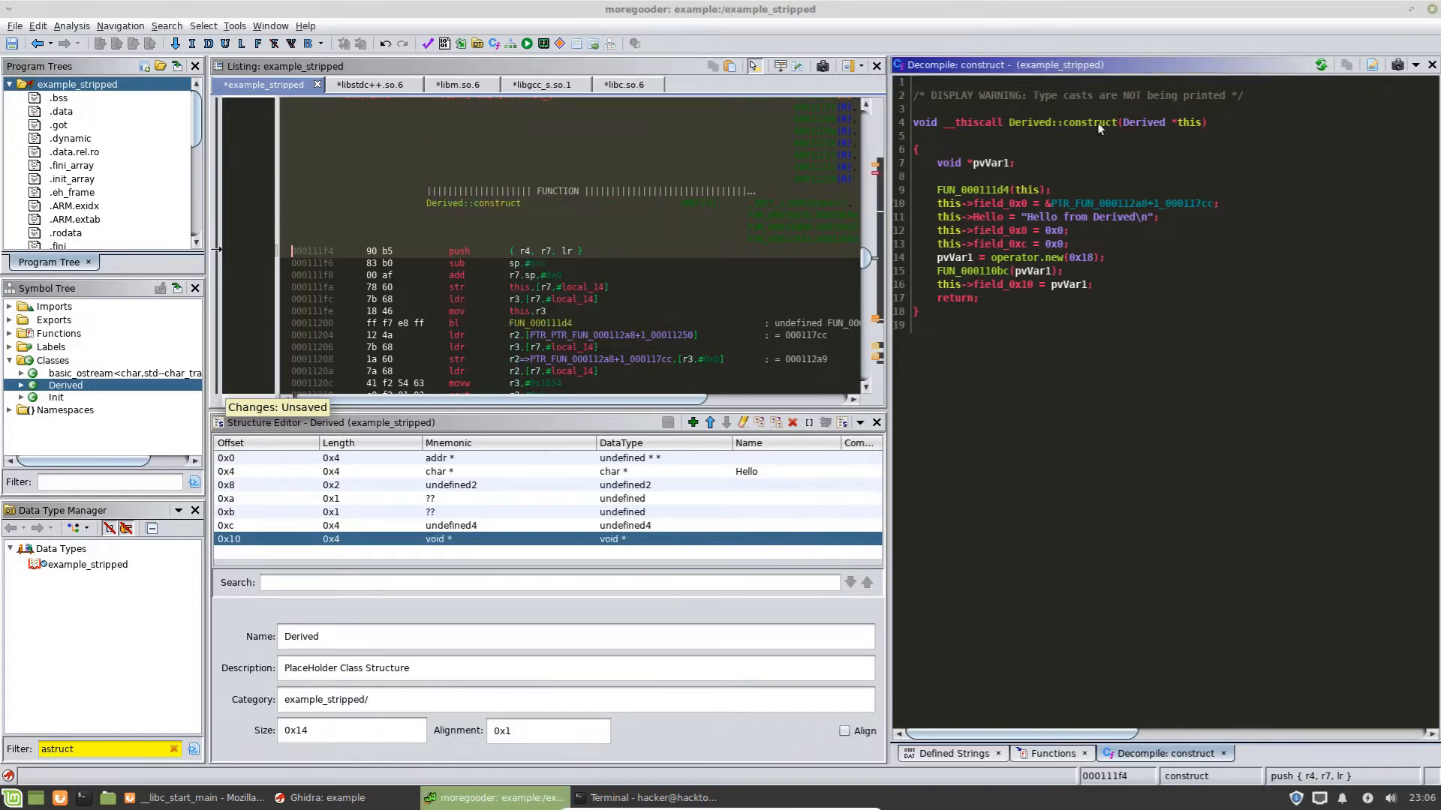
click(1056, 122)
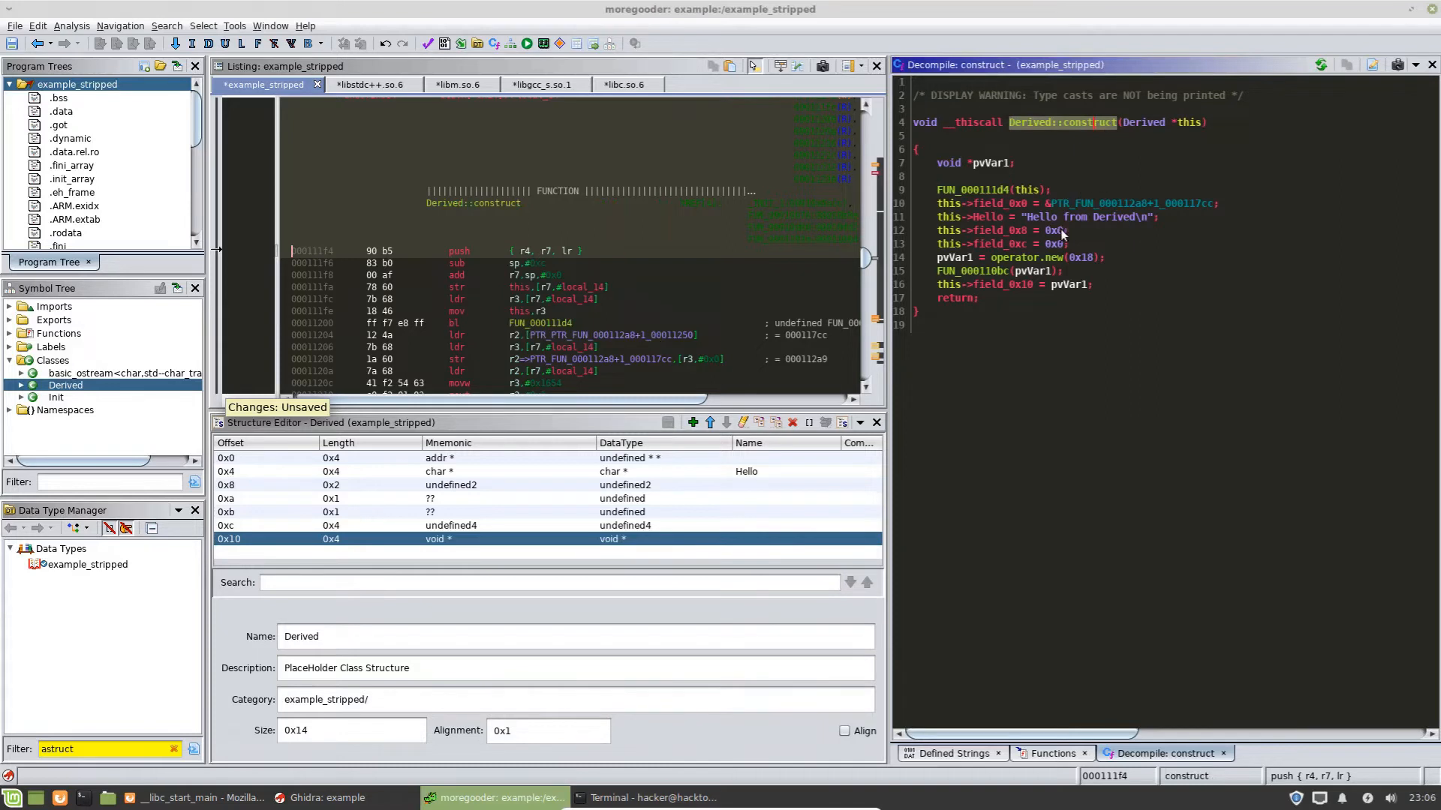
mouse_move(987, 189)
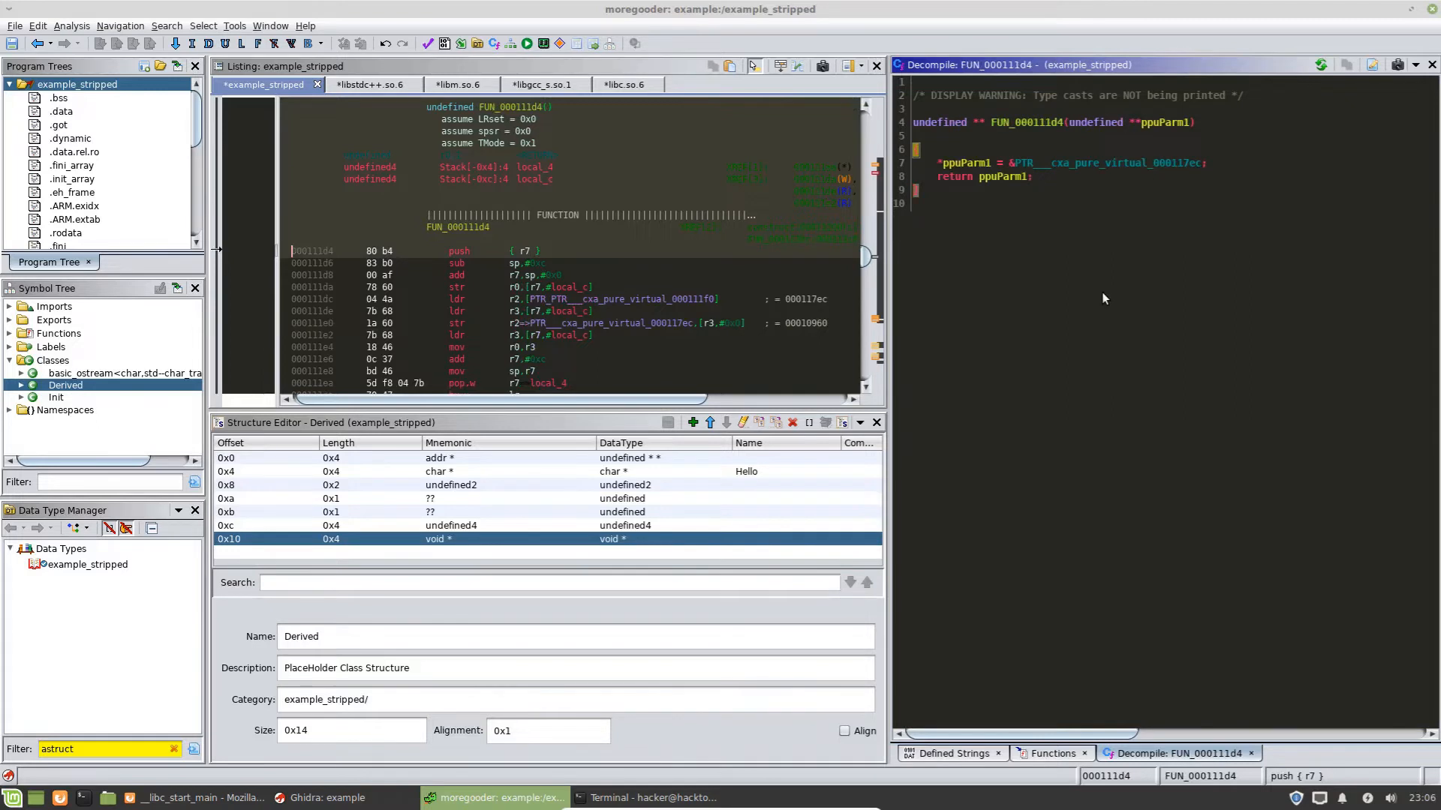
mouse_move(966, 178)
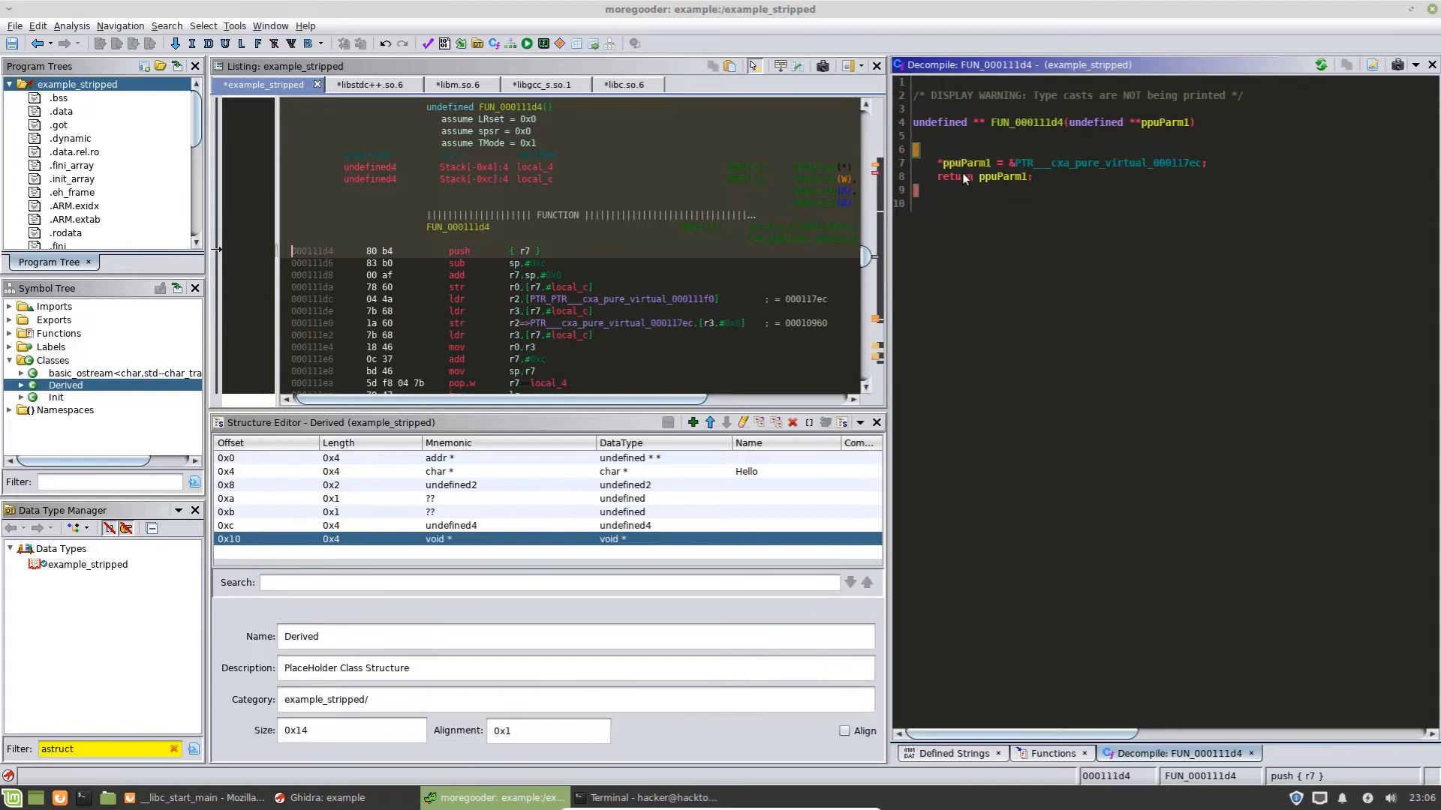
Inspect FUN_000111d4, then navigate back to Derived::construct.
click(1165, 122)
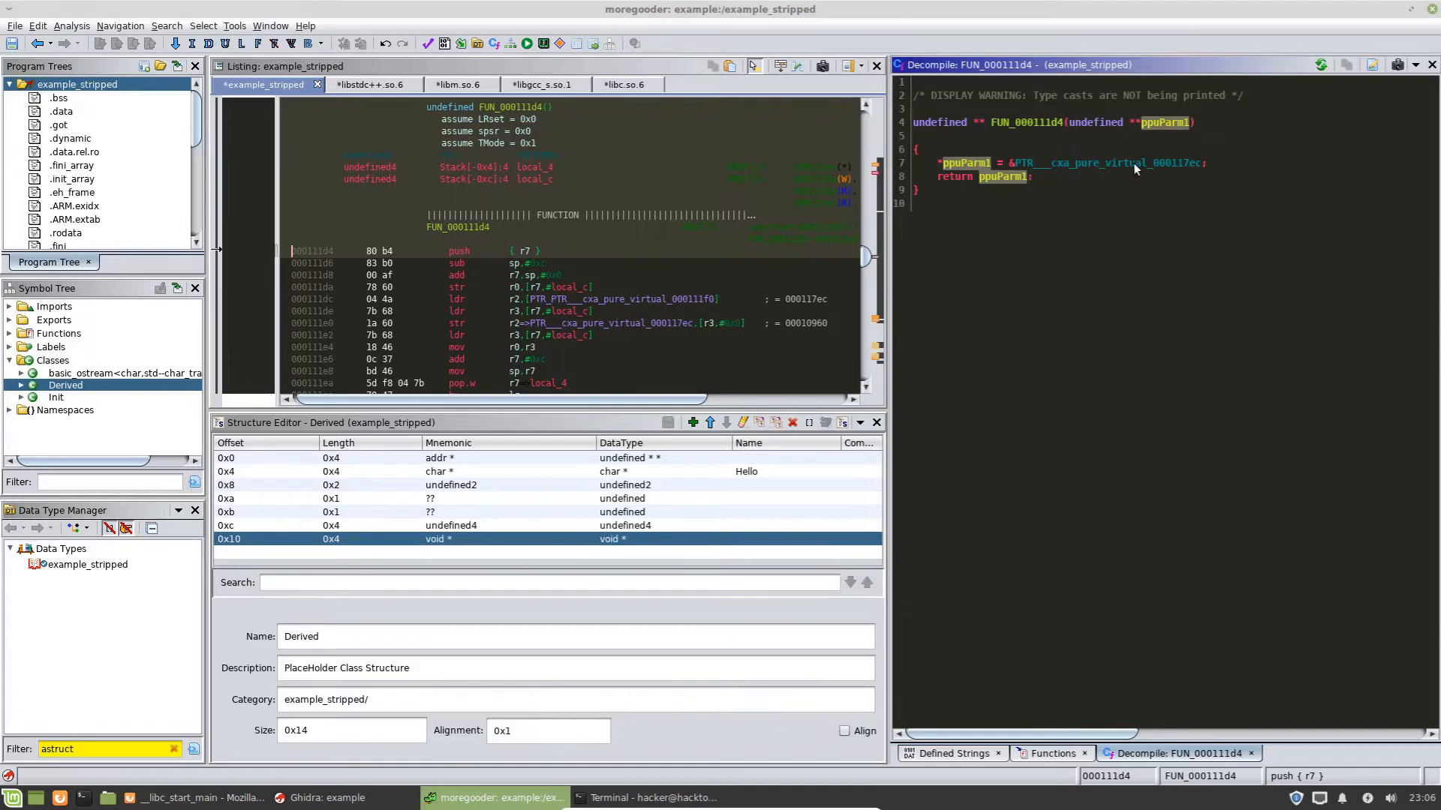
mouse_move(1022, 156)
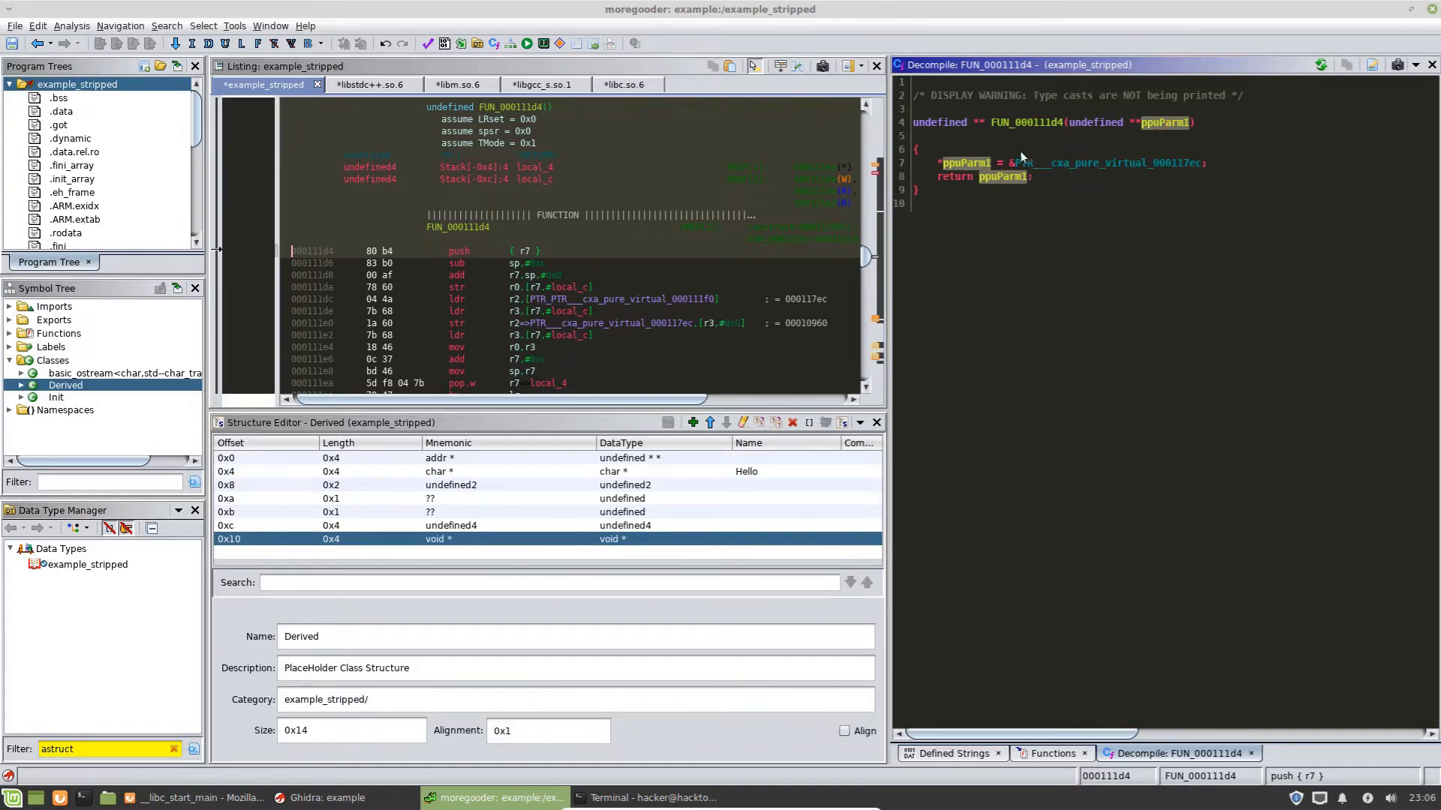
mouse_move(1036, 175)
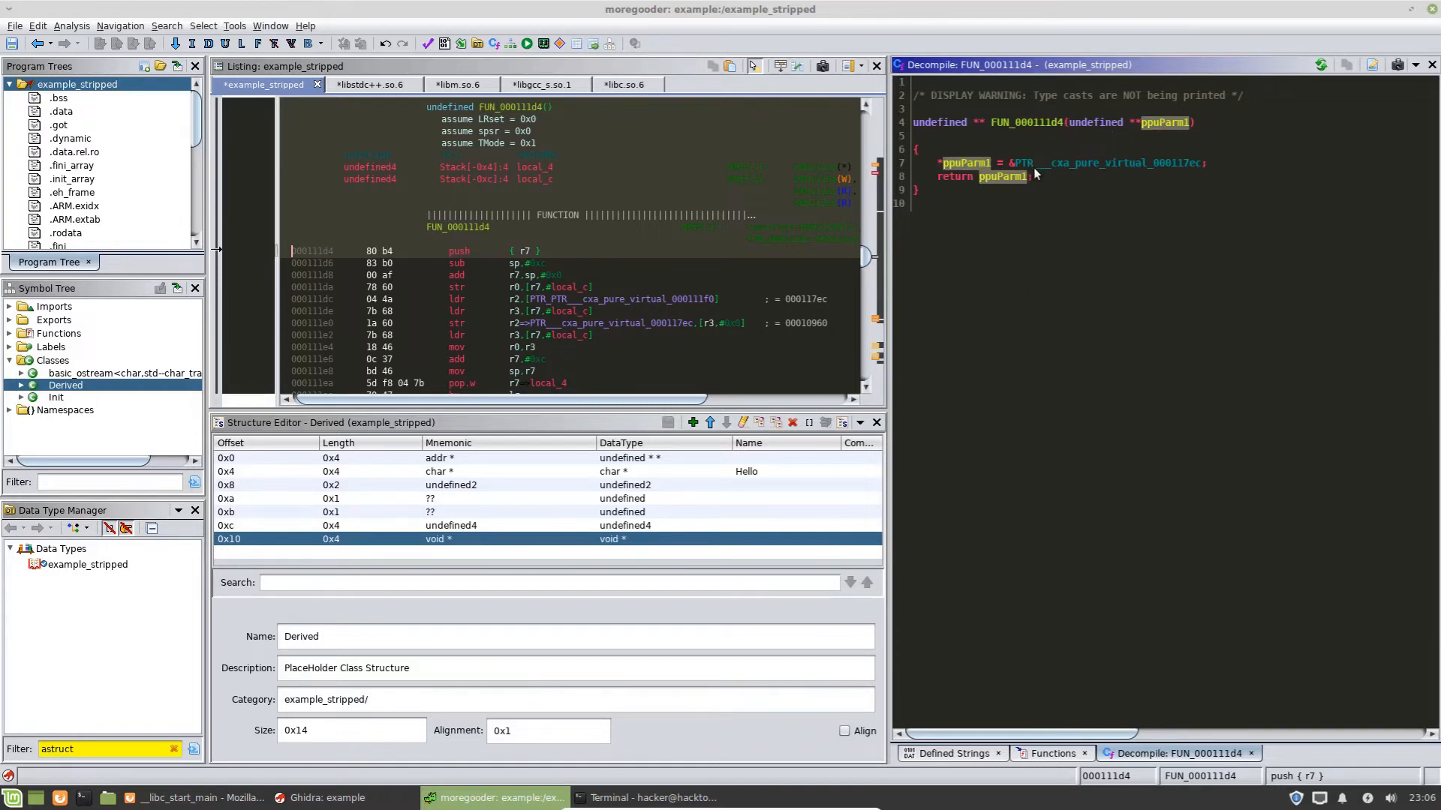
click(1109, 163)
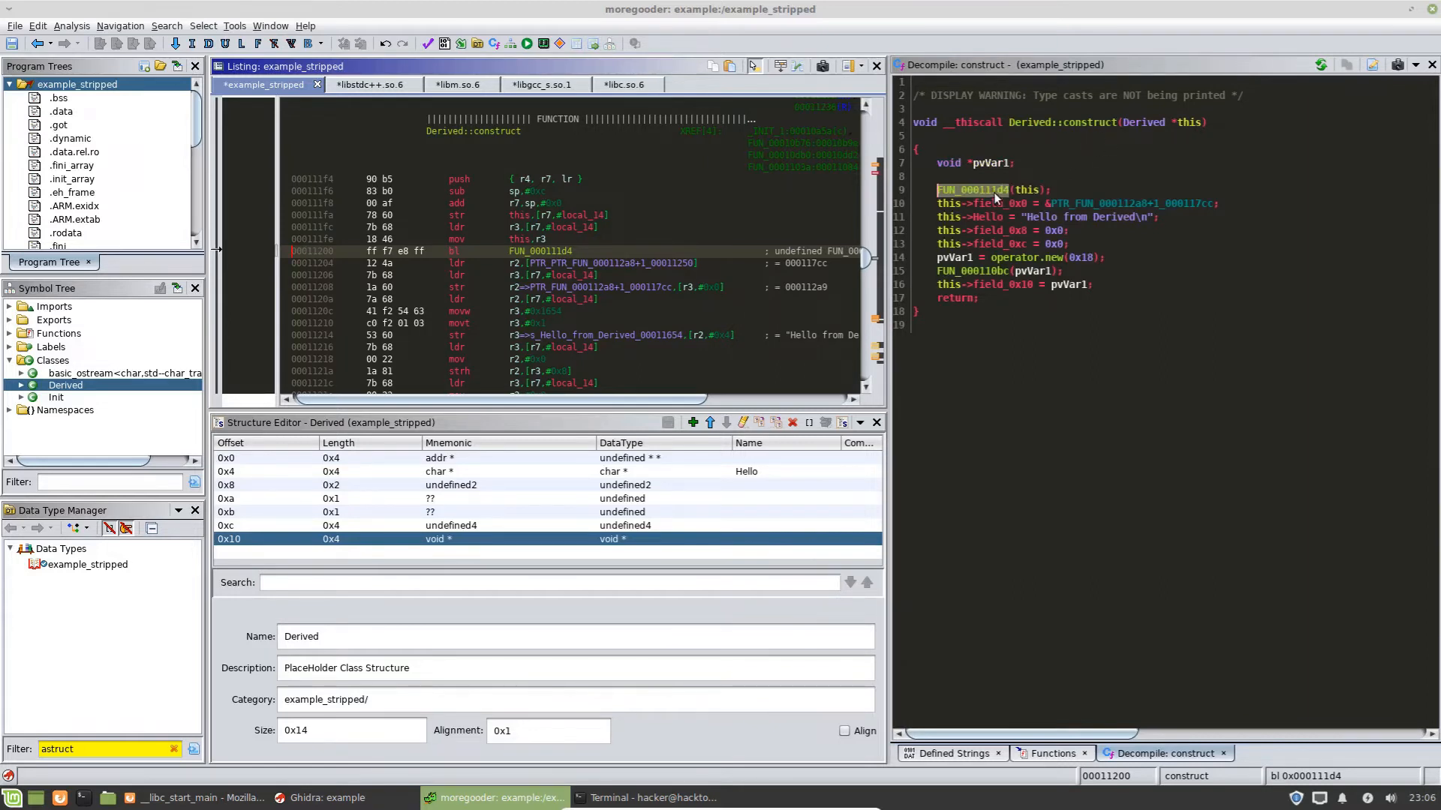
mouse_move(998, 193)
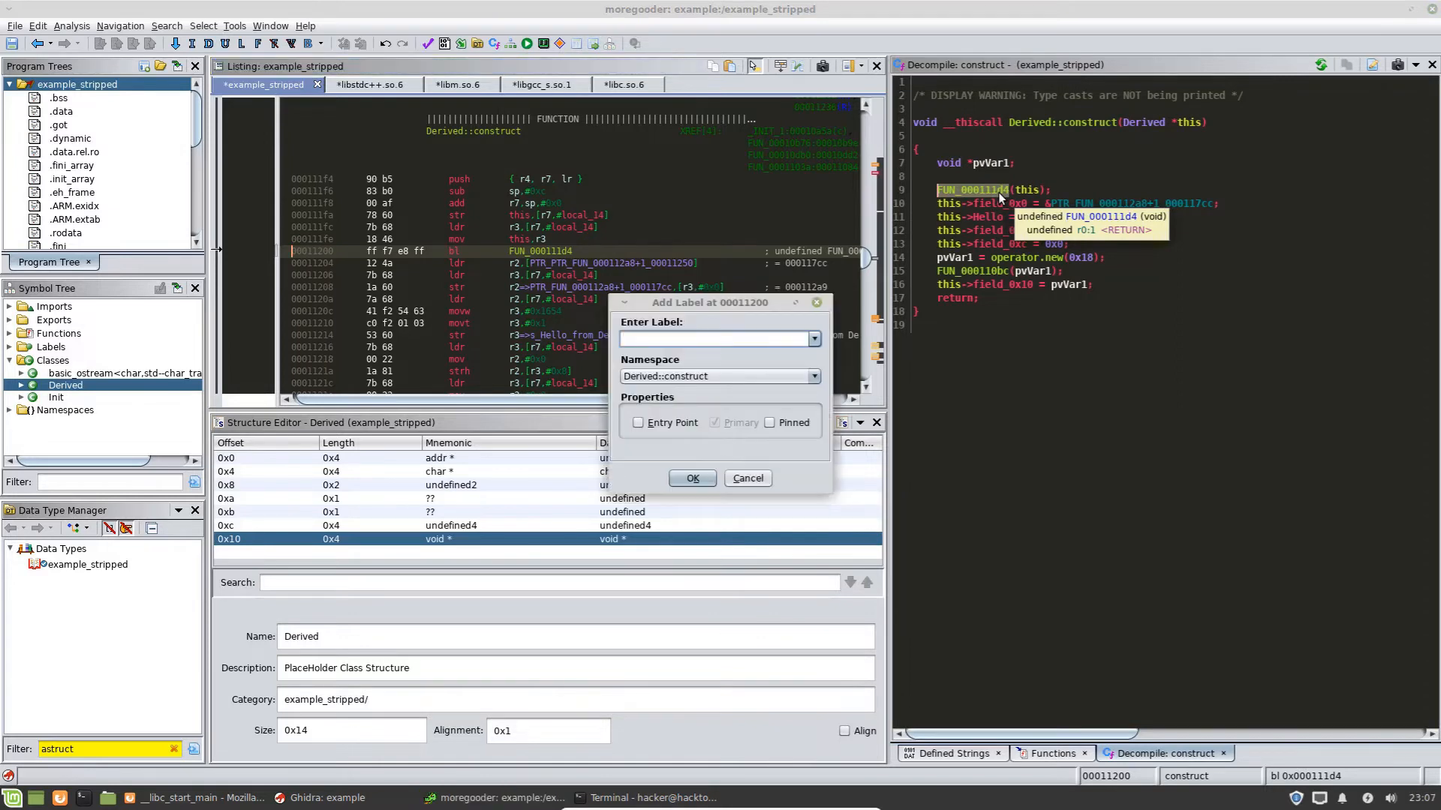
Add a Base label at the call and rename FUN_000111d4 to base.
text(Base)
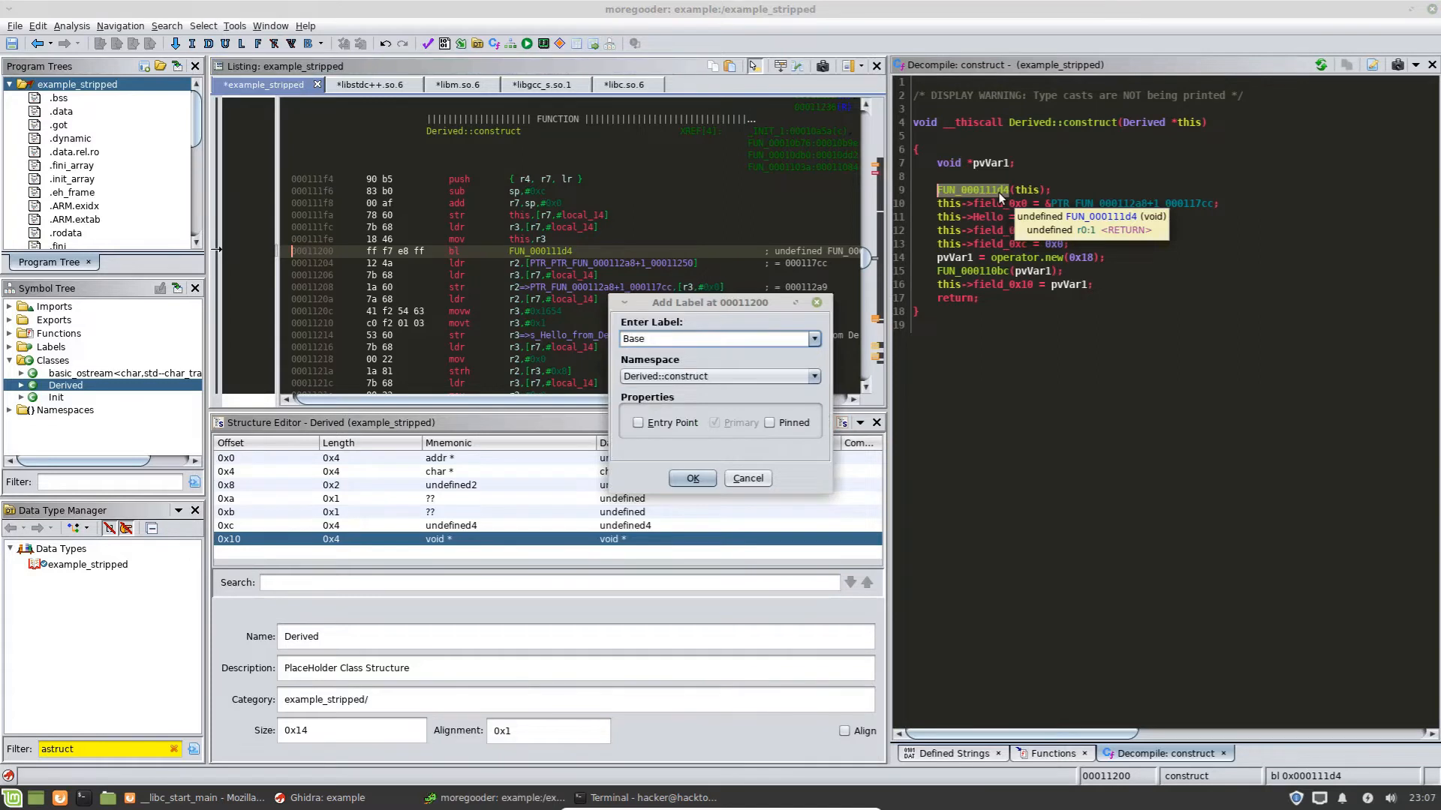
click(693, 478)
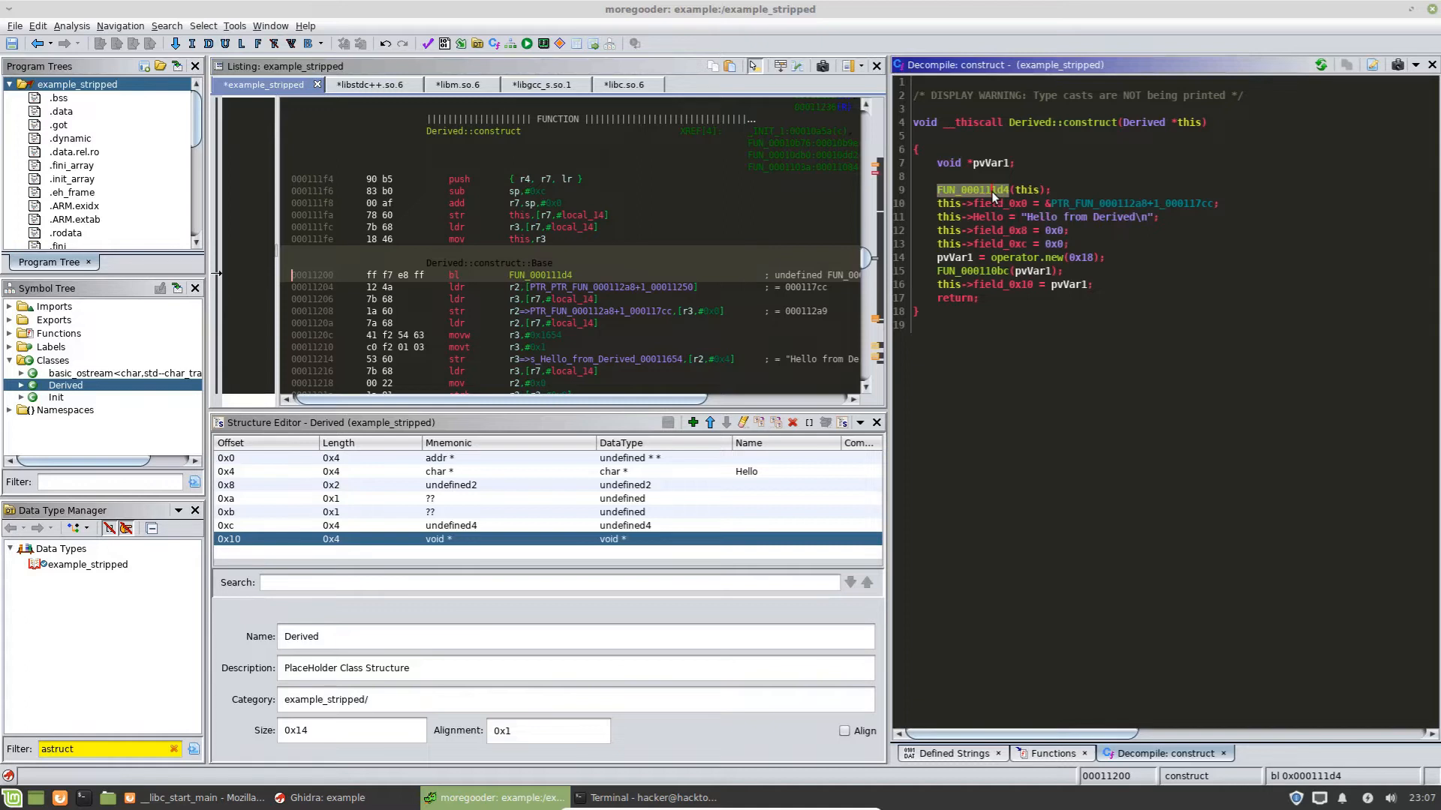
text(bas)
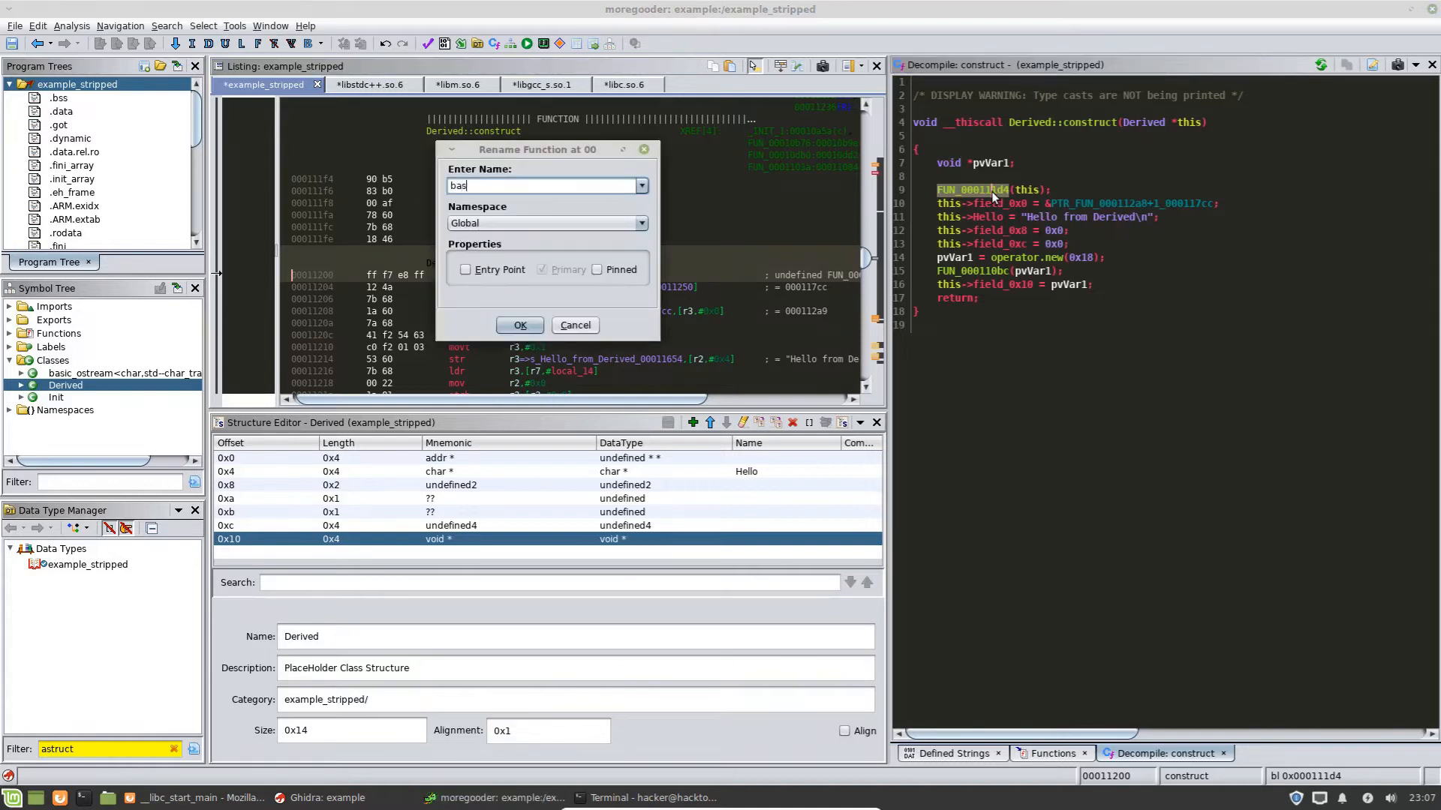
click(520, 325)
text(b)
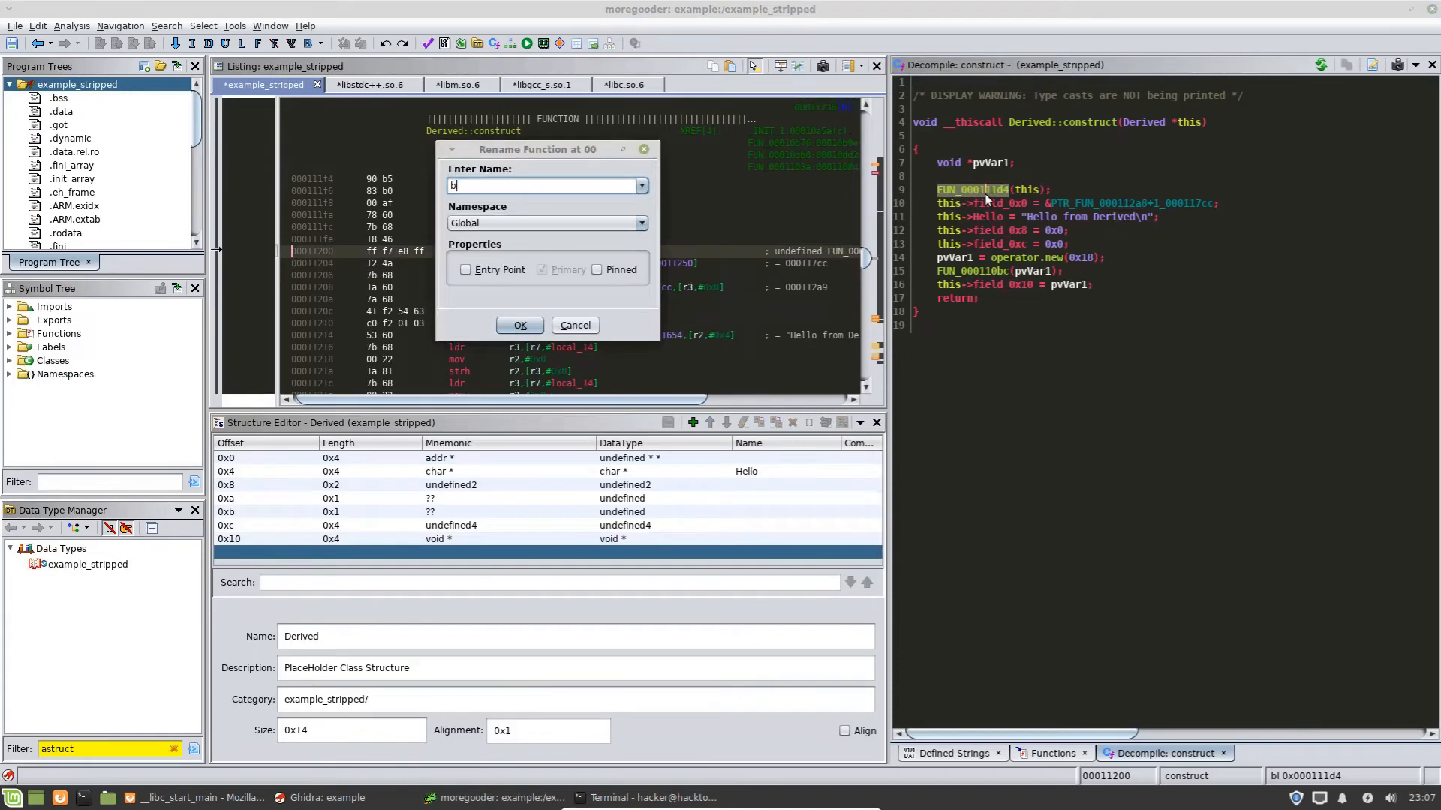
click(520, 325)
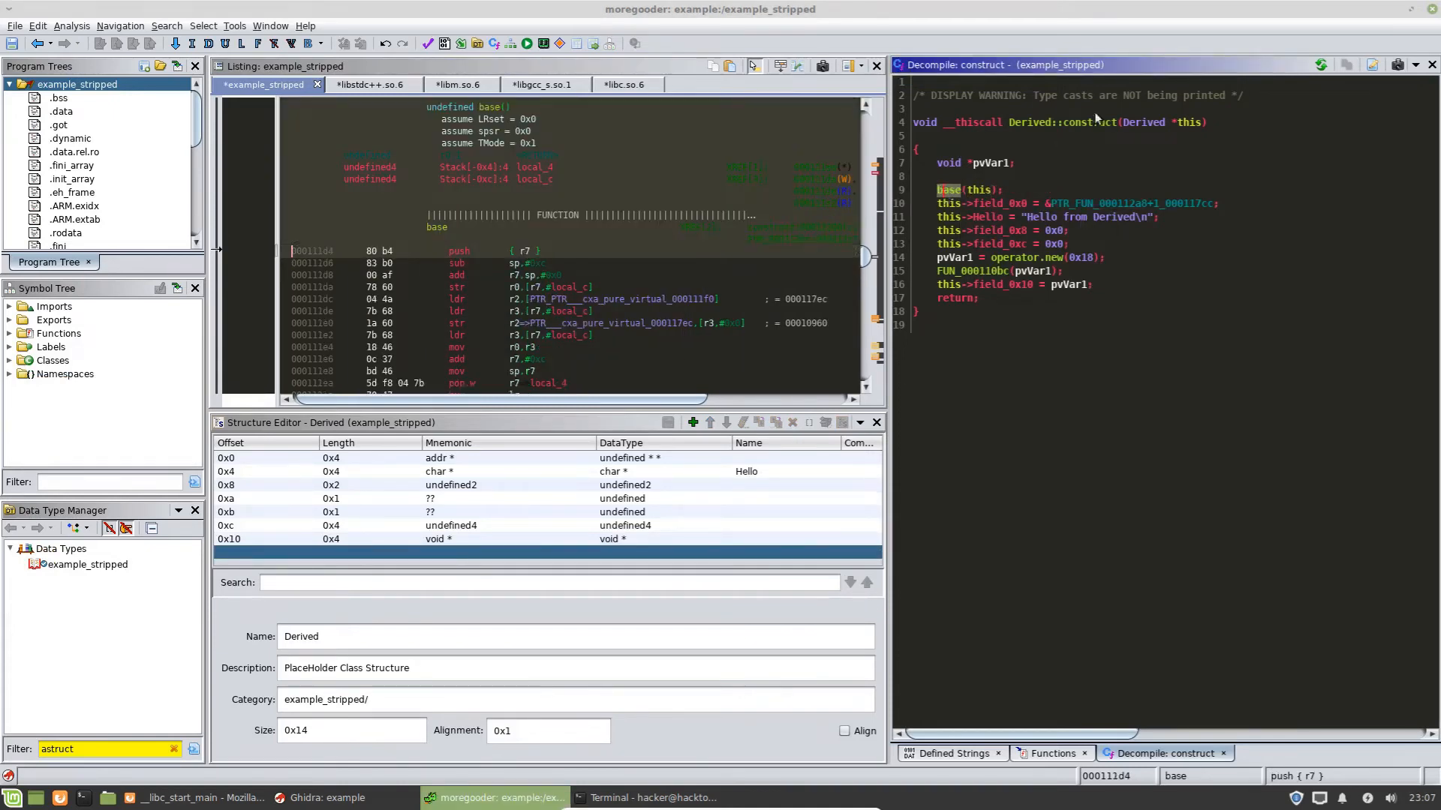
Make base's signature __thiscall returning void, removing the ppuParm1 parameter.
right_click(949, 210)
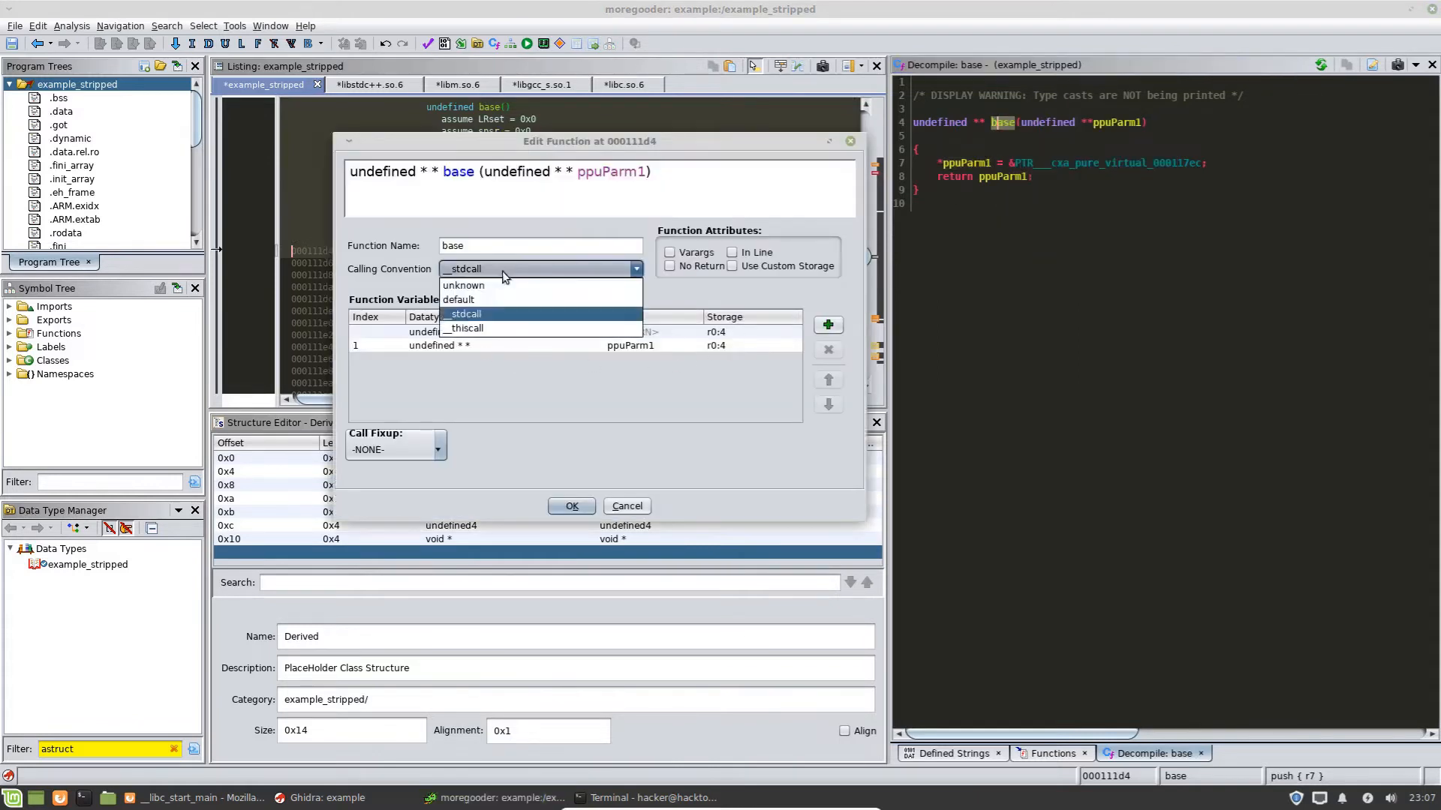
click(465, 328)
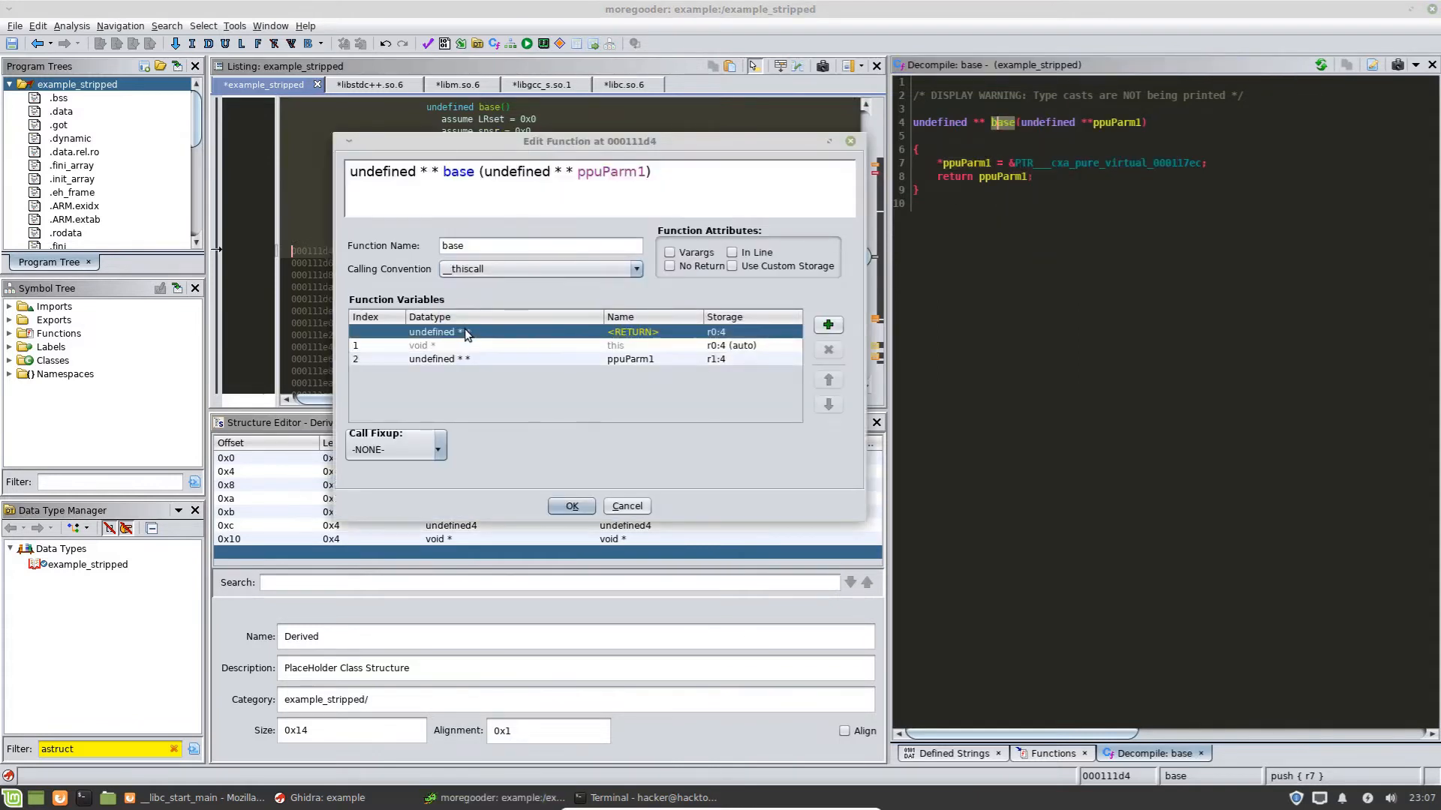
double_click(439, 331)
text(void)
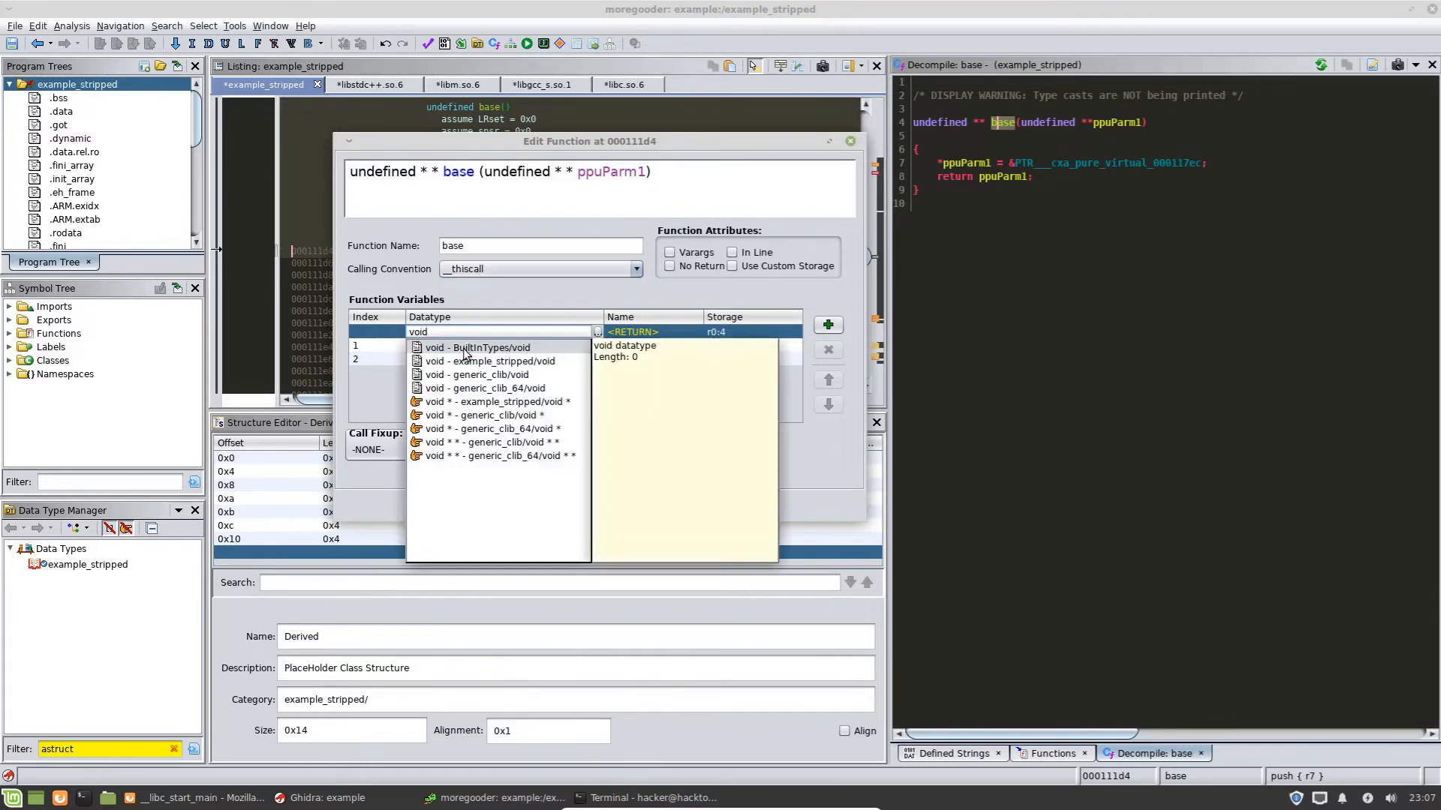
click(477, 348)
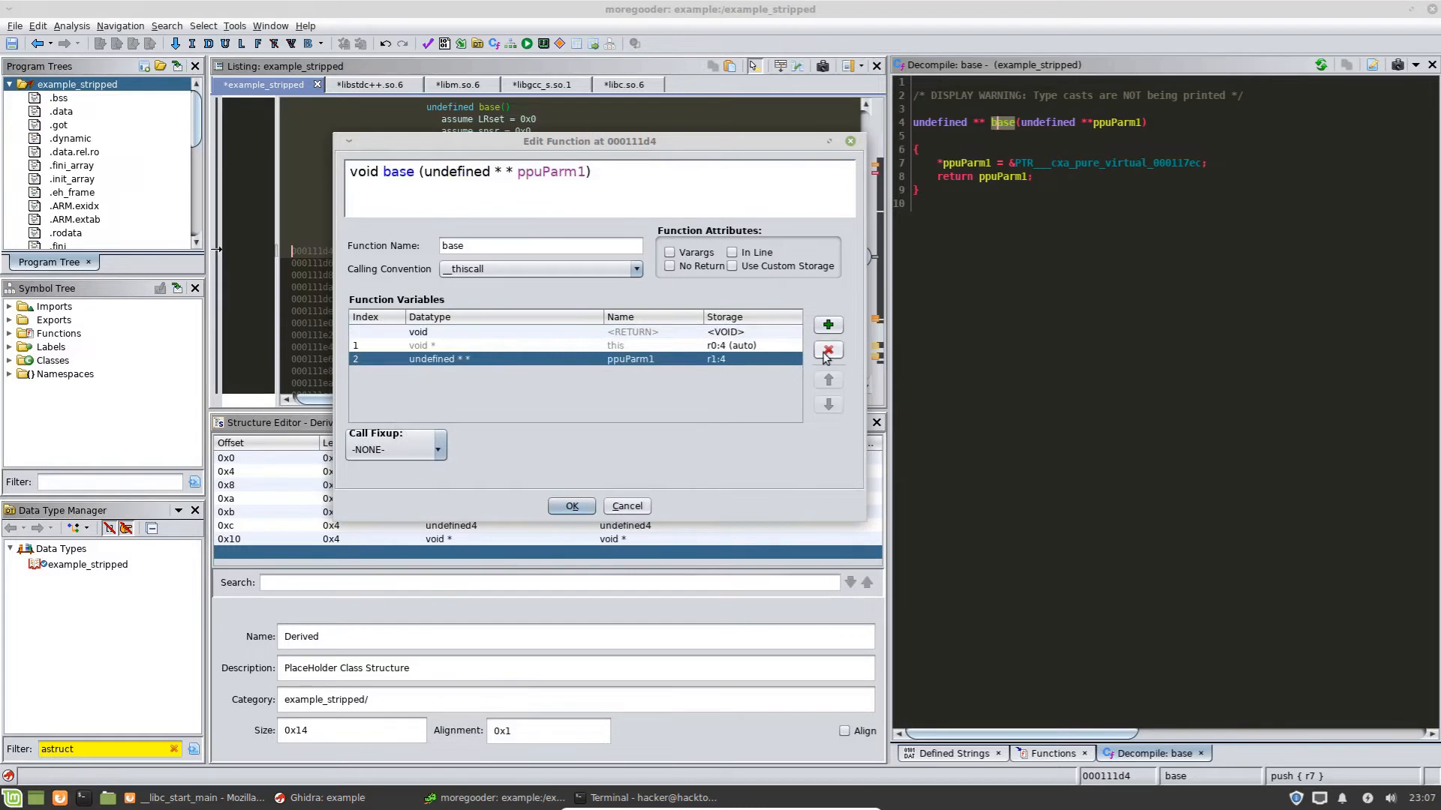
click(571, 506)
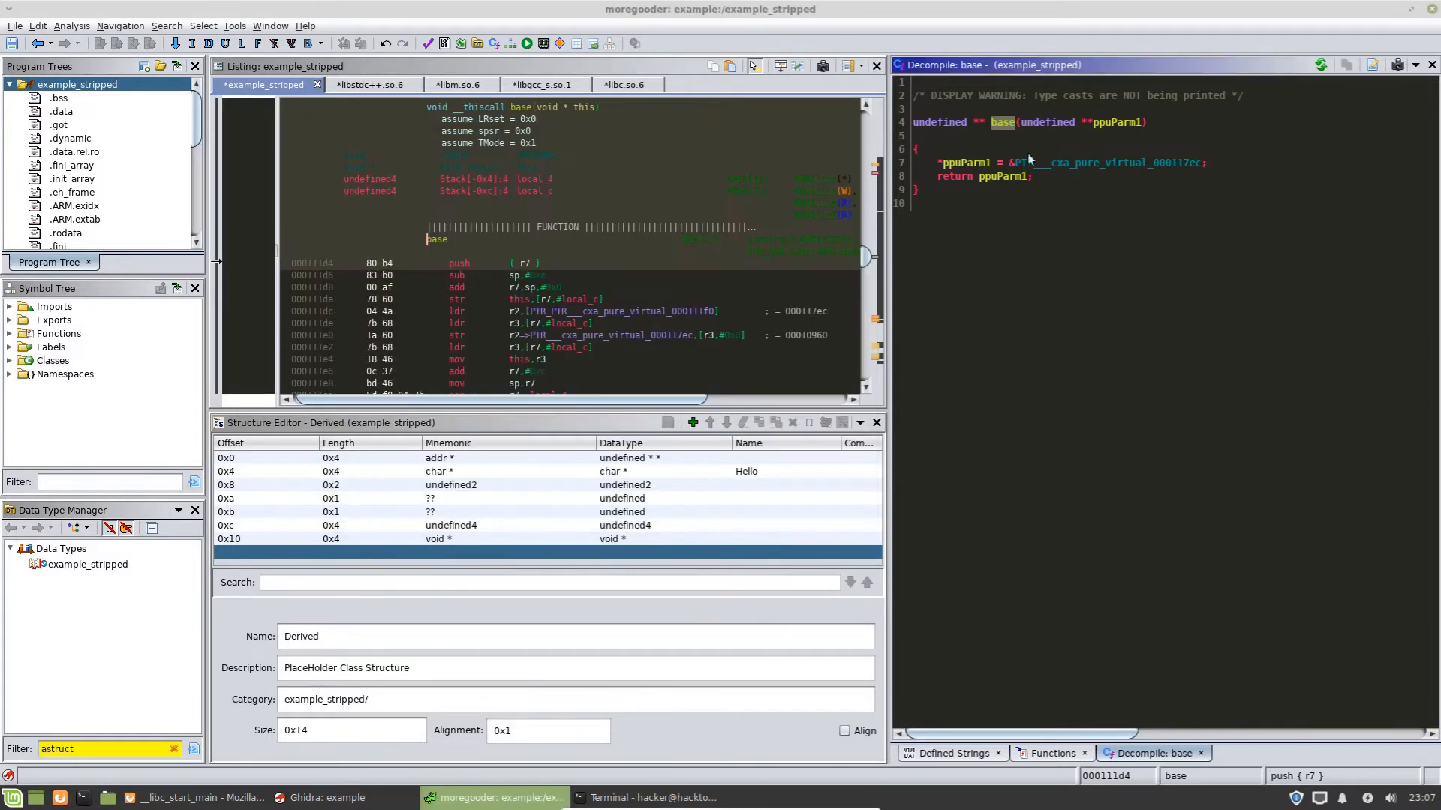
Auto-create a class structure for this and rename AutoClass1 to Base.
right_click(1088, 123)
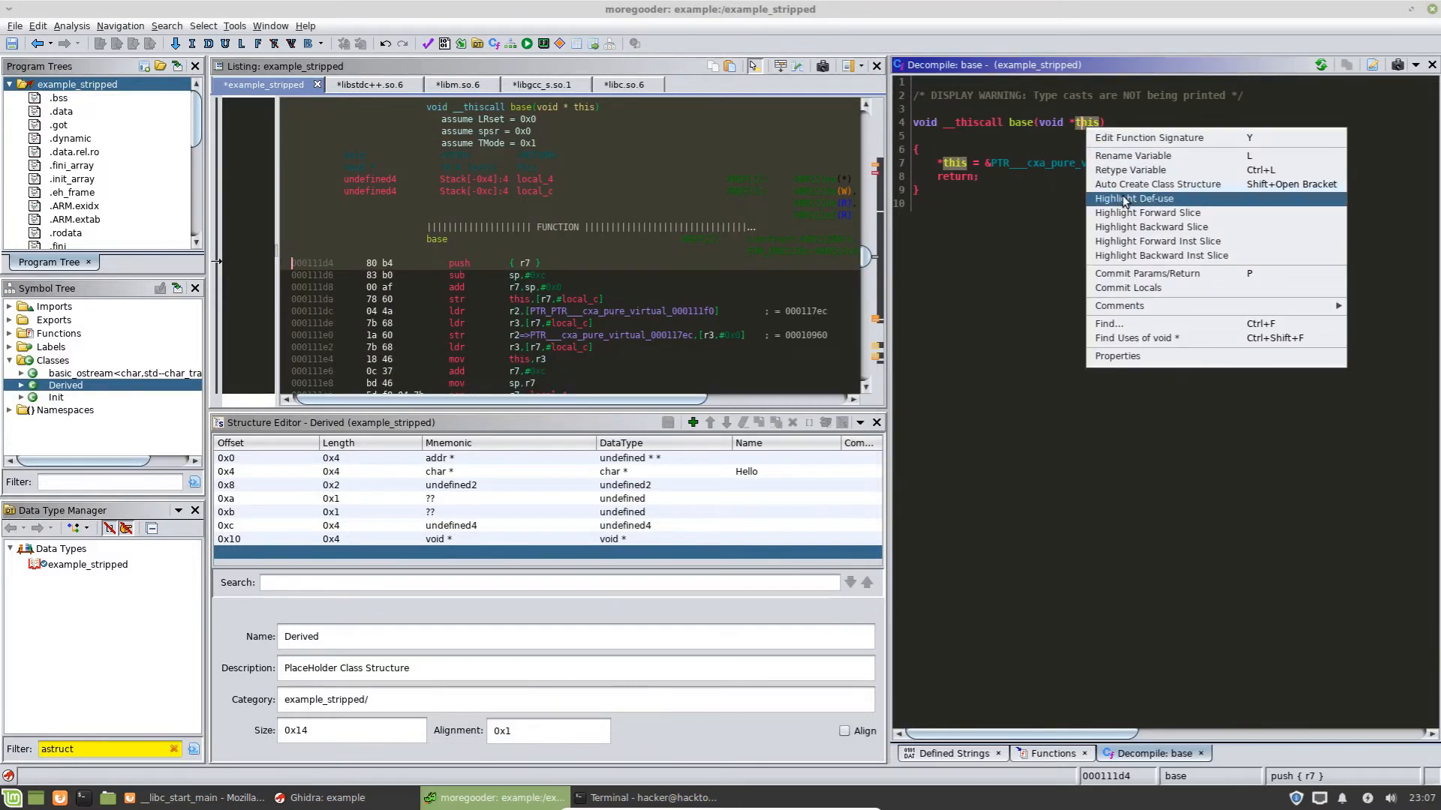
click(1158, 184)
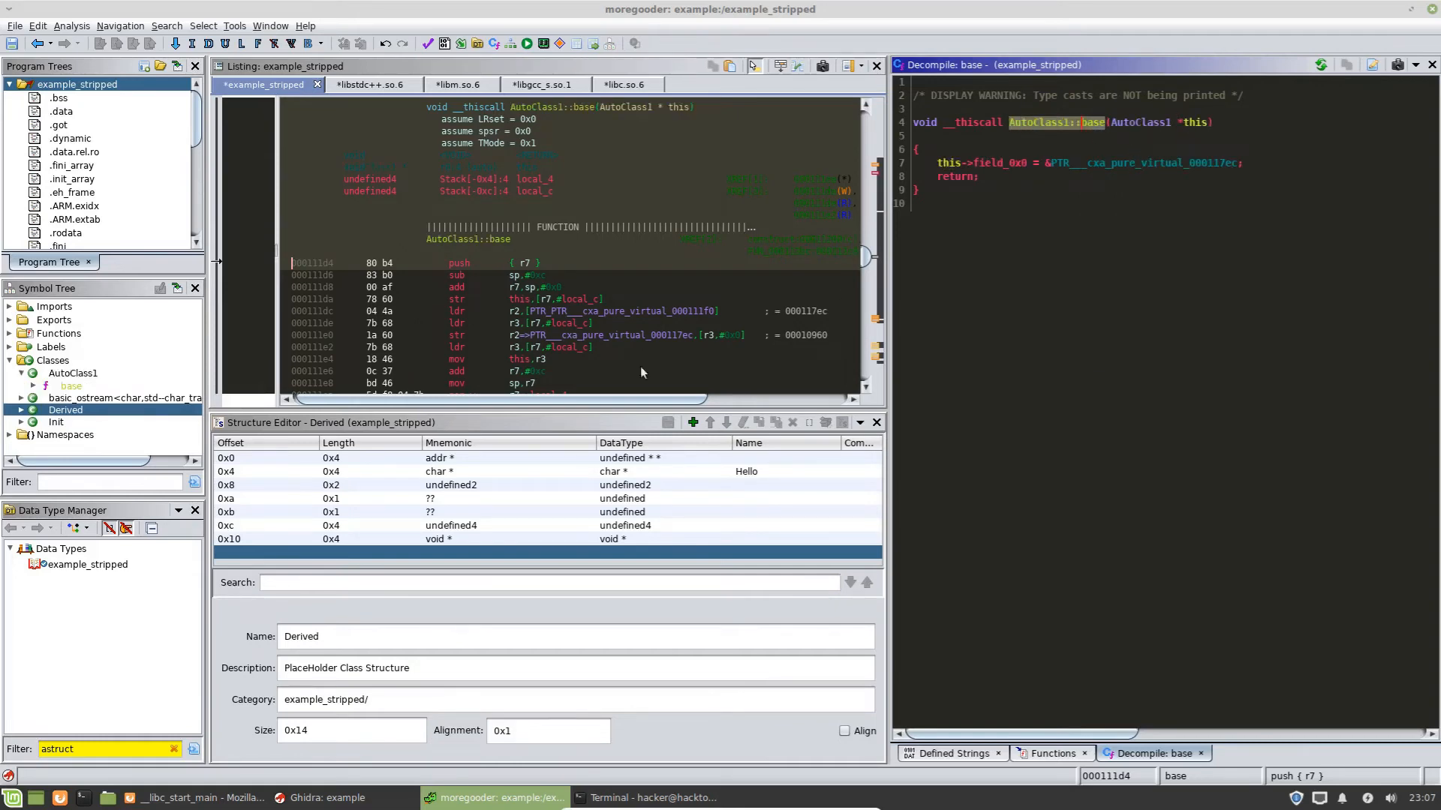
click(33, 373)
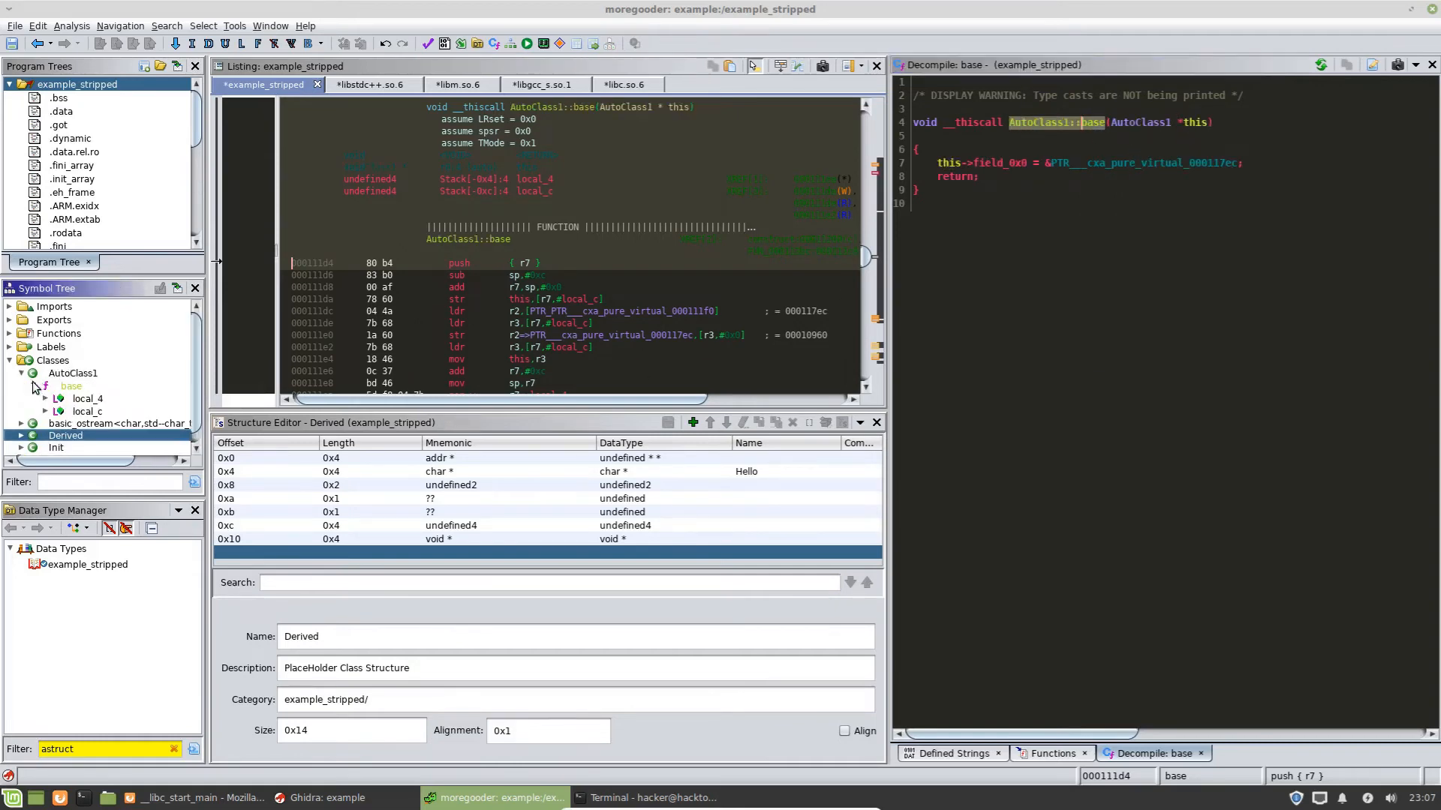
right_click(72, 373)
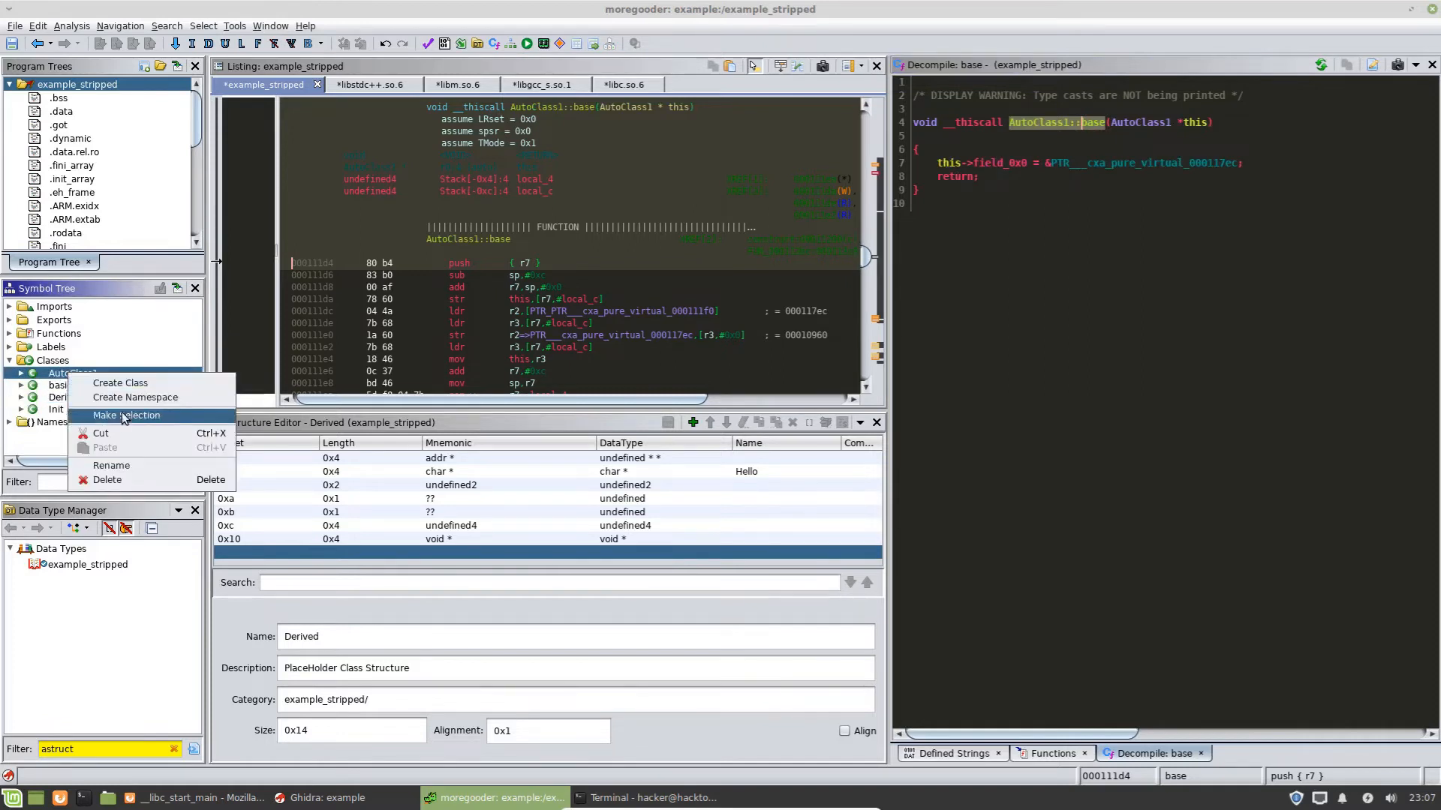
click(126, 415)
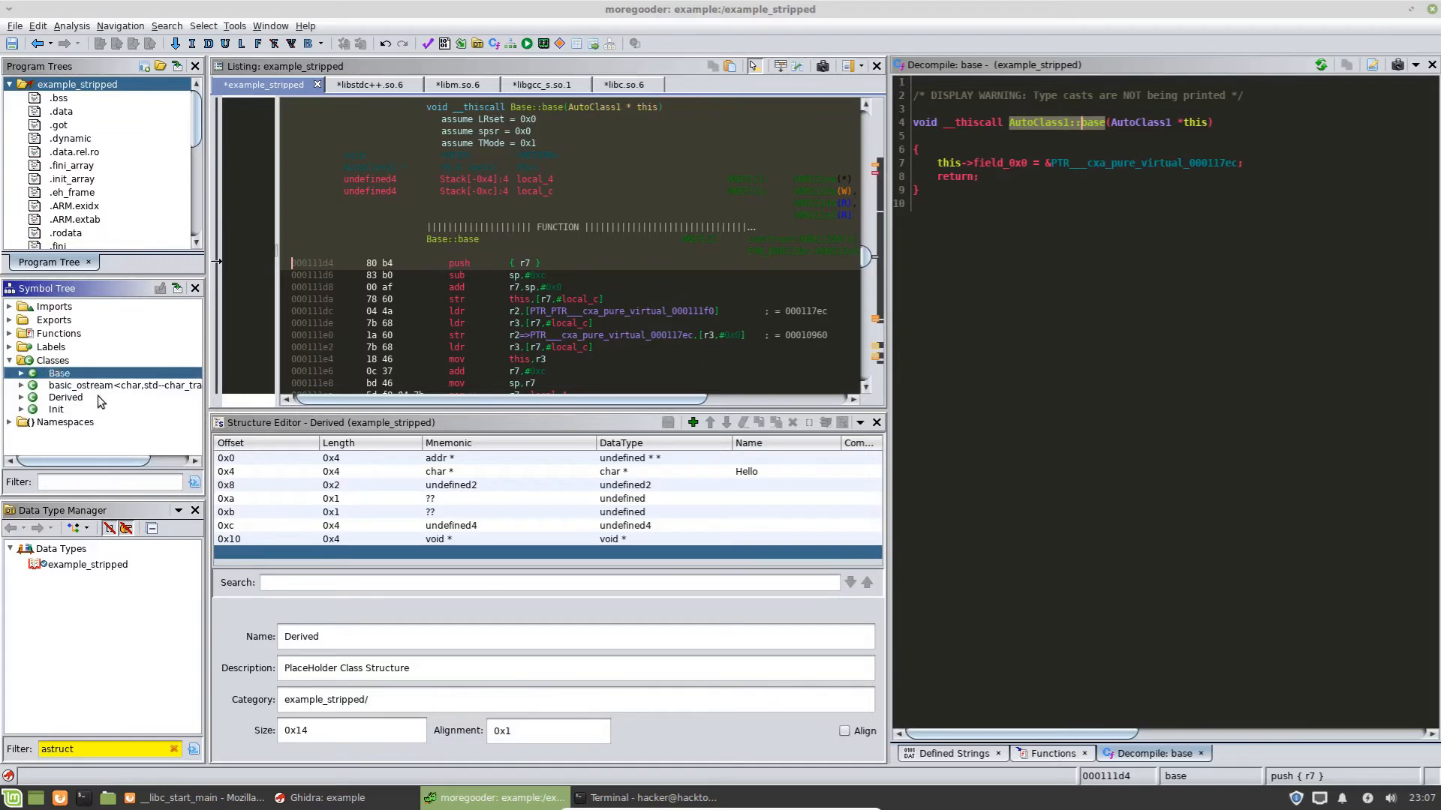
Rename the structure to Base and name its offset 0x0 field vptr.
right_click(1158, 122)
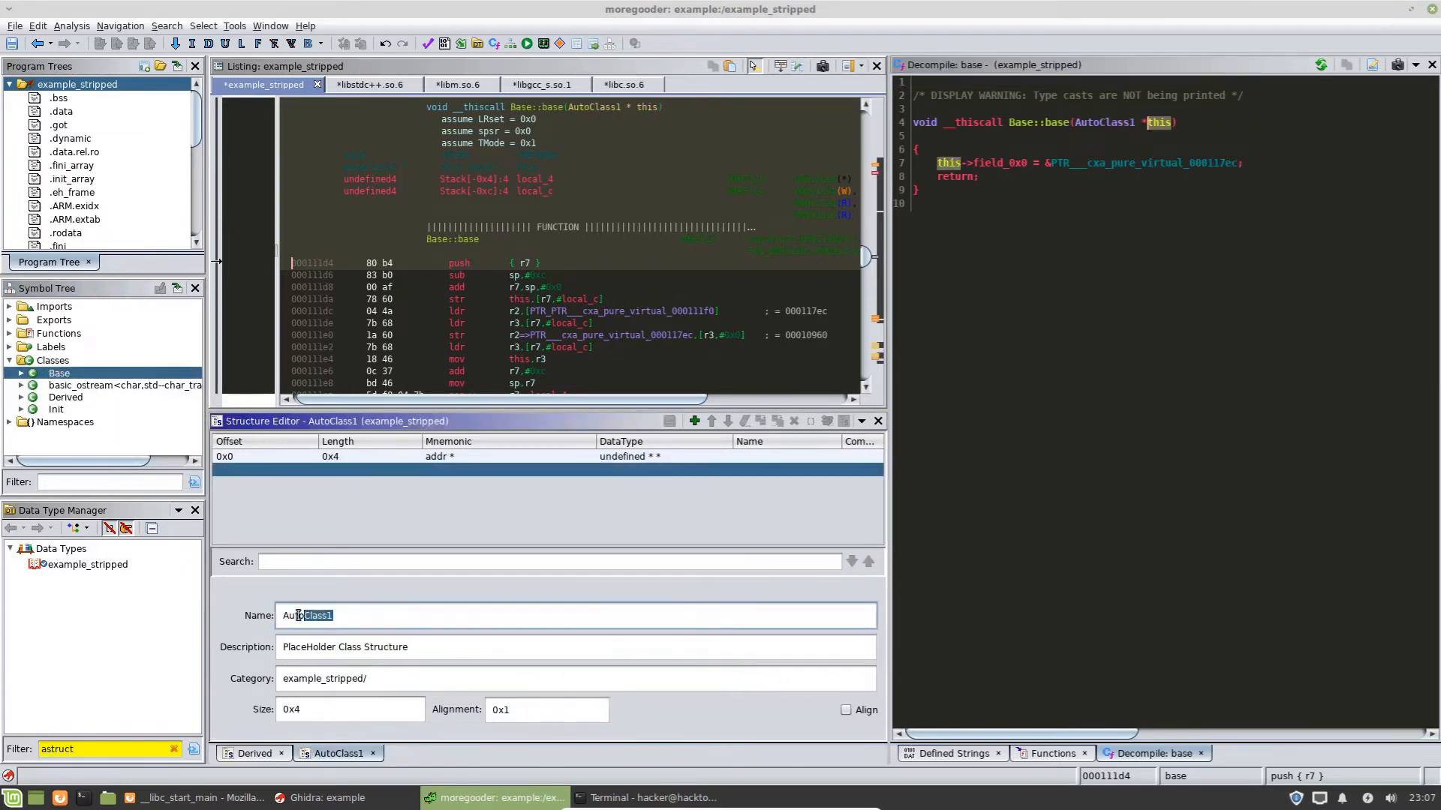
text(Base)
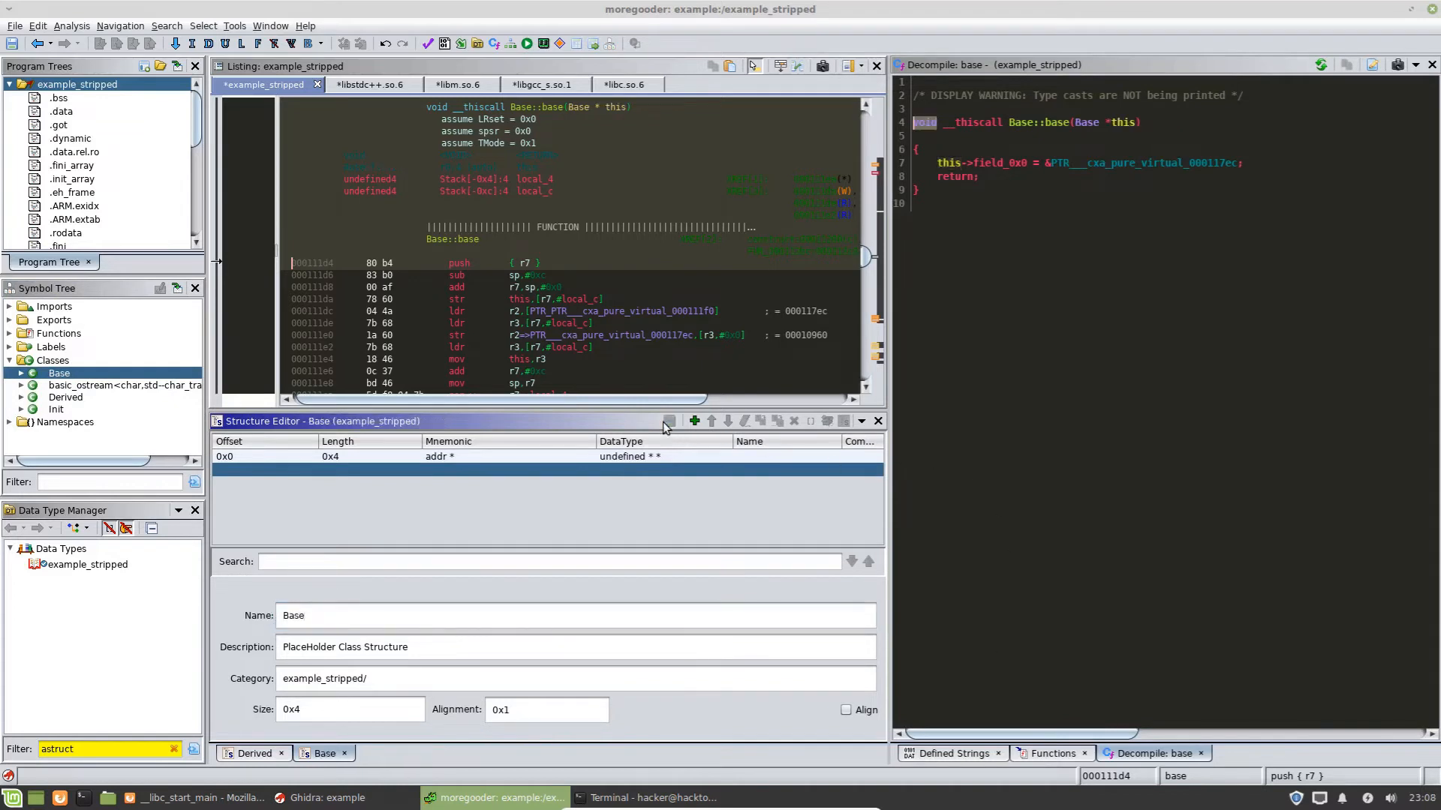
double_click(785, 456)
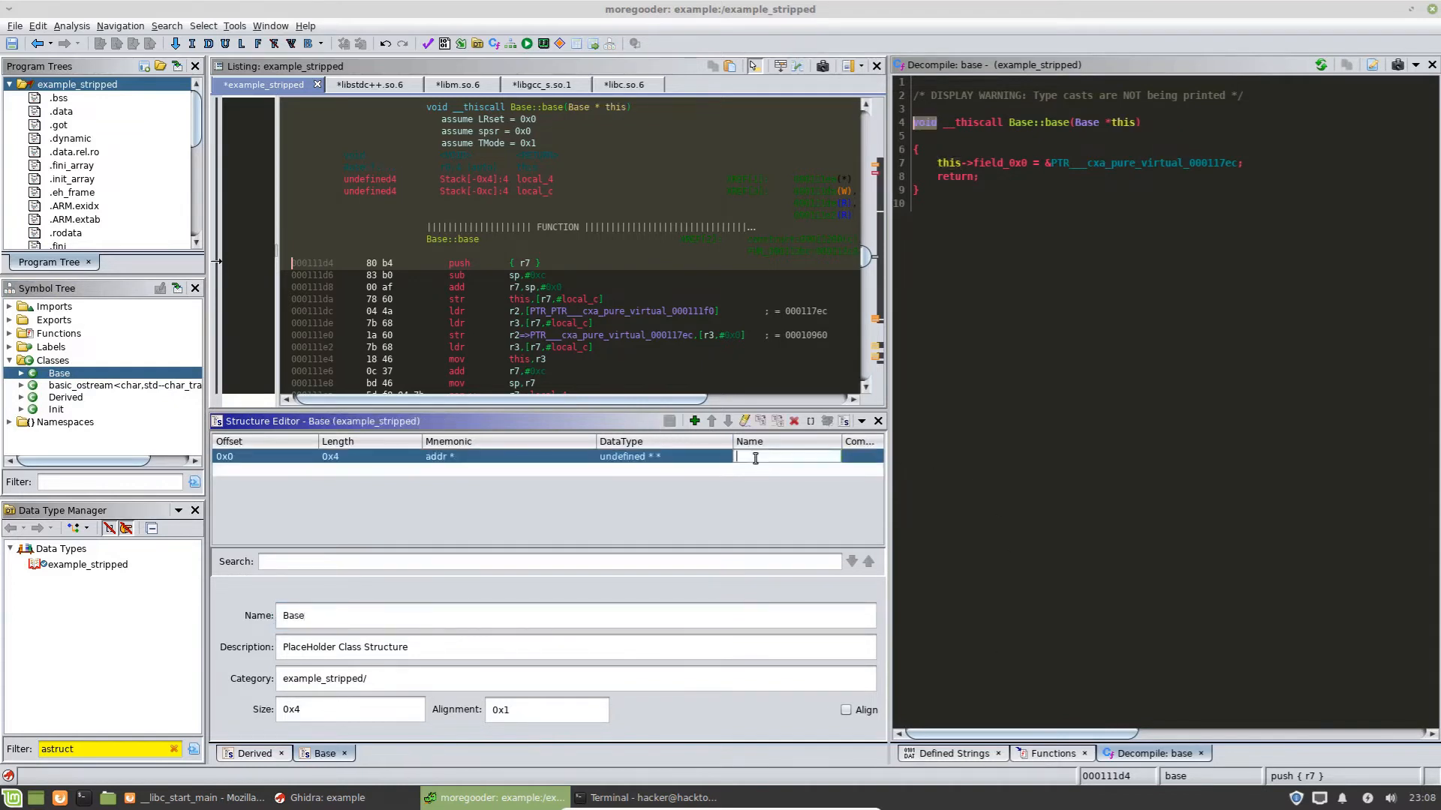
text(vptr)
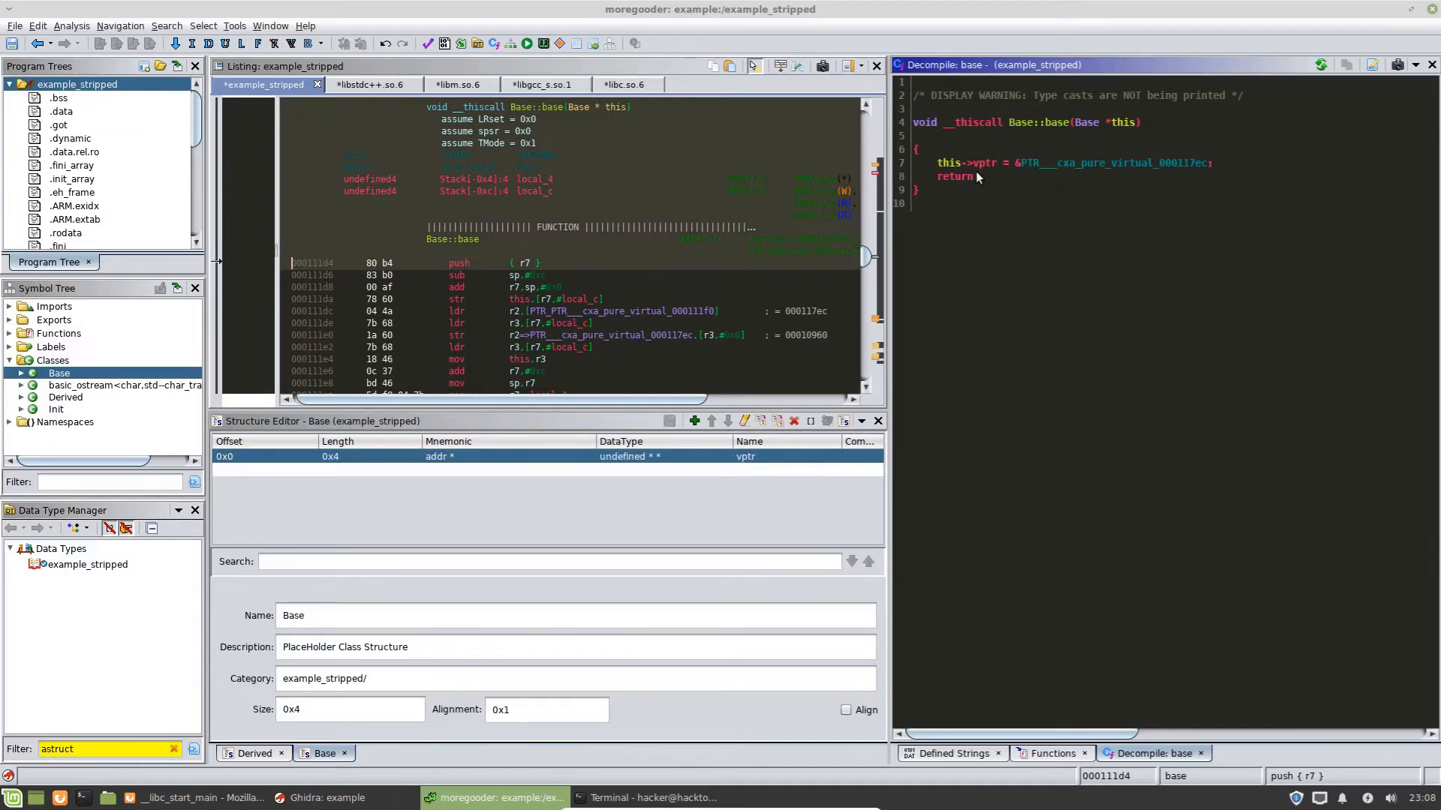
mouse_move(1051, 178)
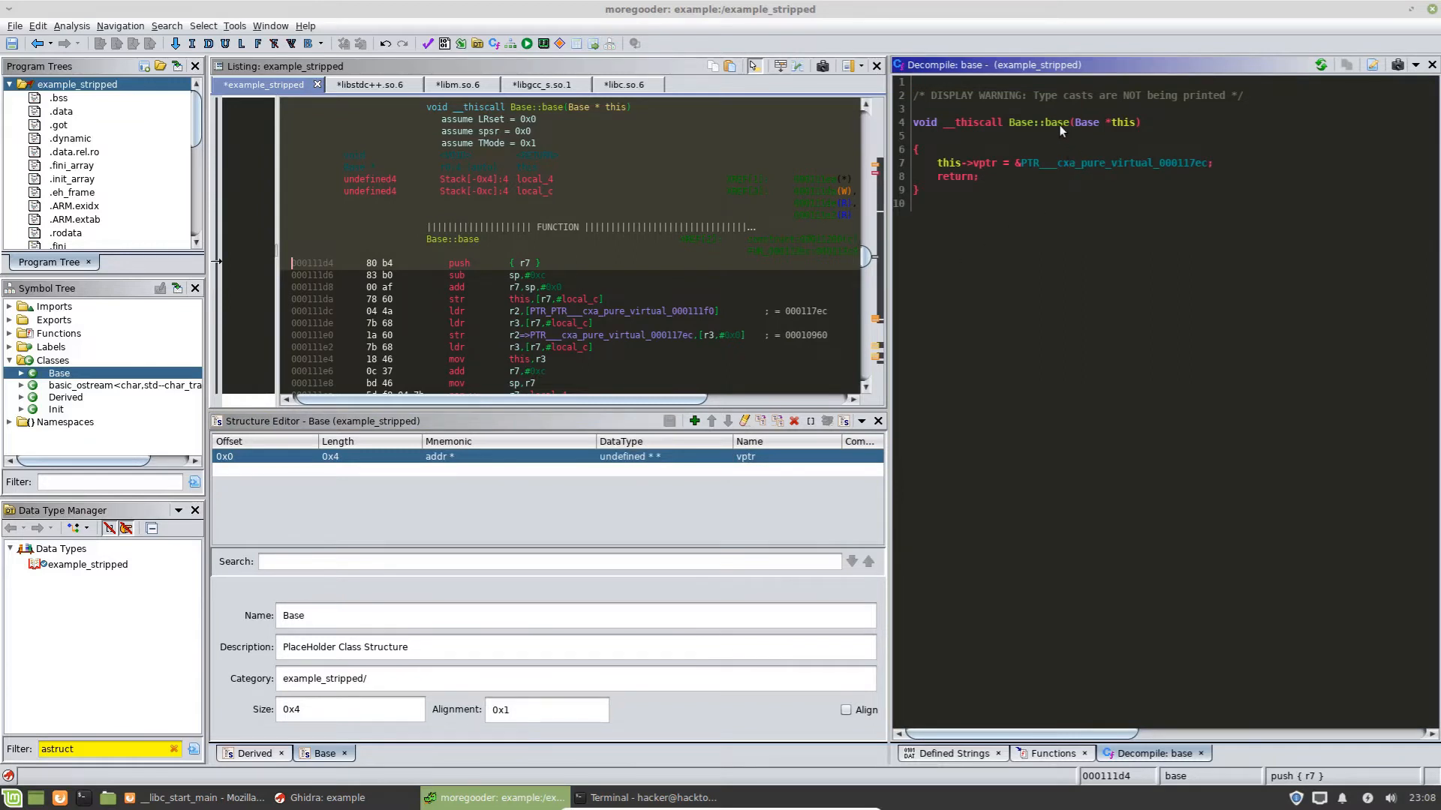
Edit Base::base's function signature to change its name to Base.
right_click(1059, 121)
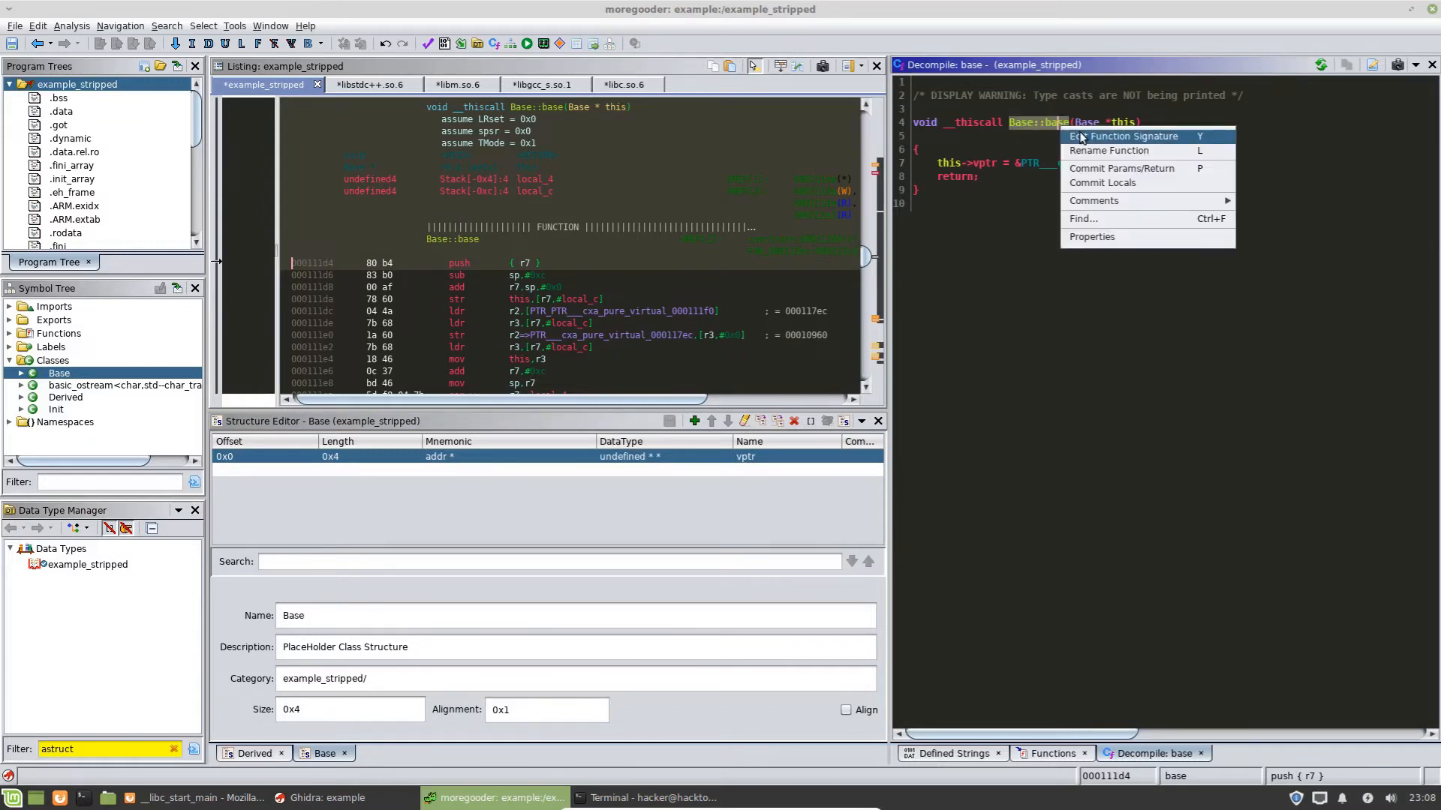
click(1124, 136)
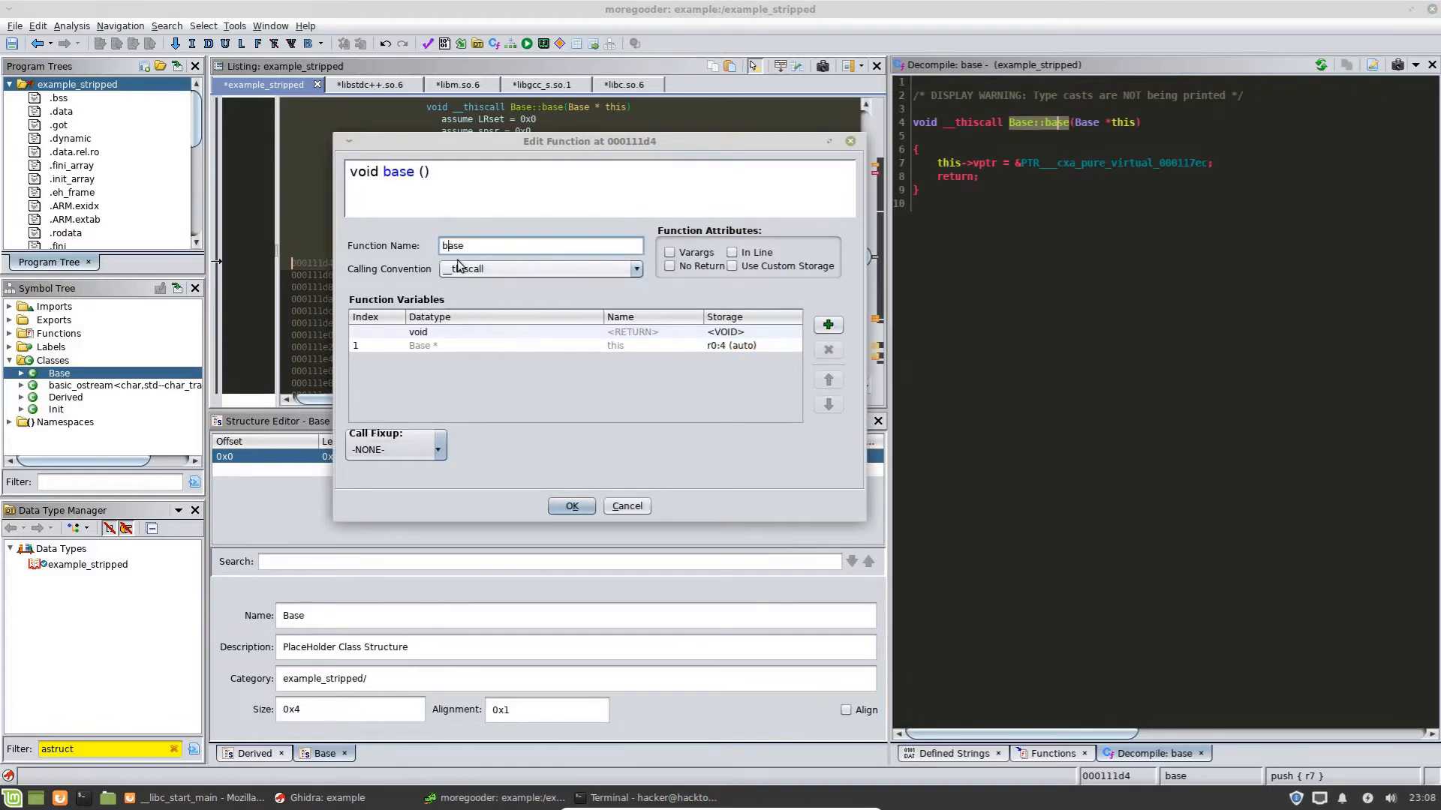
click(572, 506)
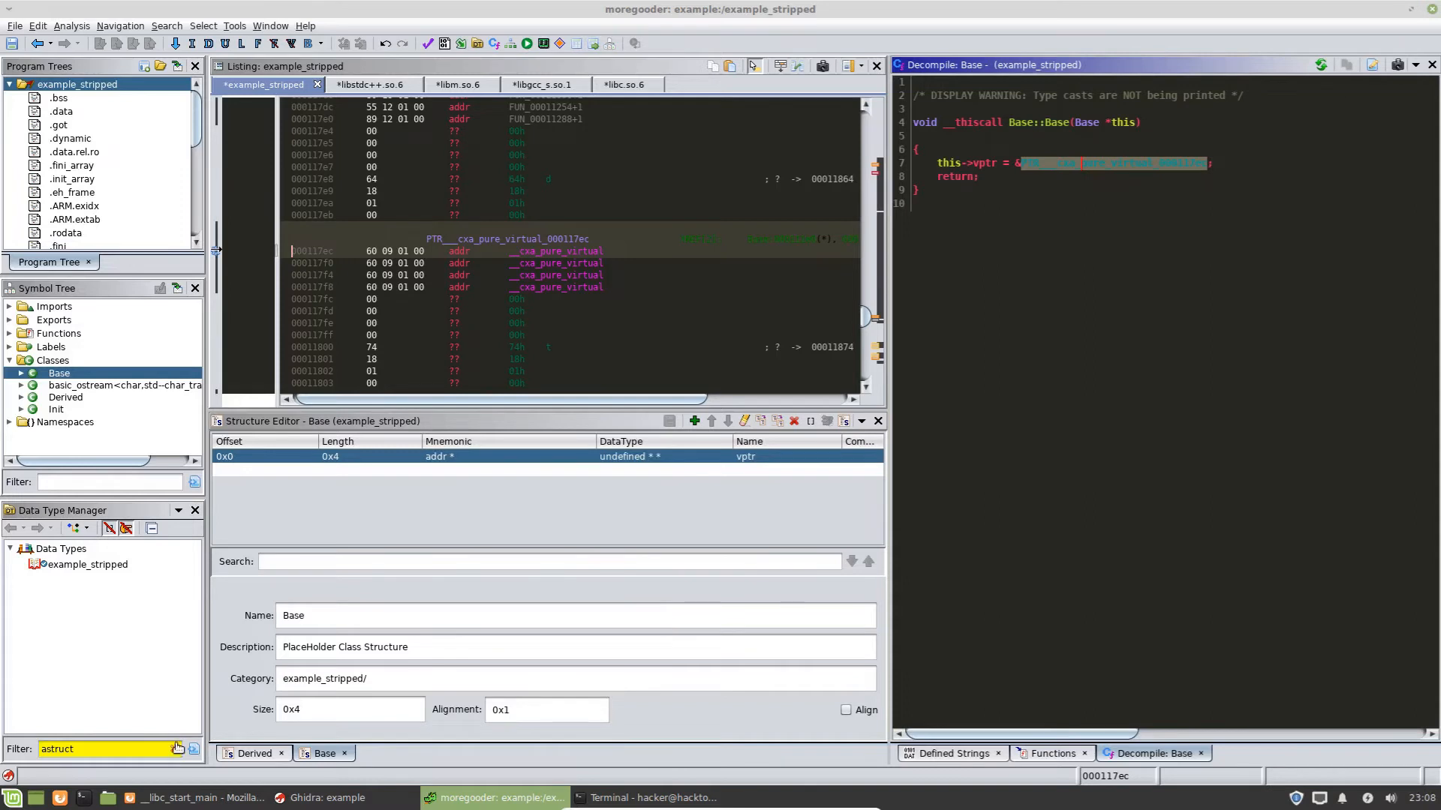
Create a Base_Vtable structure in example_stripped with func * entries.
right_click(87, 580)
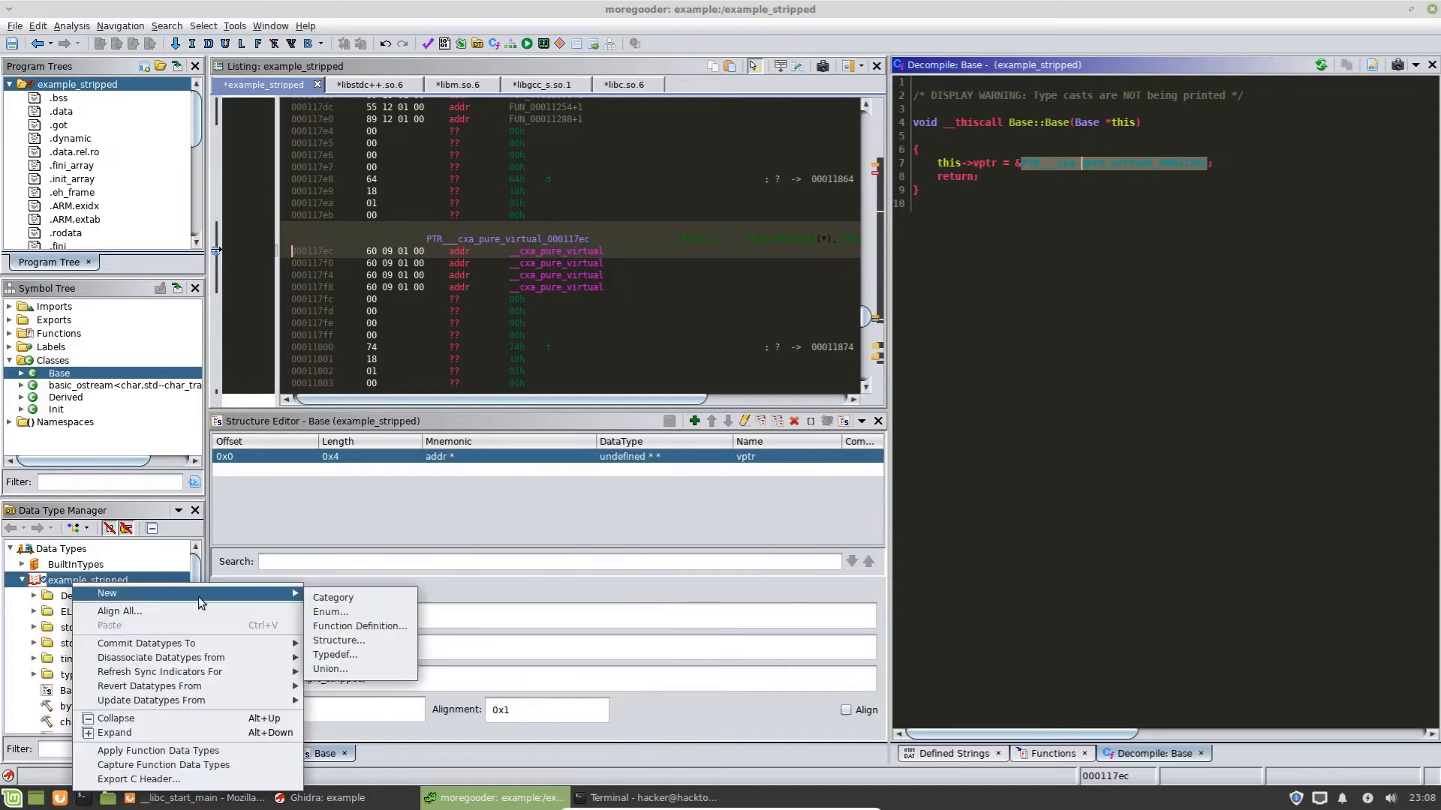
mouse_move(338, 640)
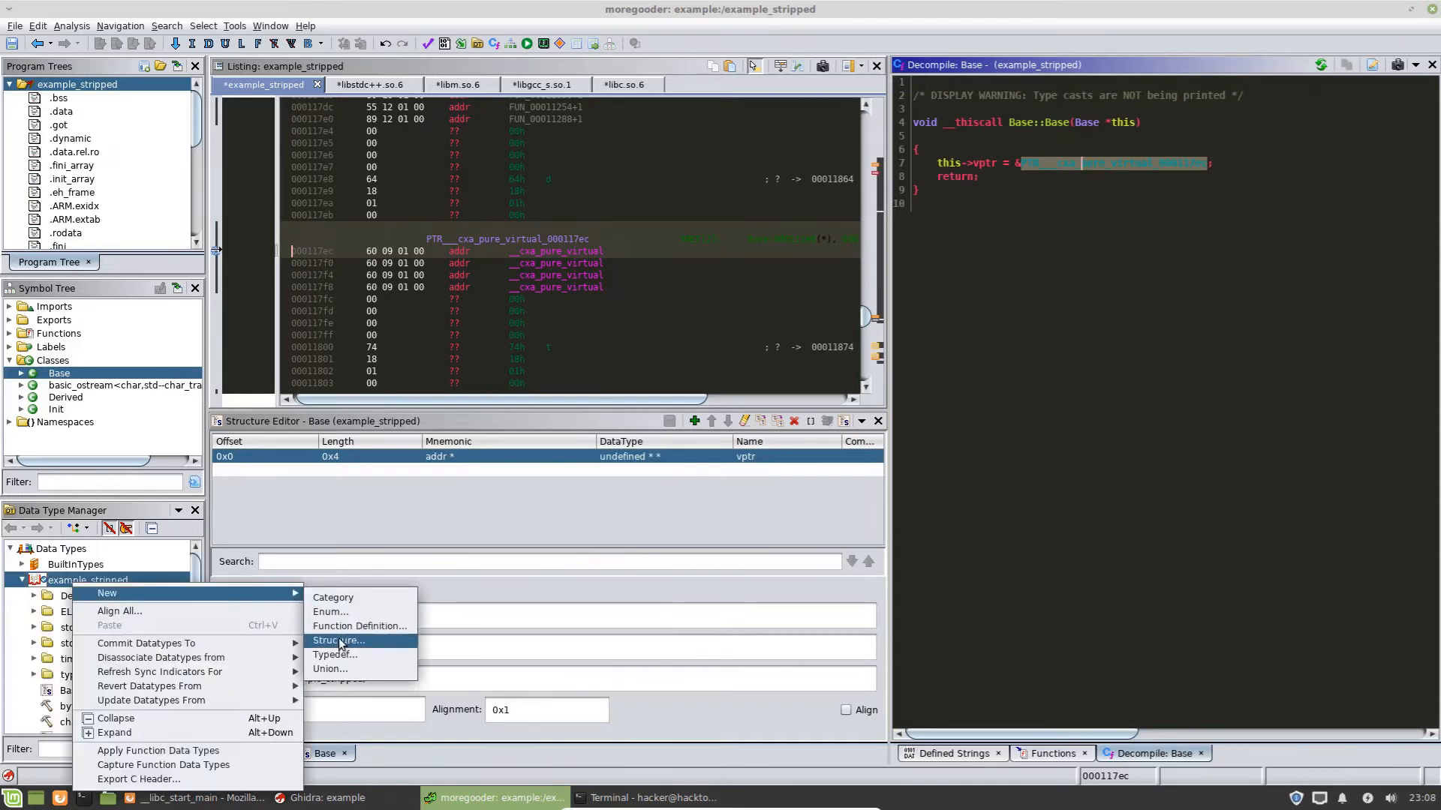
click(337, 640)
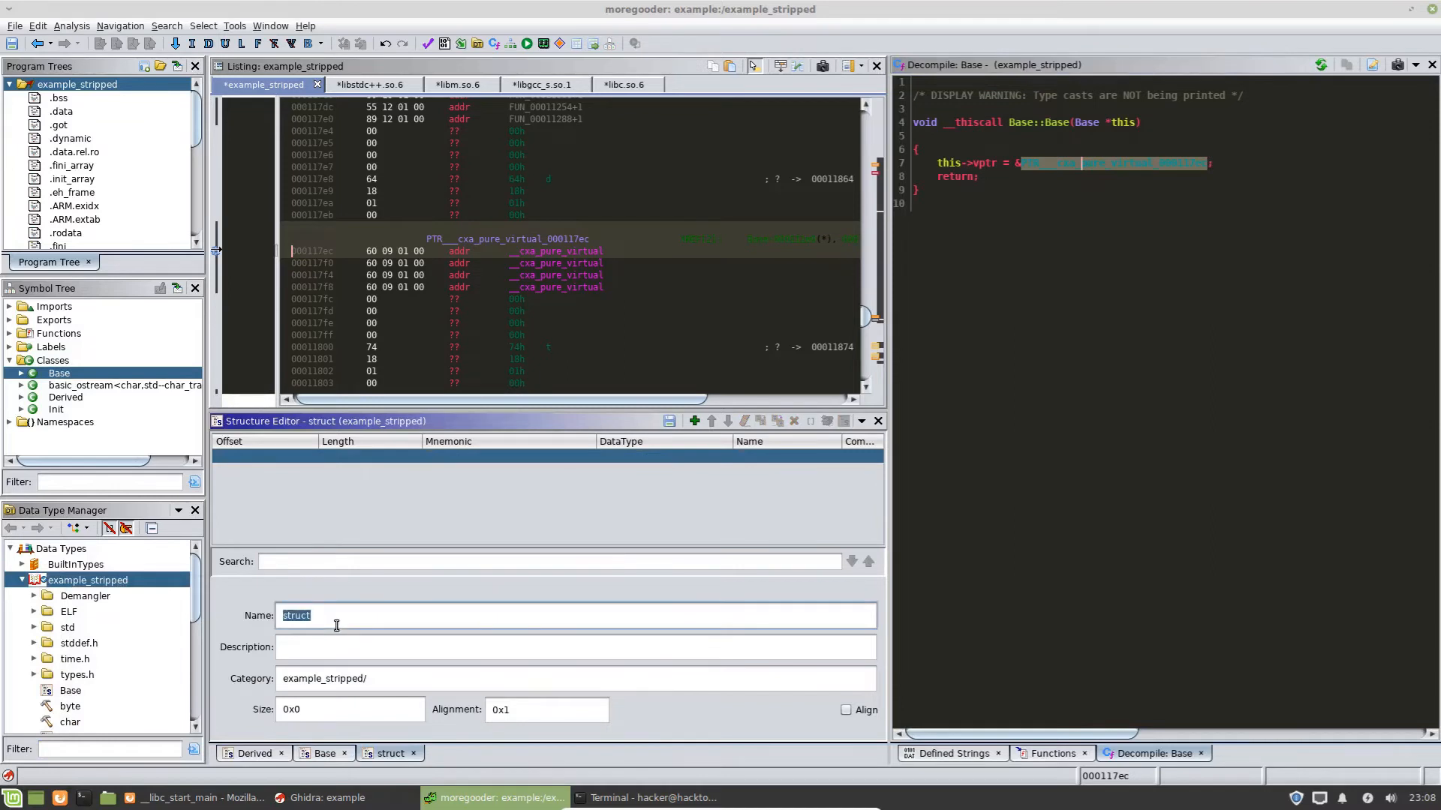
text(base_Vtable)
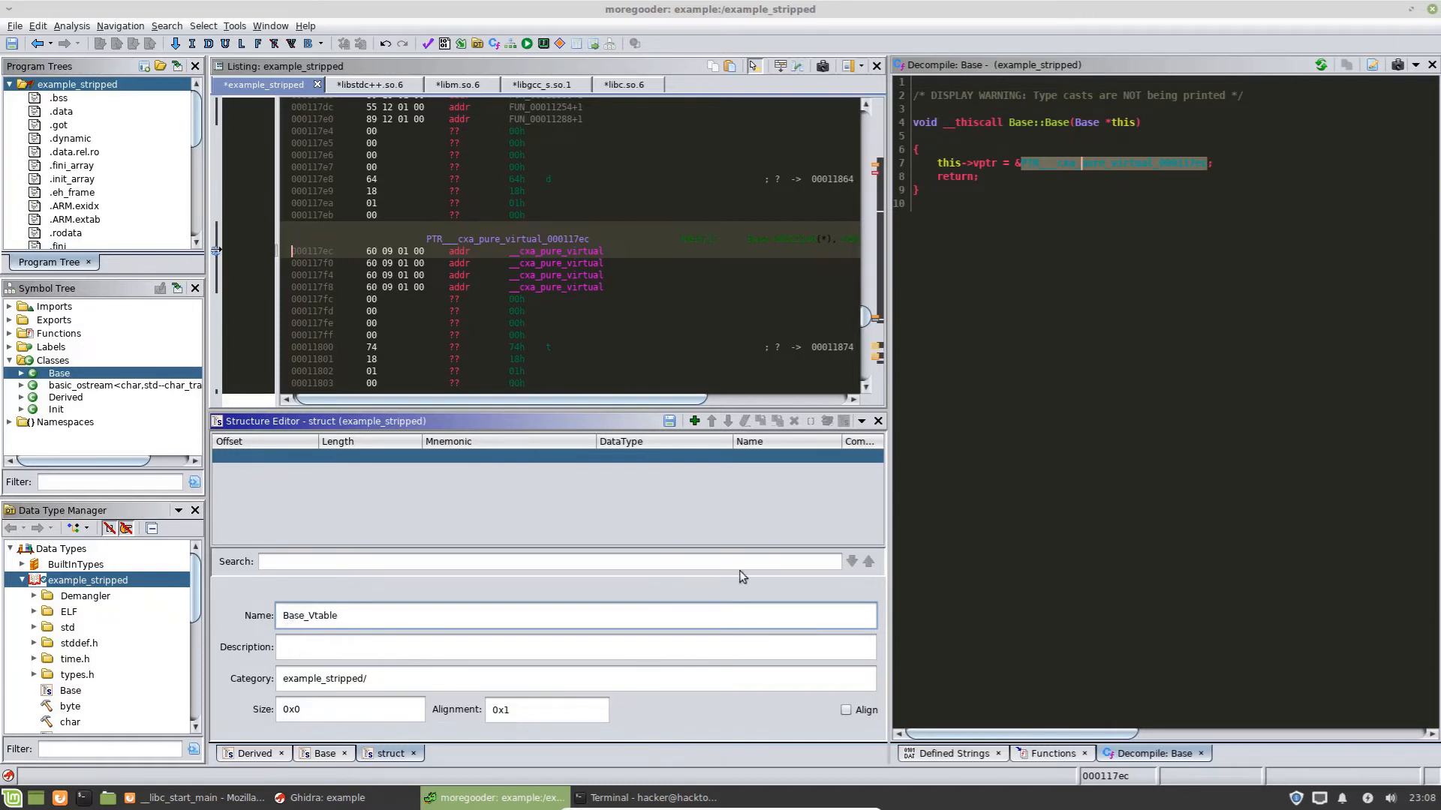
double_click(661, 455)
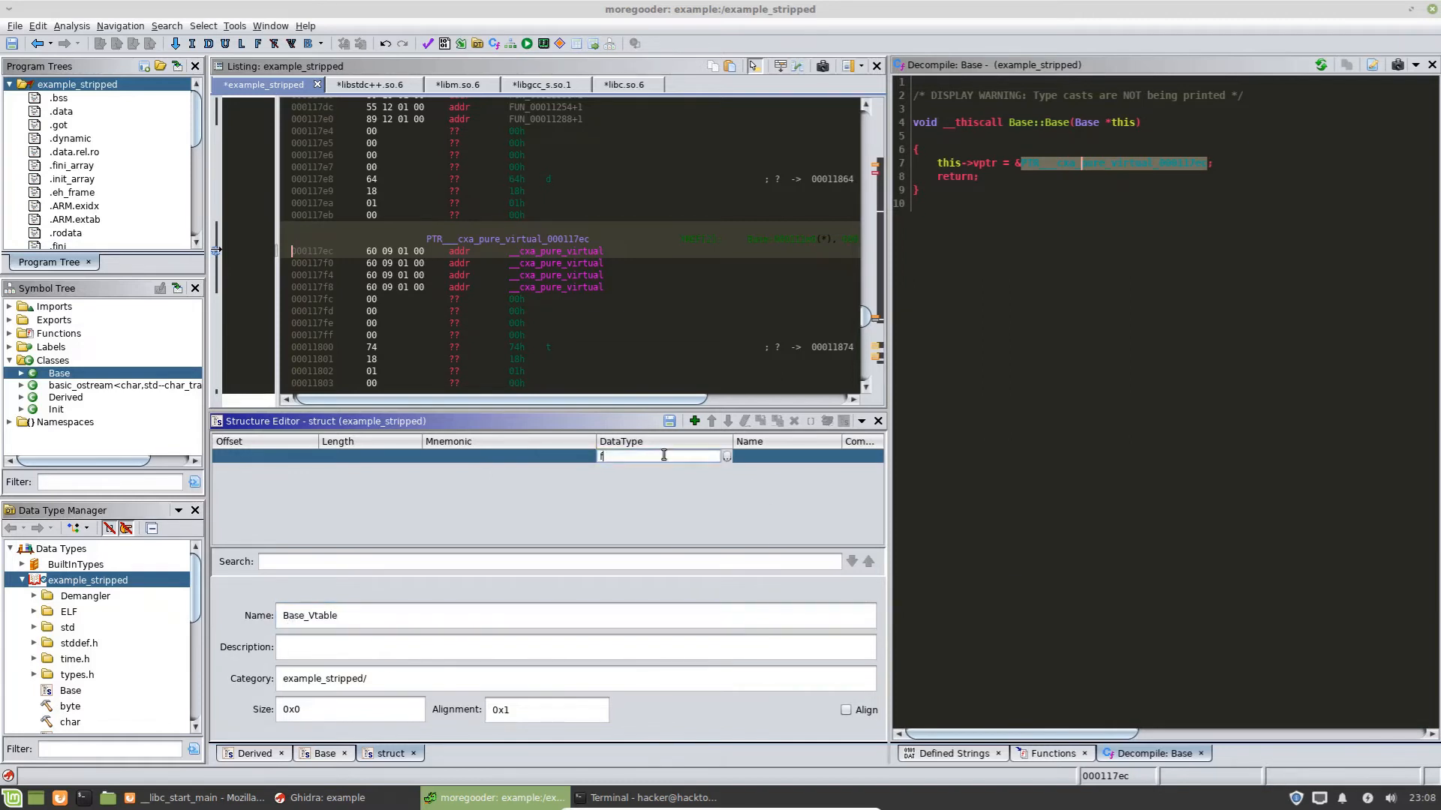
text(unc)
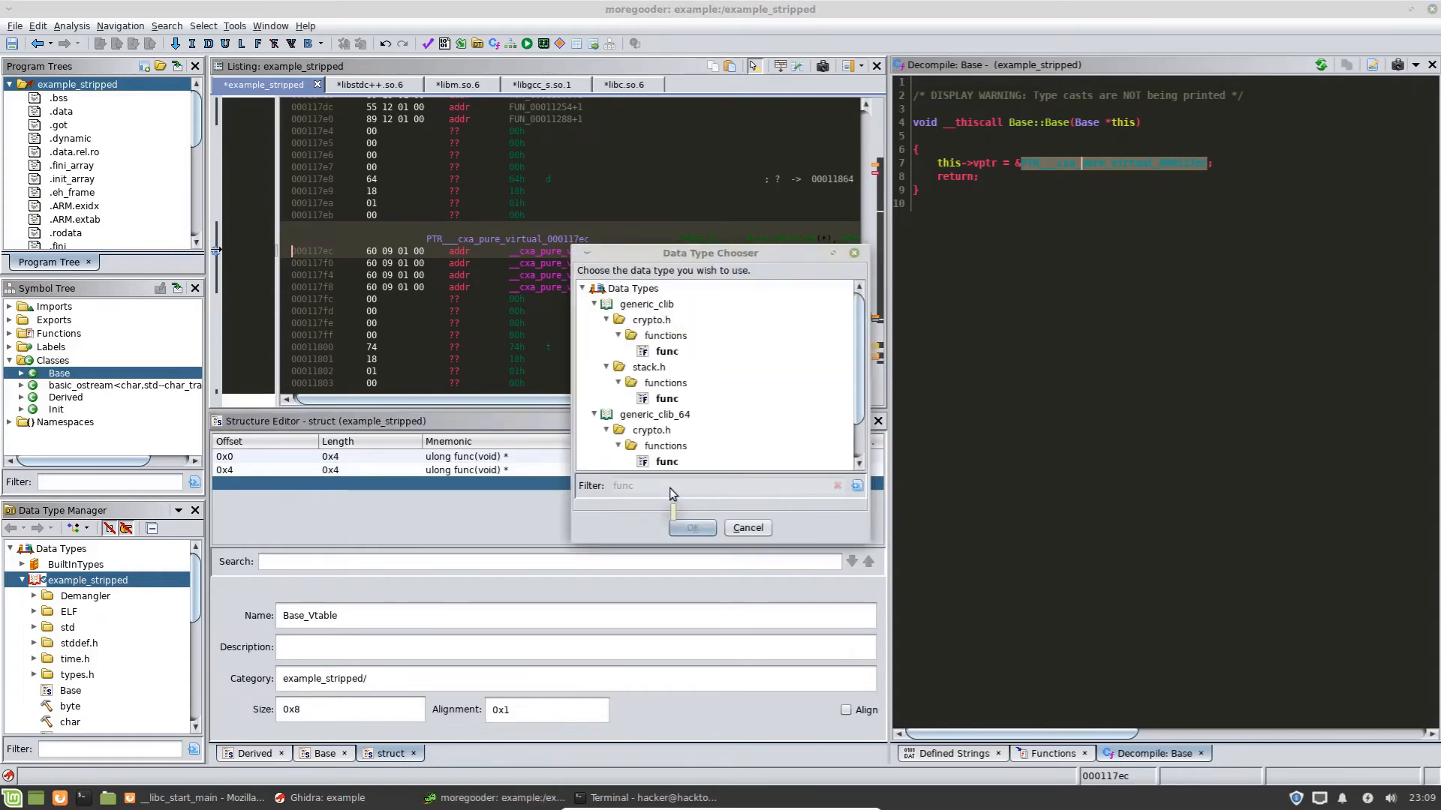
click(692, 528)
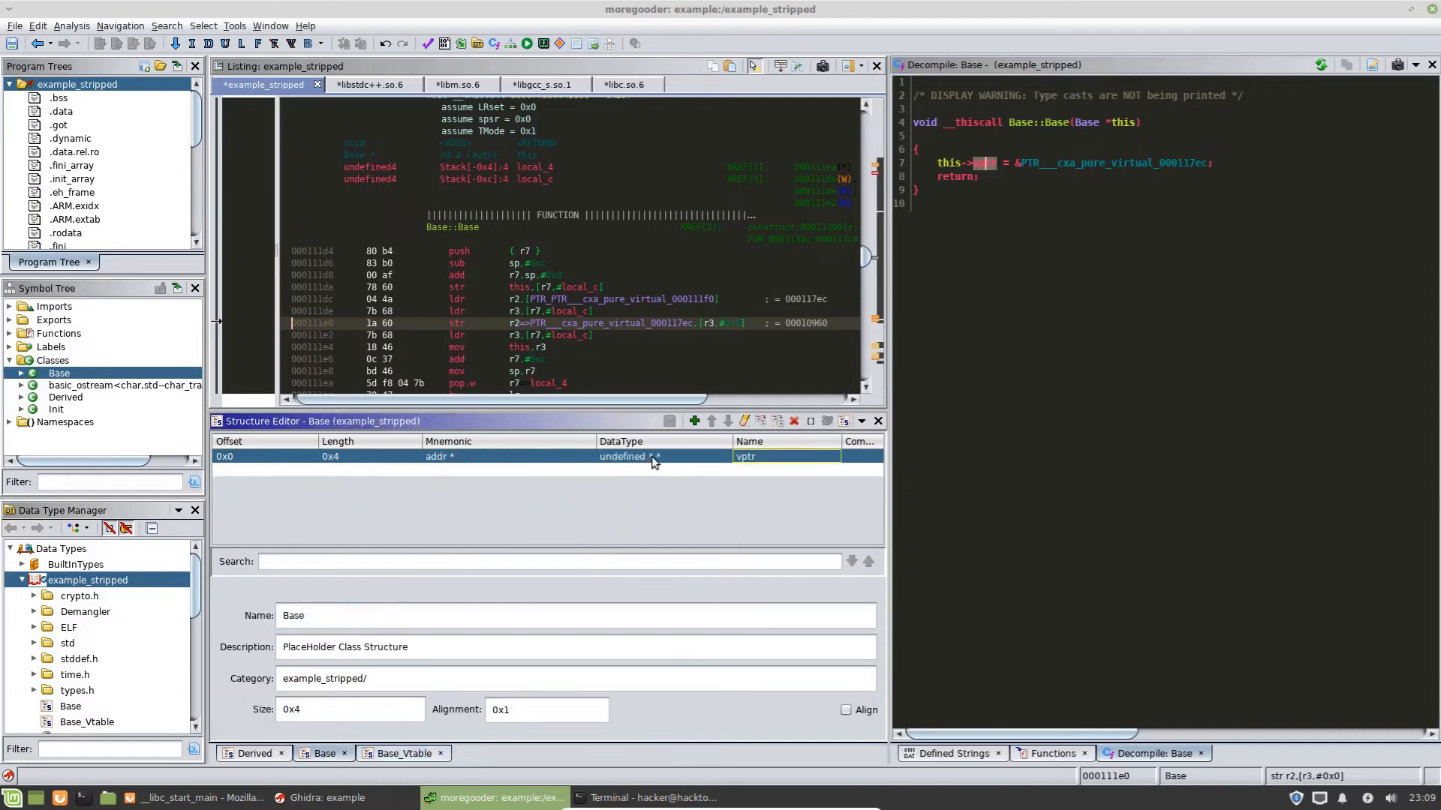
Set the Base structure's vptr field type to Base_Vtable *.
click(401, 754)
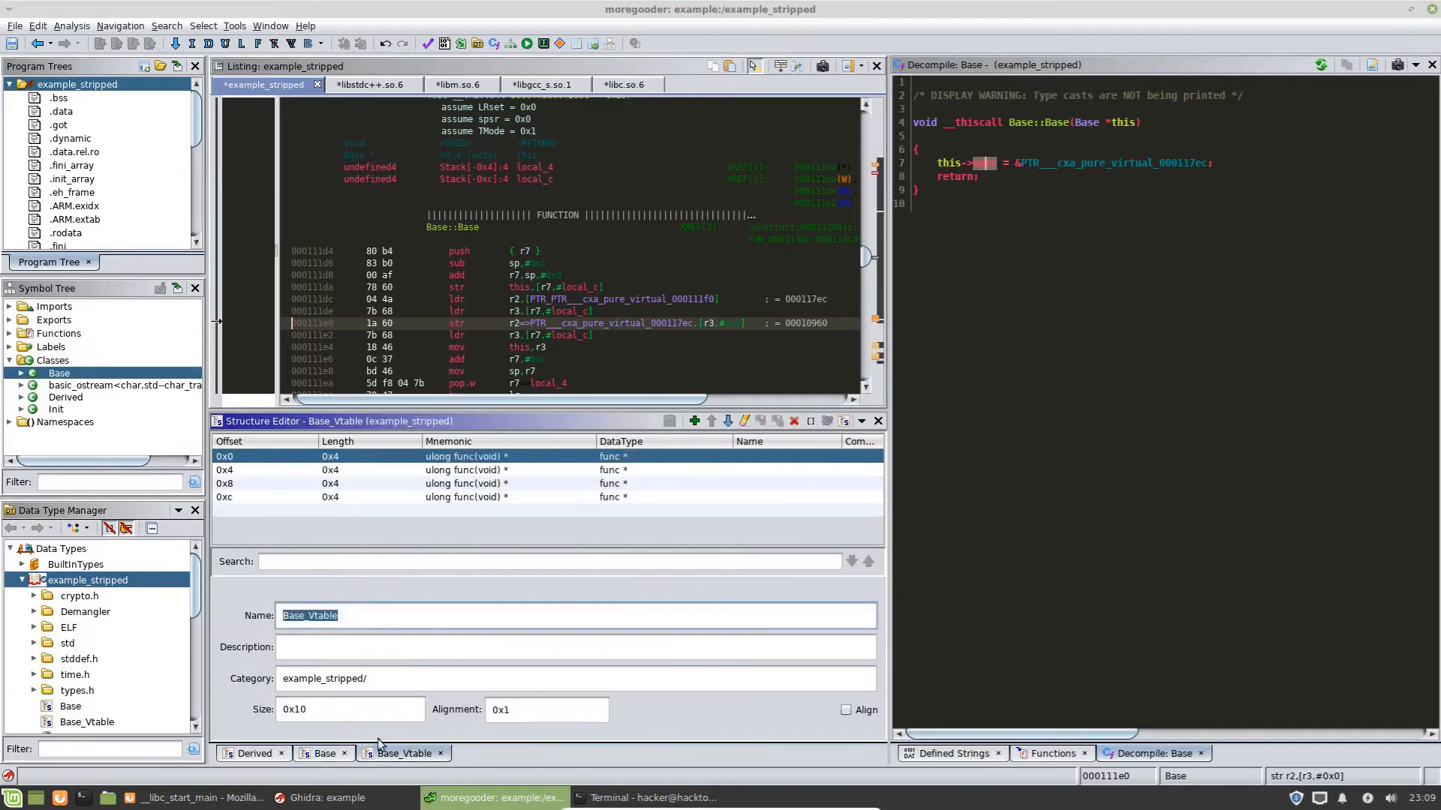
click(325, 753)
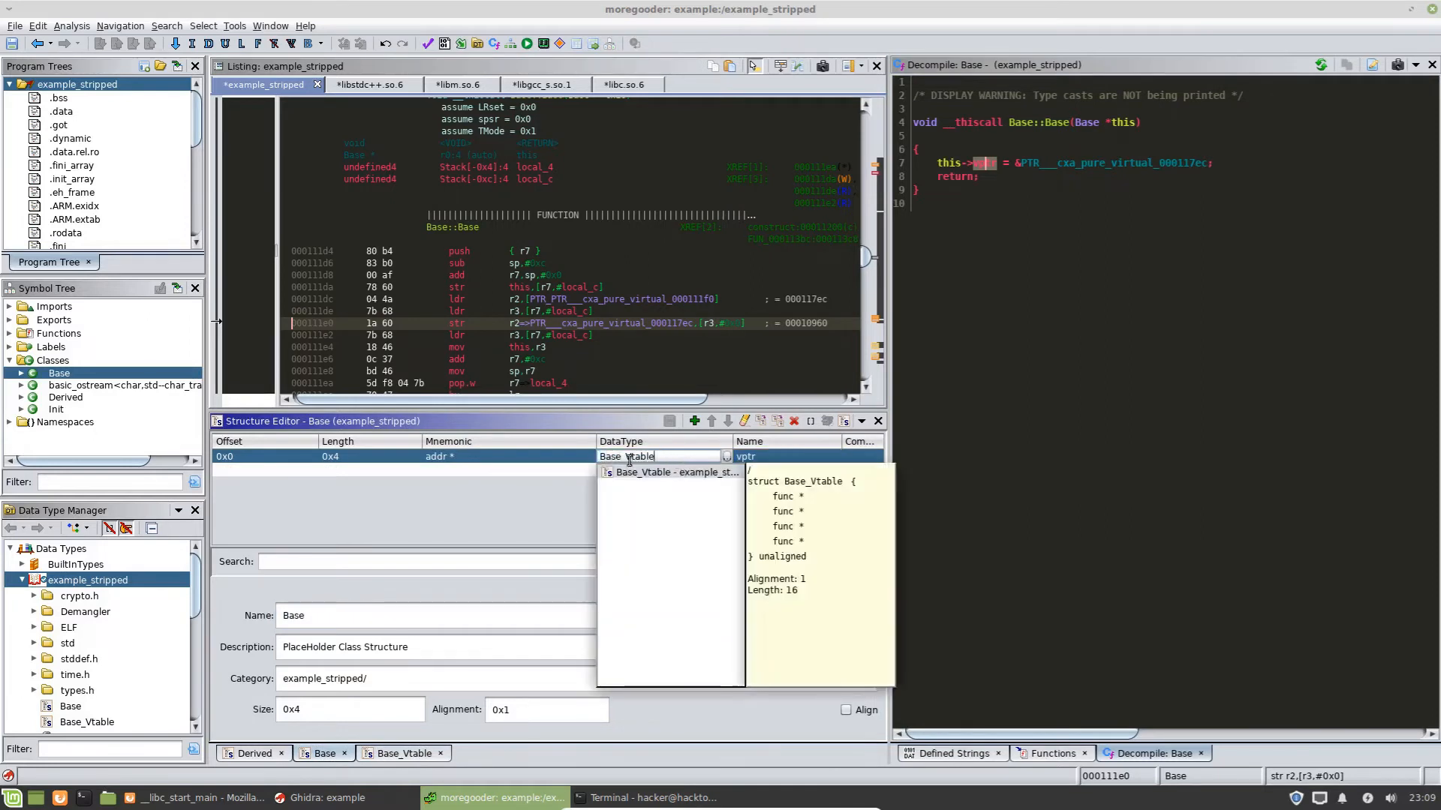
click(675, 472)
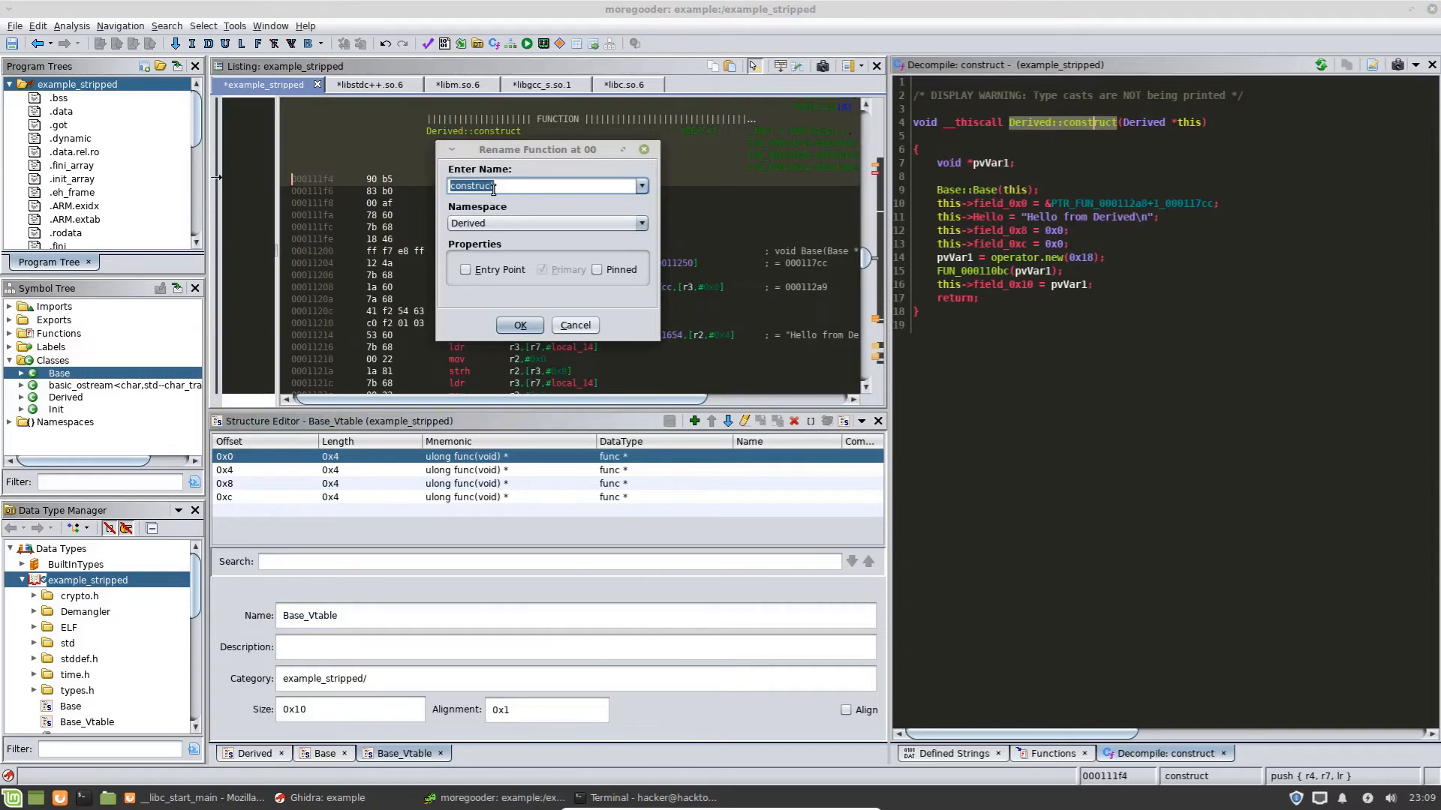
Rename construct to Derived, giving Derived::Derived.
text(Deriv)
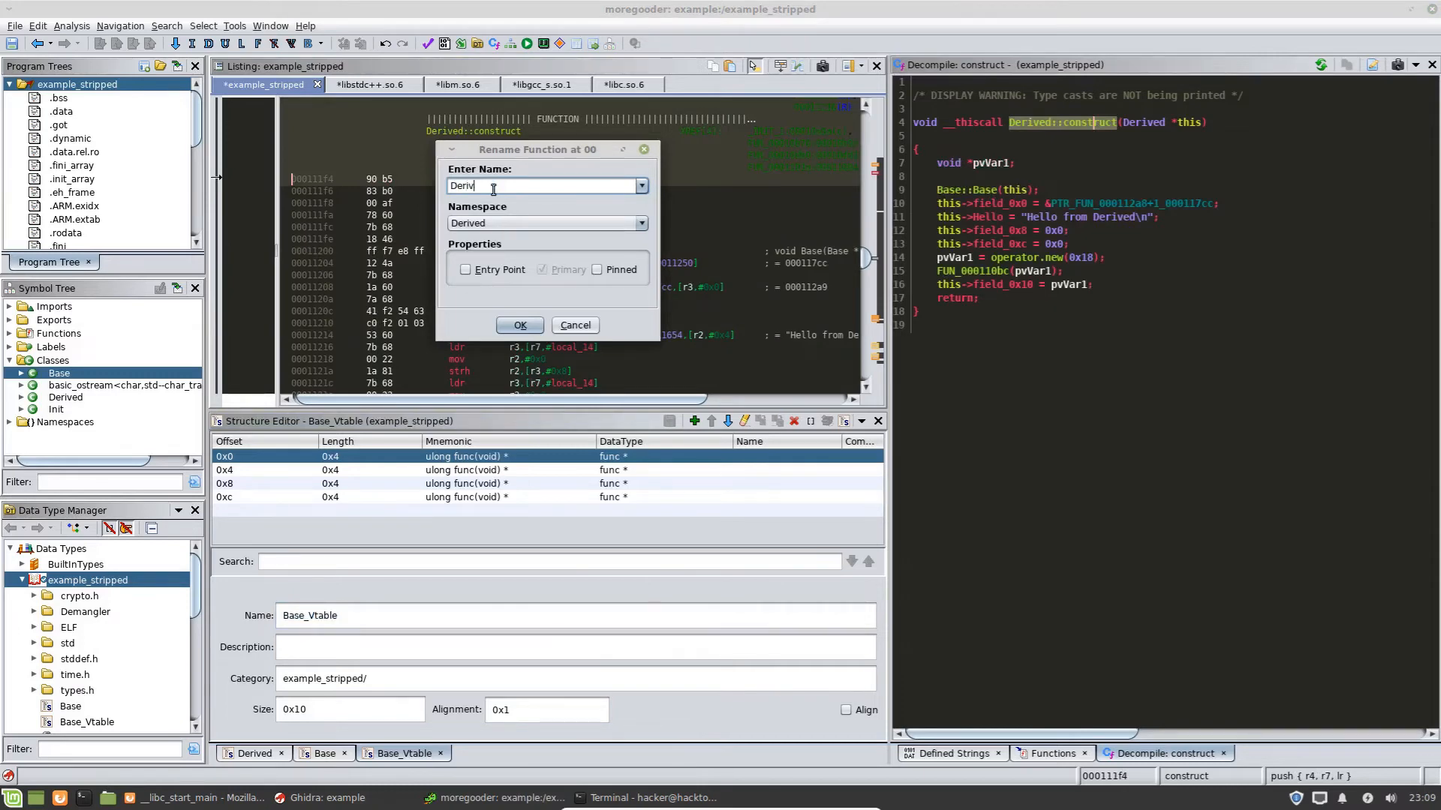
click(519, 325)
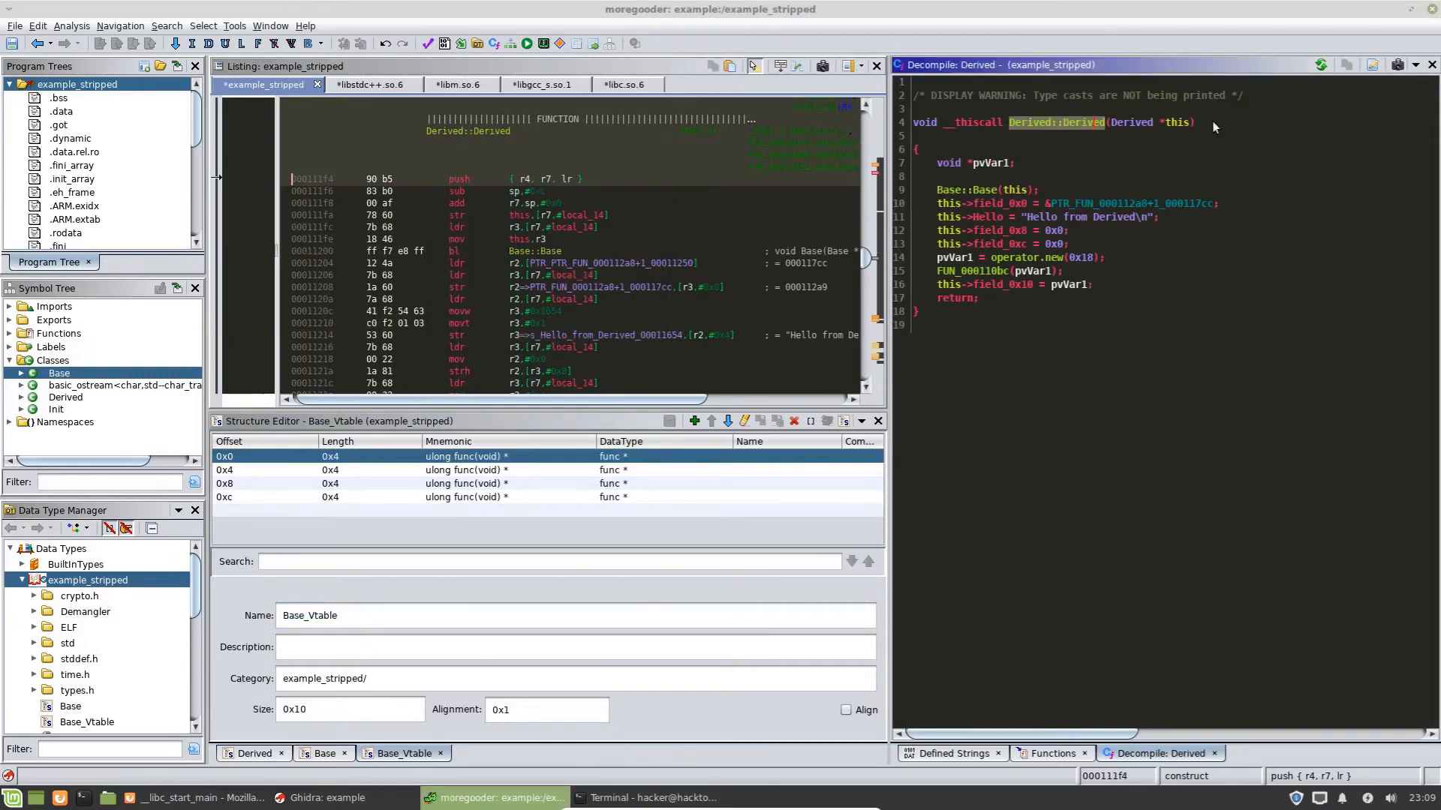
mouse_move(1101, 142)
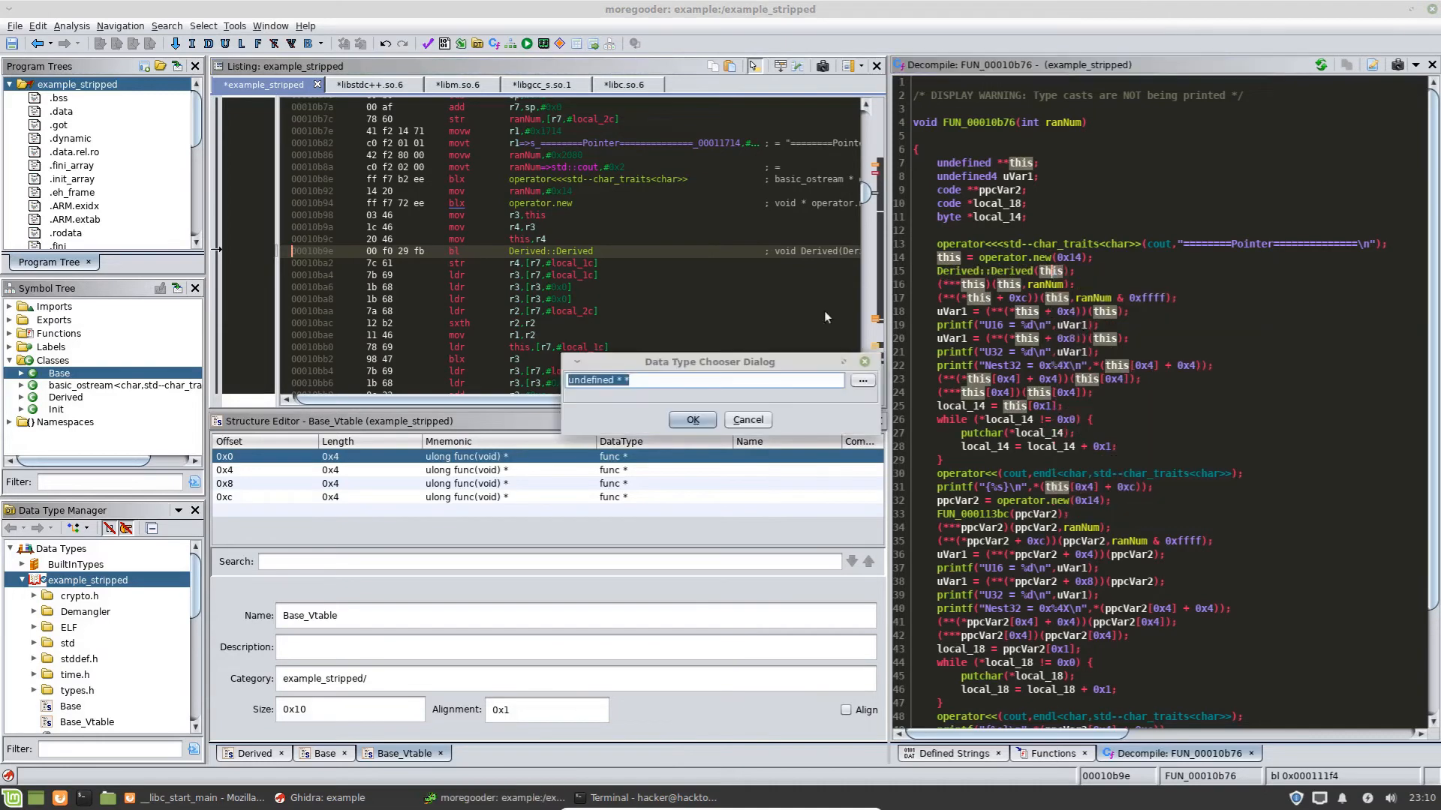
mouse_move(694, 401)
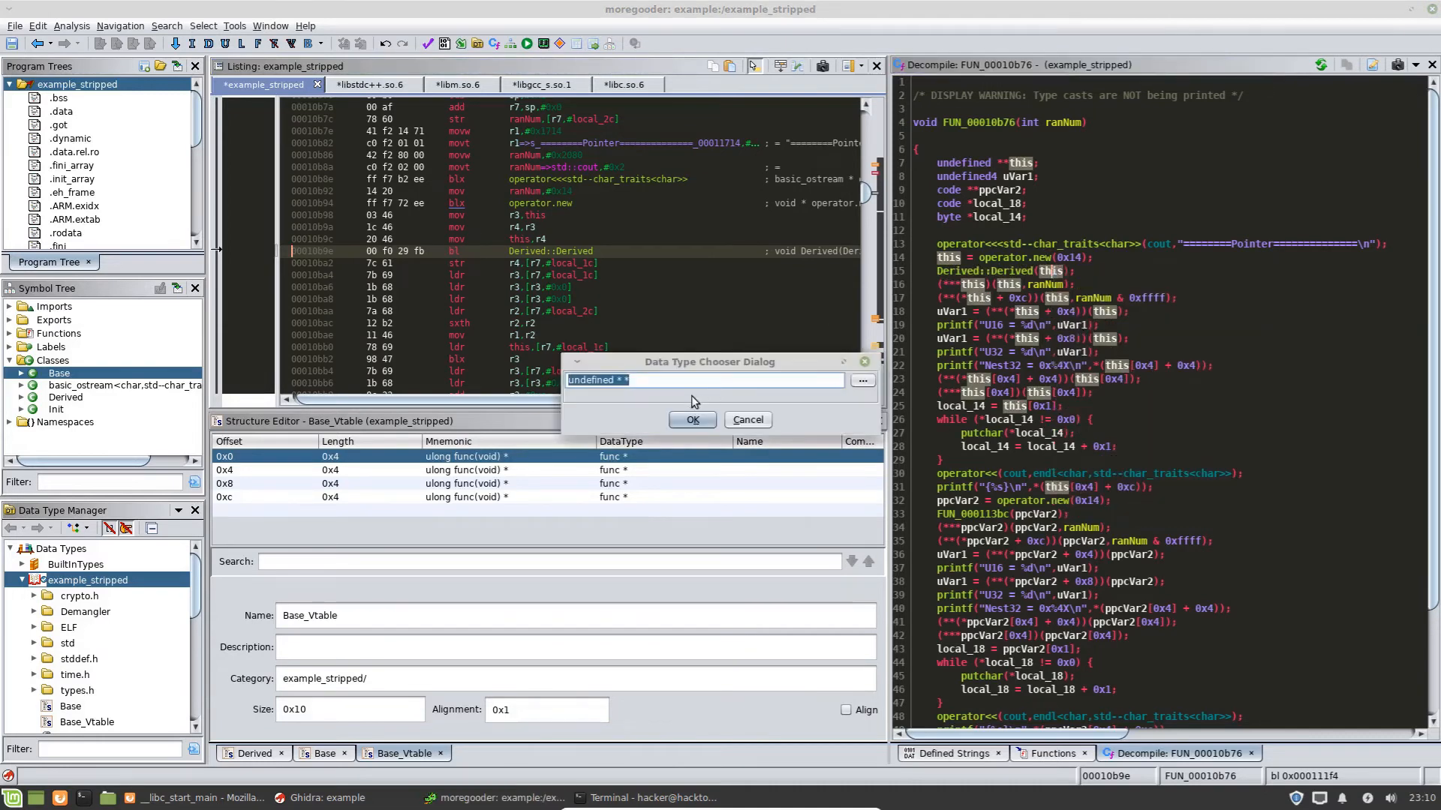
Retype the this variable in FUN_00010b76 as Derived *.
text(Deri)
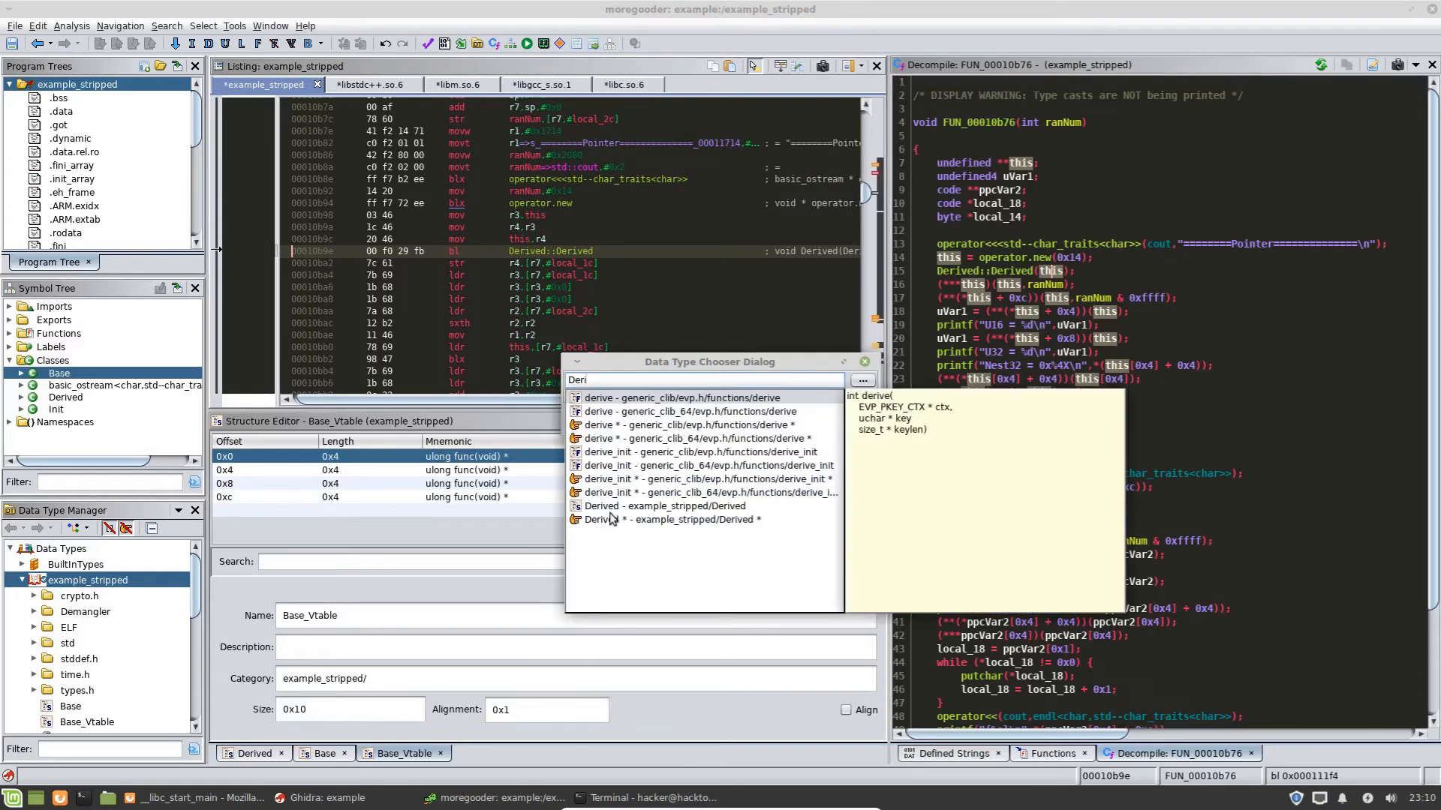
click(601, 506)
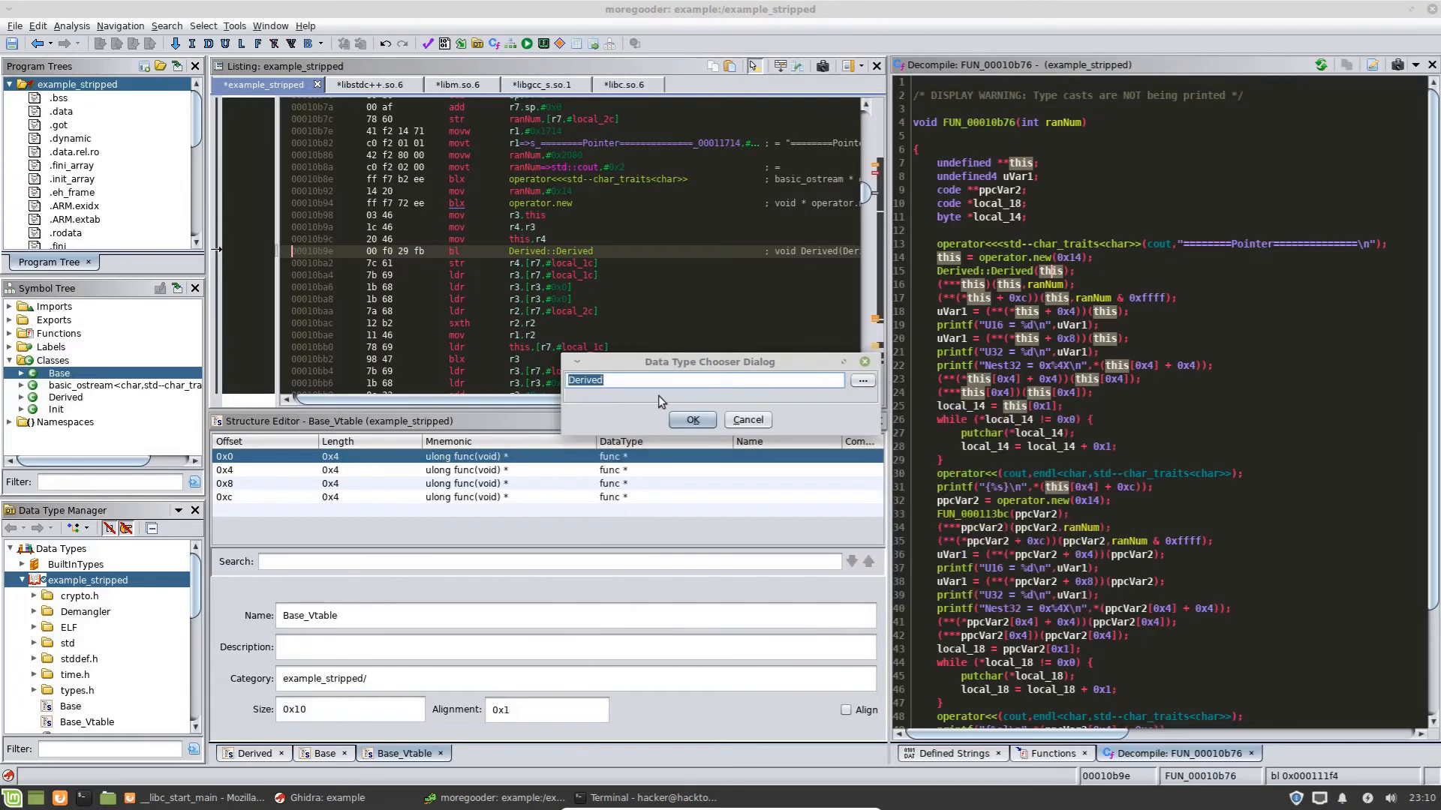
click(693, 419)
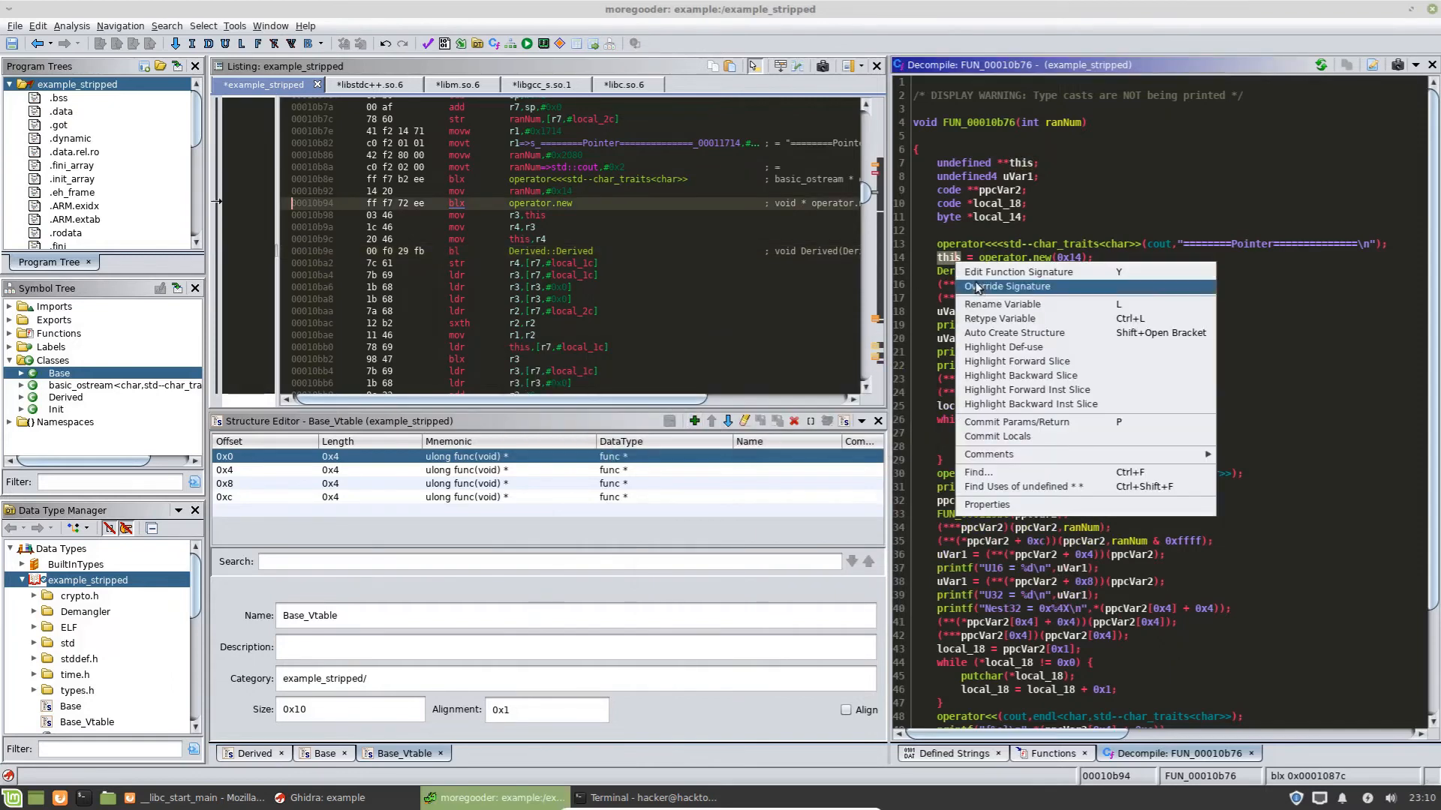
click(1007, 286)
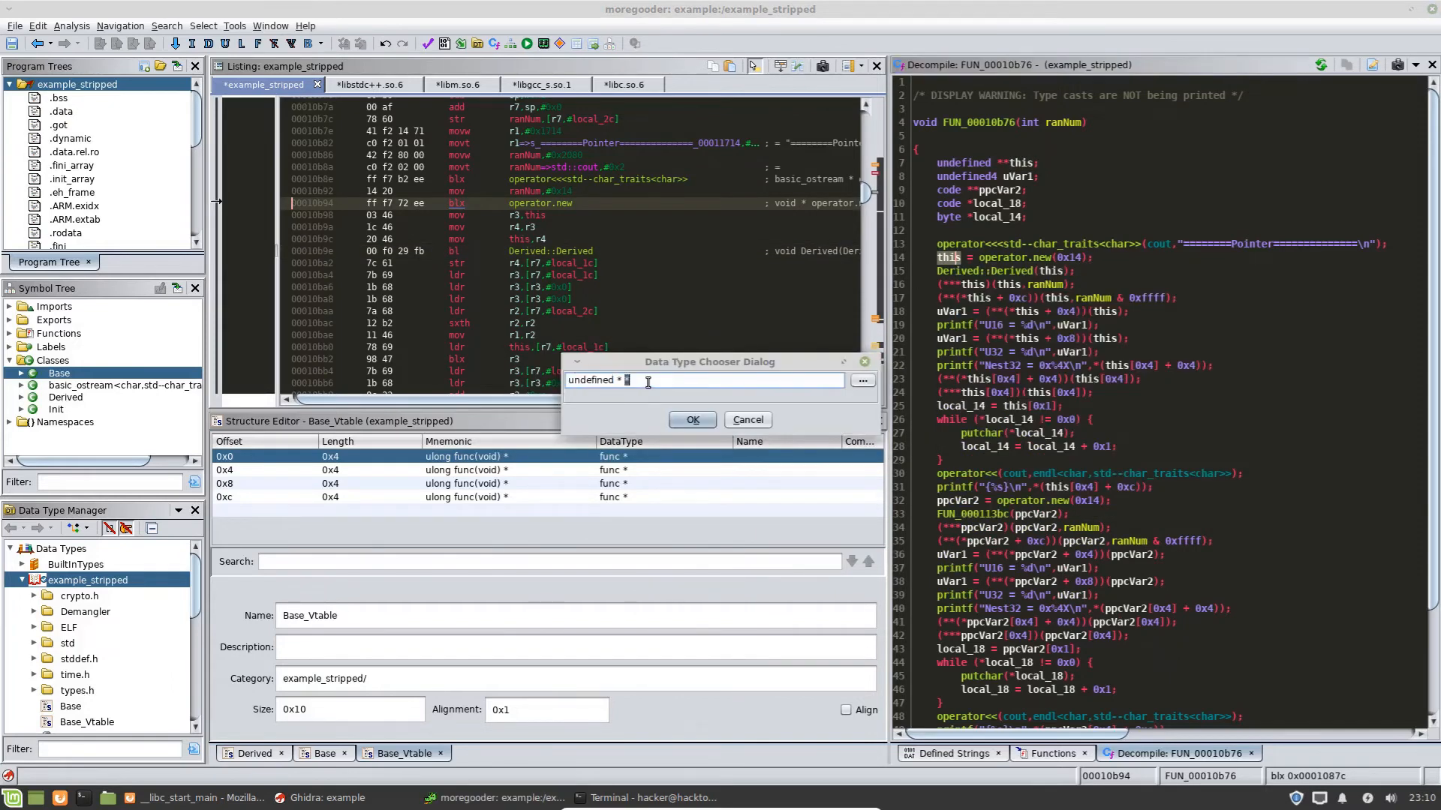
text(D)
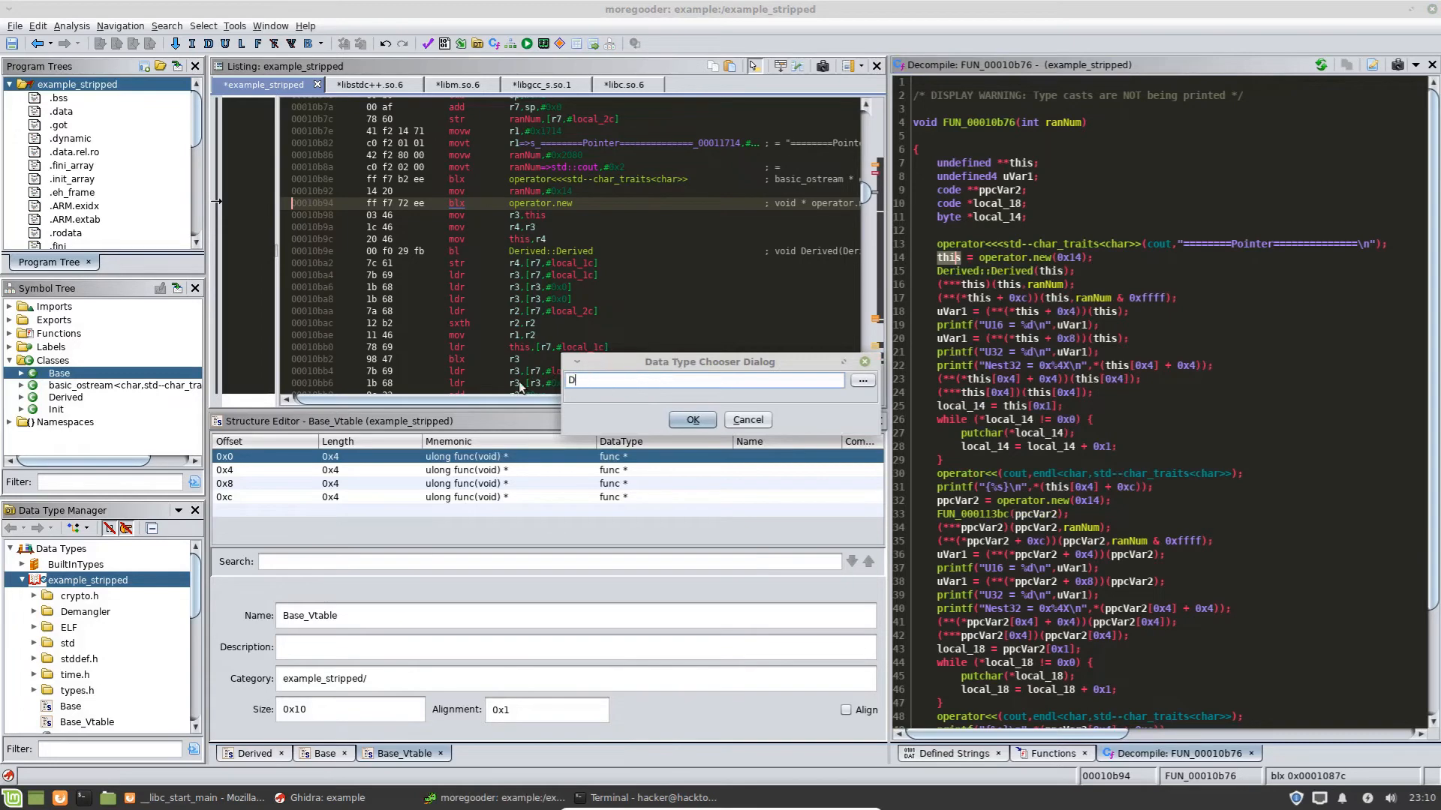
text(erived)
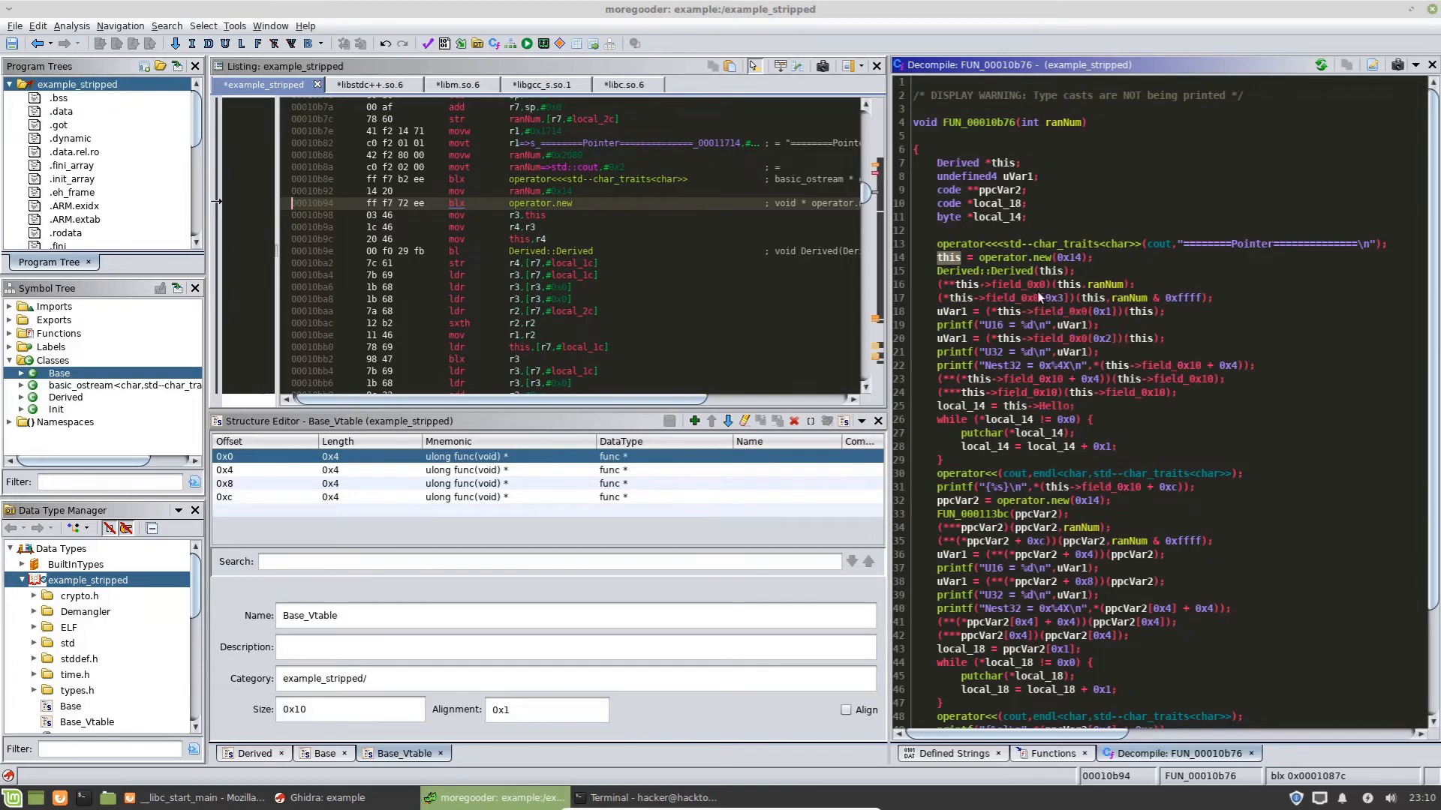
mouse_move(804, 537)
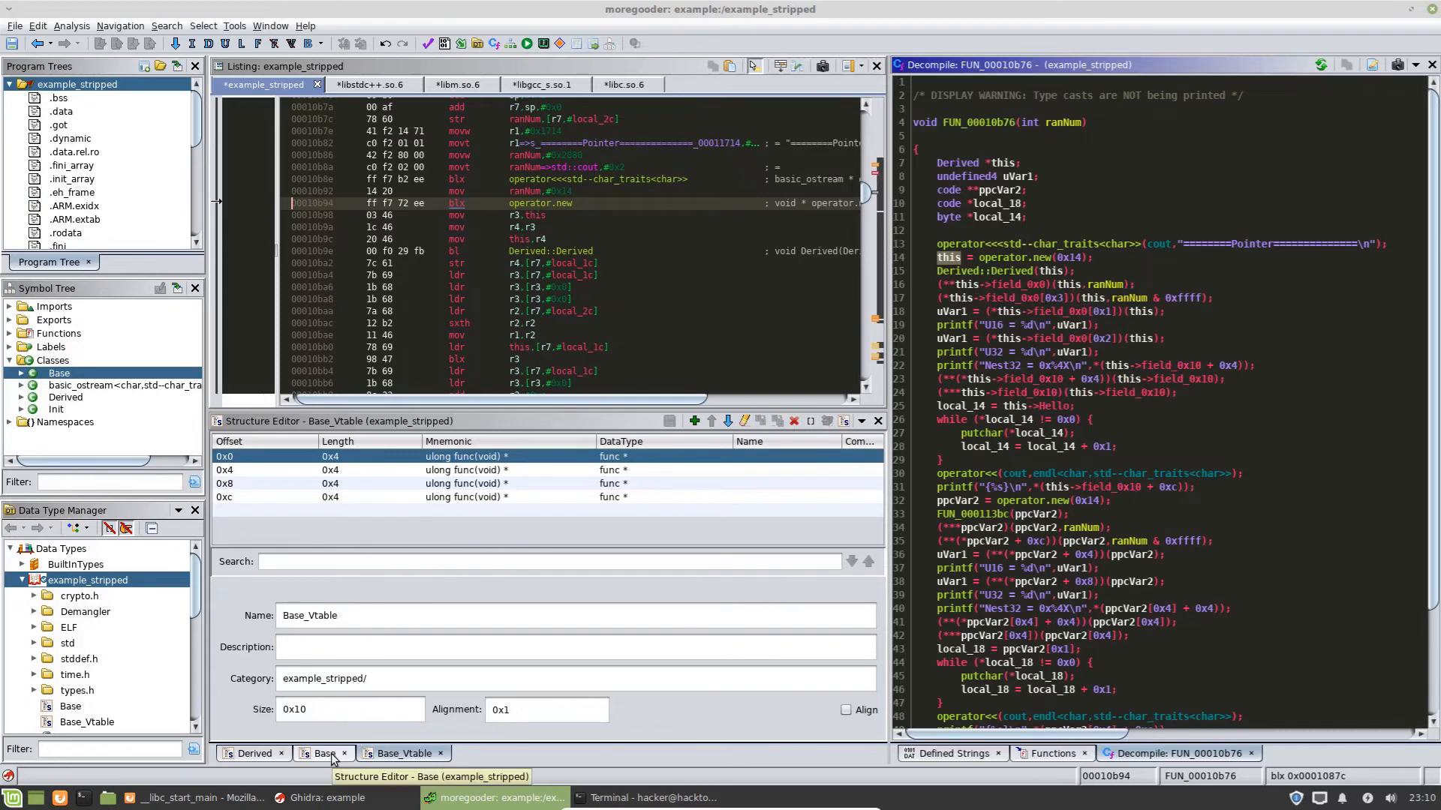
Check Base's vptr type, then retype Derived's offset 0x0 field to Base and name it Base.
click(254, 753)
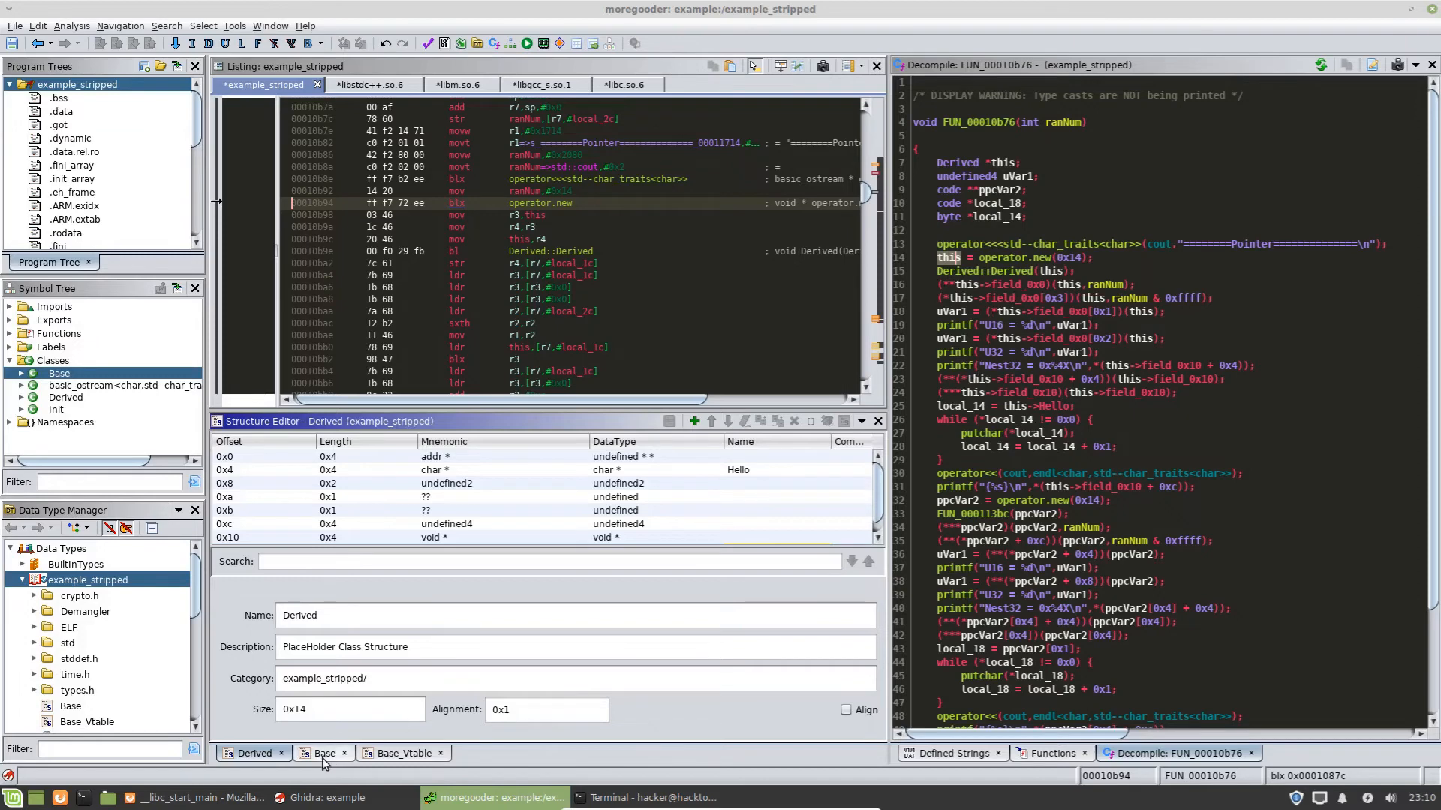
click(323, 753)
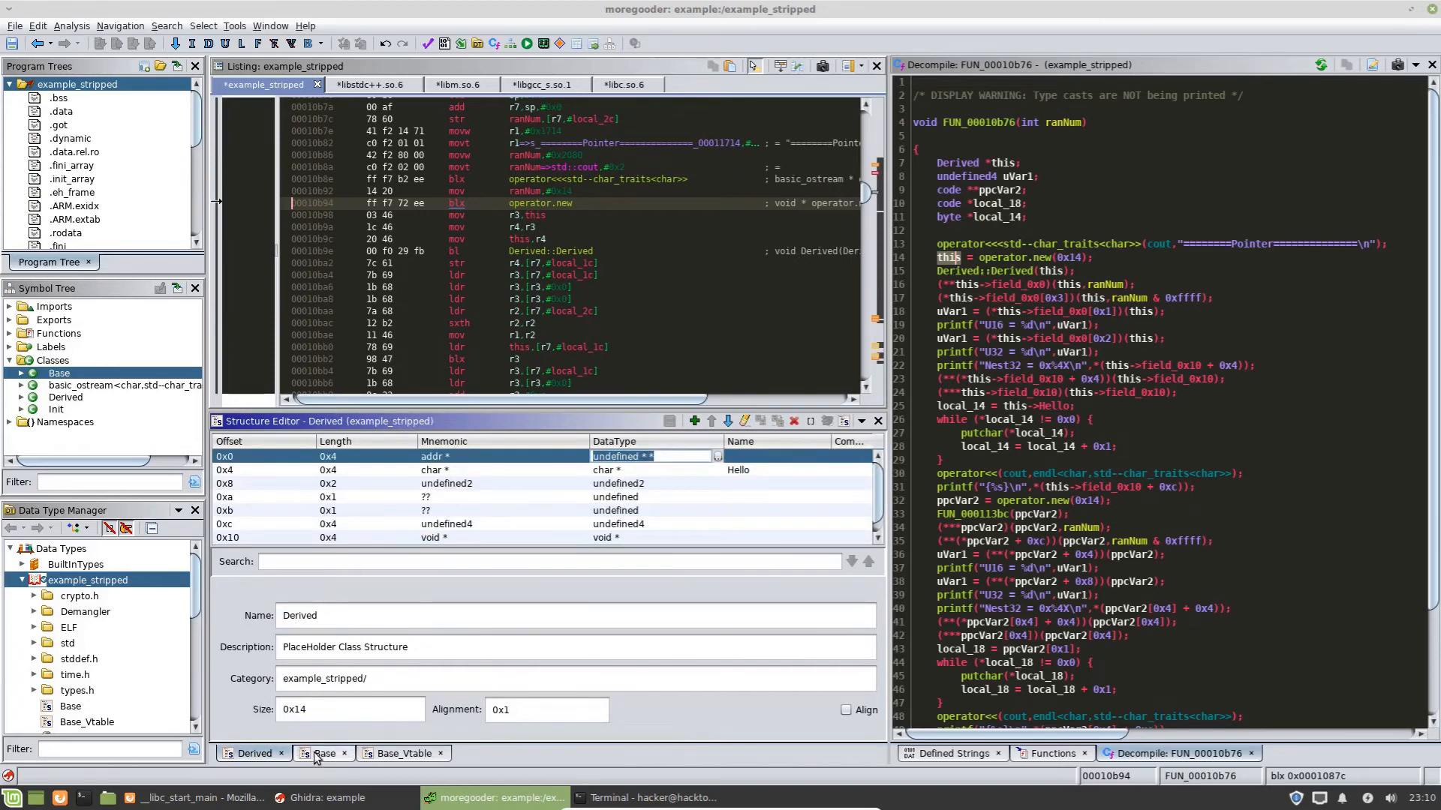
click(324, 754)
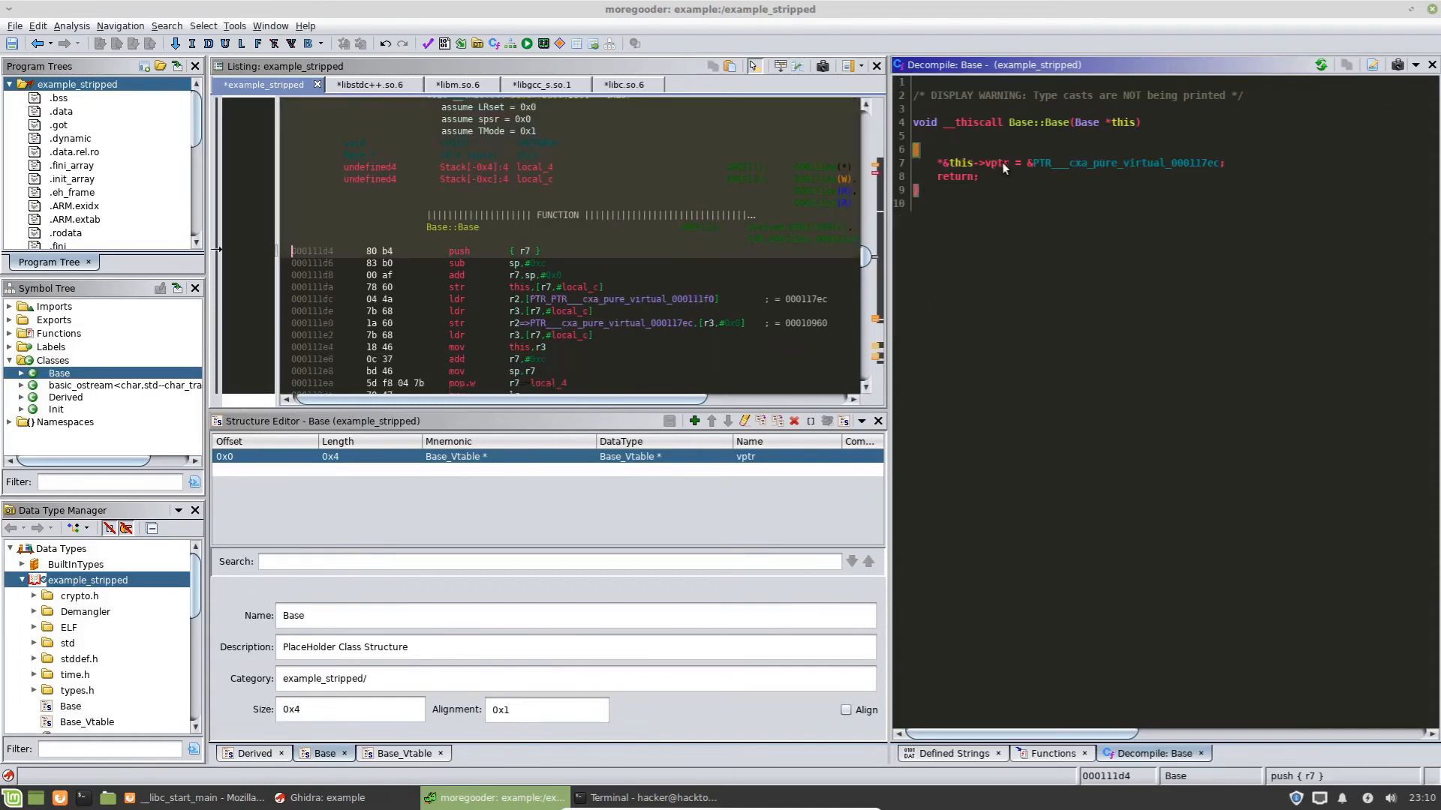
mouse_move(1009, 169)
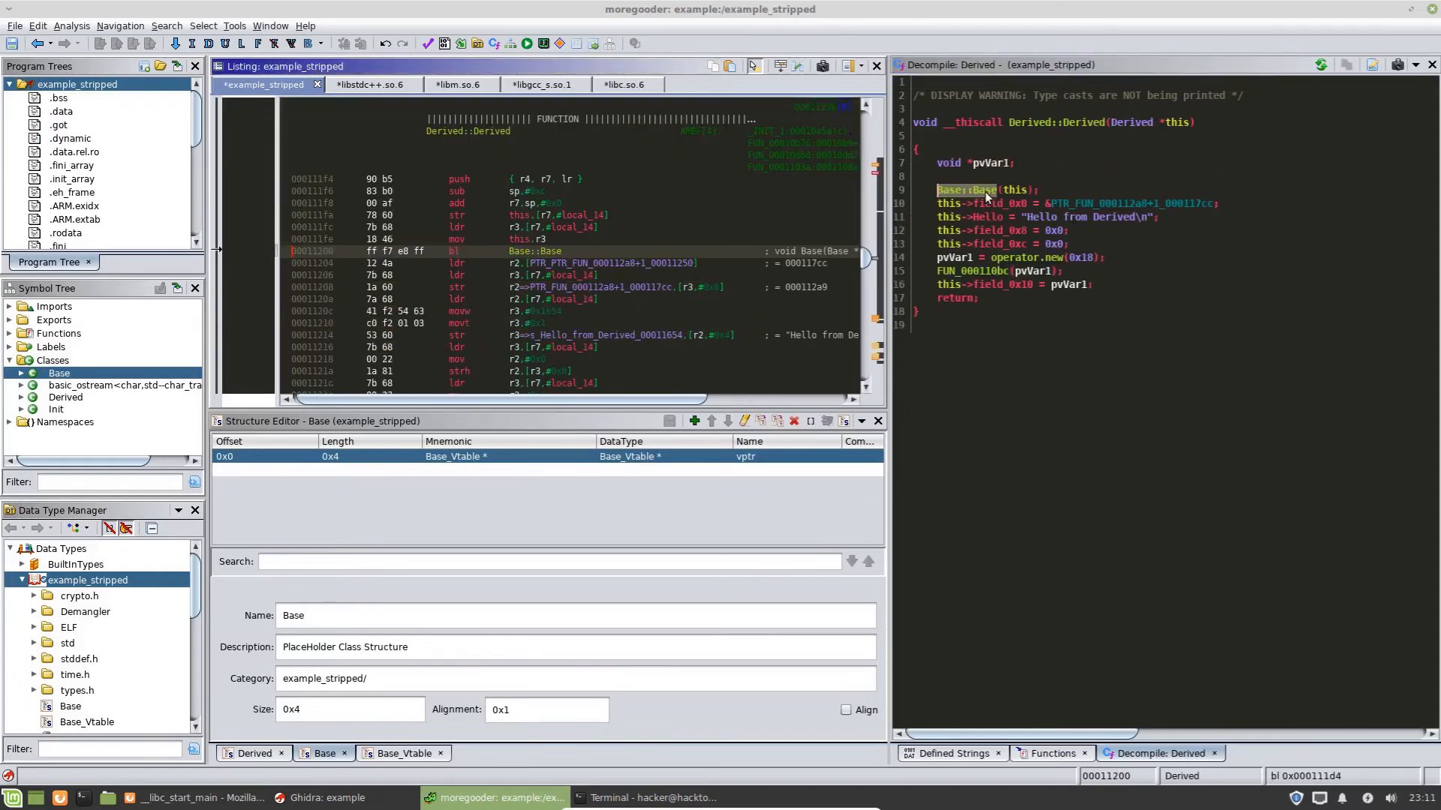
click(253, 754)
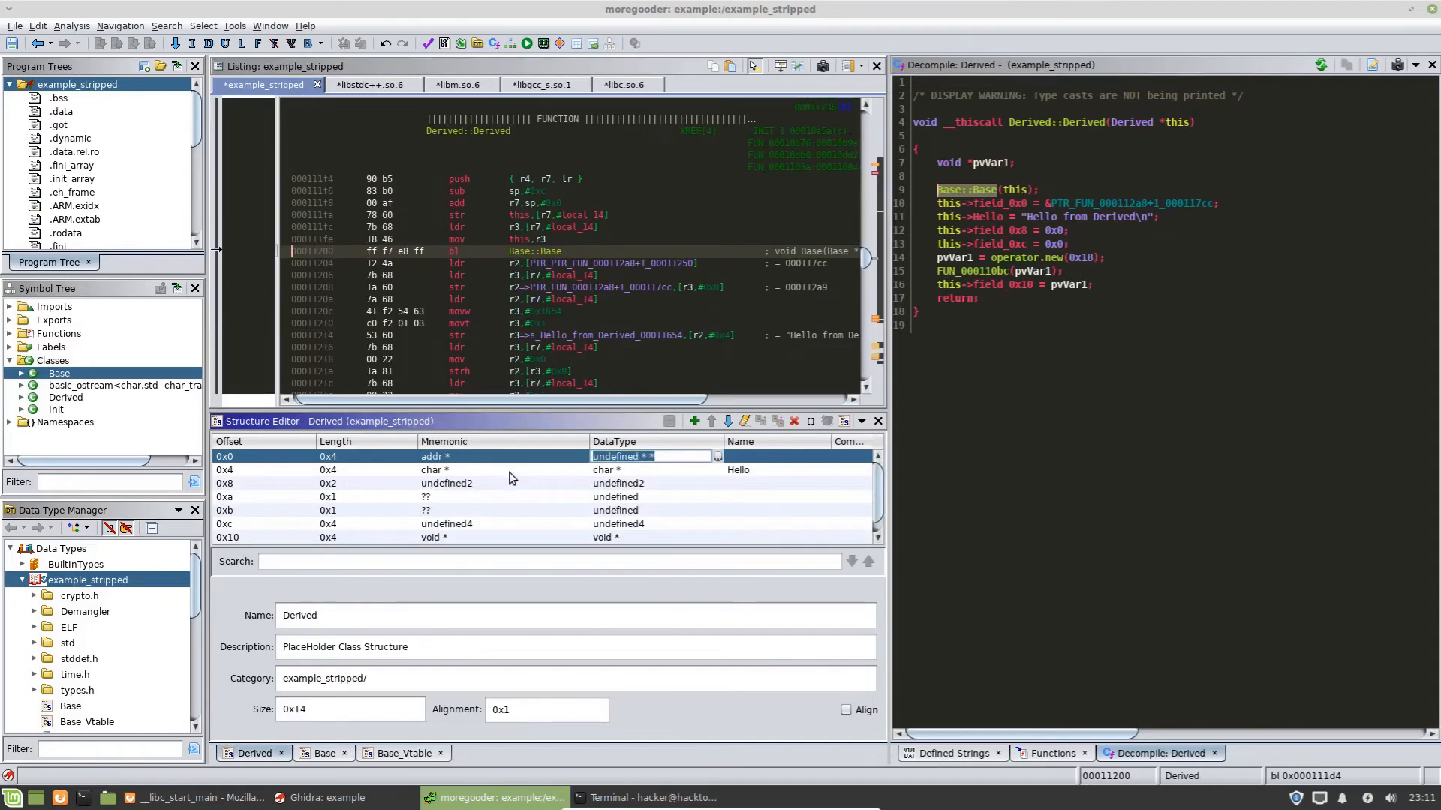
click(617, 483)
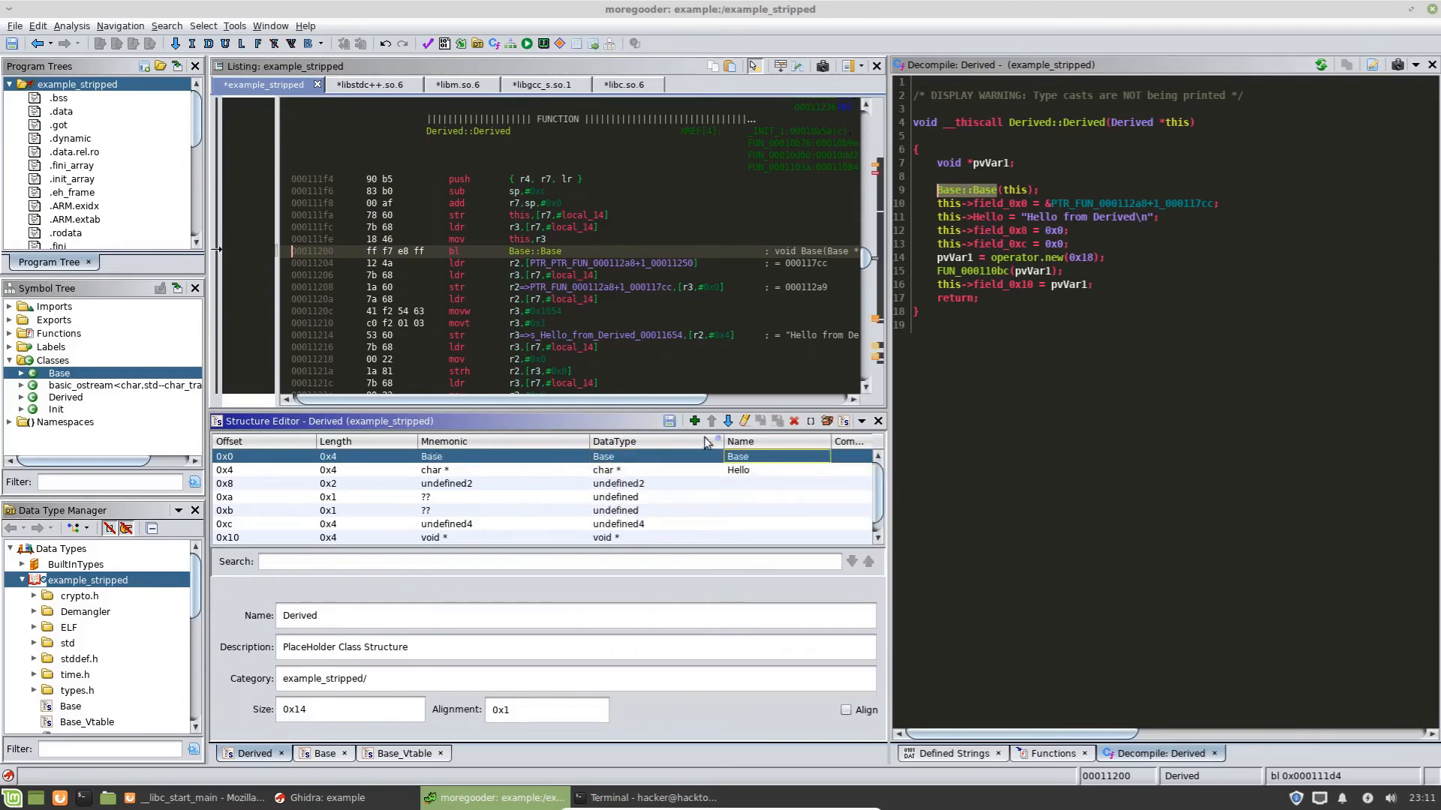
double_click(624, 456)
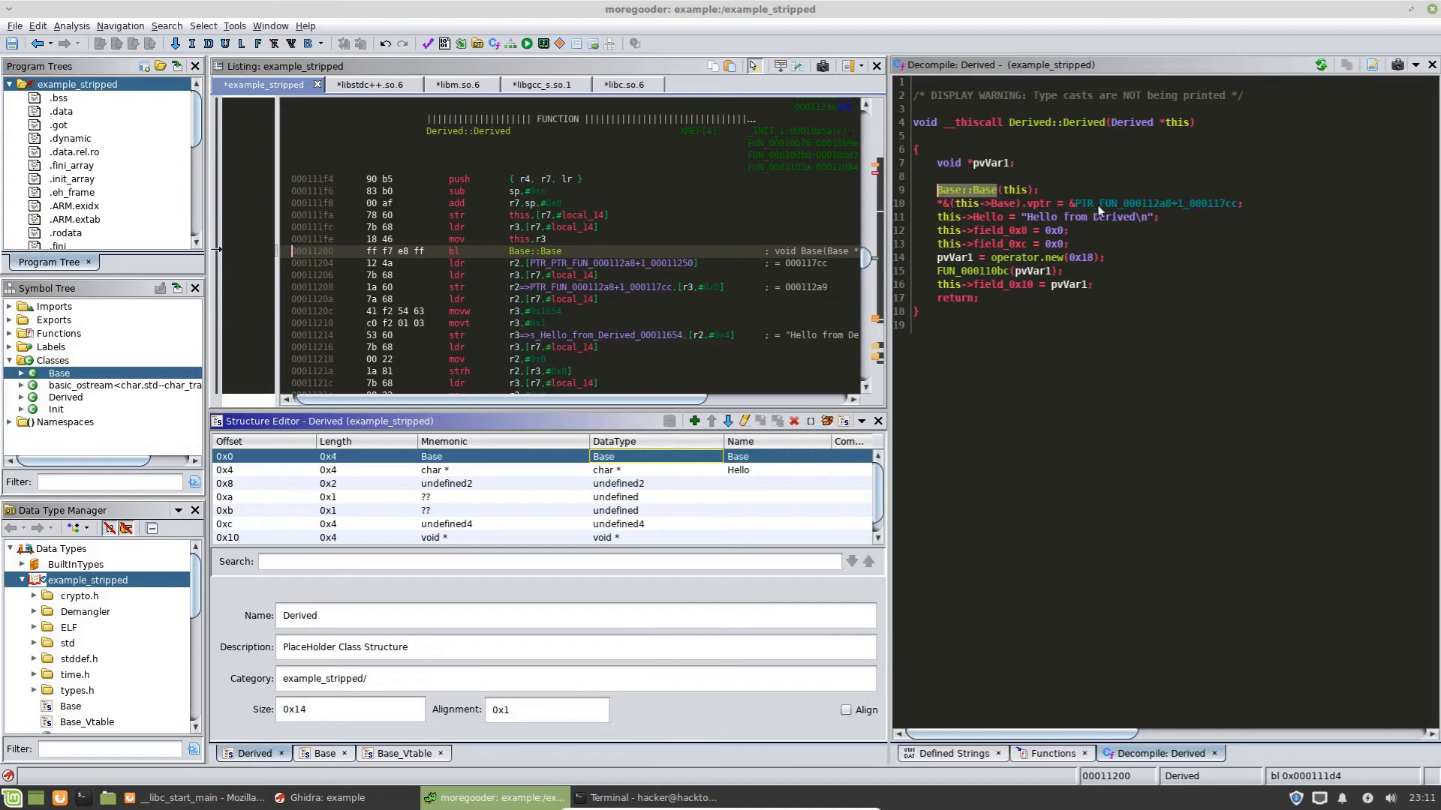
mouse_move(790, 144)
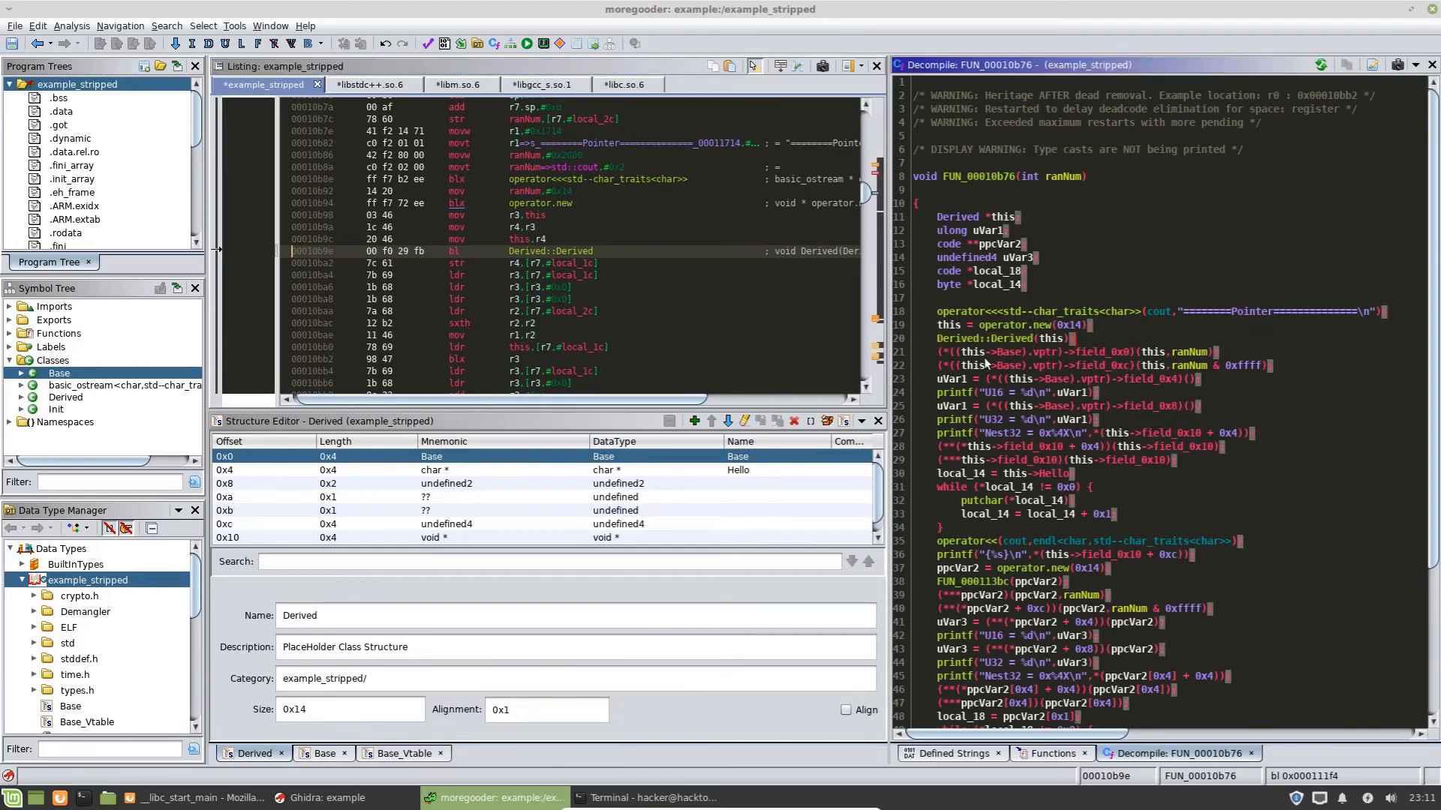
mouse_move(1034, 361)
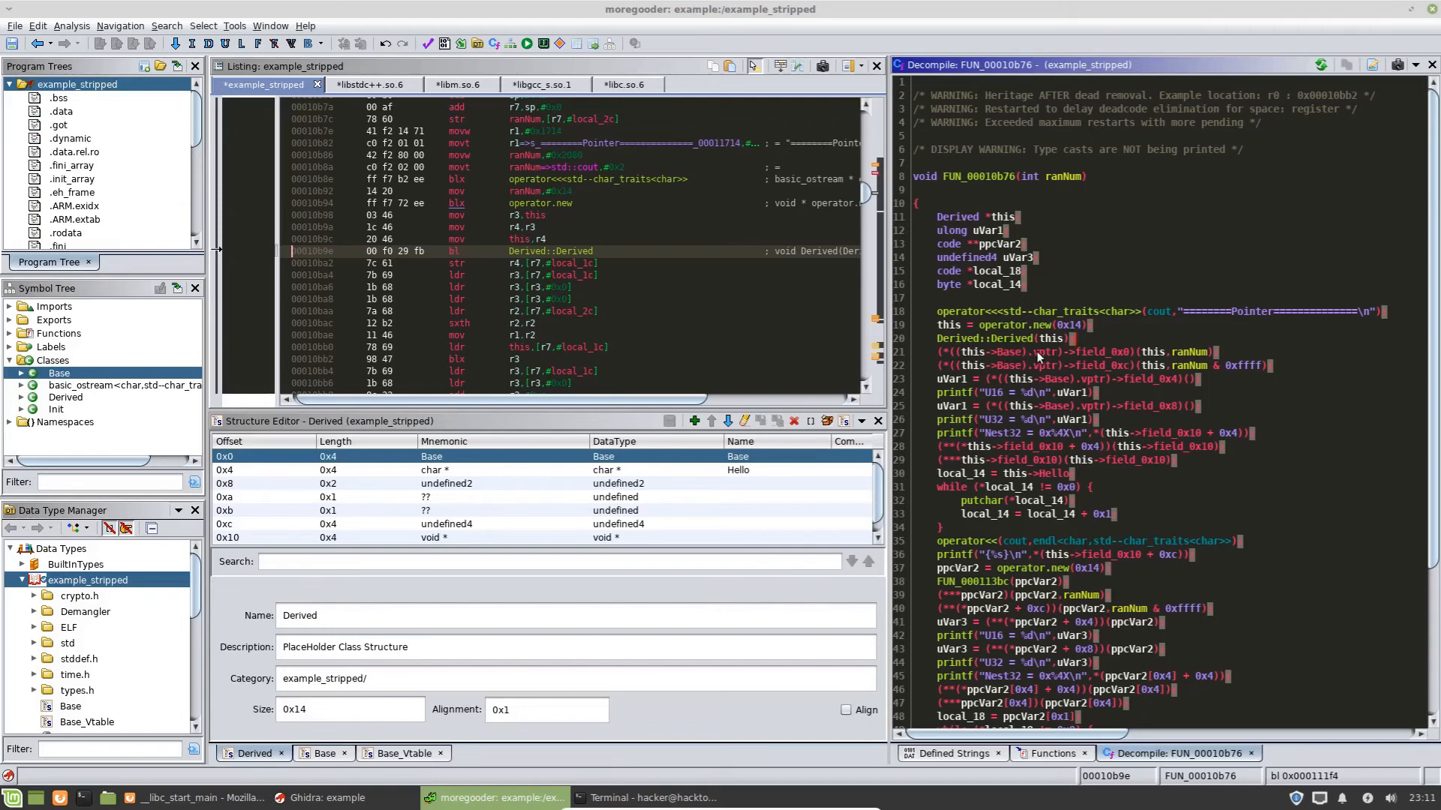
mouse_move(1072, 364)
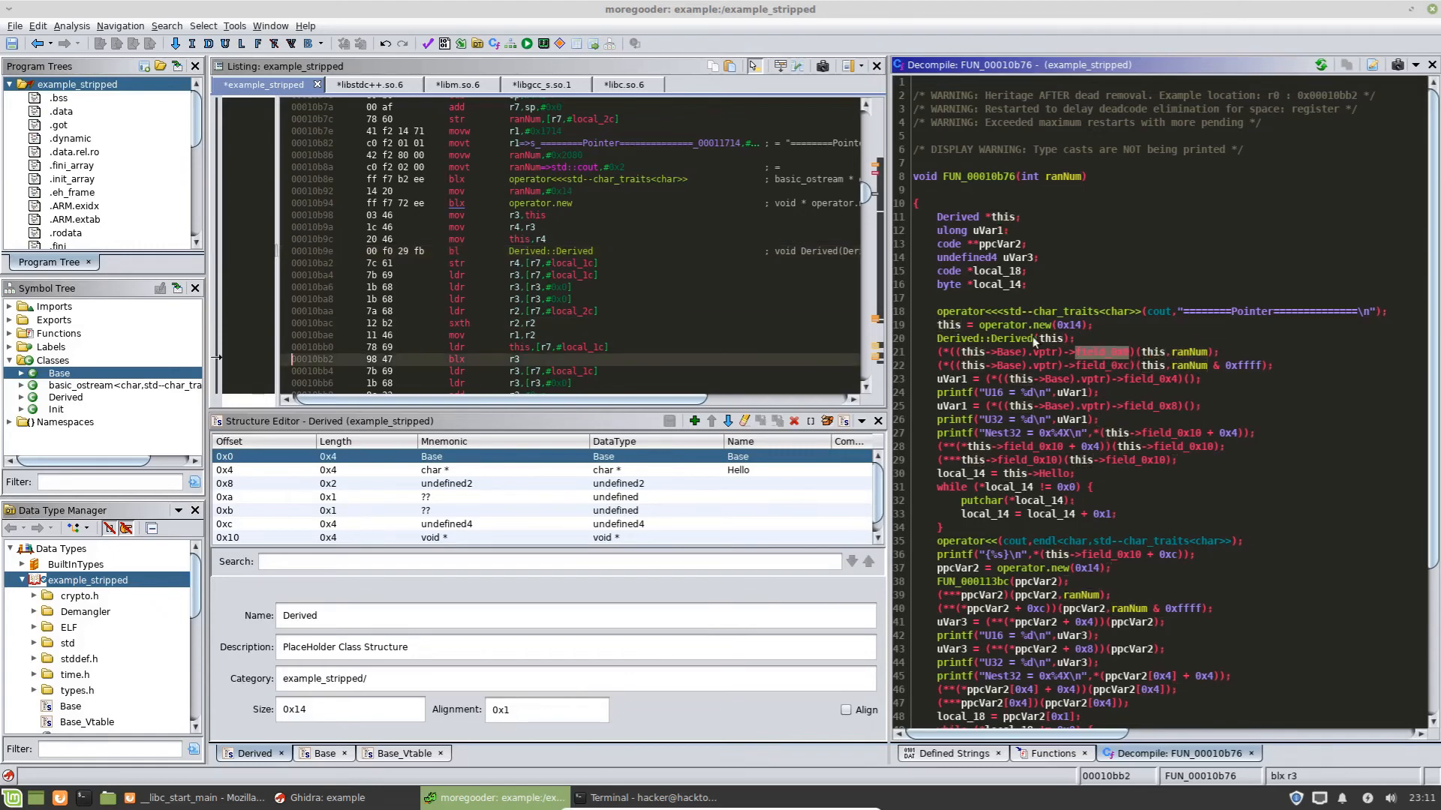
Scroll FUN_00010b76's decompilation to inspect the calls through (this->Base).vptr.
scroll(down, 3)
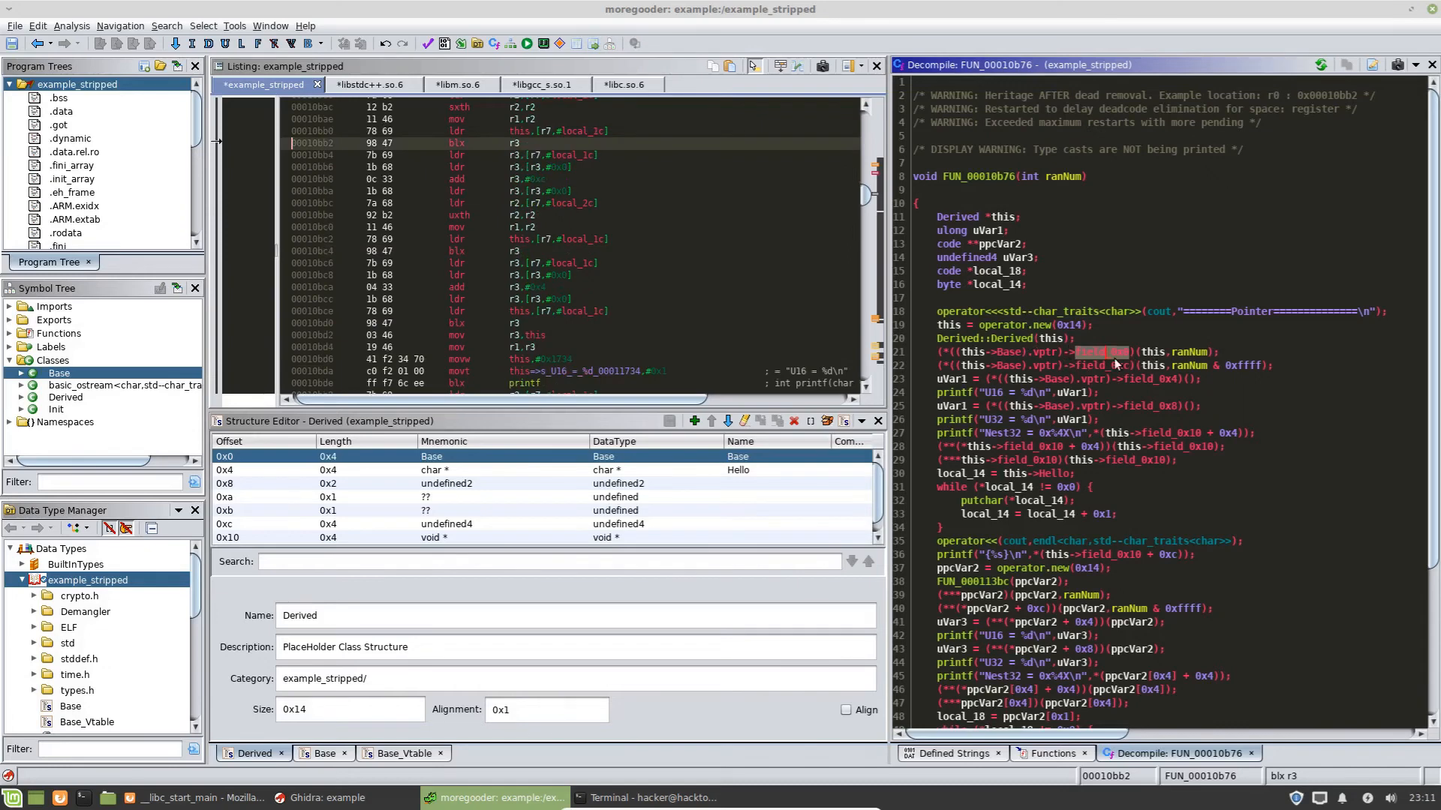
mouse_move(1120, 379)
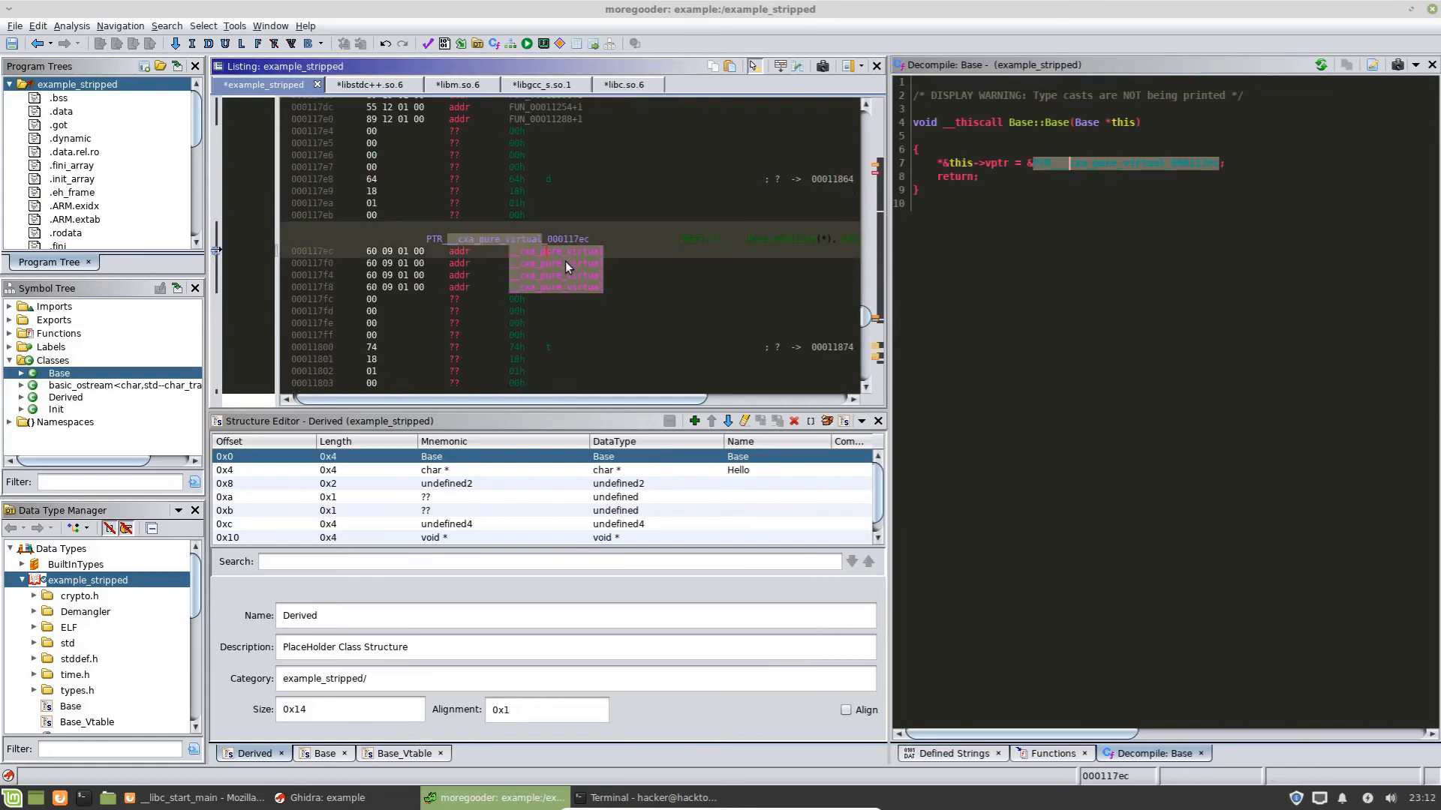
mouse_move(573, 295)
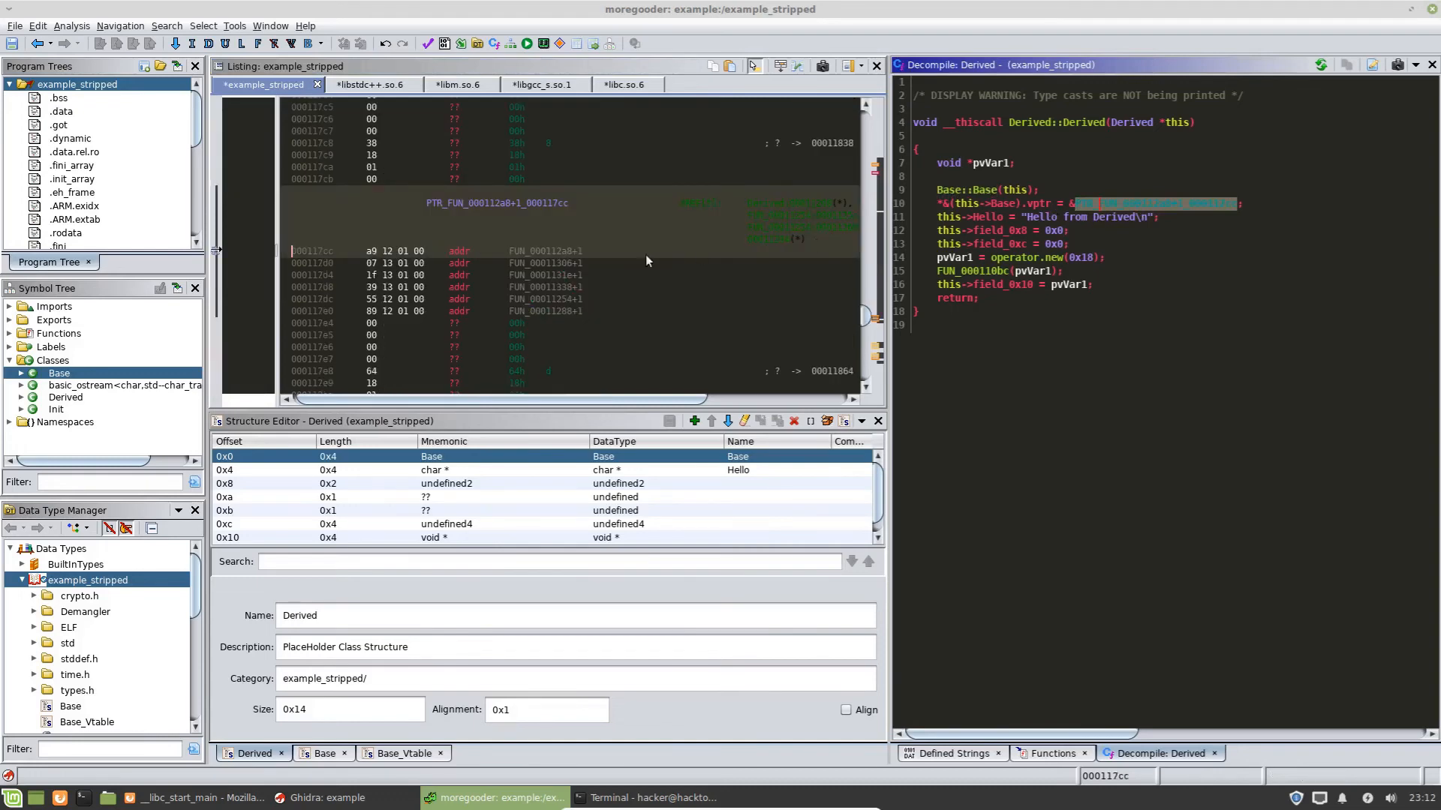
mouse_move(556, 257)
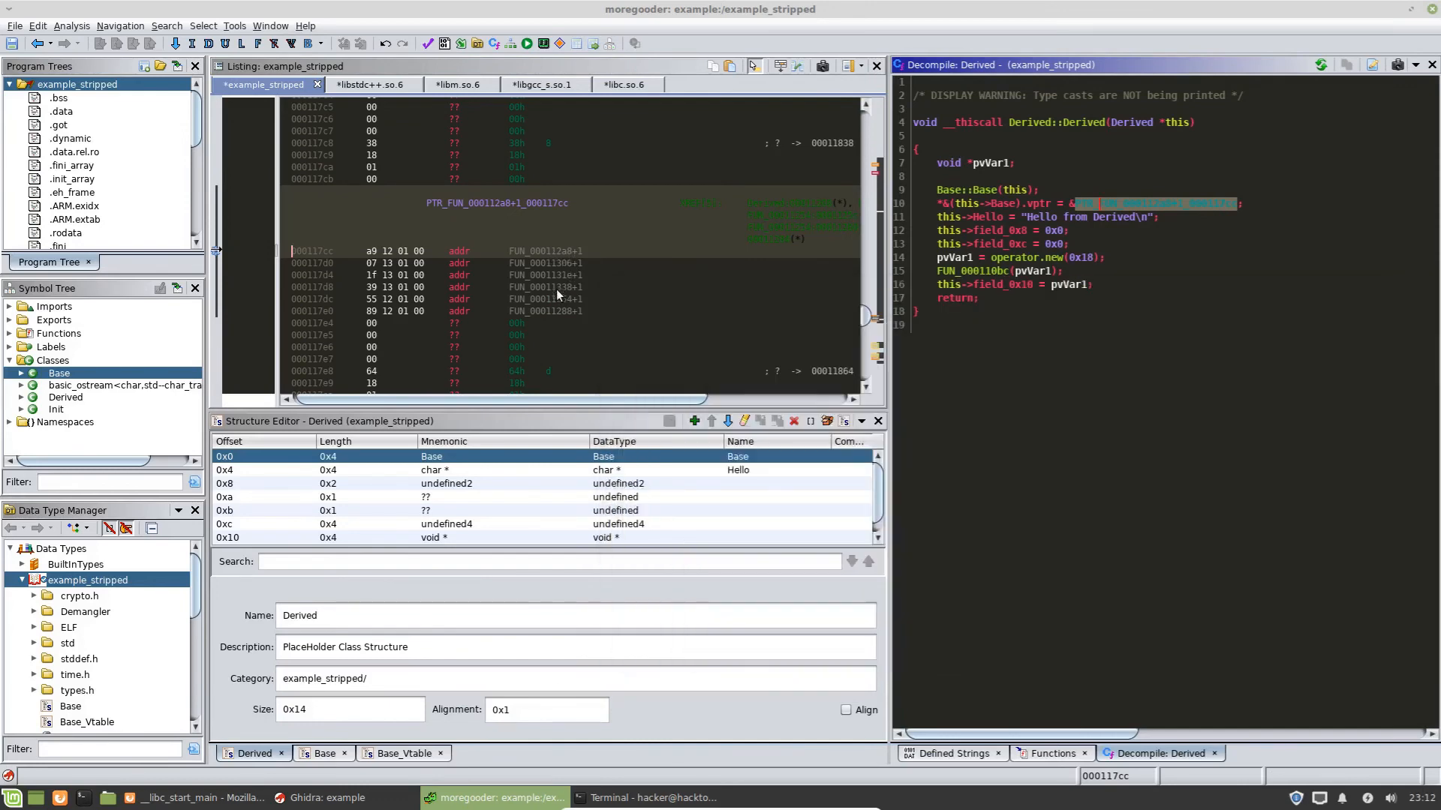
Inspect the third vtable entry, compare the Base and Derived structures, and close Base_Vtable.
click(548, 287)
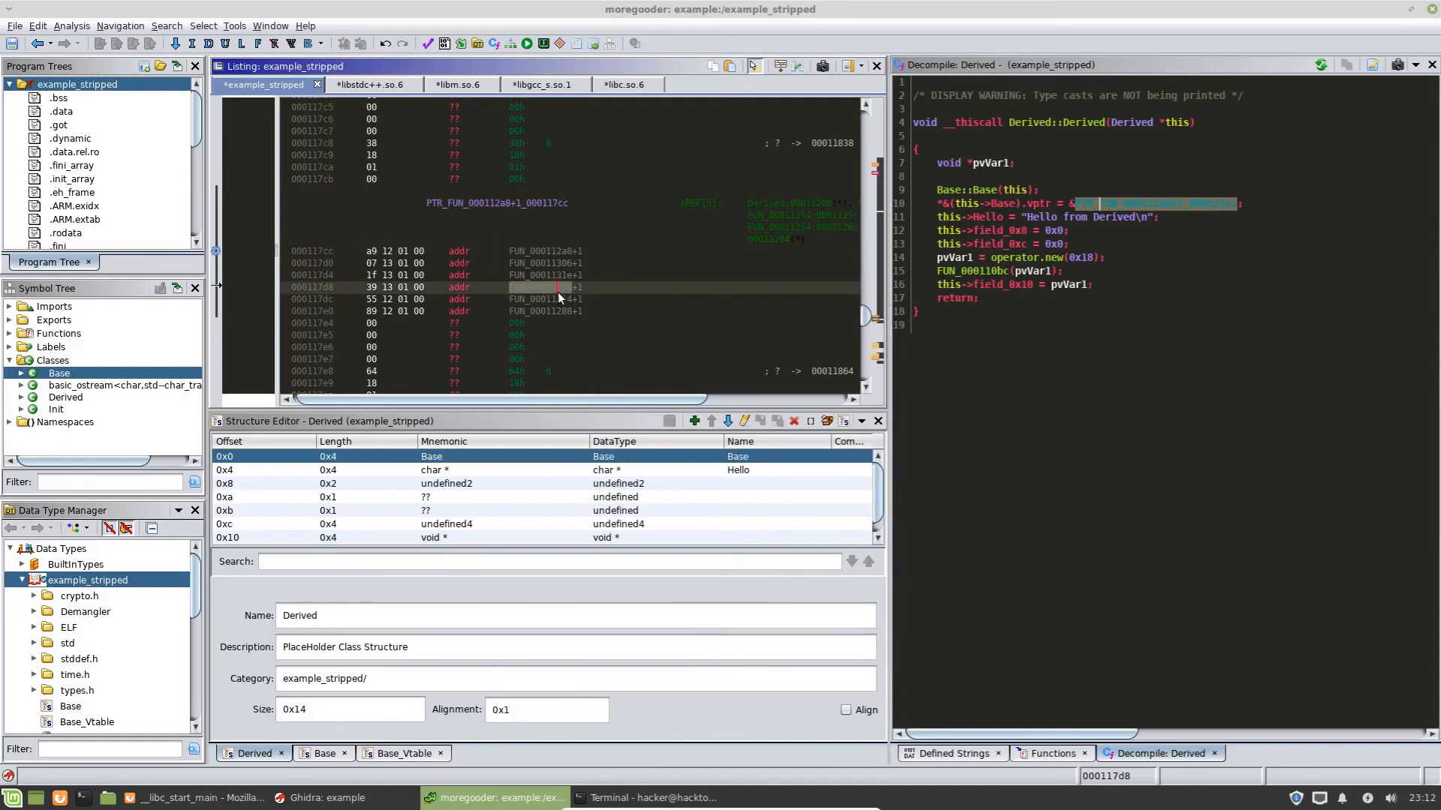
mouse_move(567, 290)
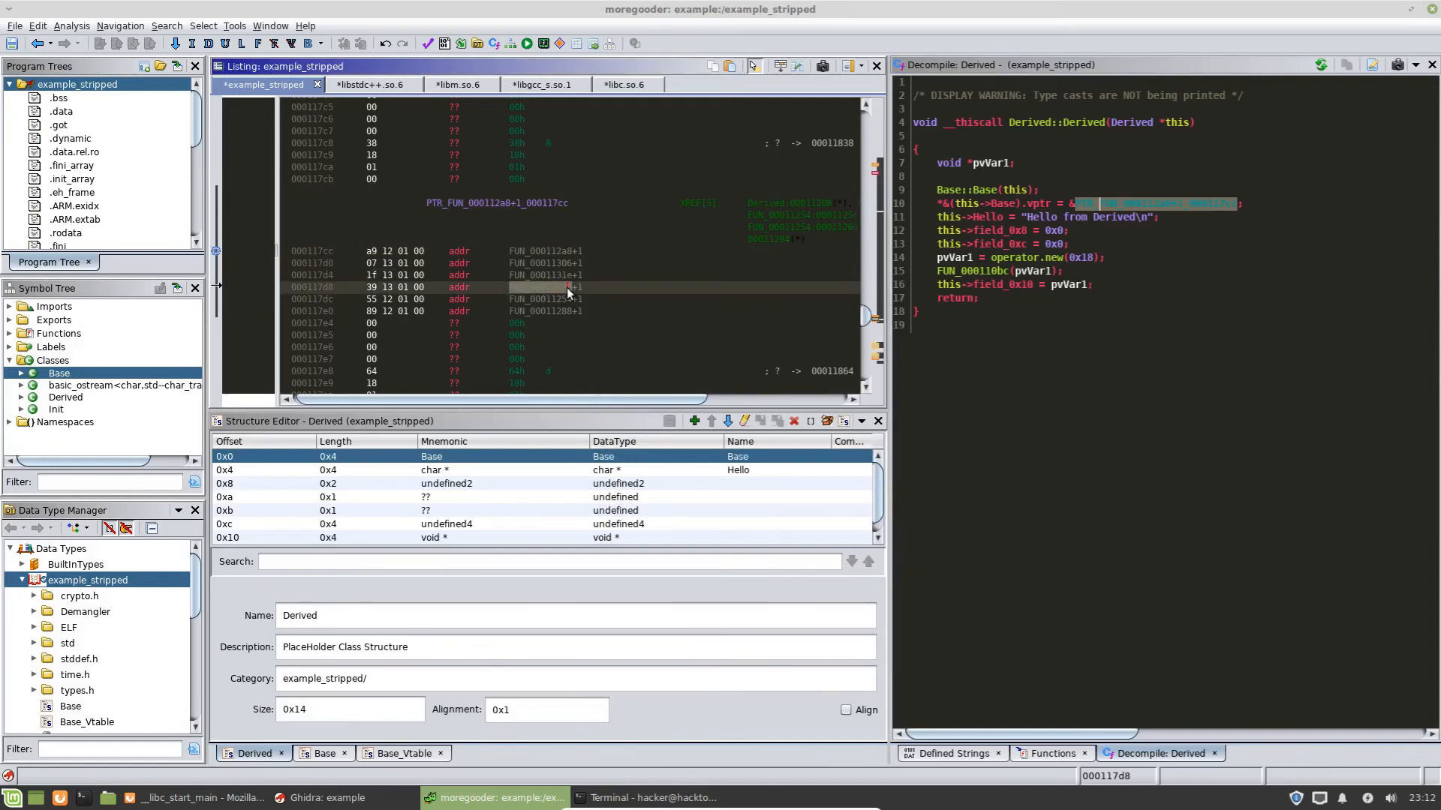
click(324, 754)
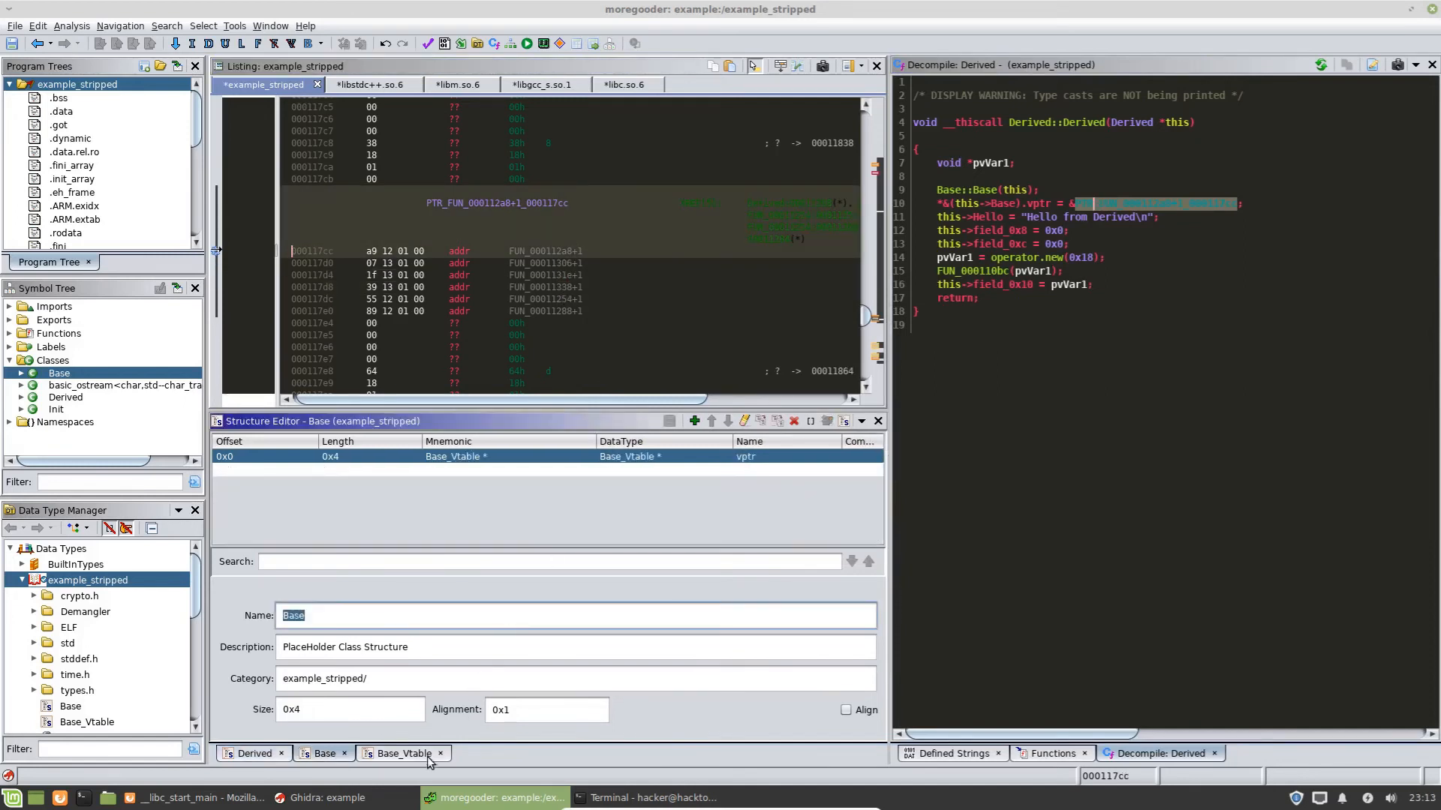
click(254, 753)
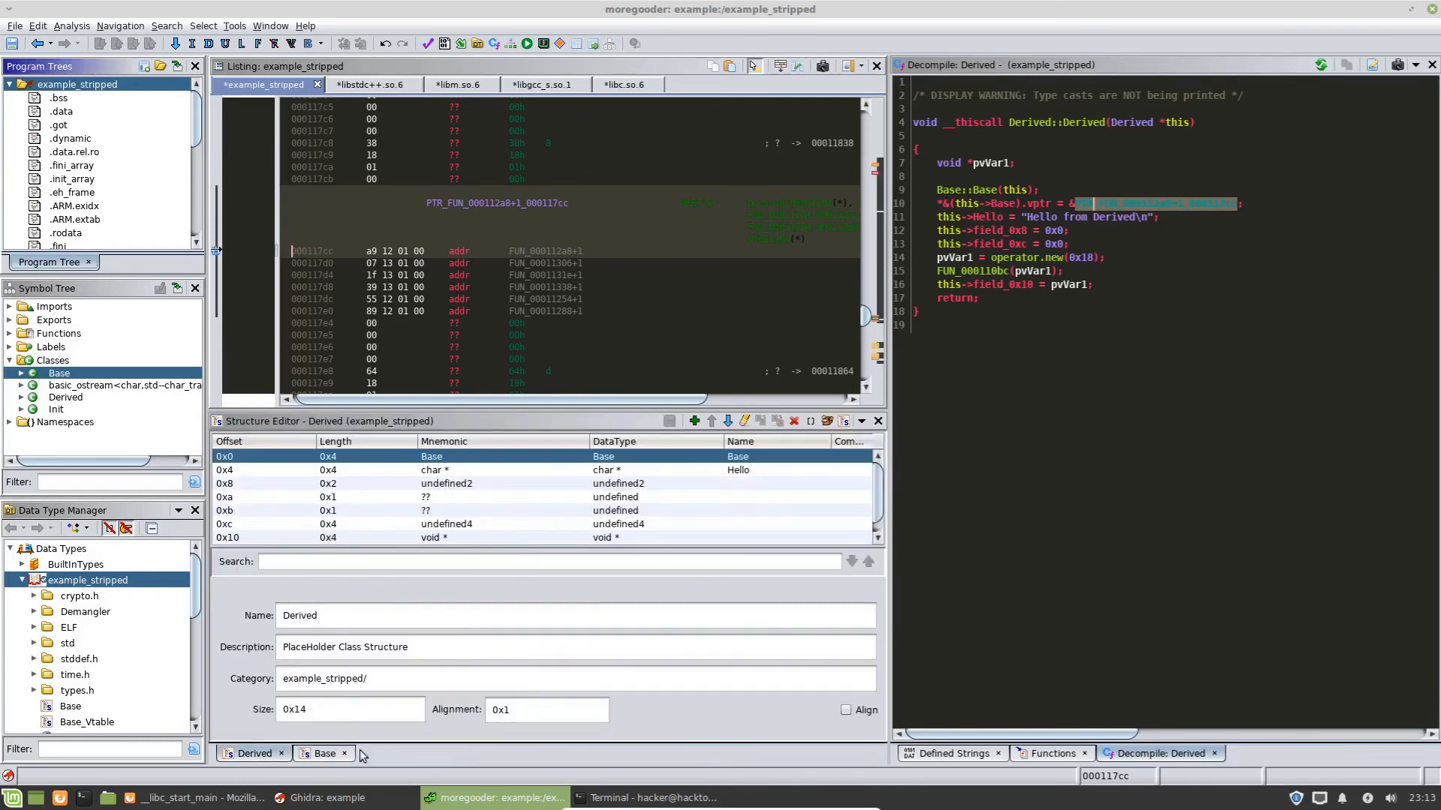
mouse_move(596, 542)
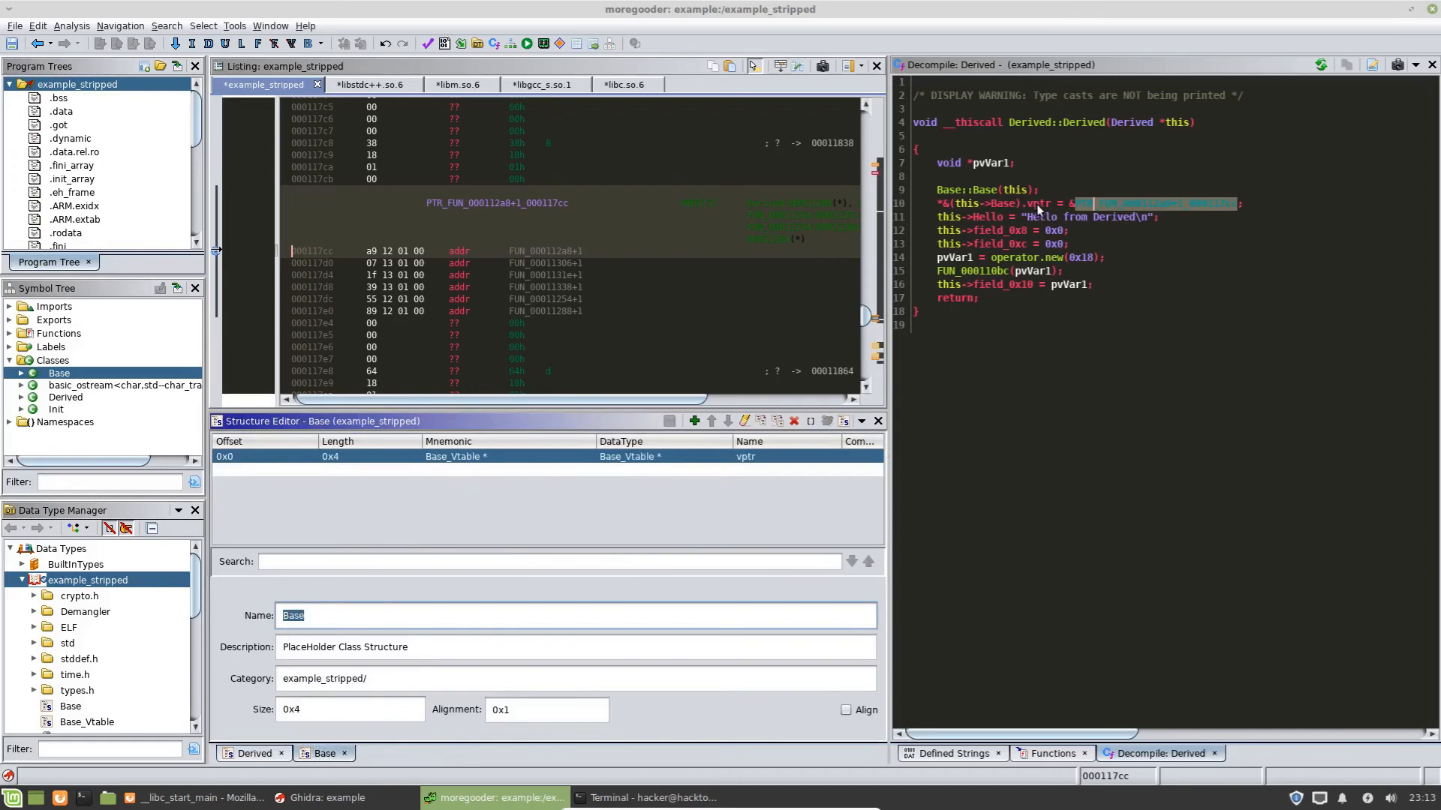
mouse_move(1104, 206)
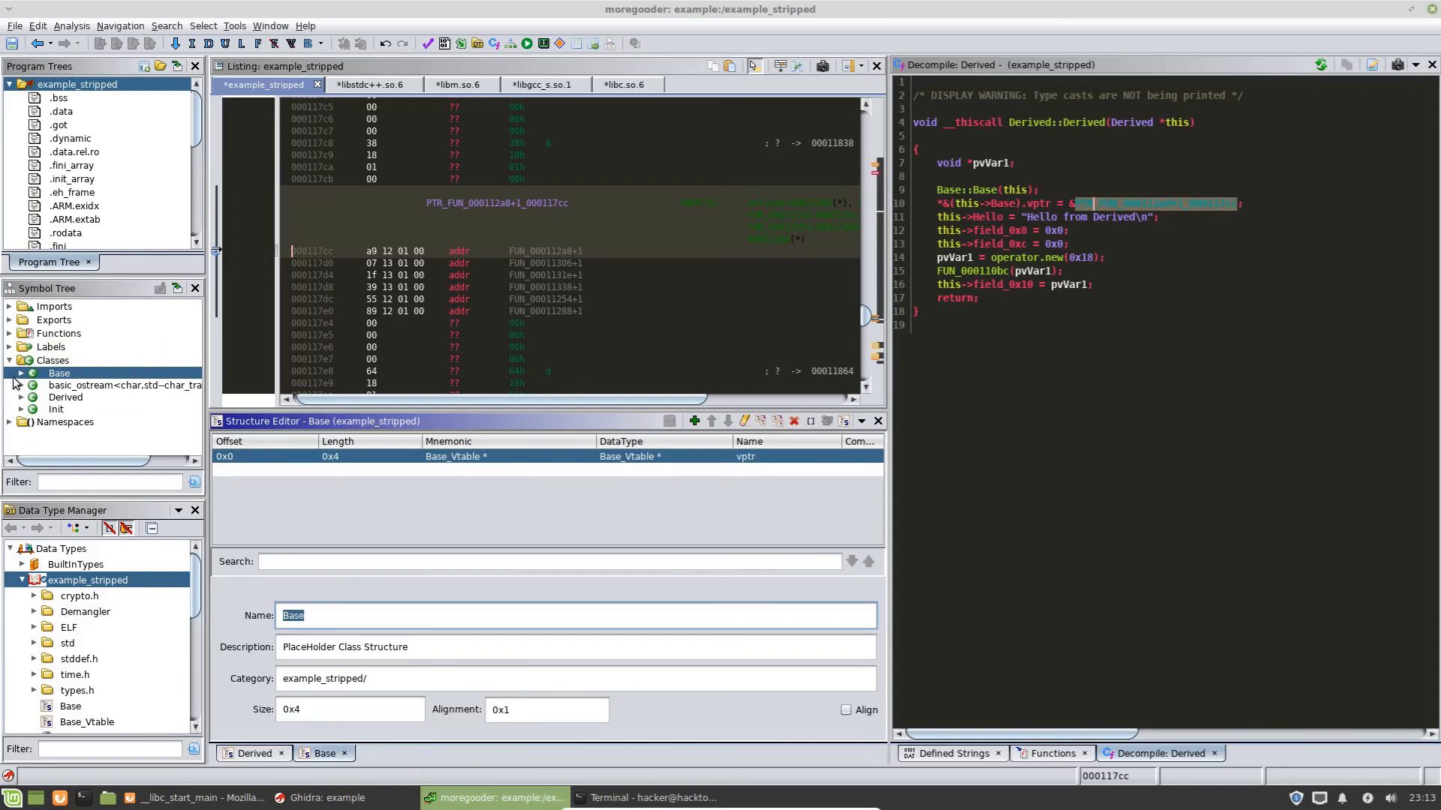
click(21, 397)
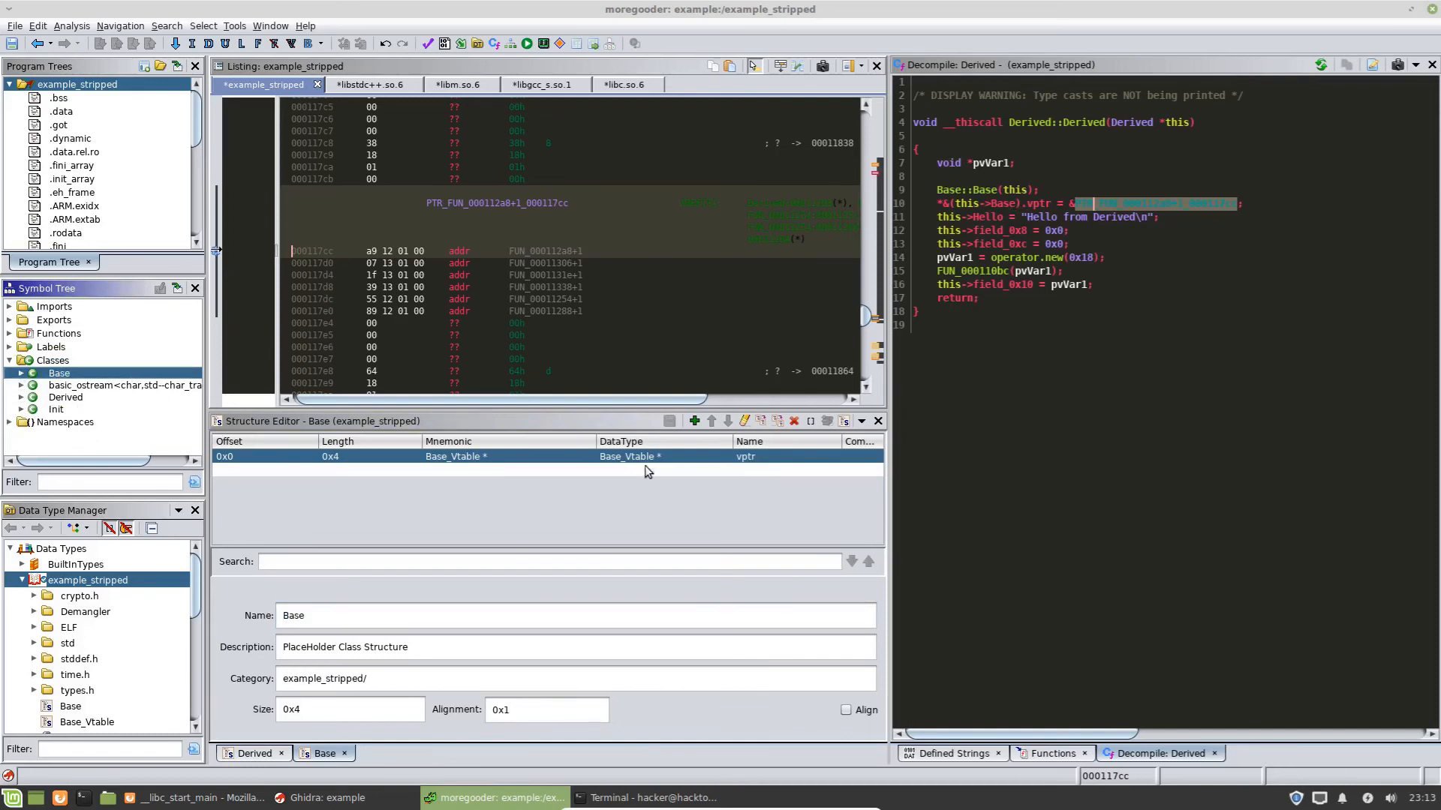
click(248, 754)
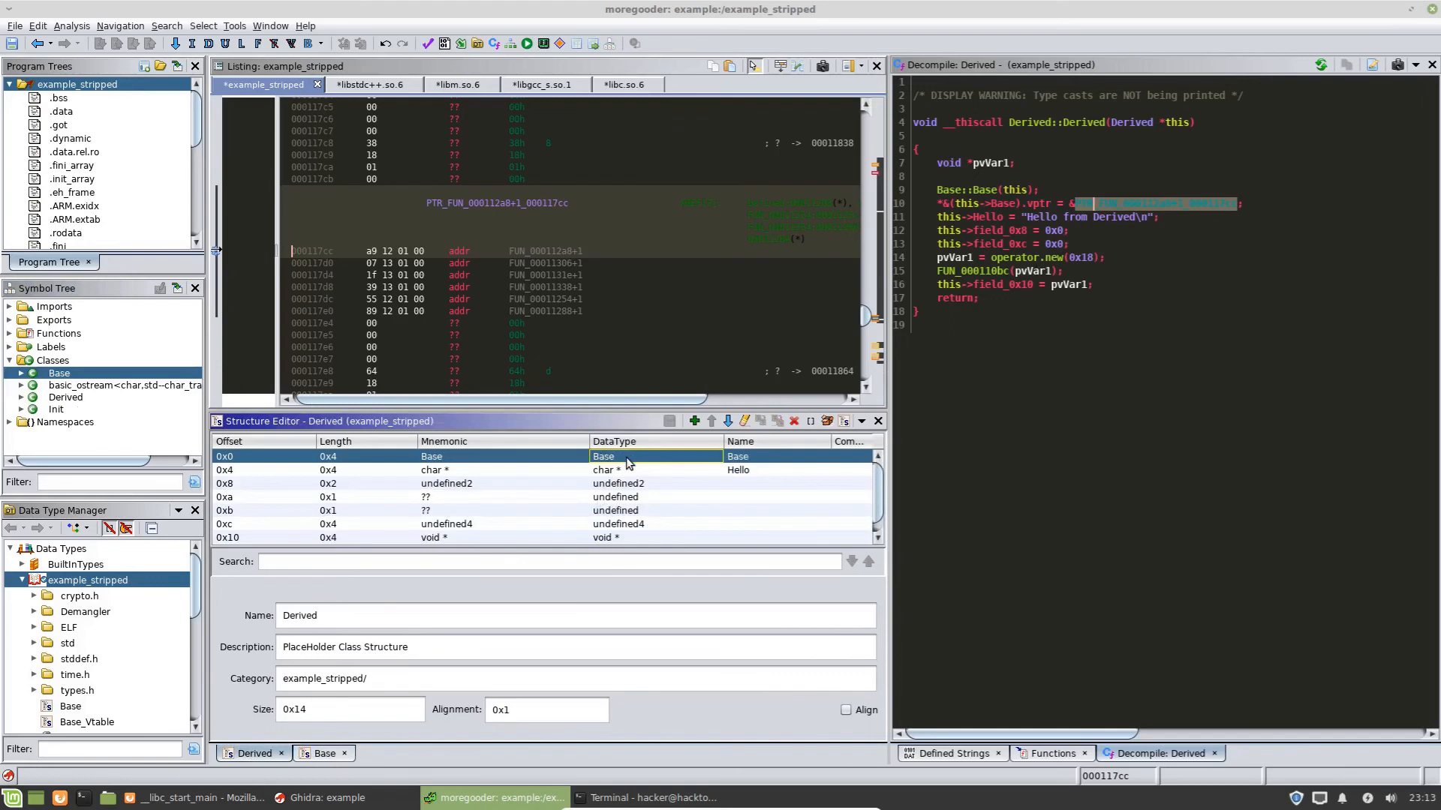
mouse_move(1120, 209)
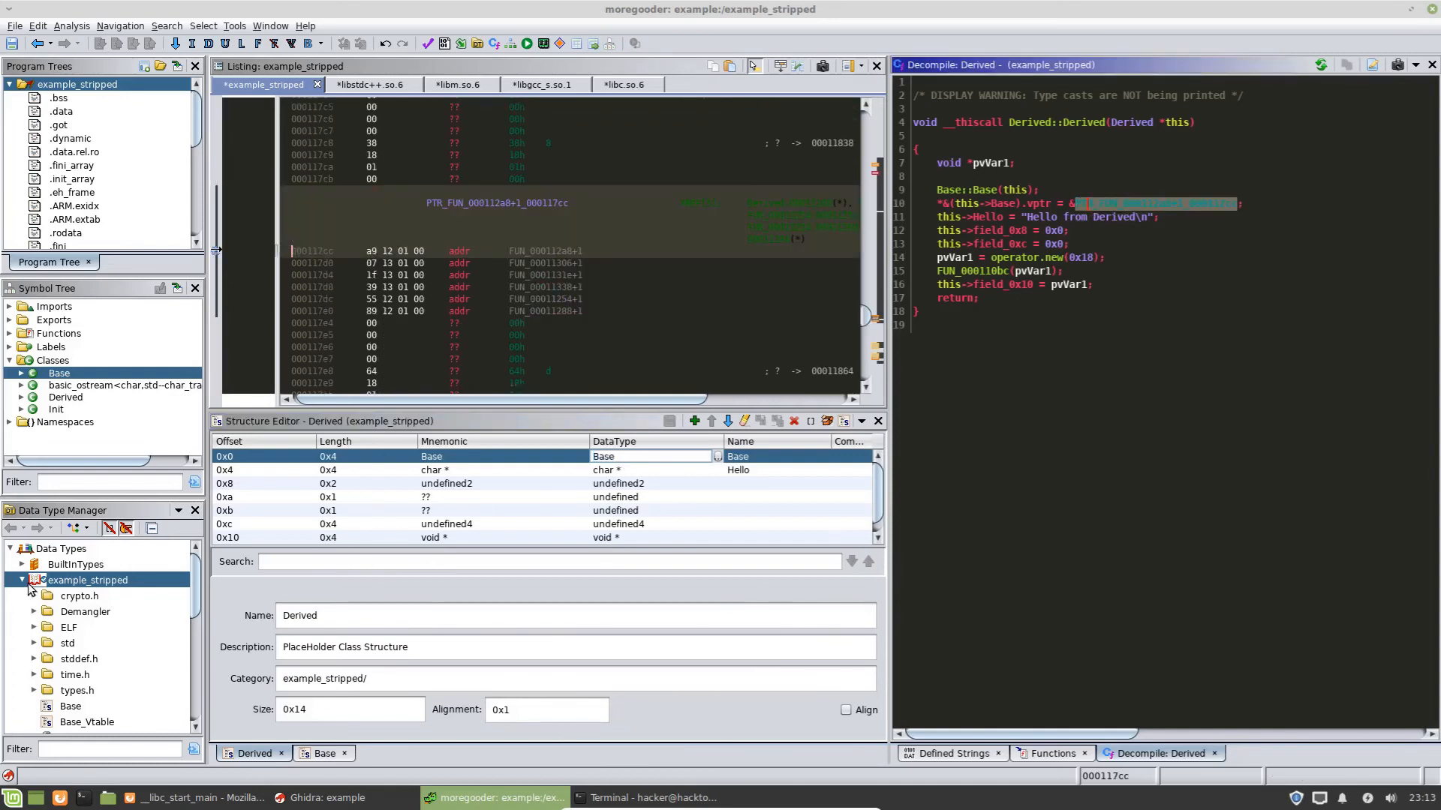
Create a new structure named Derived_Vtable in the example_stripped data type archive.
right_click(87, 580)
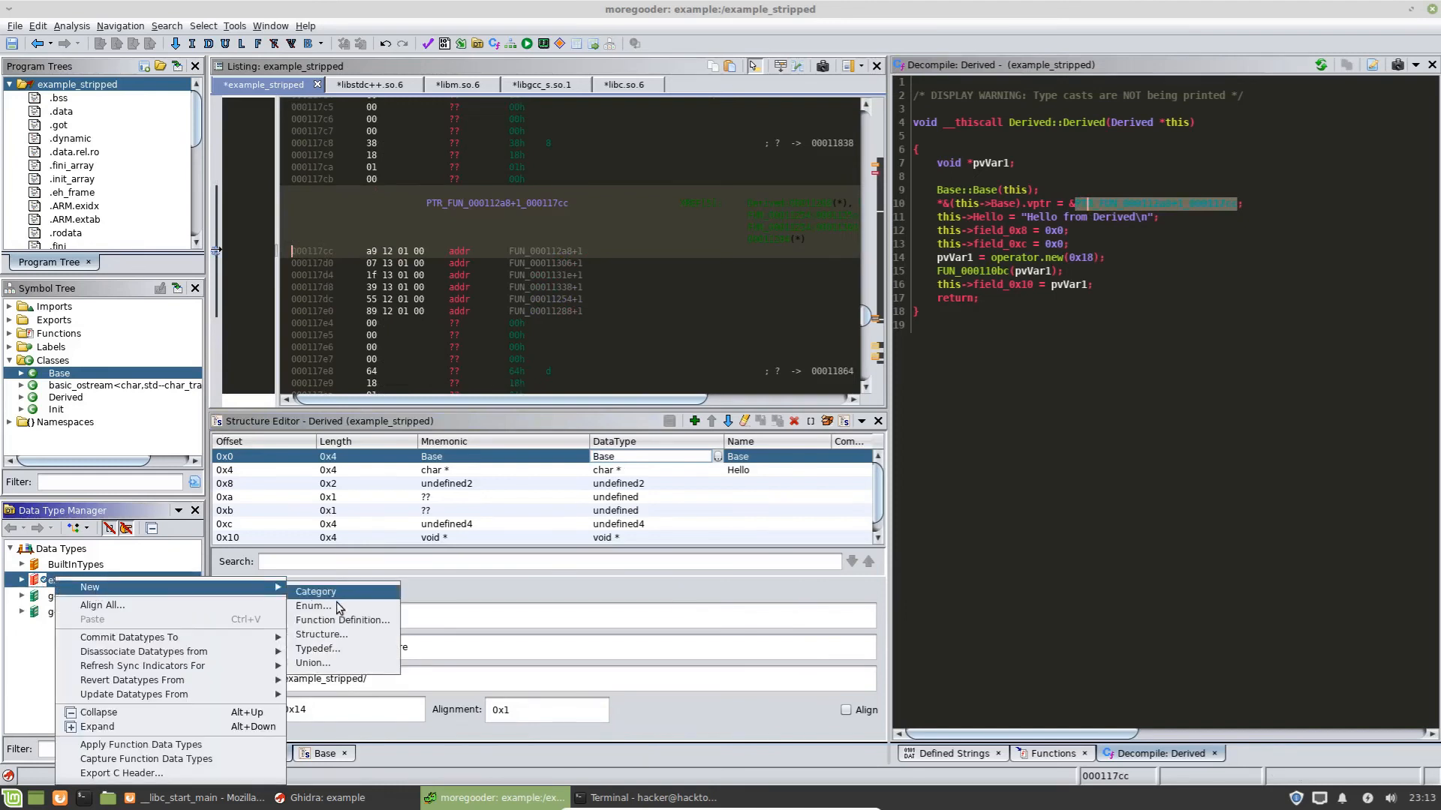
click(321, 634)
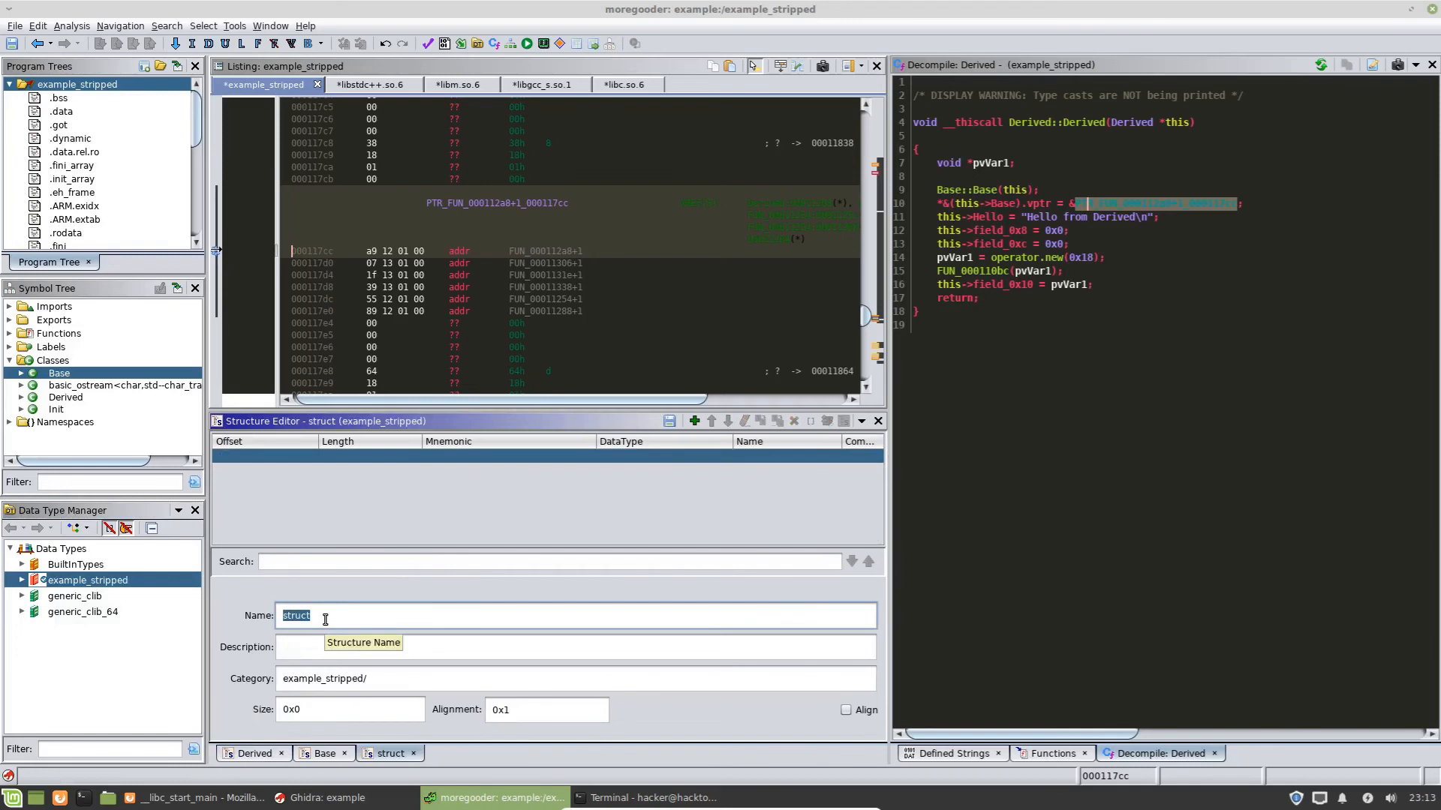
text(Derived)
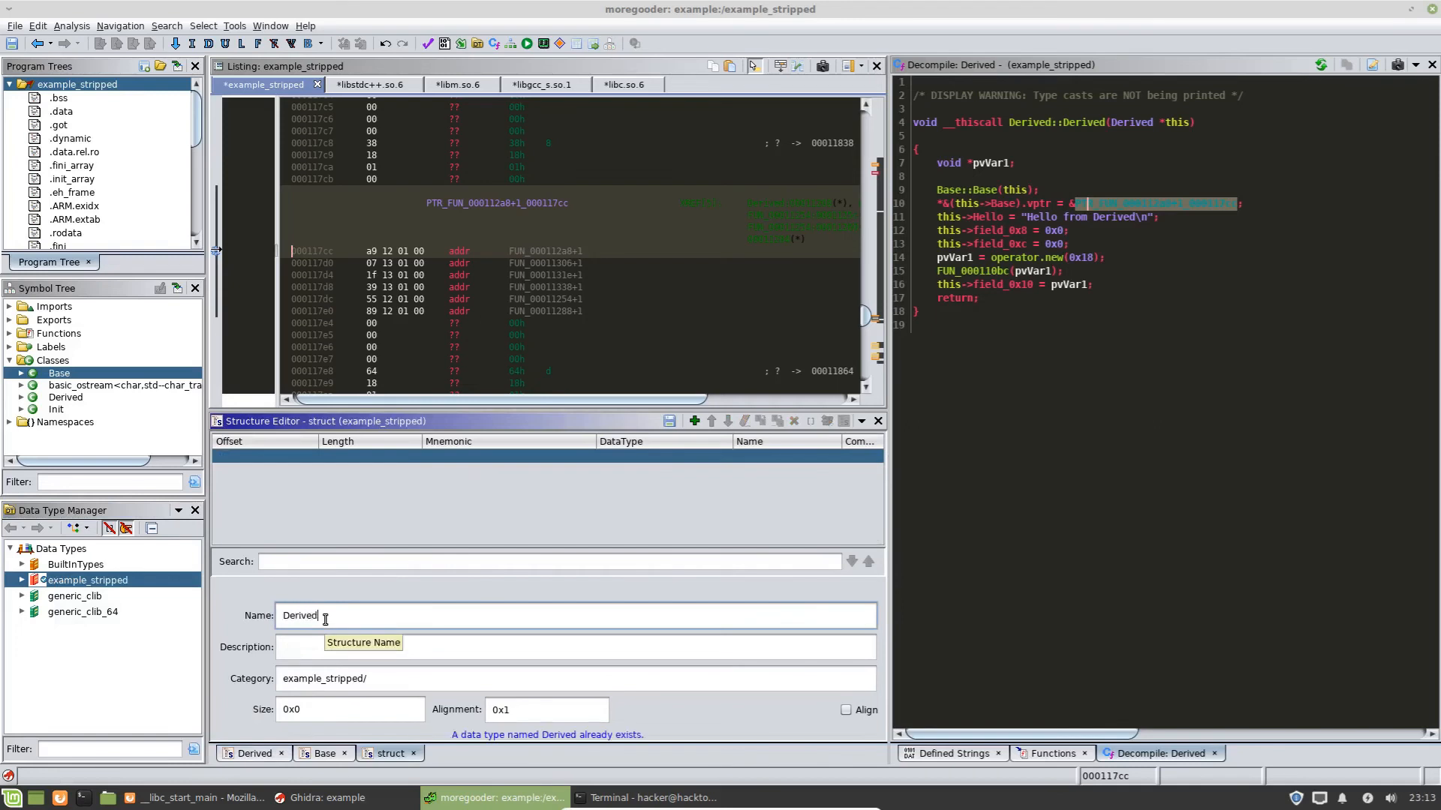
text(_)
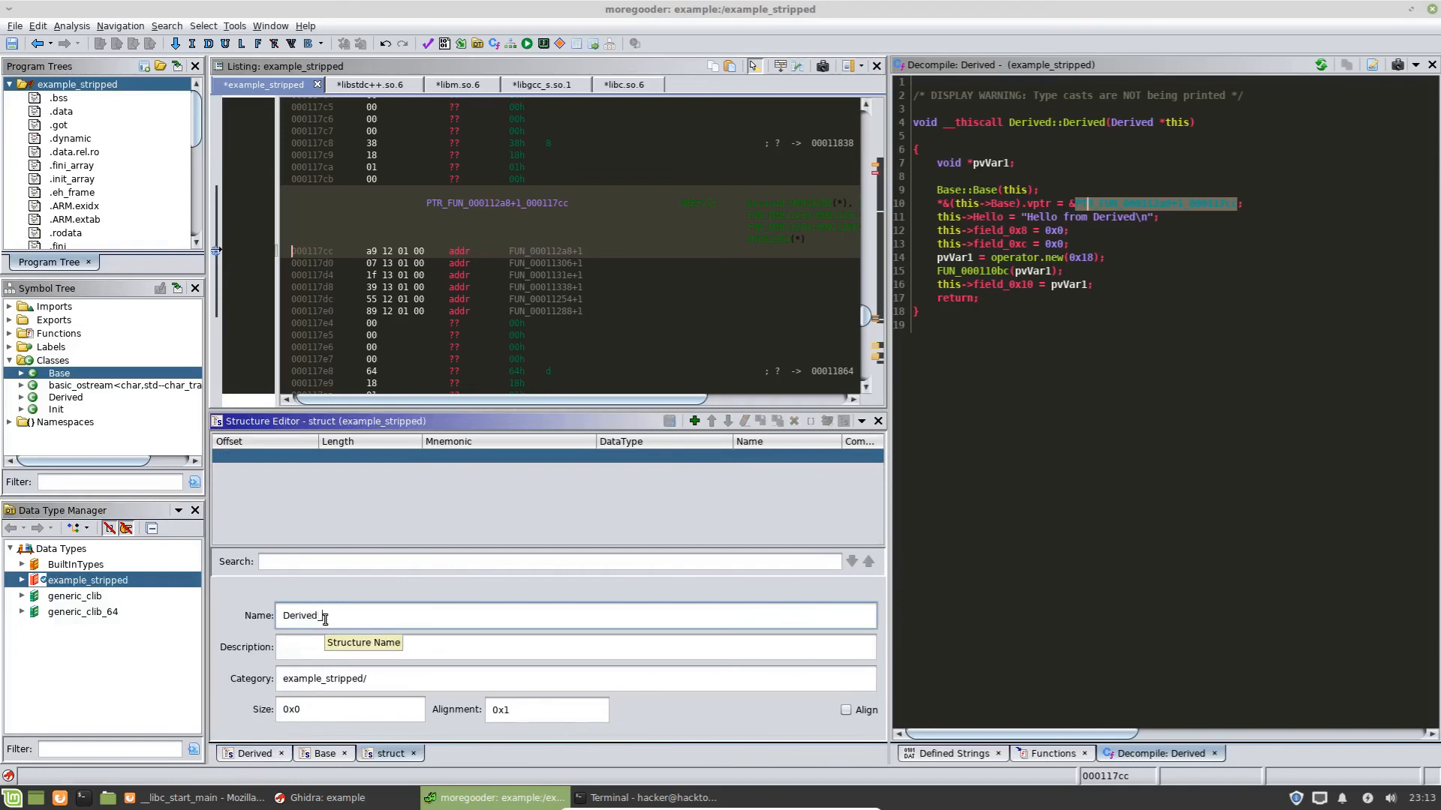
text(Vtable)
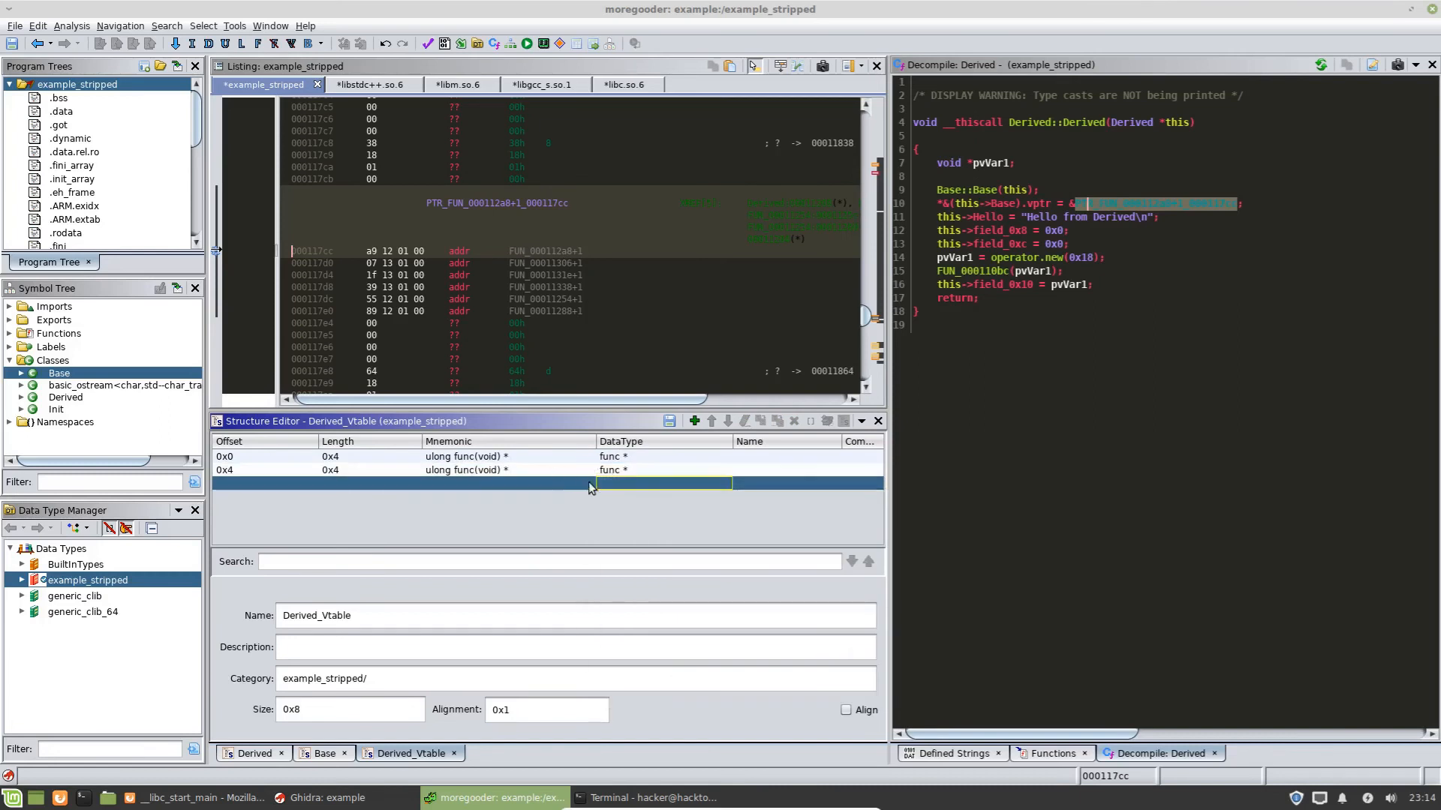
Add a func * vtable entry named 112a8 and look up the next target address.
click(661, 483)
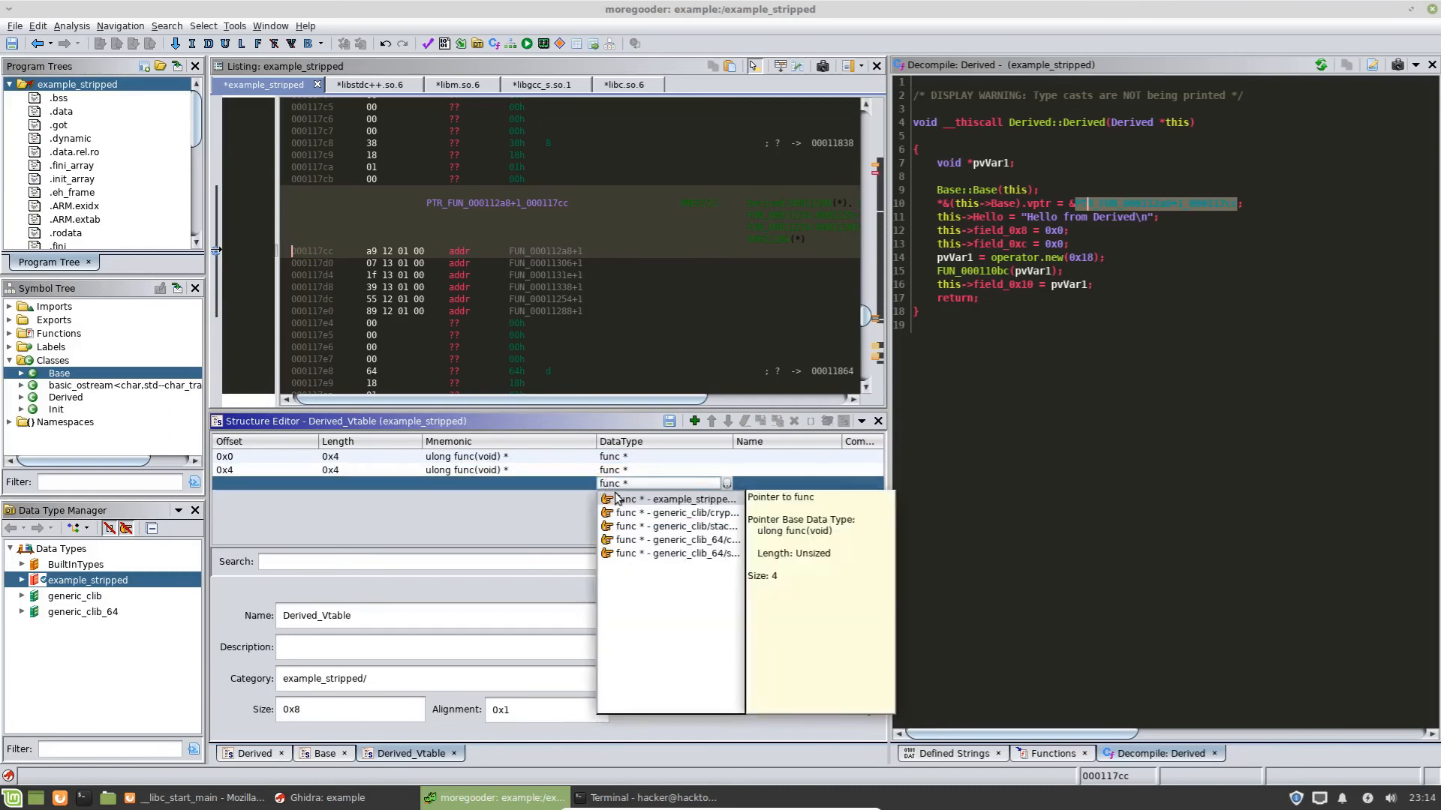
click(627, 499)
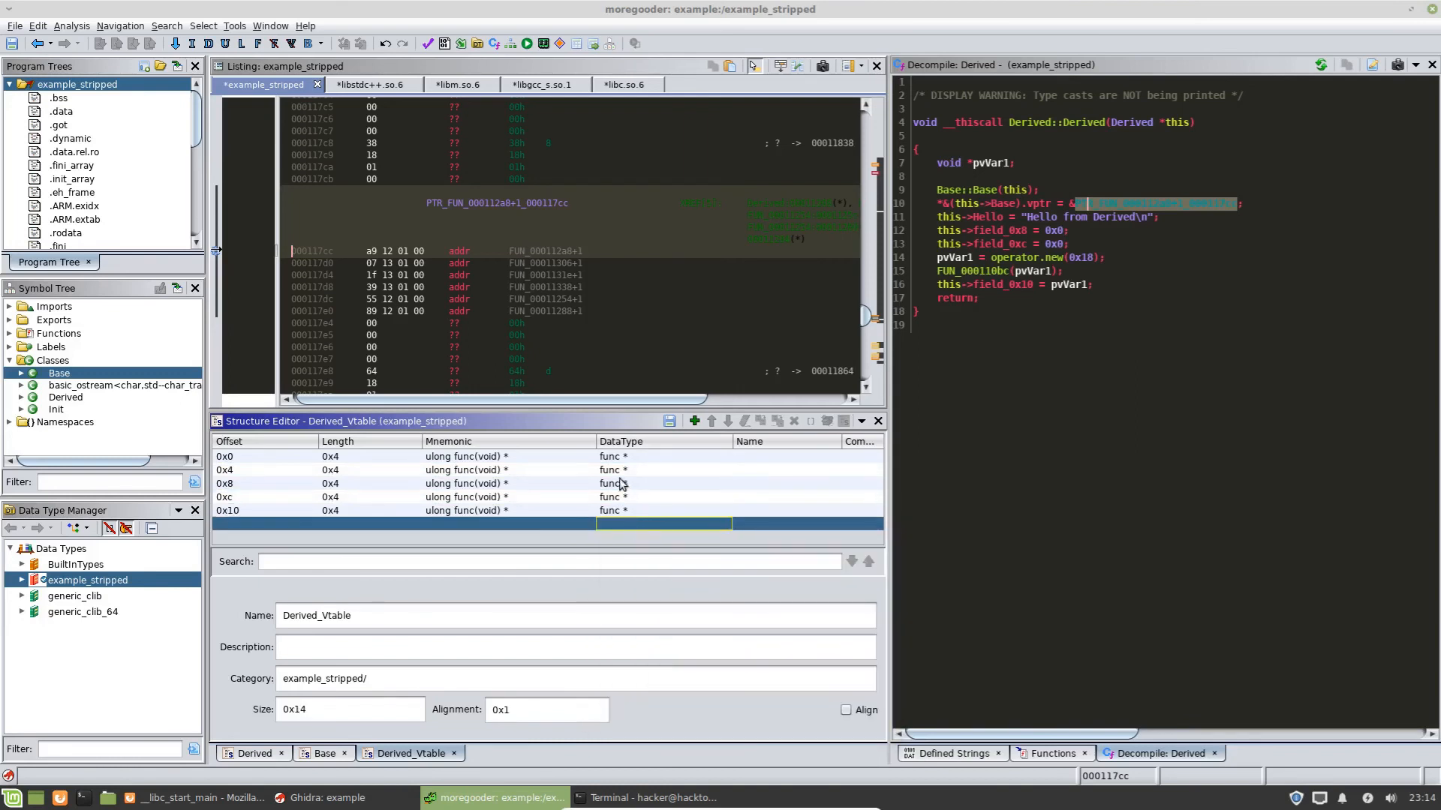
mouse_move(630, 503)
text(func *)
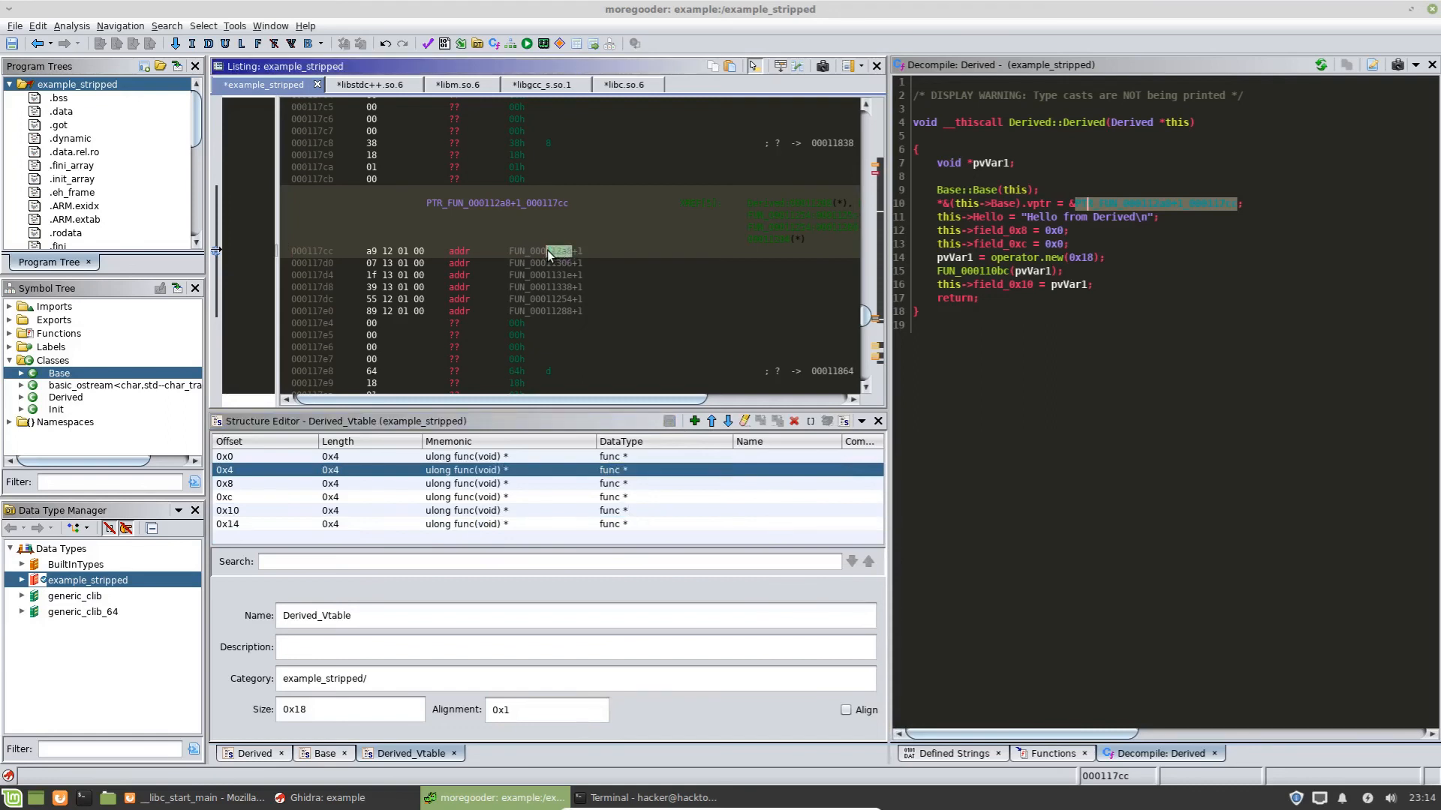
text(112a8)
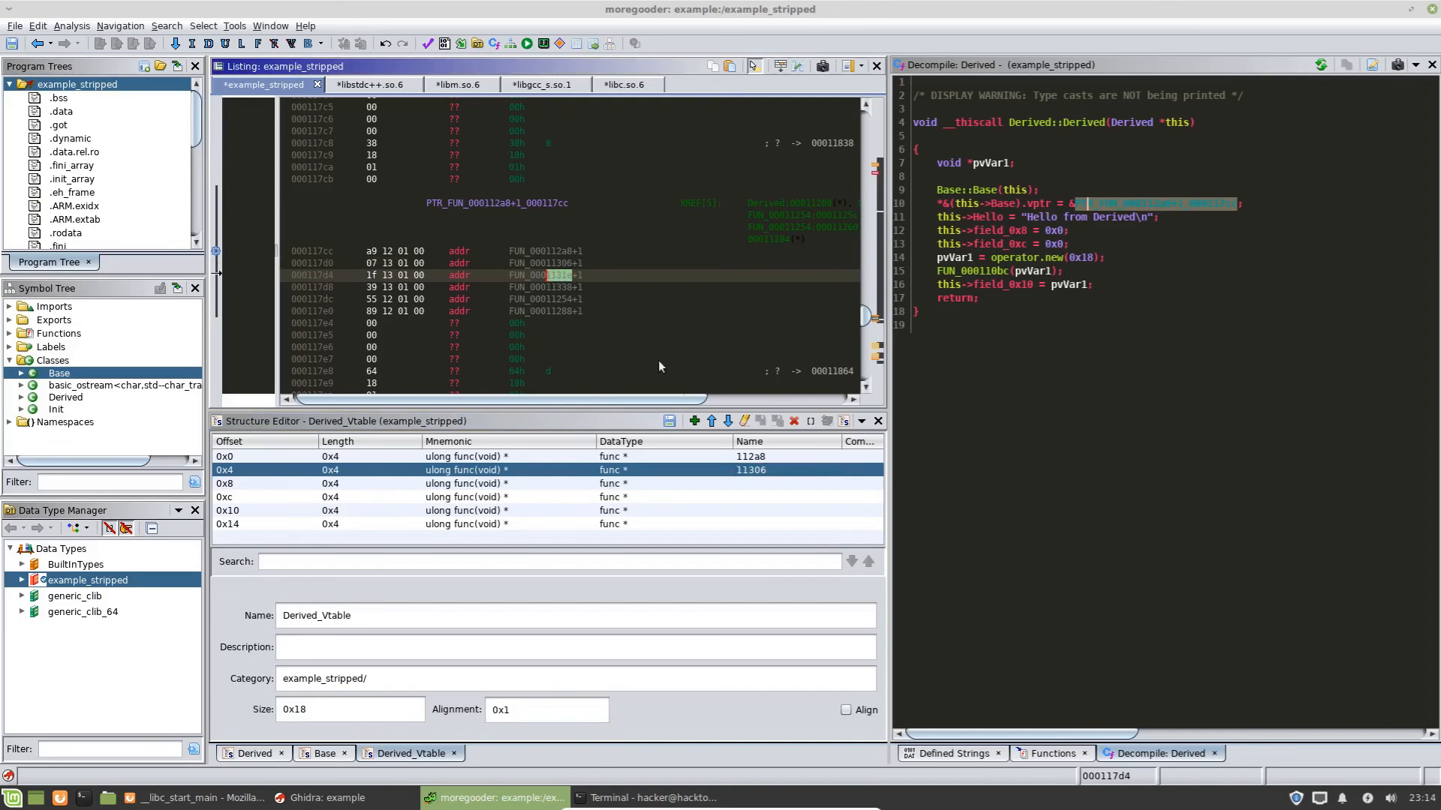
click(787, 484)
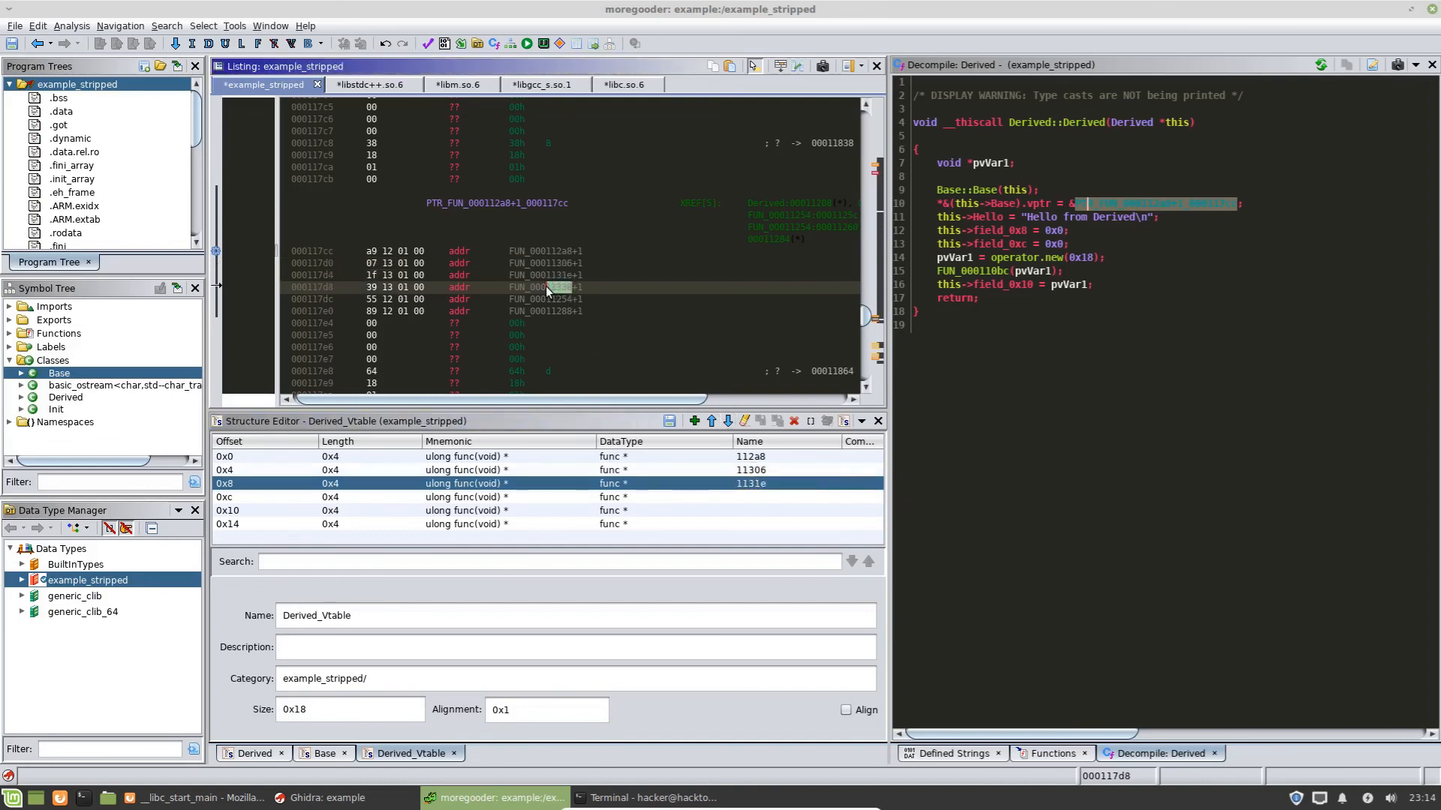
click(770, 497)
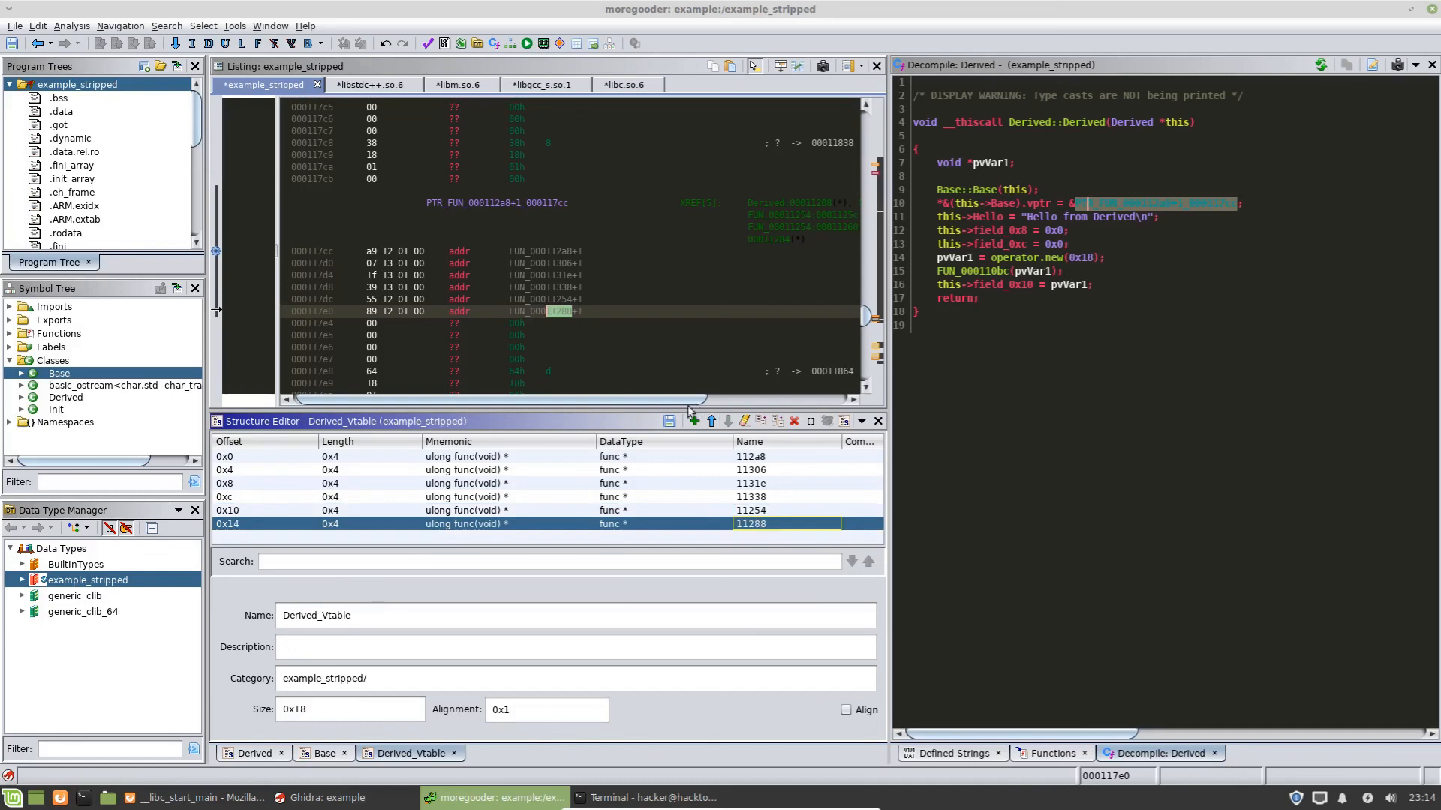
mouse_move(1008, 238)
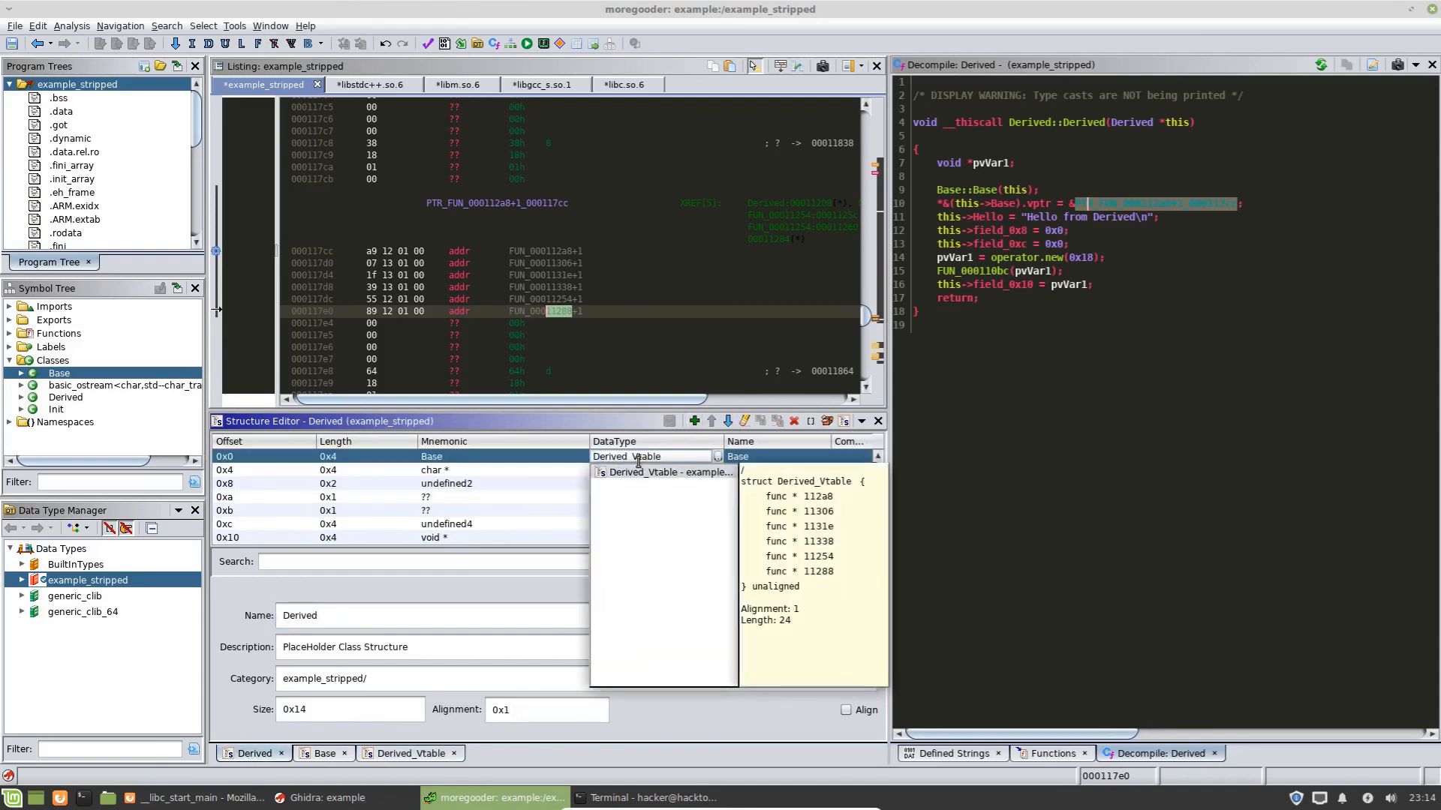
Retype Derived's offset 0x0 field to Derived_Vtable * and rename it vptr.
click(662, 472)
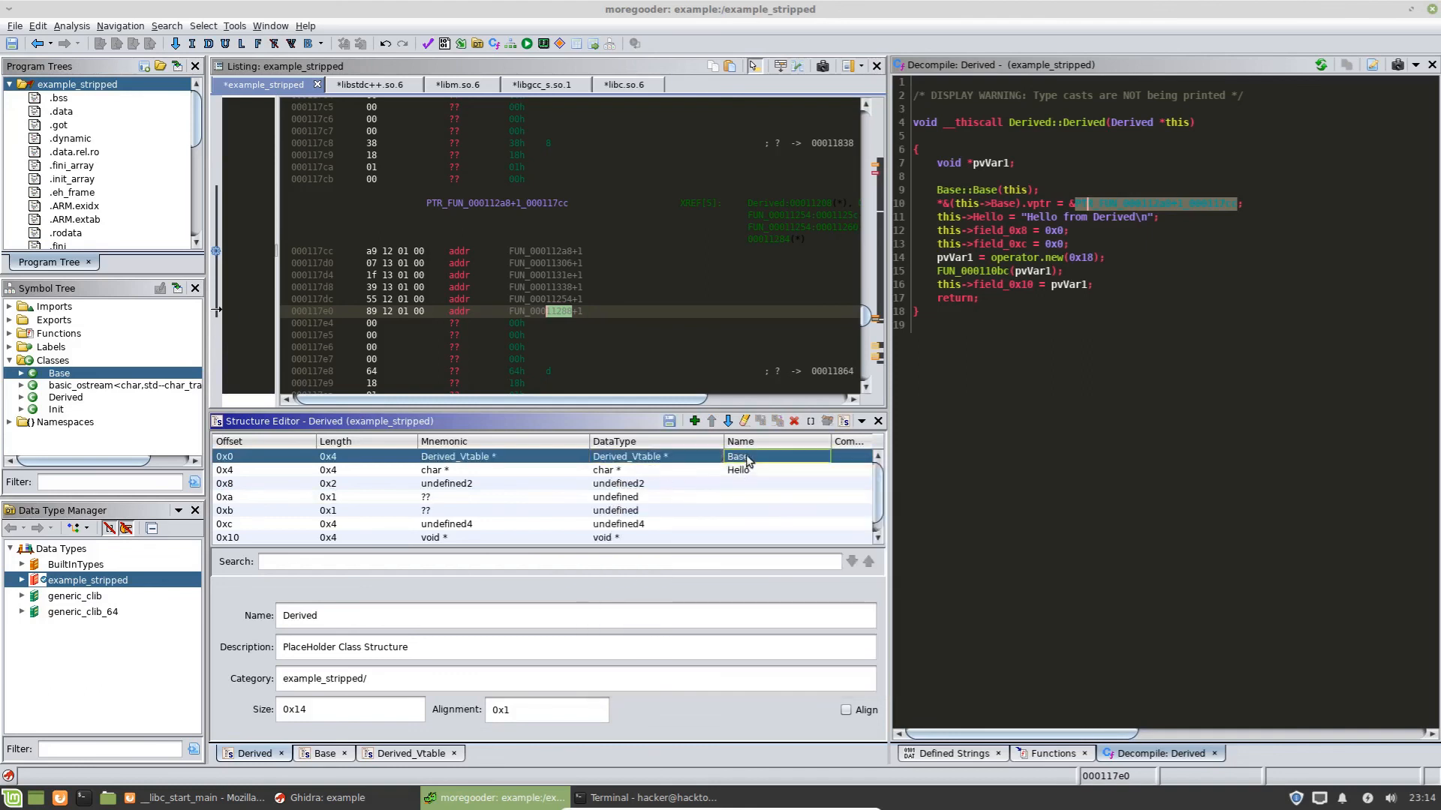
click(776, 456)
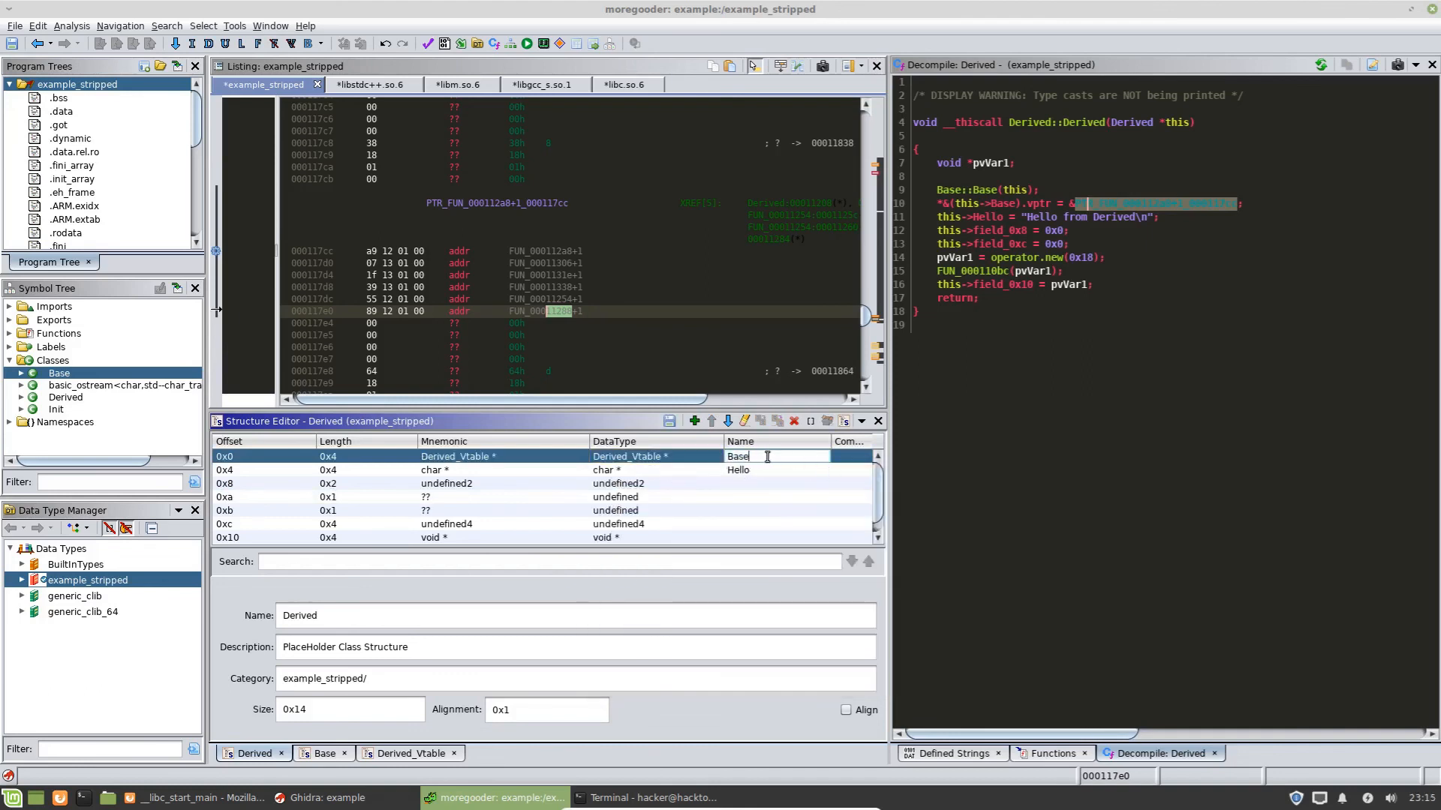
text(V)
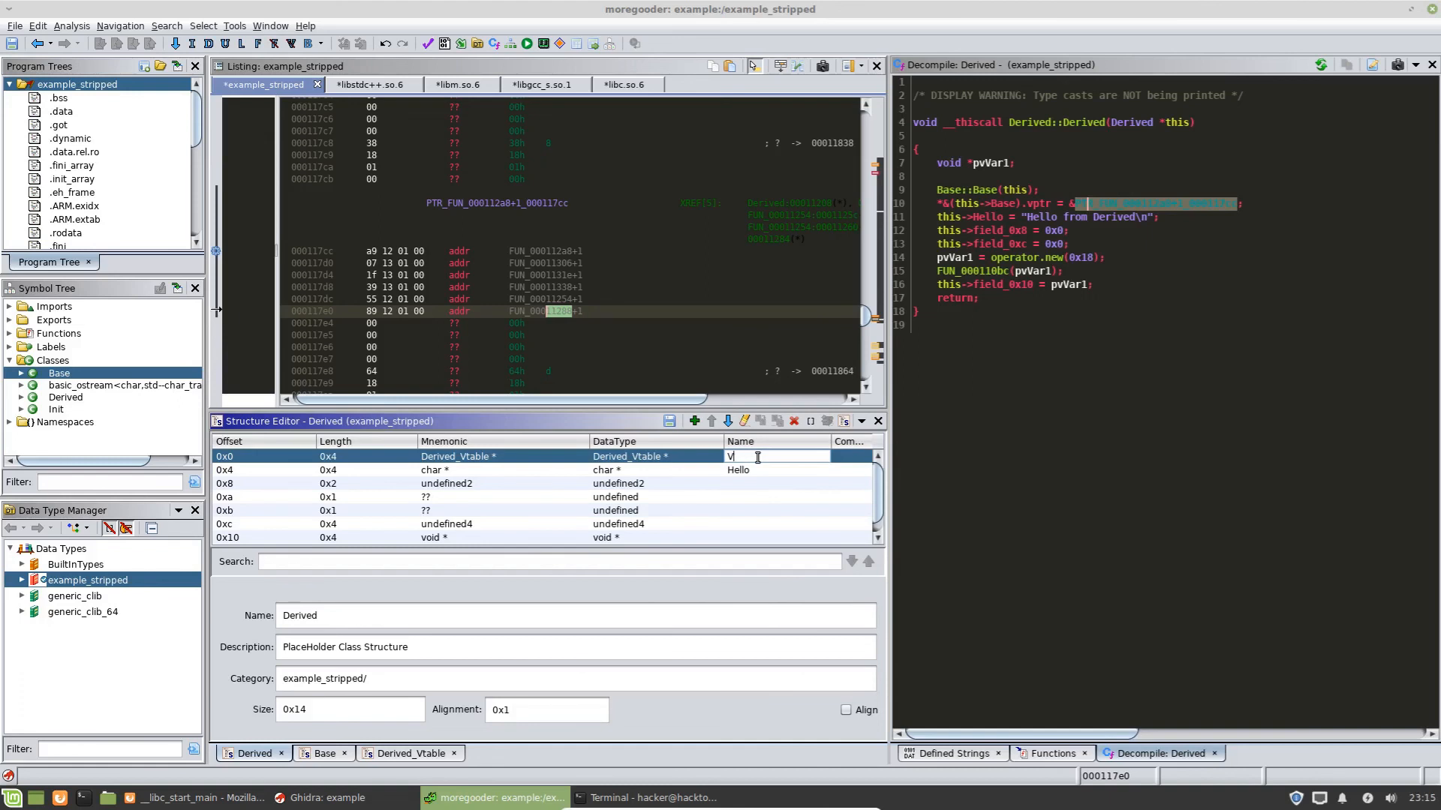
text(ptr)
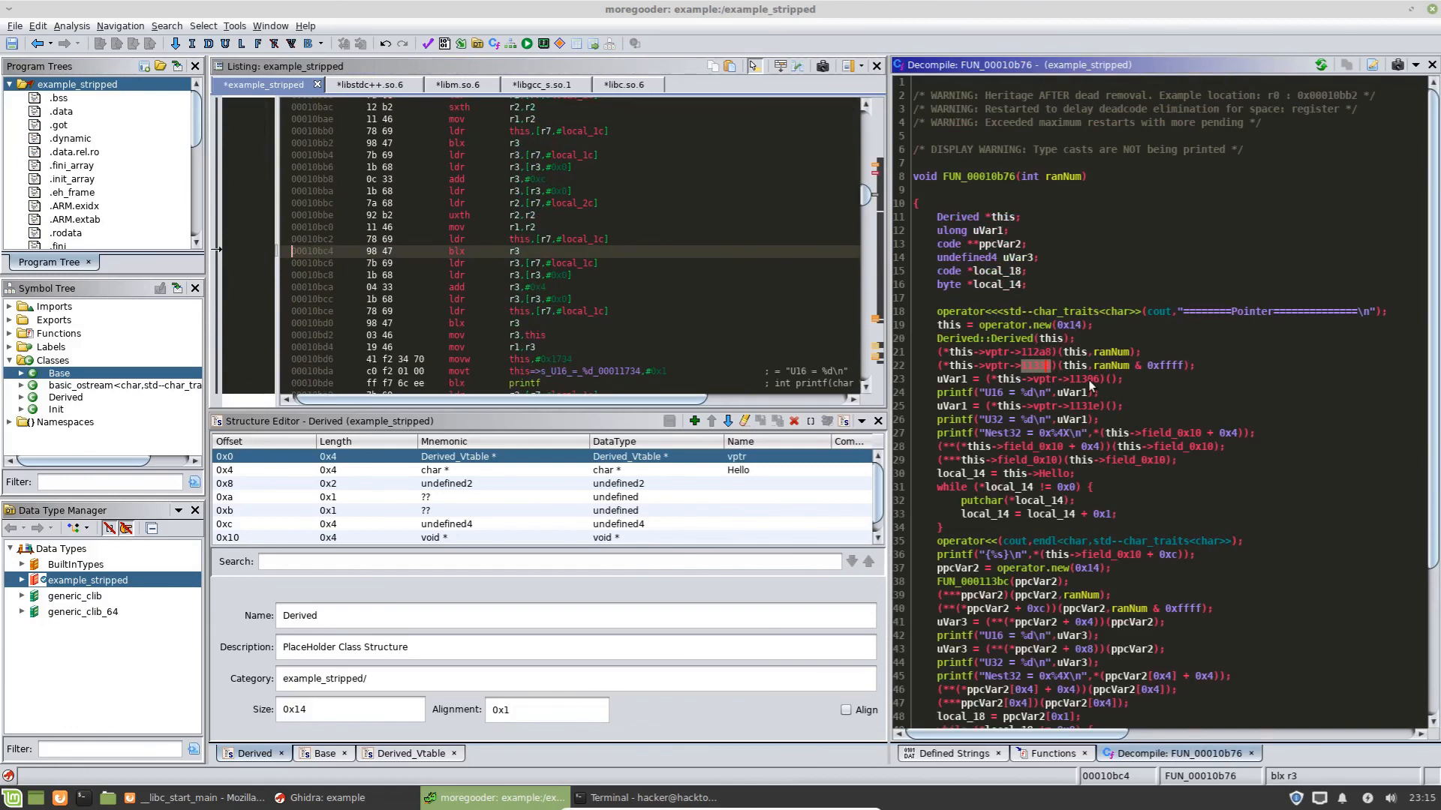
mouse_move(1044, 360)
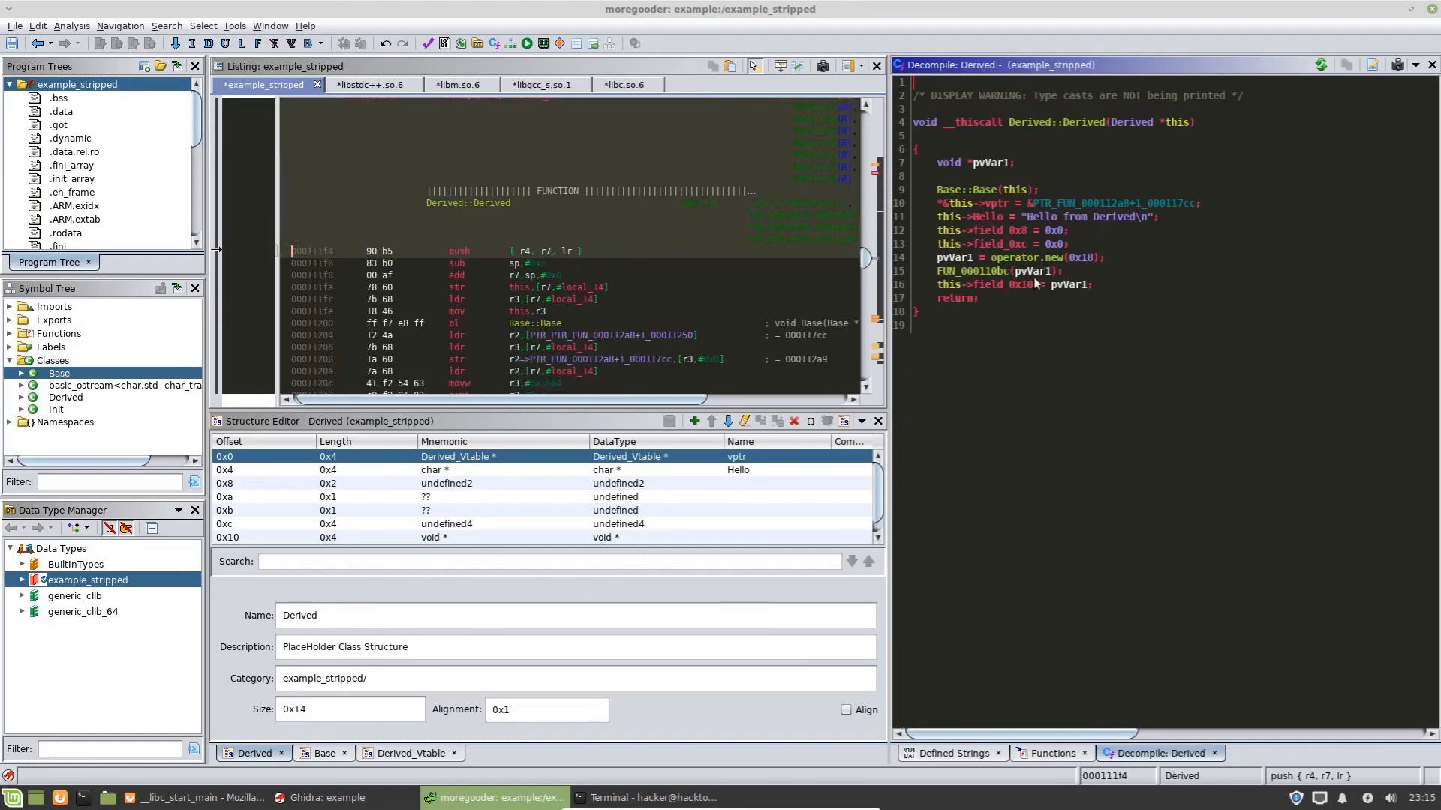
mouse_move(1034, 291)
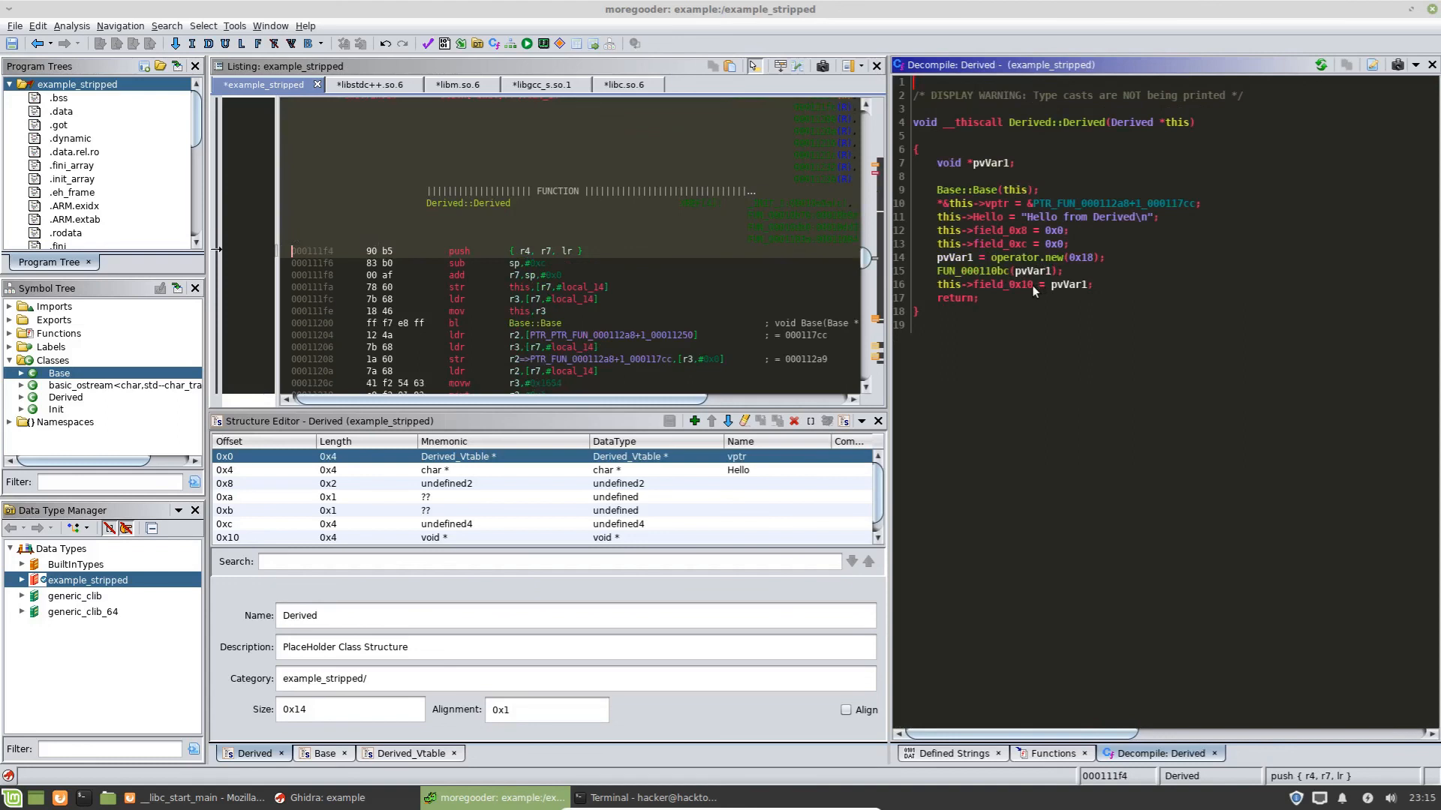
mouse_move(903, 351)
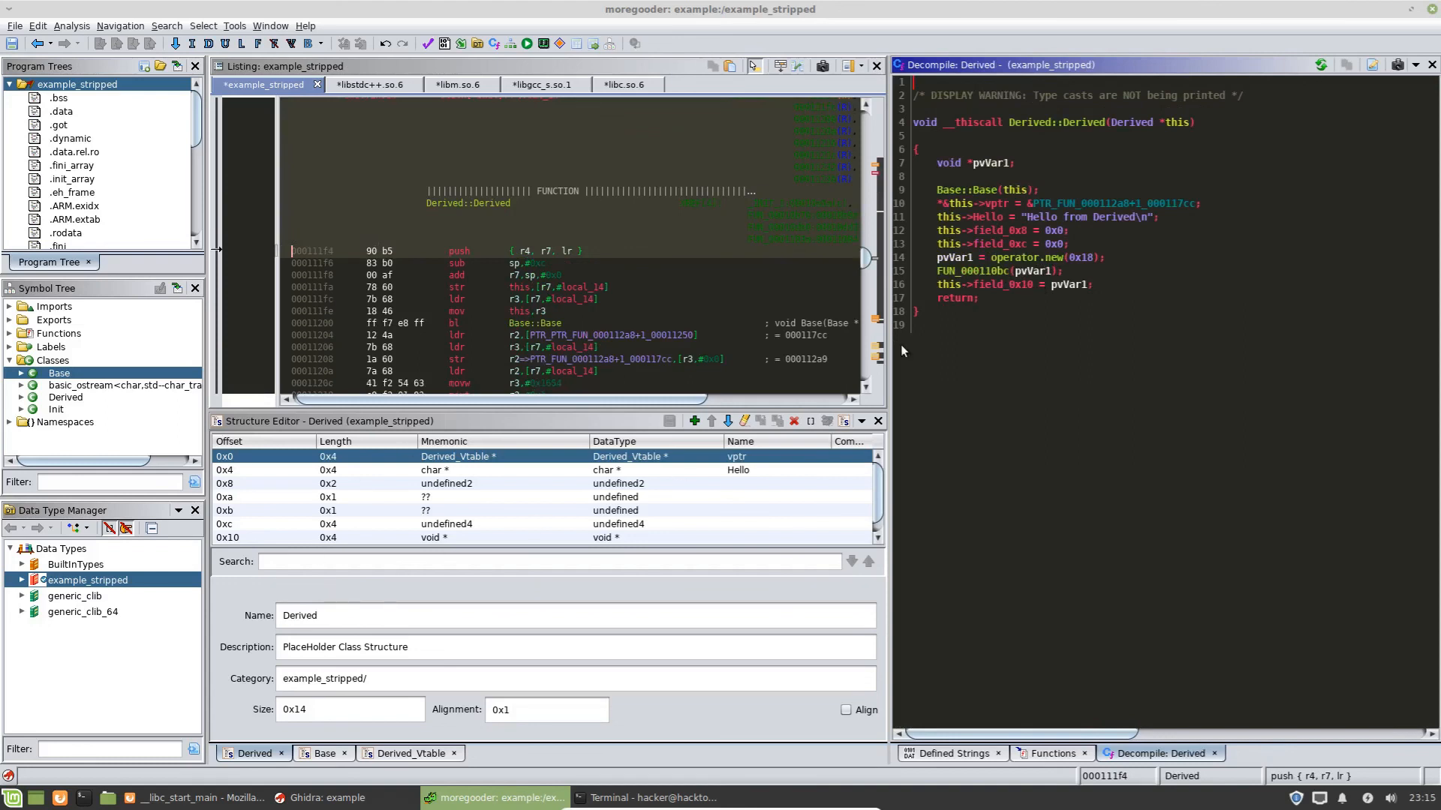